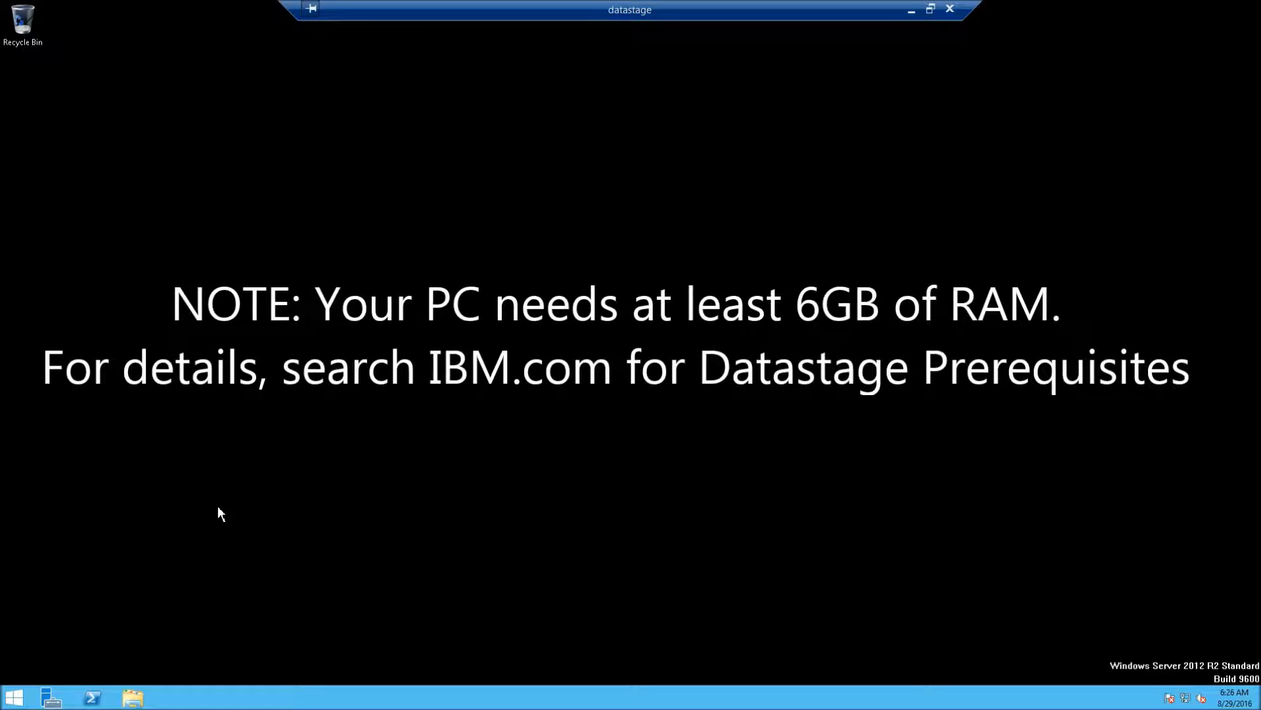
pyautogui.moveTo(497, 265)
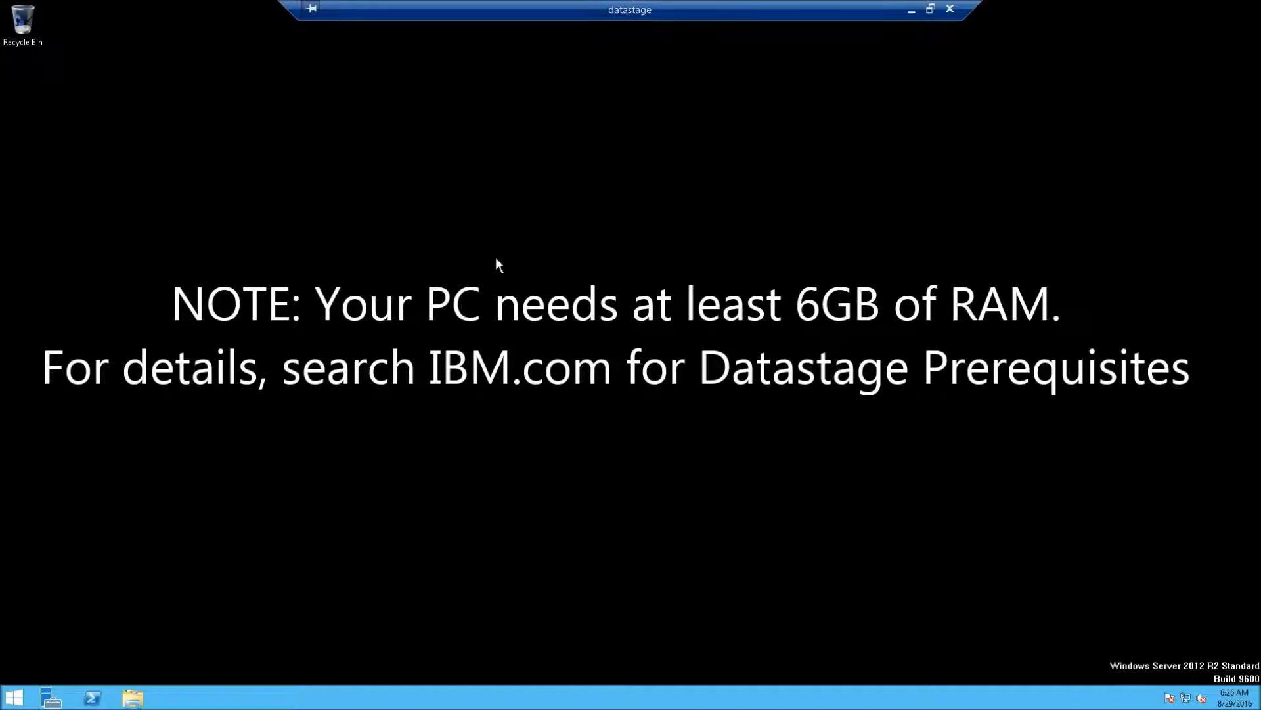
# Launch System Properties from PowerShell via sysdm.cpl.
pyautogui.click(90, 696)
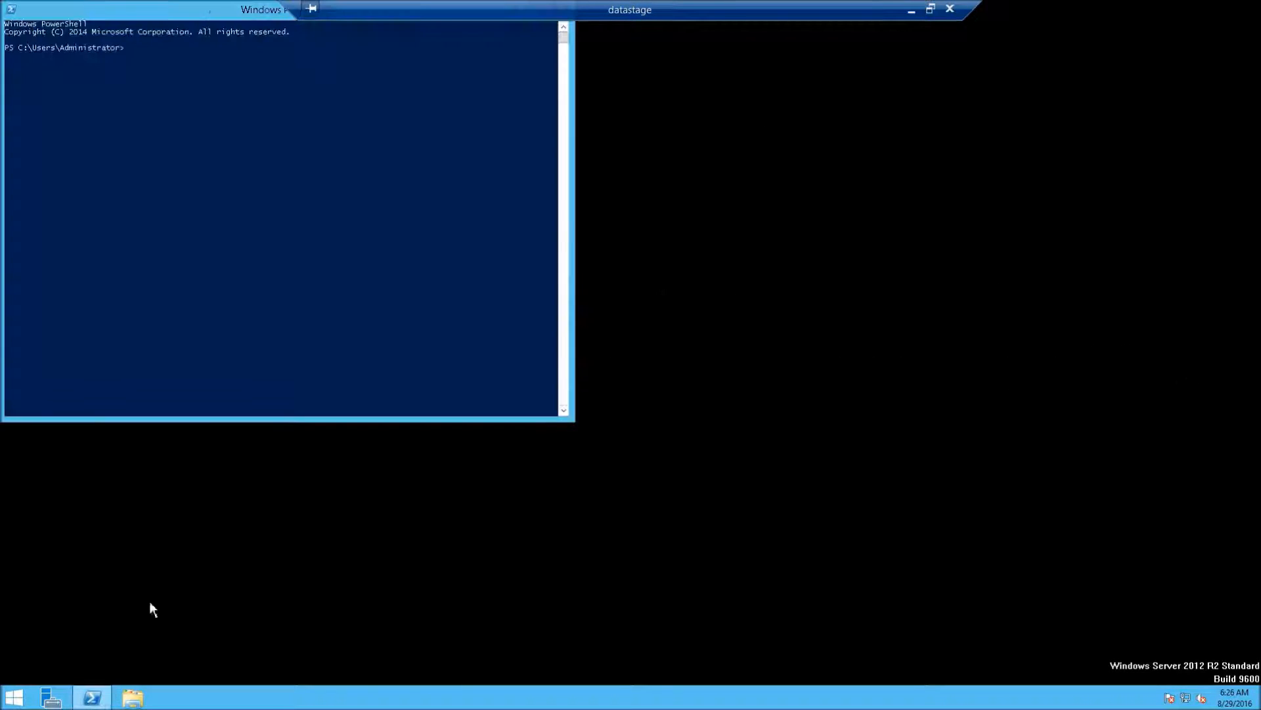
pyautogui.write('sysdm')
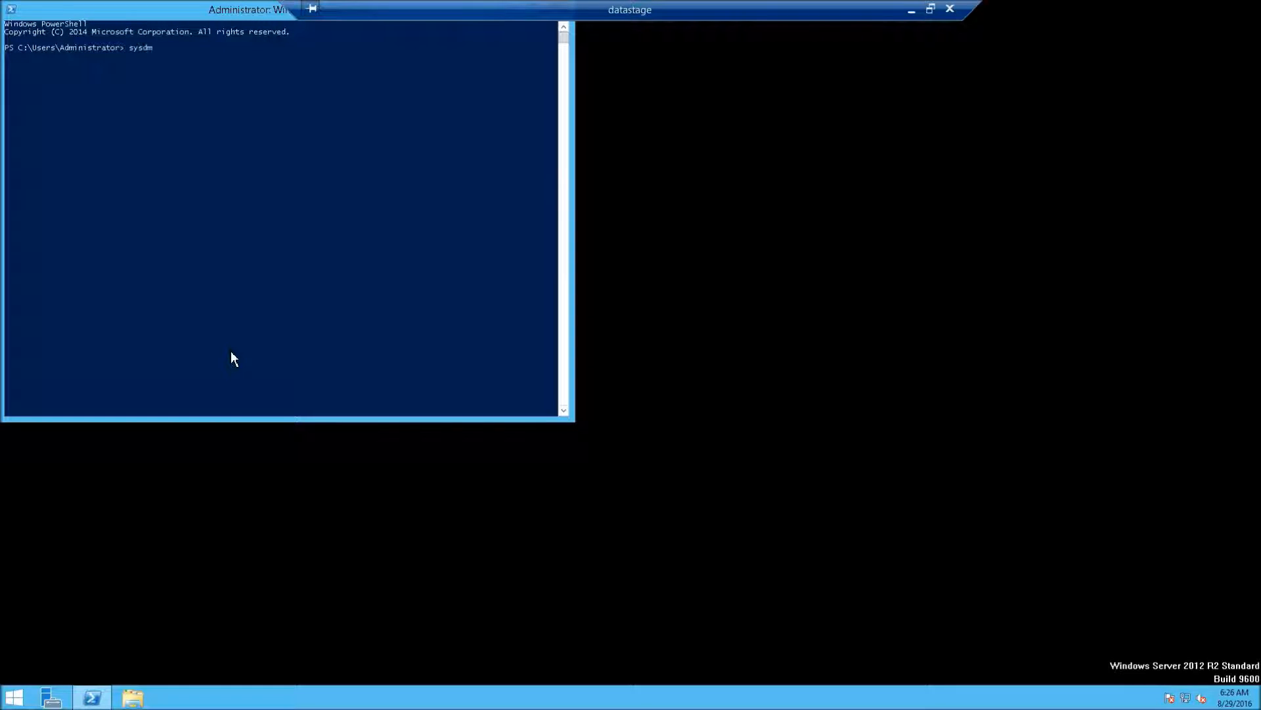
pyautogui.write('.cpl')
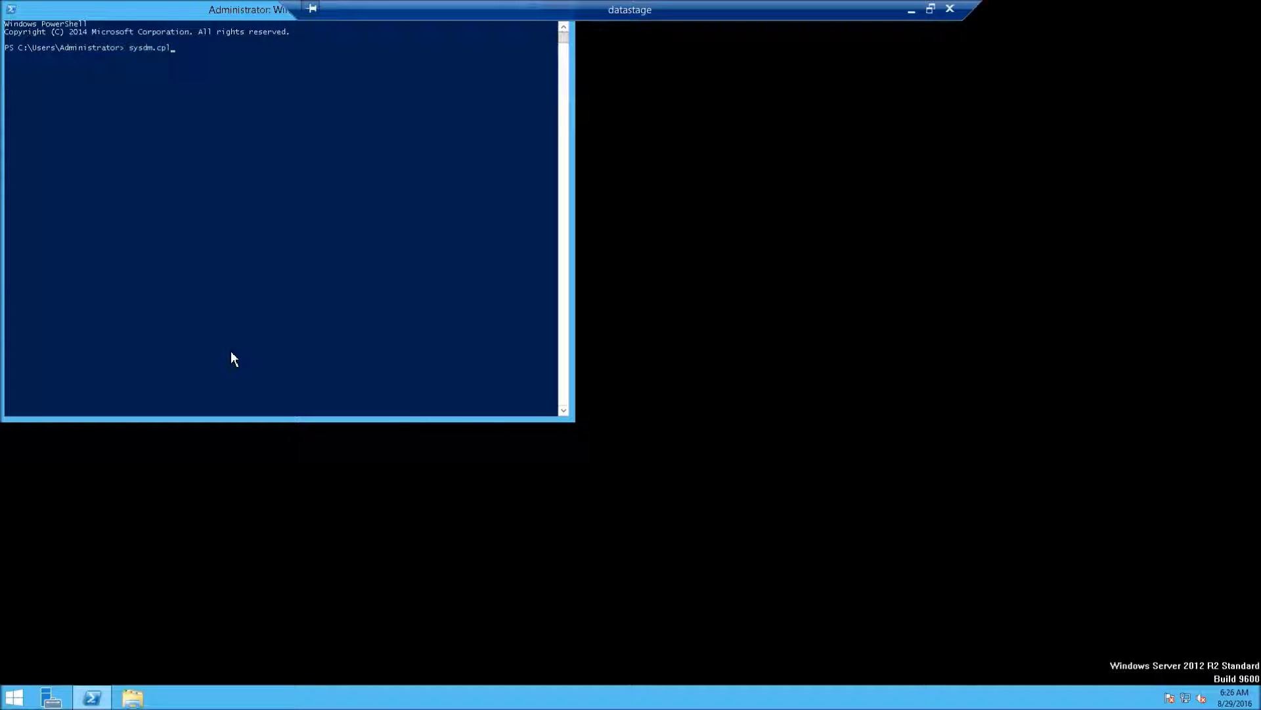
pyautogui.press('Return')
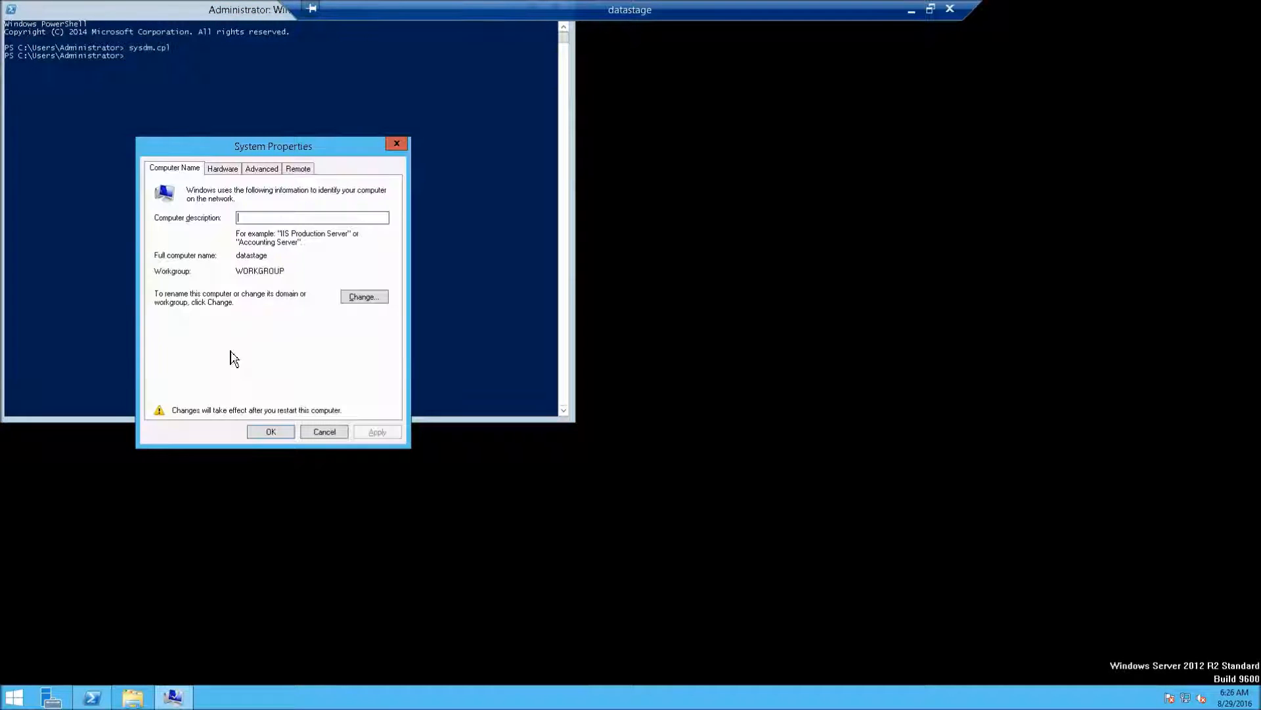
# Set the primary DNS suffix to ibm.com and acknowledge the restart notice.
pyautogui.click(363, 296)
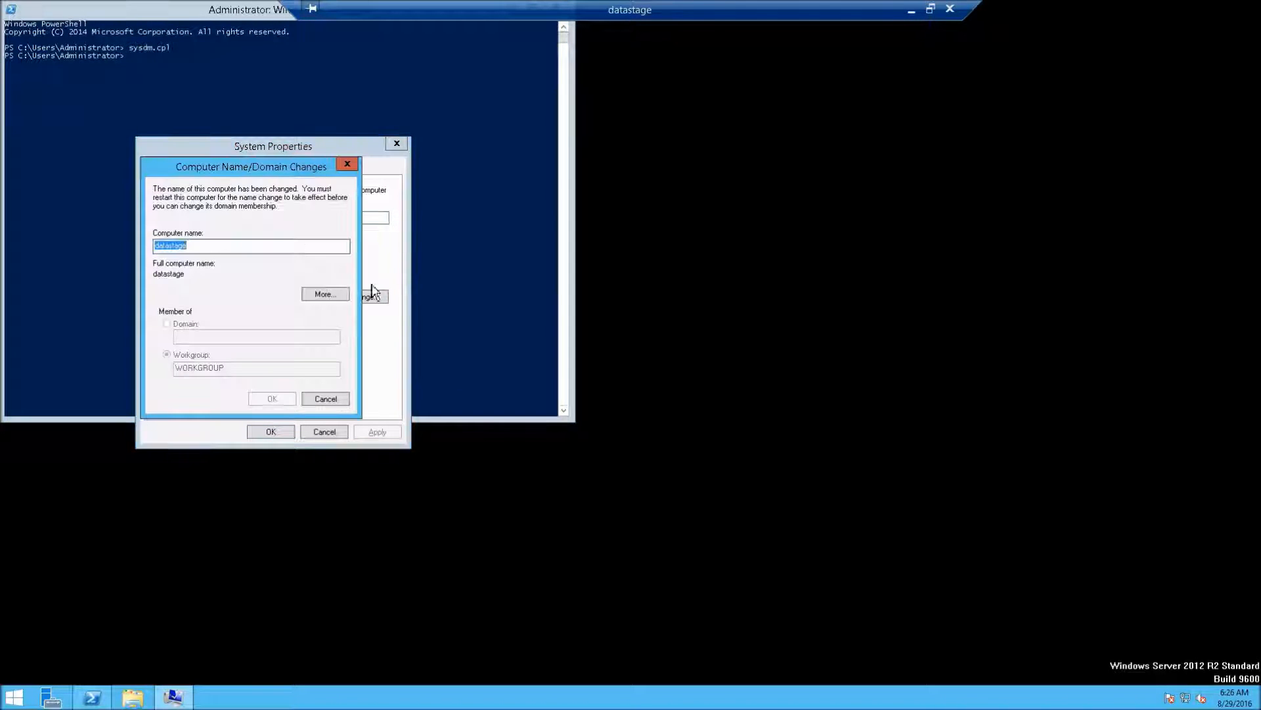
pyautogui.moveTo(247, 269)
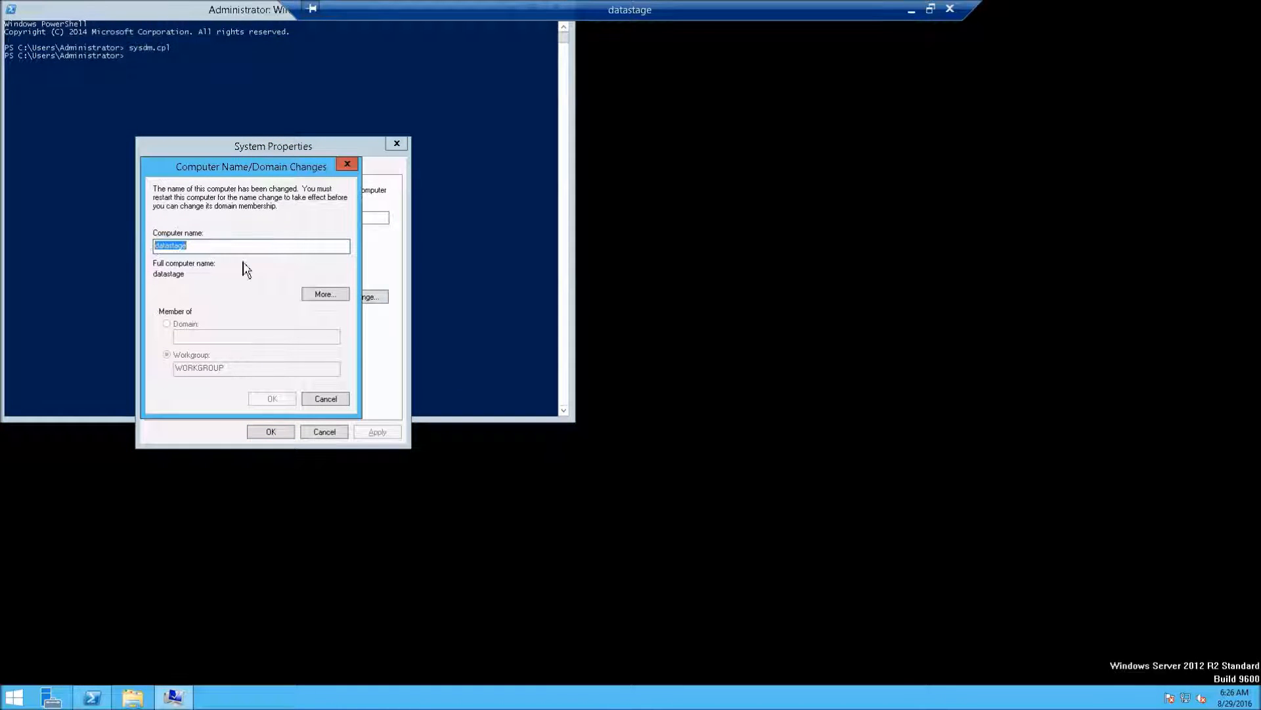
pyautogui.click(324, 293)
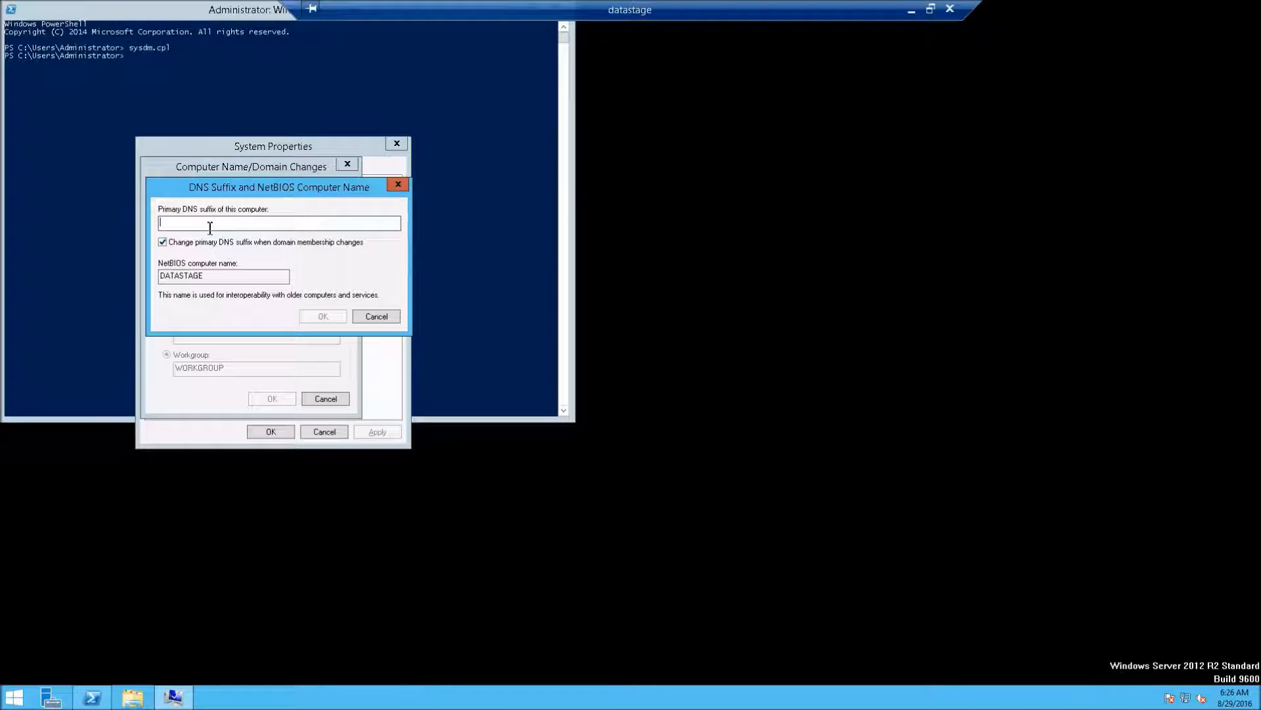
pyautogui.write('ibm.com')
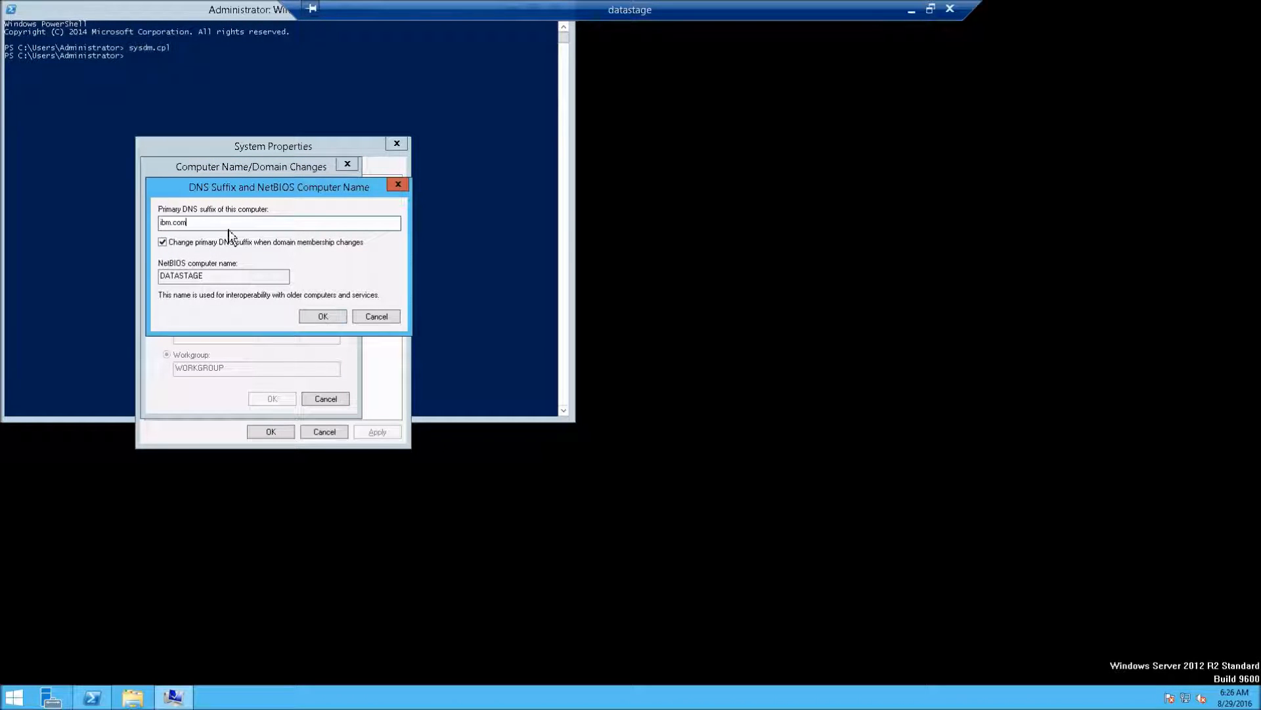
pyautogui.click(322, 315)
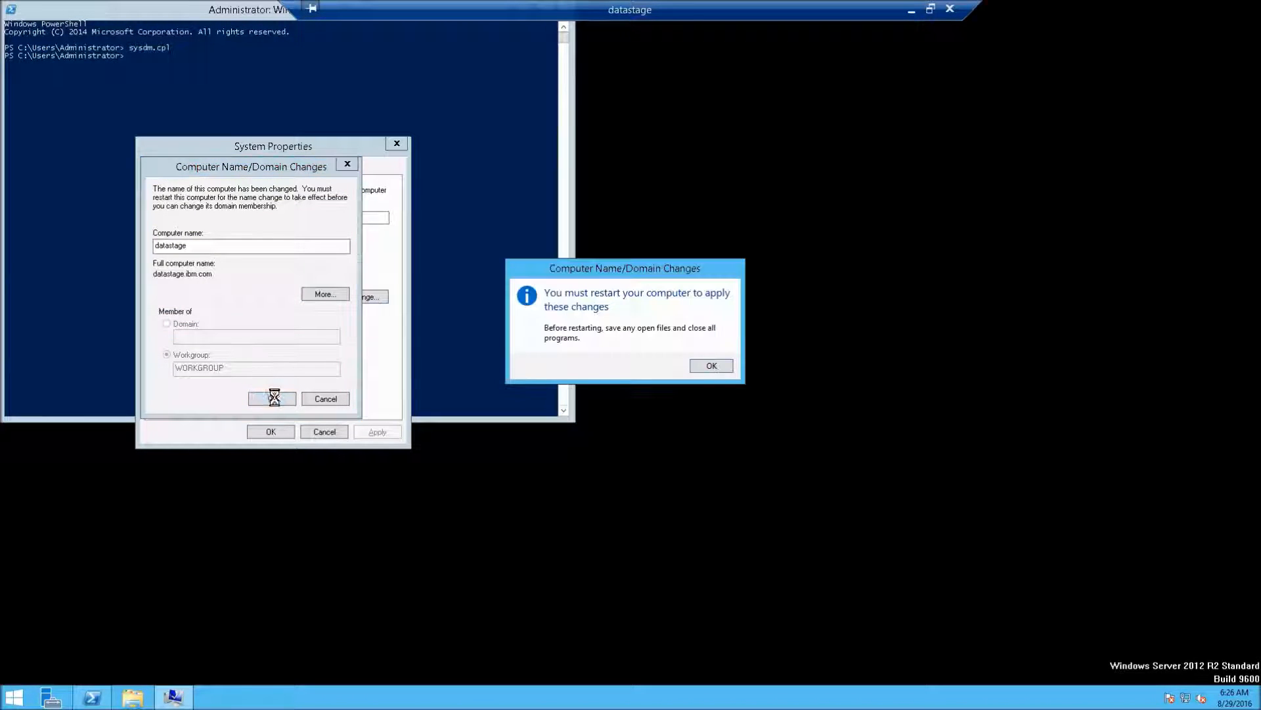
pyautogui.click(710, 365)
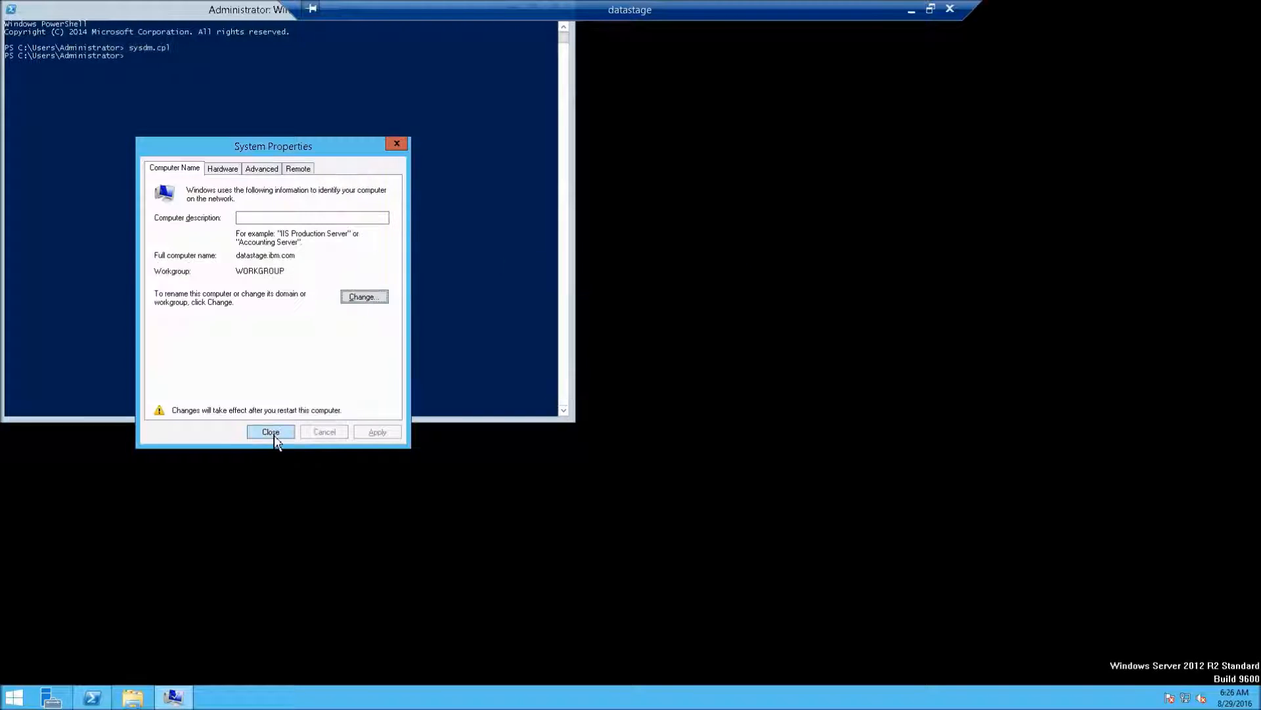
pyautogui.click(270, 432)
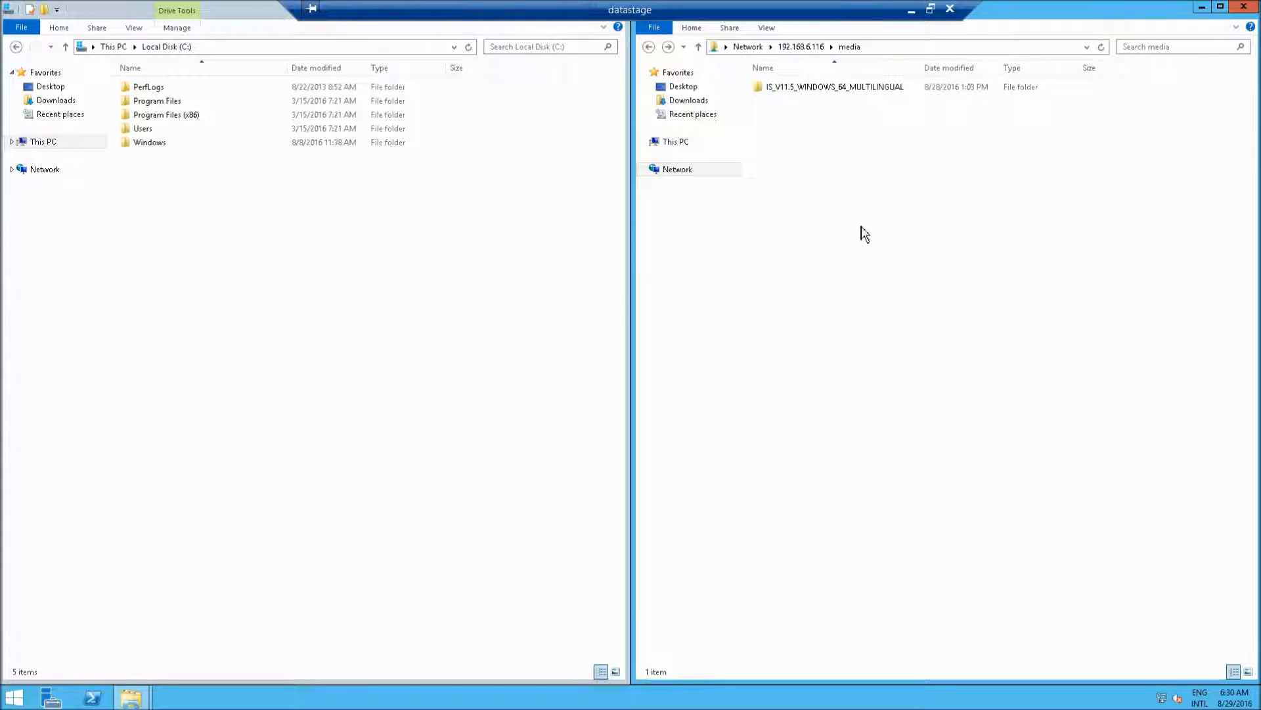
# Create folder media on C: and copy IS_V11.5_WINDOWS_64_MULTILINGUAL into it.
pyautogui.click(833, 87)
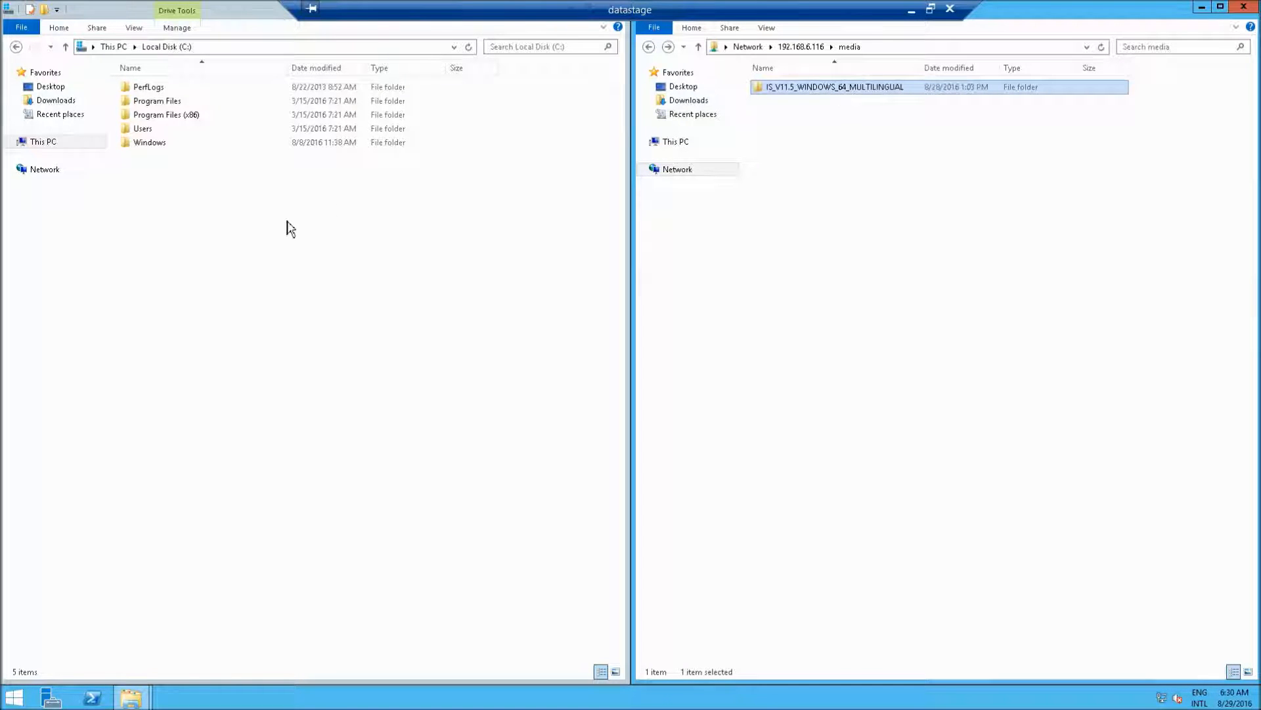
pyautogui.write('me')
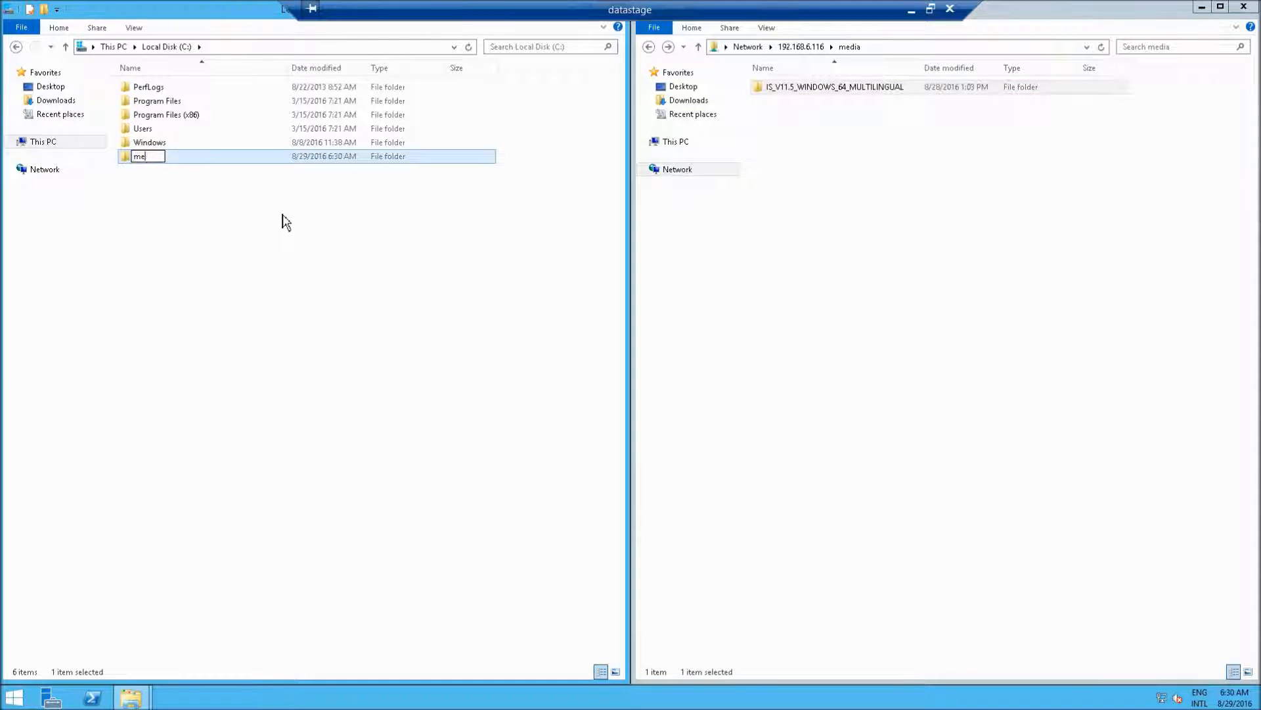
pyautogui.press('Return')
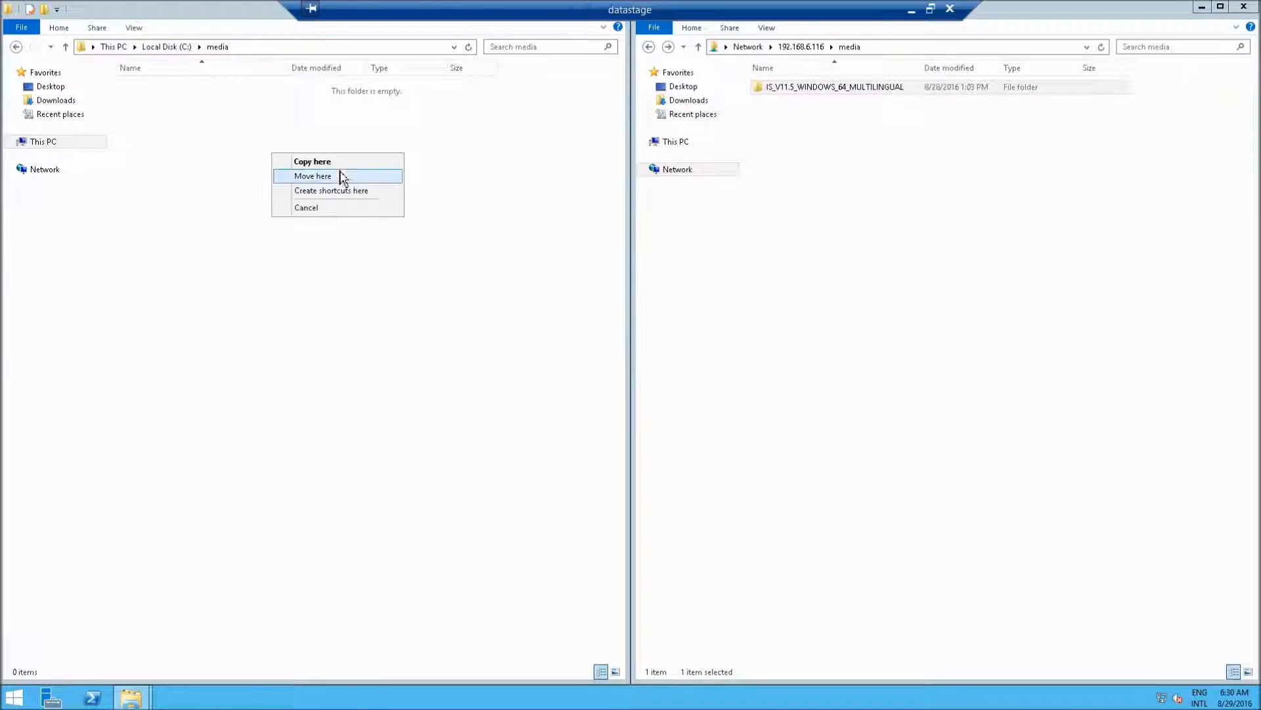
pyautogui.click(313, 160)
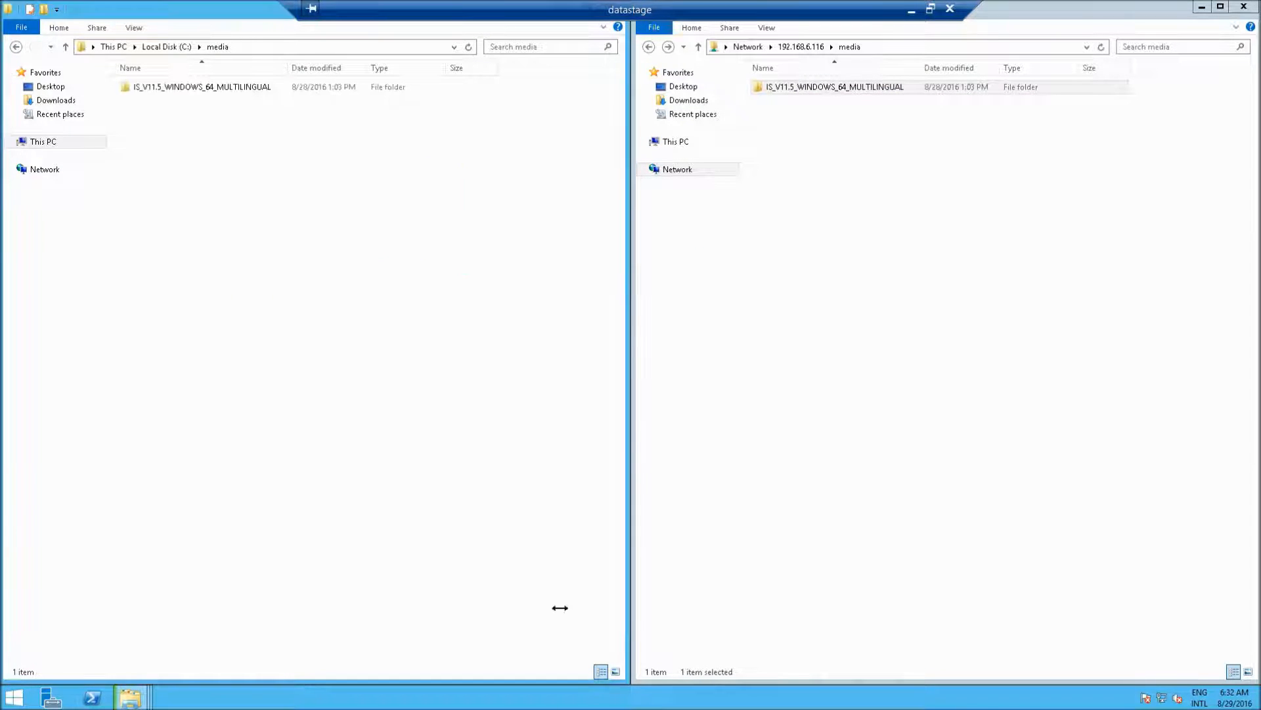
# Launch Windows Firewall settings from PowerShell via firewall.cpl.
pyautogui.click(90, 696)
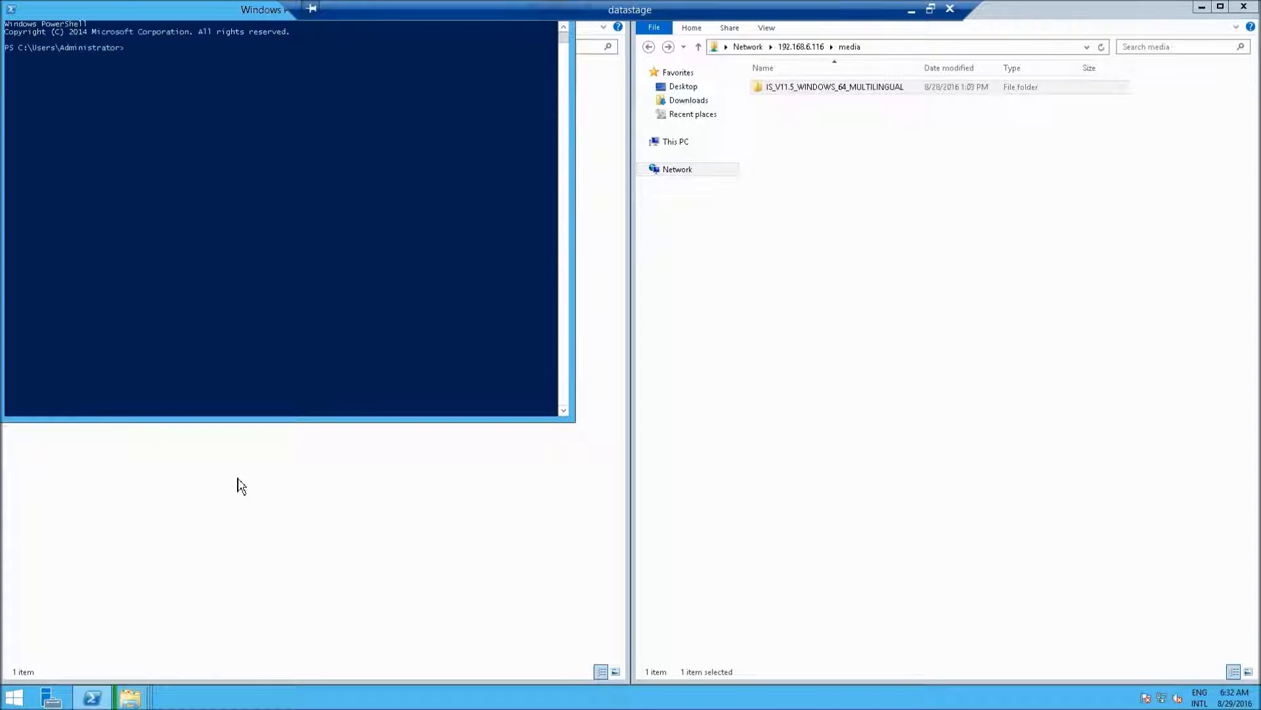
pyautogui.write('firewall.cpl')
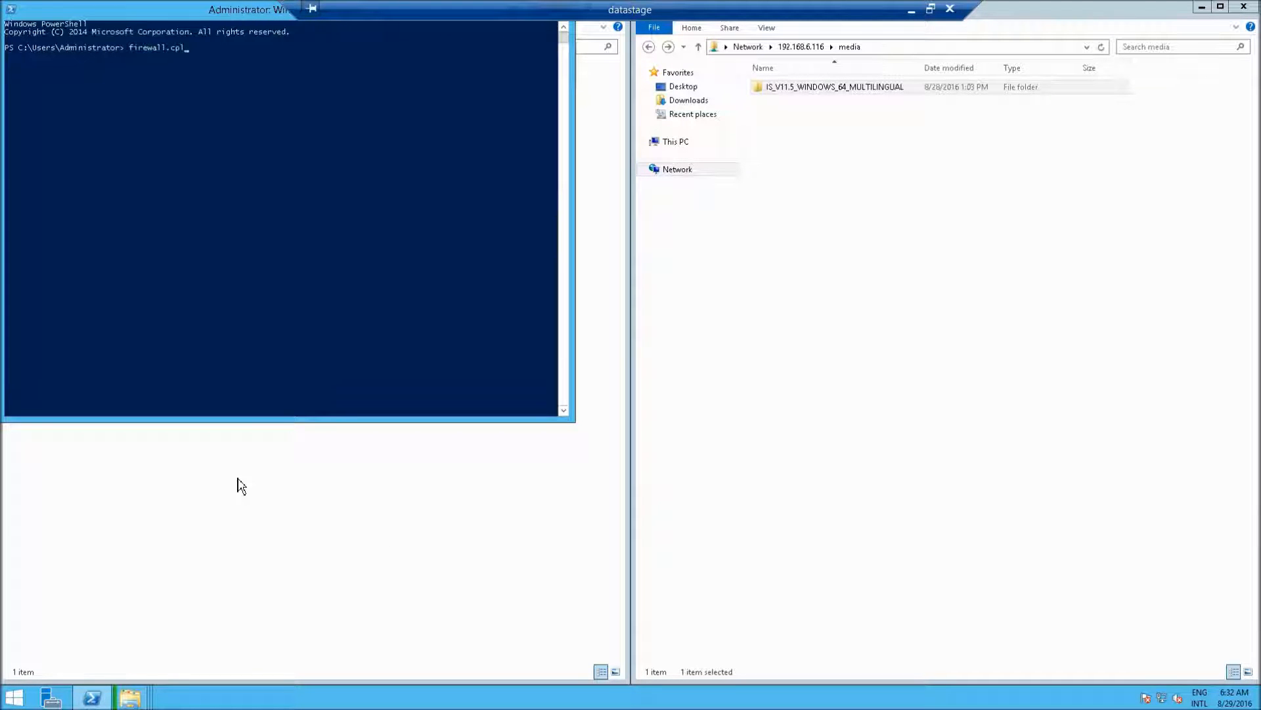
pyautogui.press('Return')
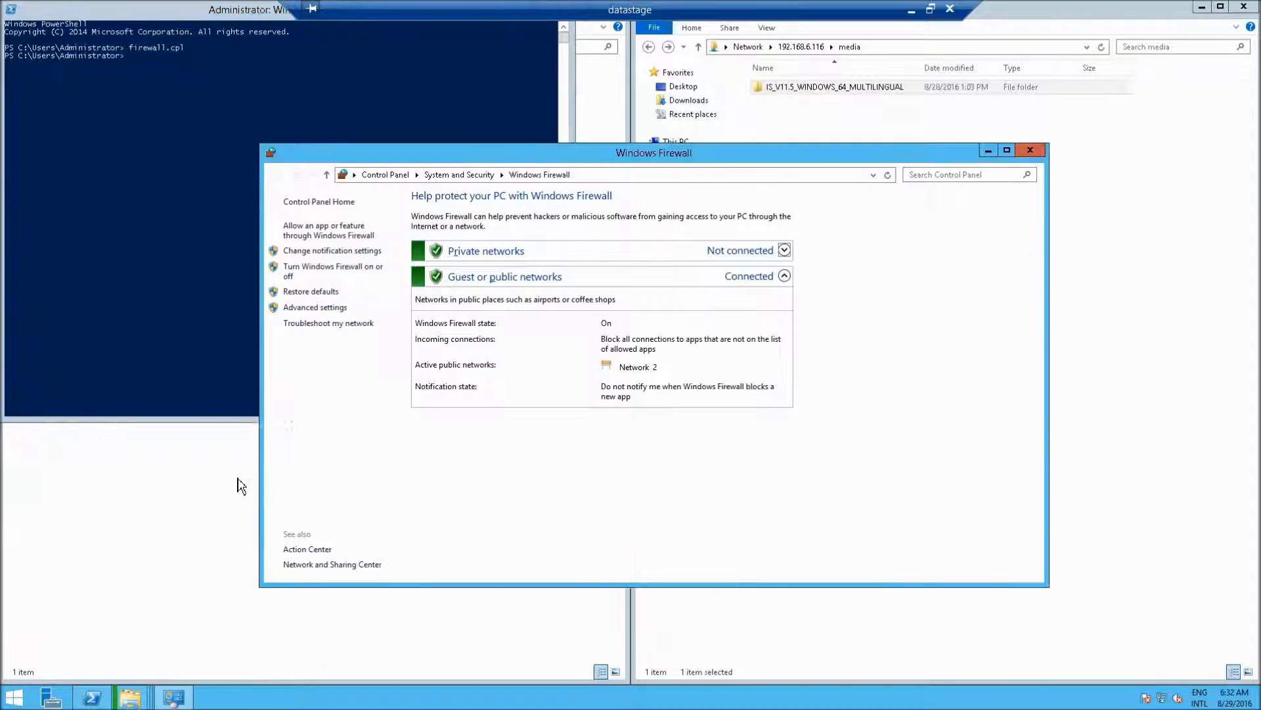
# Turn the firewall off for both private and public networks.
pyautogui.click(333, 271)
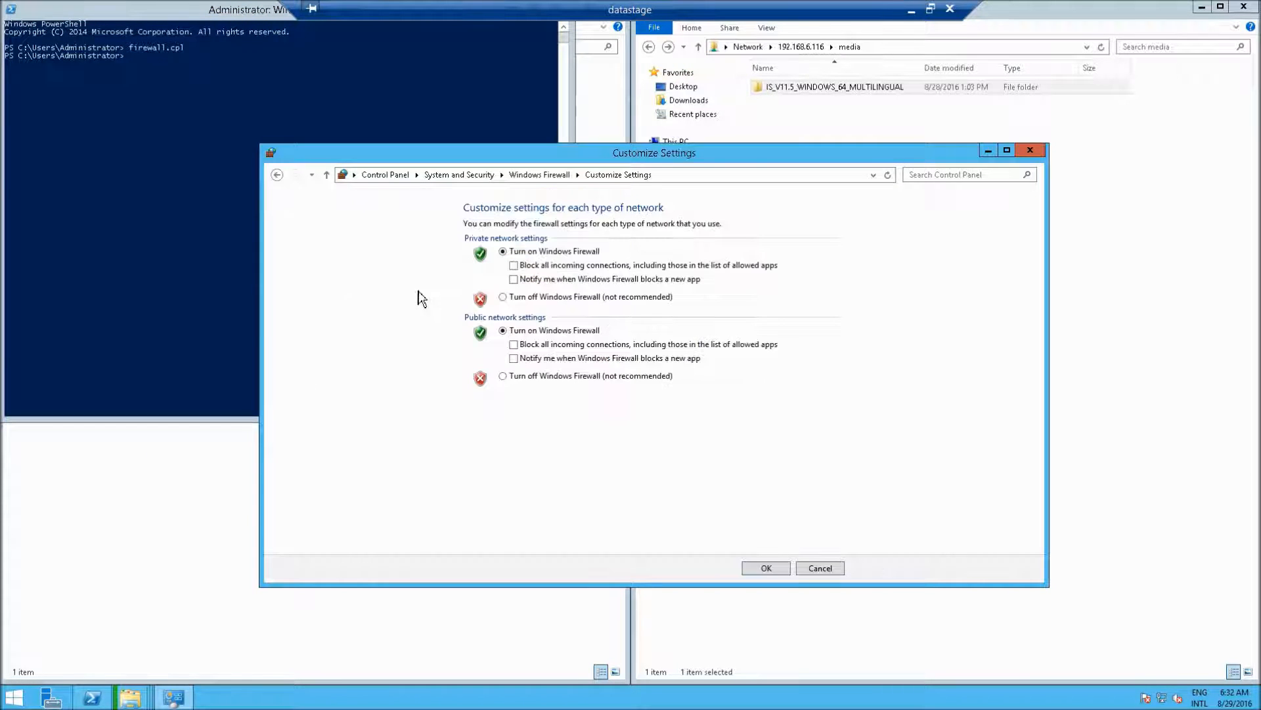
pyautogui.click(502, 296)
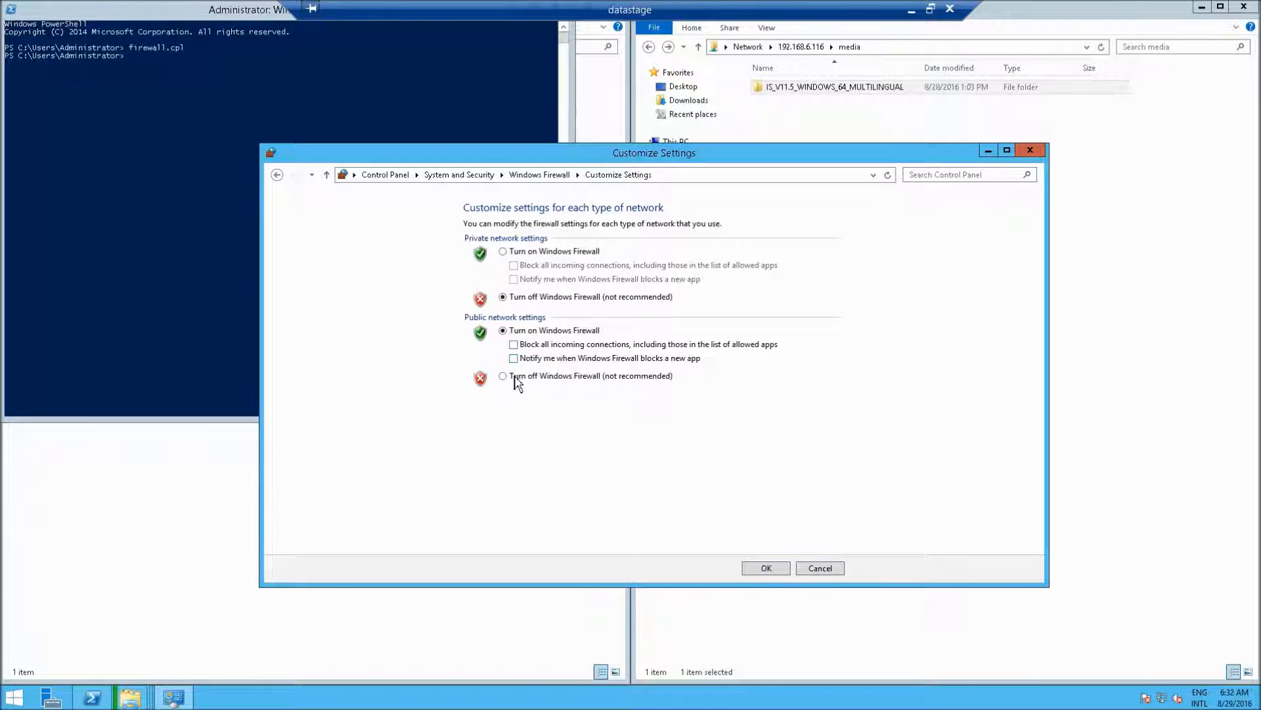
pyautogui.click(764, 567)
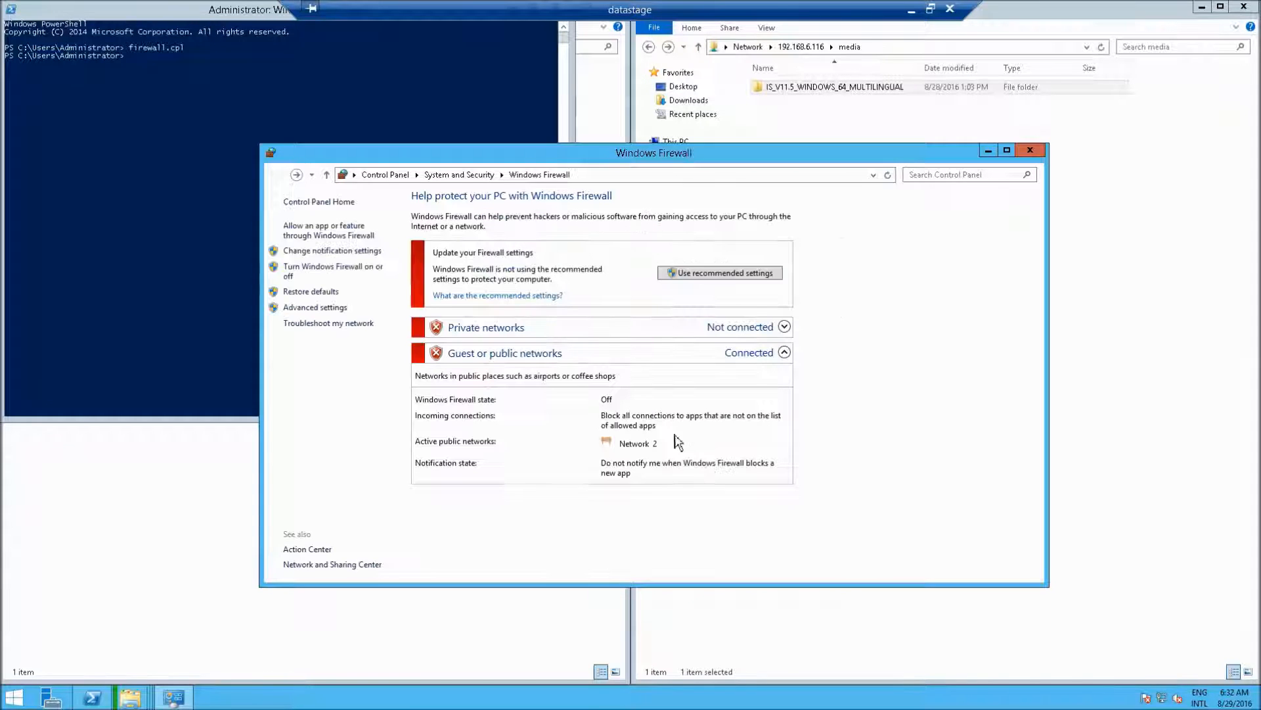
pyautogui.click(1029, 150)
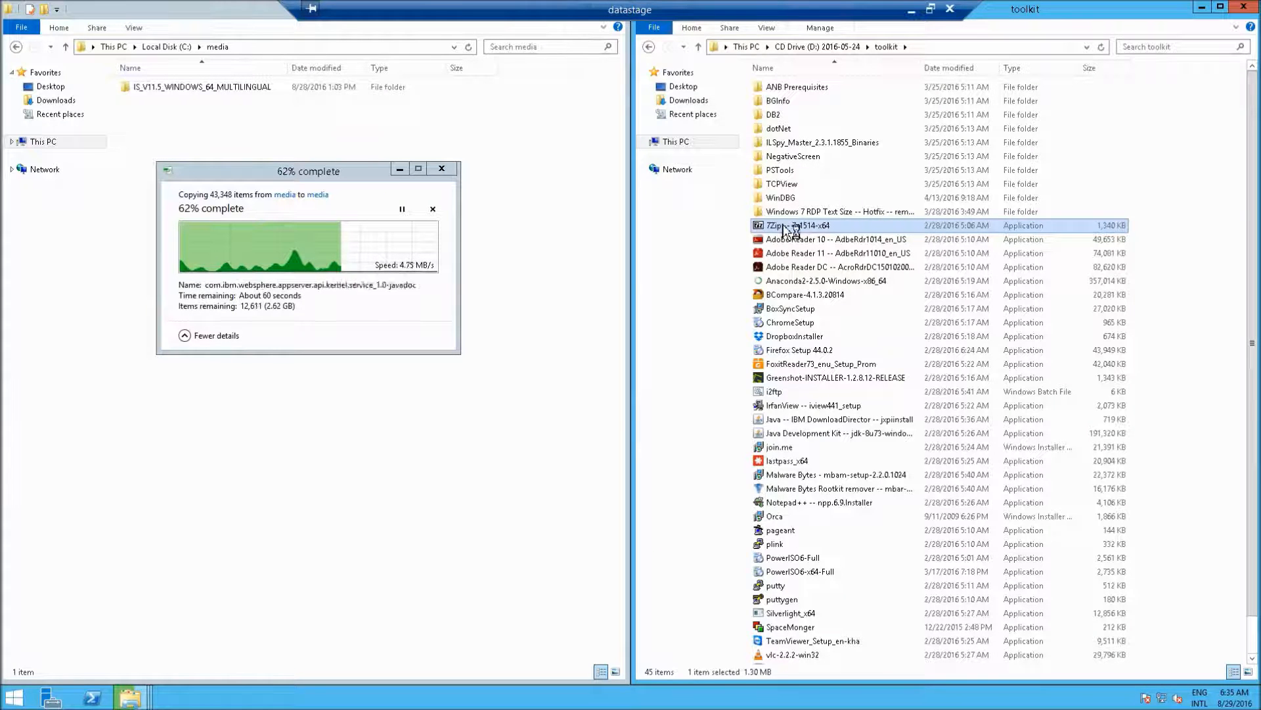
# Start the 7Zip, Firefox and Notepad++ installers from the D: toolkit folder.
pyautogui.doubleClick(795, 224)
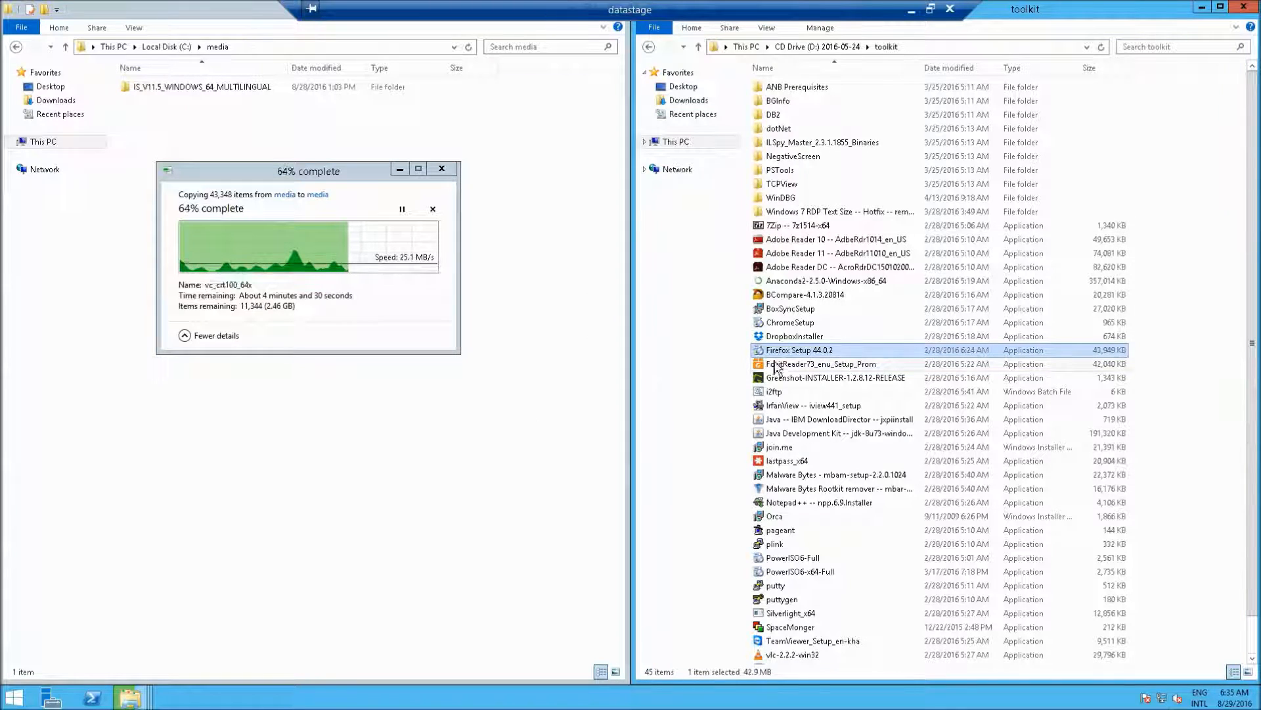
pyautogui.doubleClick(800, 349)
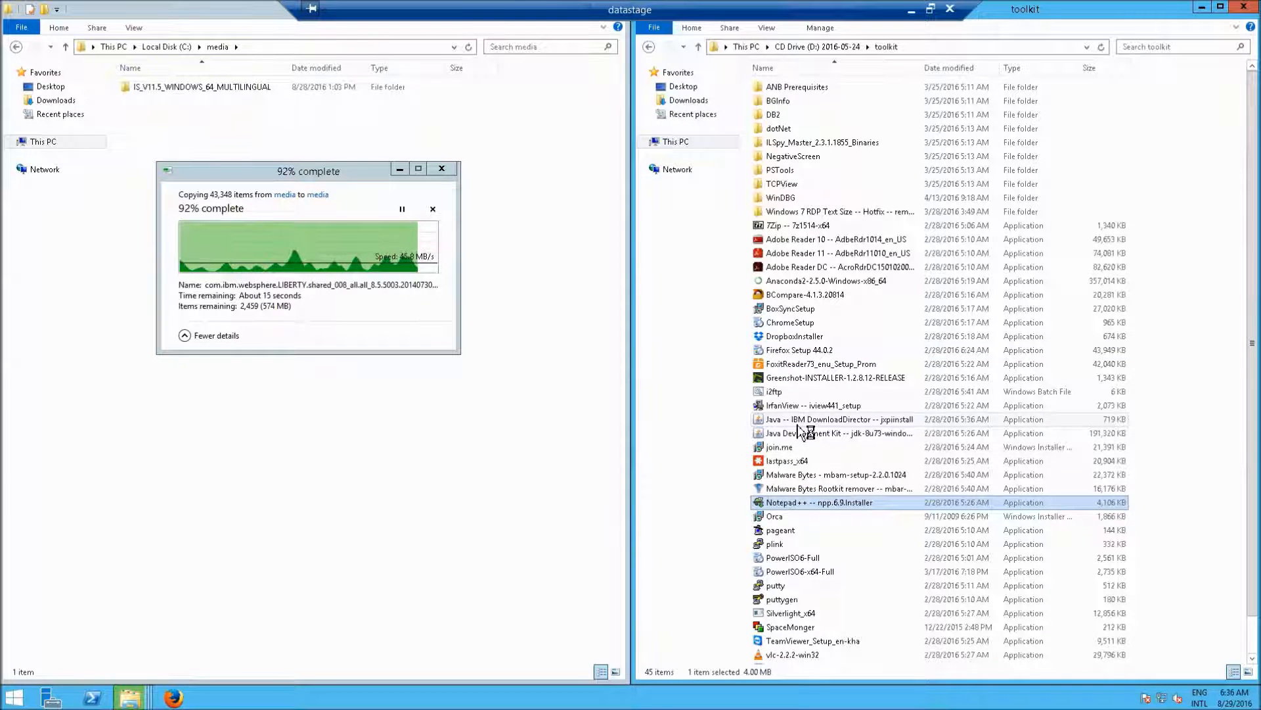
pyautogui.doubleClick(819, 502)
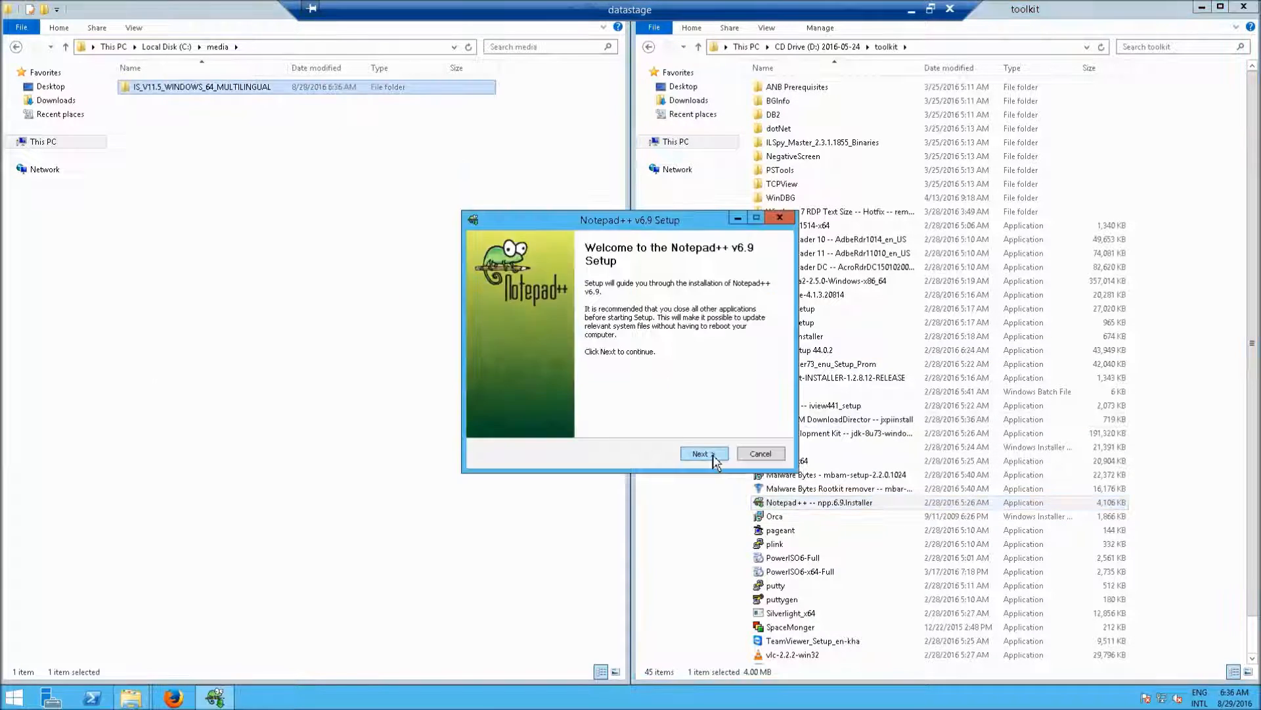
pyautogui.click(699, 453)
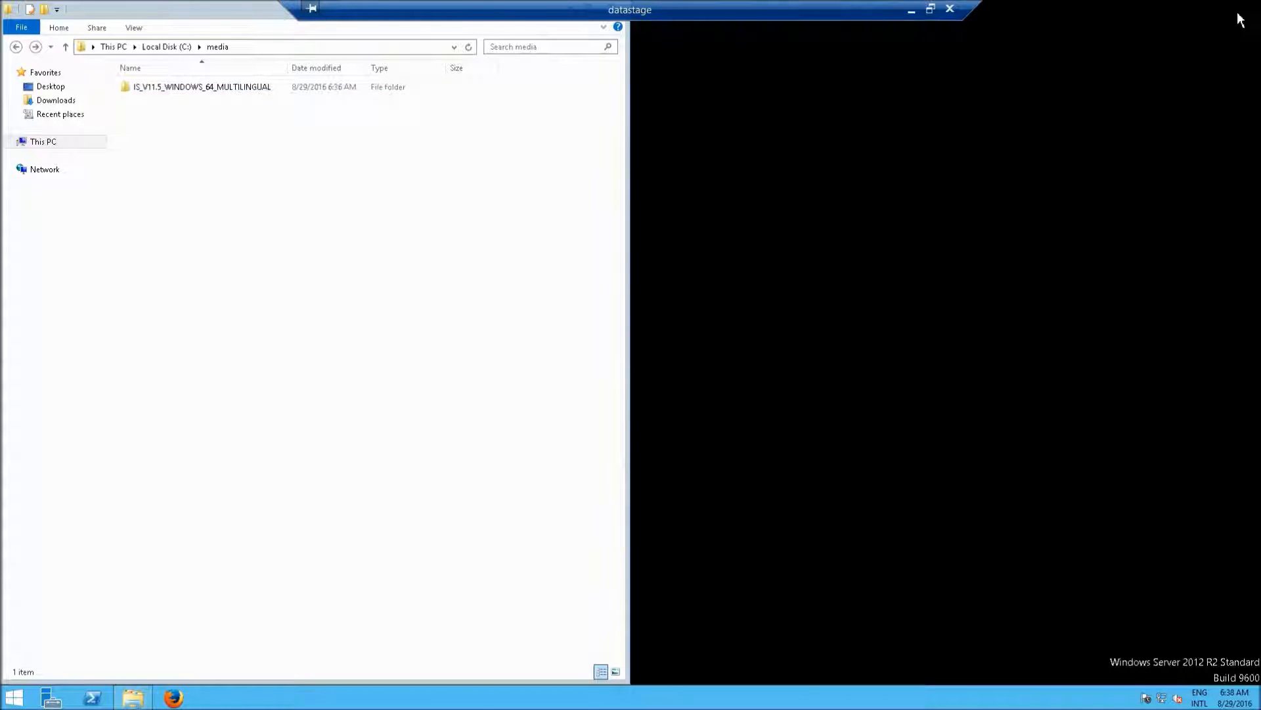
# Go into IS_V11.5_WINDOWS_64_MULTILINGUAL\is-suite and launch the setup program.
pyautogui.doubleClick(202, 86)
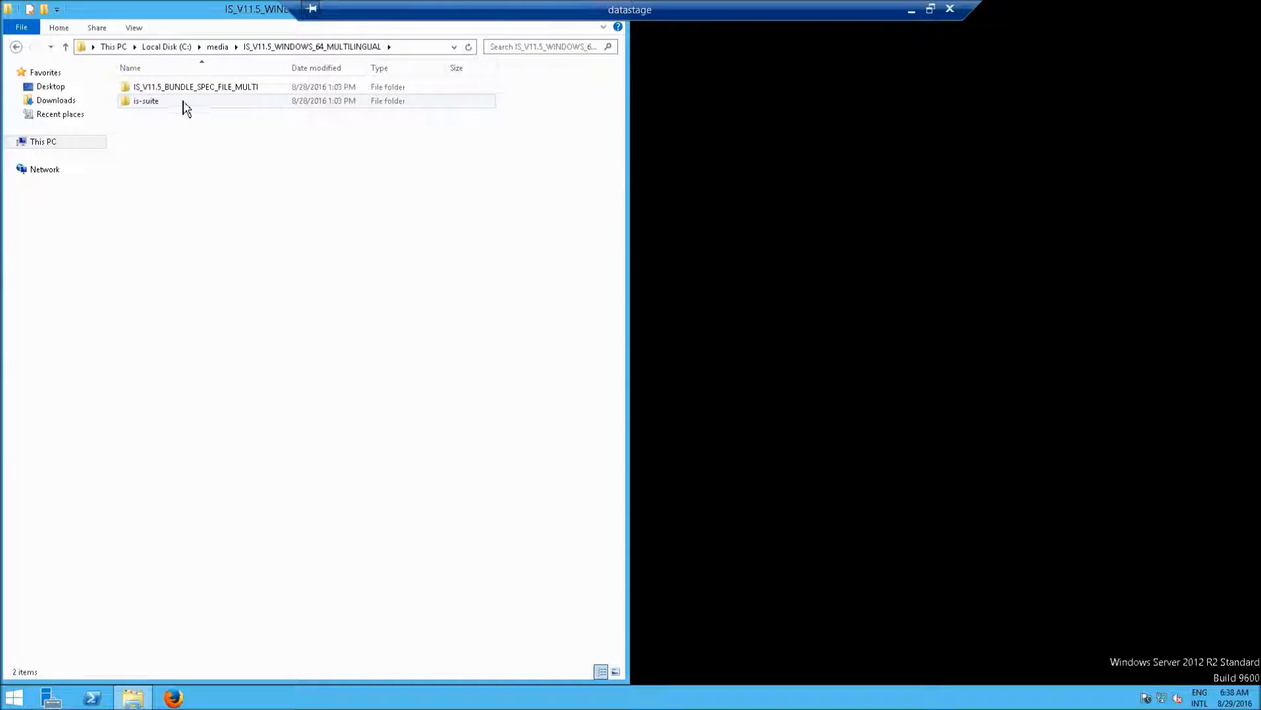
pyautogui.click(146, 102)
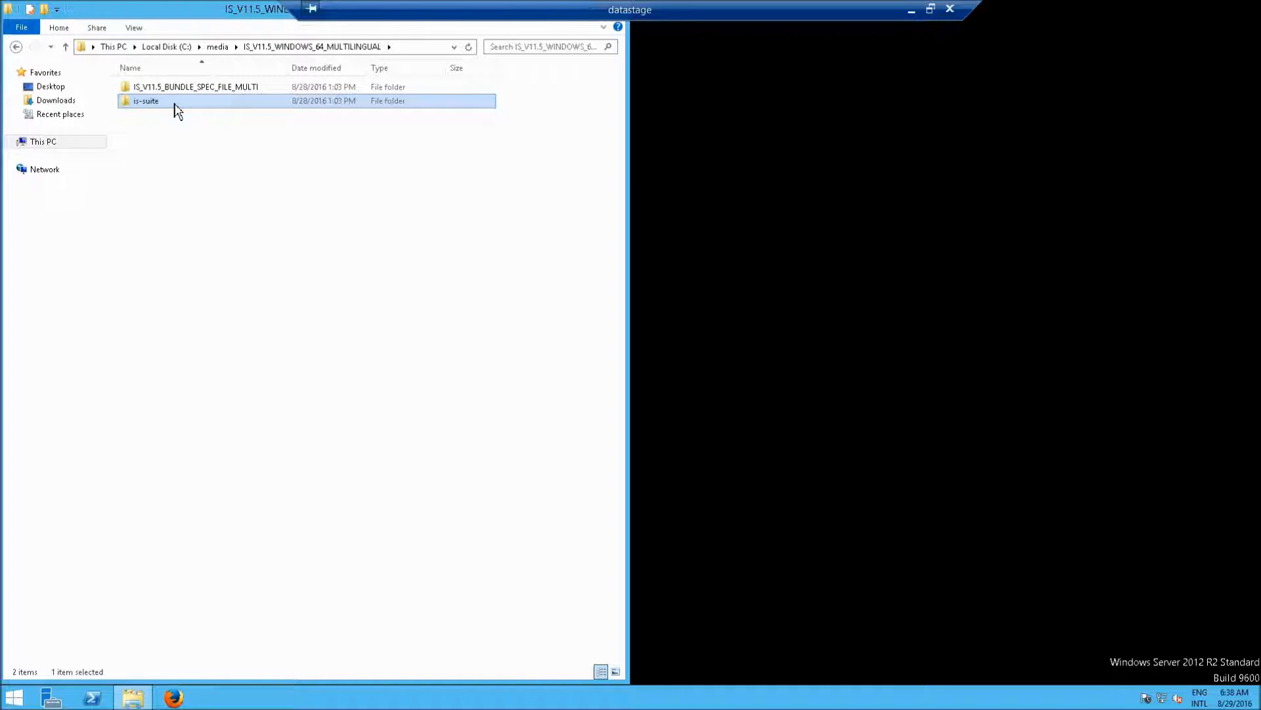
pyautogui.doubleClick(146, 101)
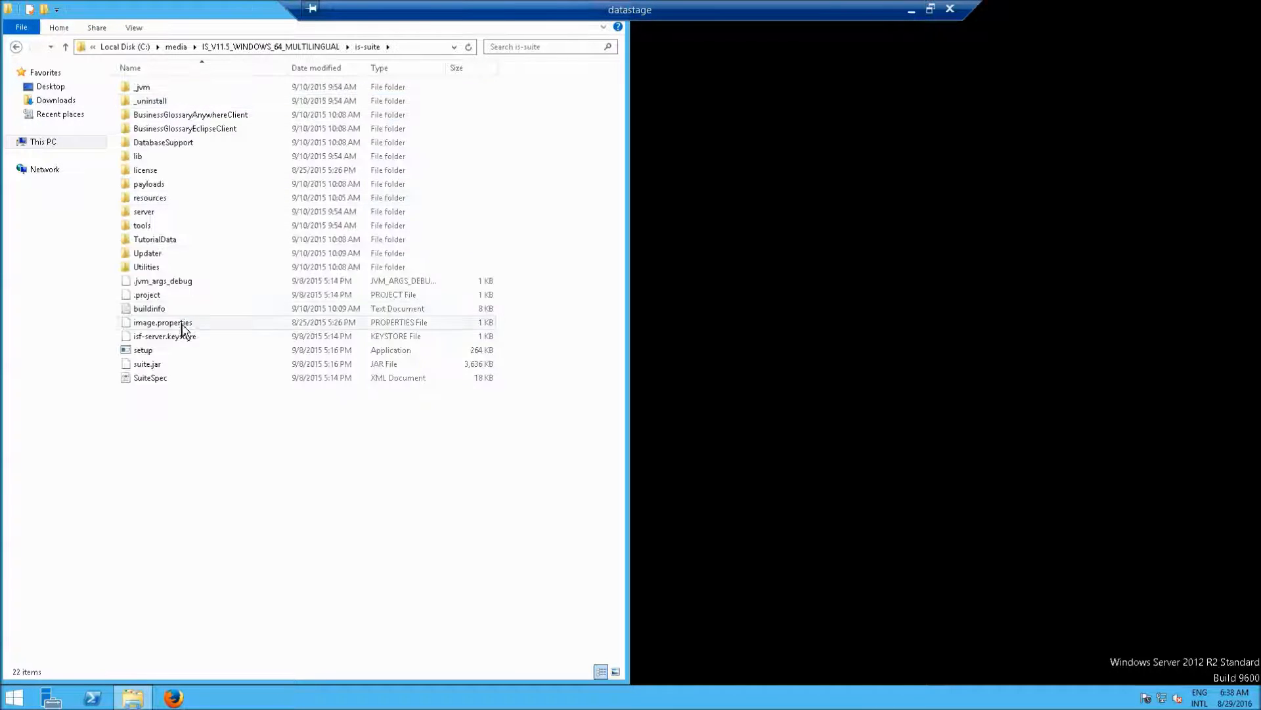
pyautogui.doubleClick(142, 350)
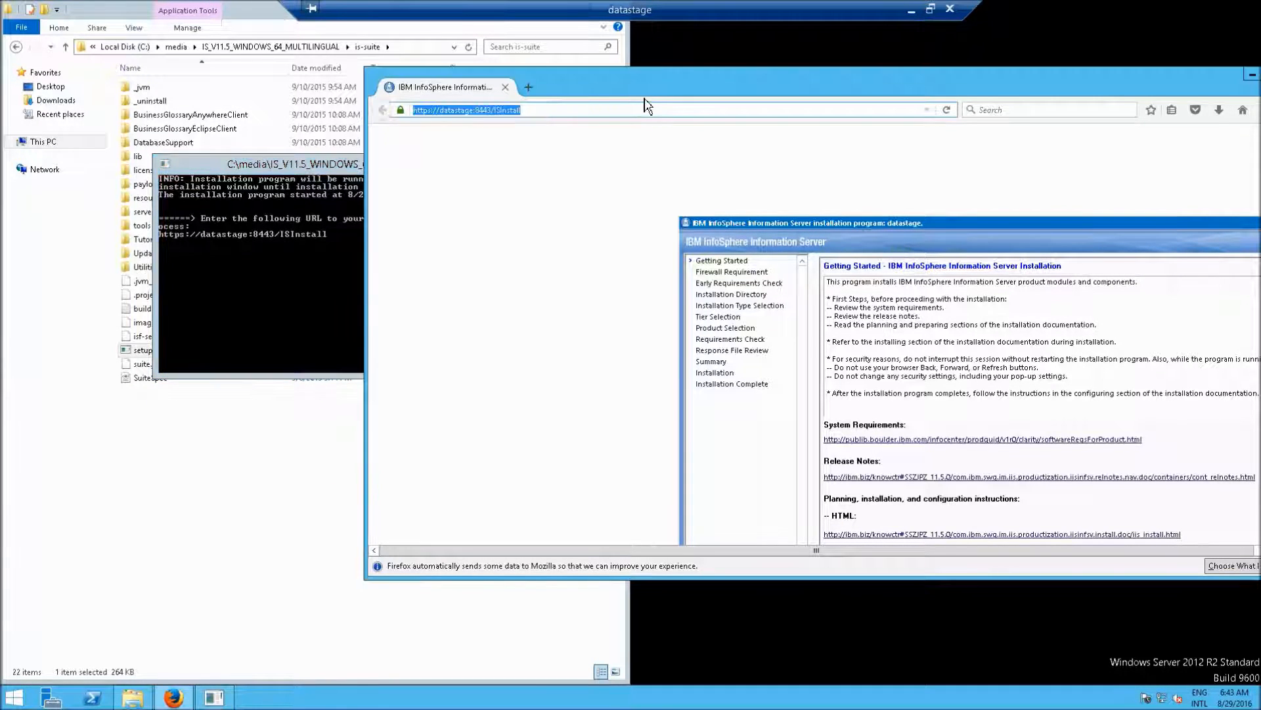
# Log in to the installer in English and pass Getting Started, Firewall and Early Requirements checks.
pyautogui.press('Return')
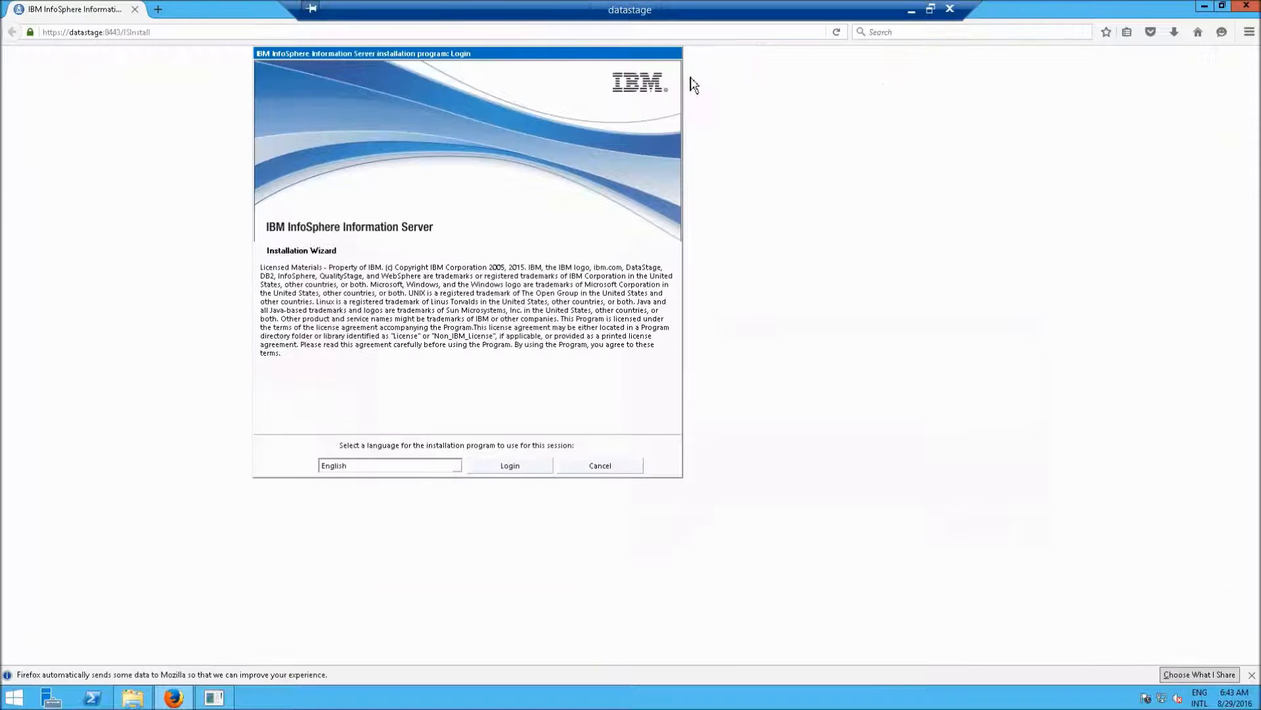
pyautogui.click(510, 465)
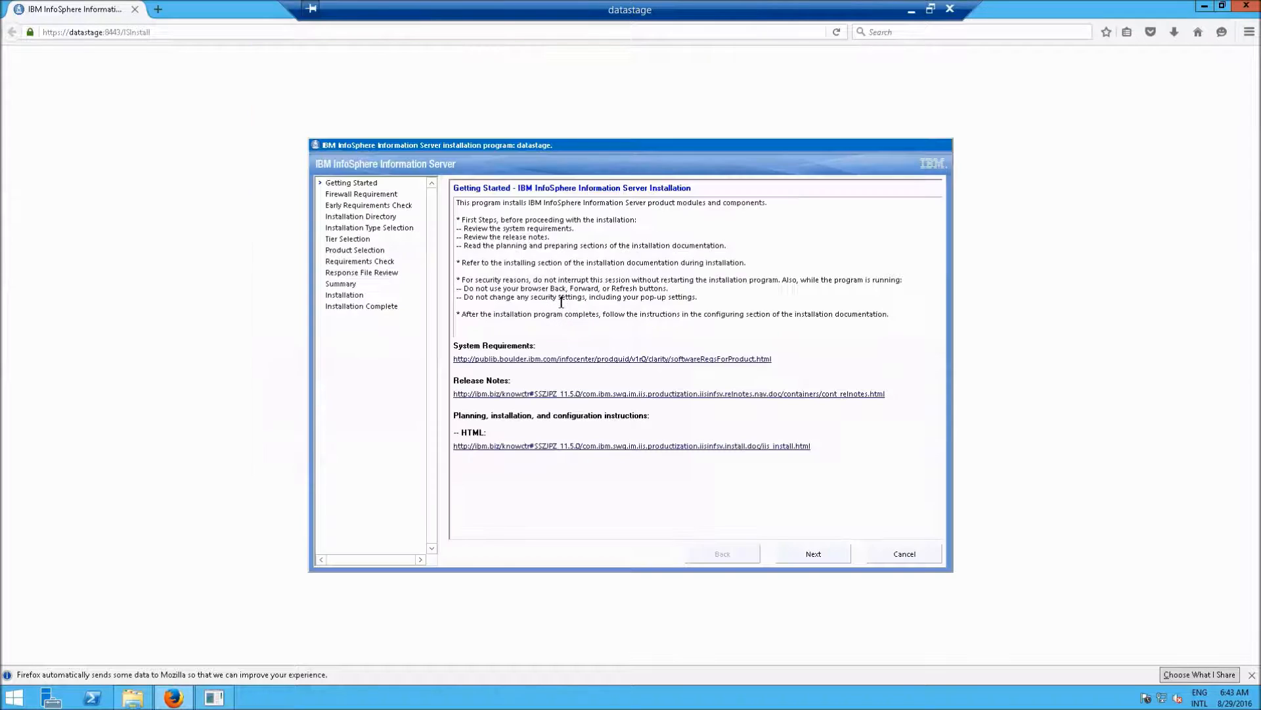
pyautogui.click(812, 553)
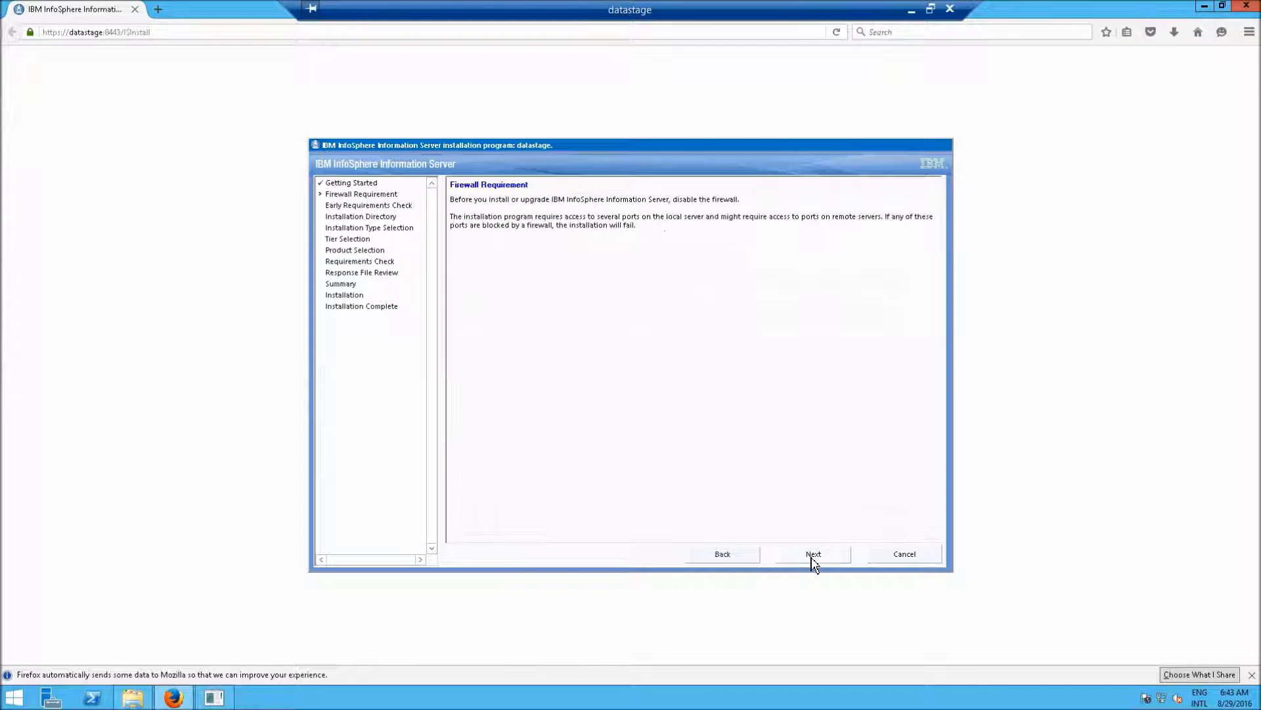
pyautogui.click(812, 553)
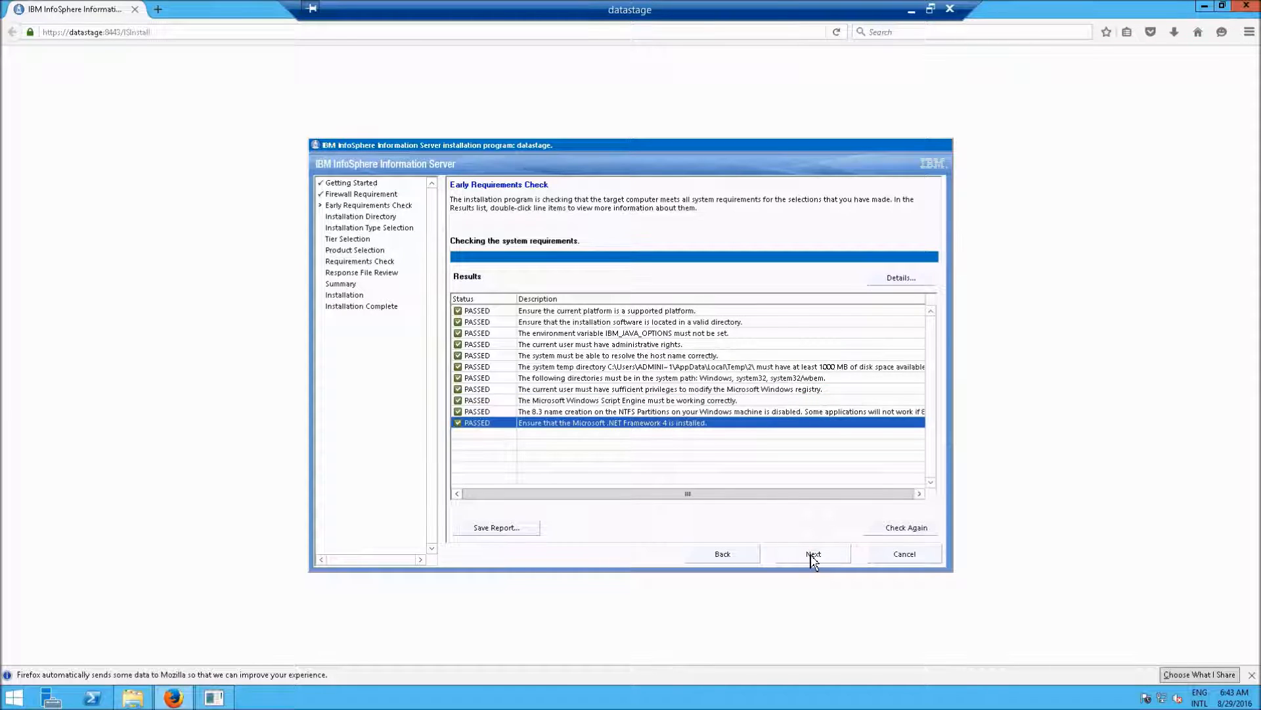
pyautogui.click(812, 553)
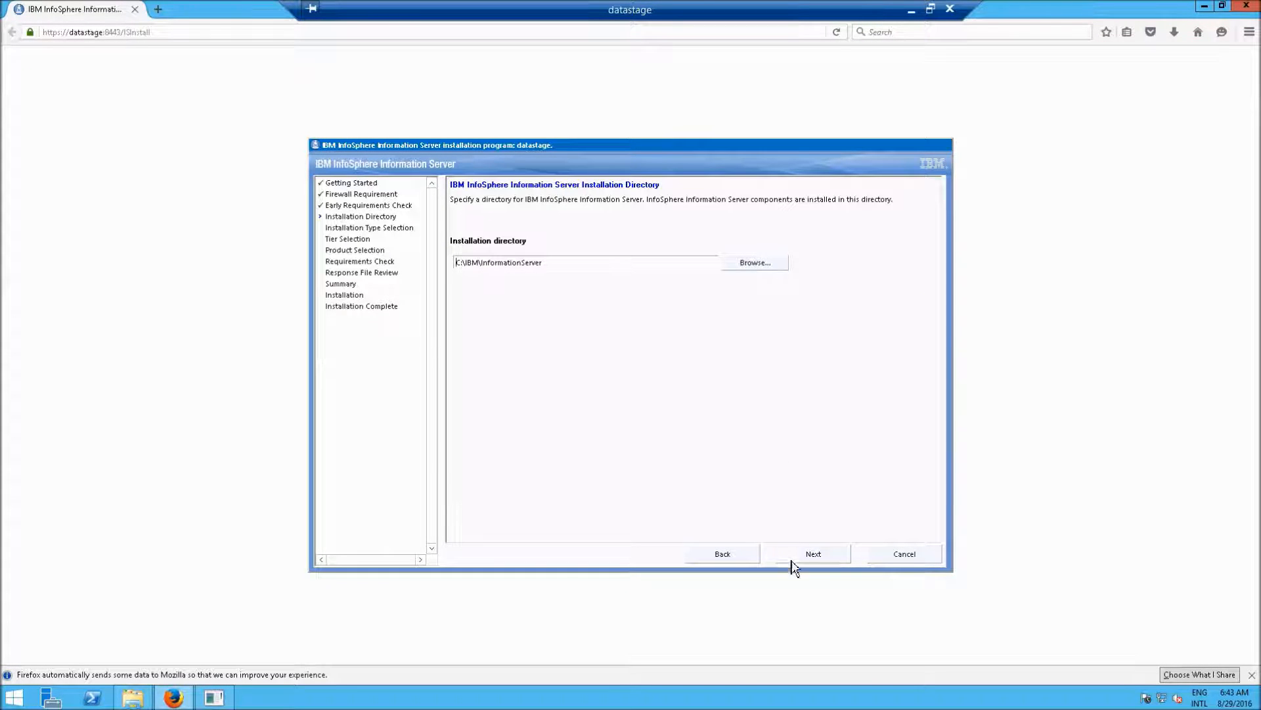
# Keep C:\IBM\InformationServer and select the Repository, Services, Engine and Client tiers.
pyautogui.click(812, 553)
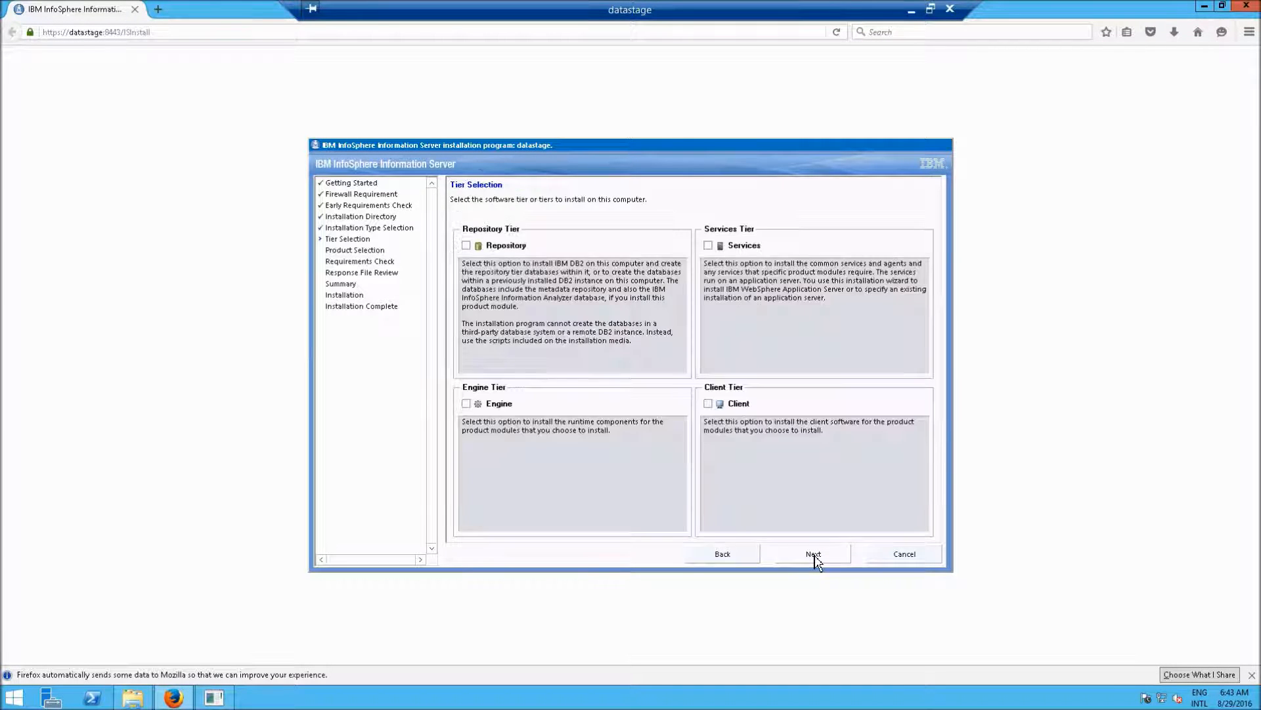
pyautogui.click(467, 245)
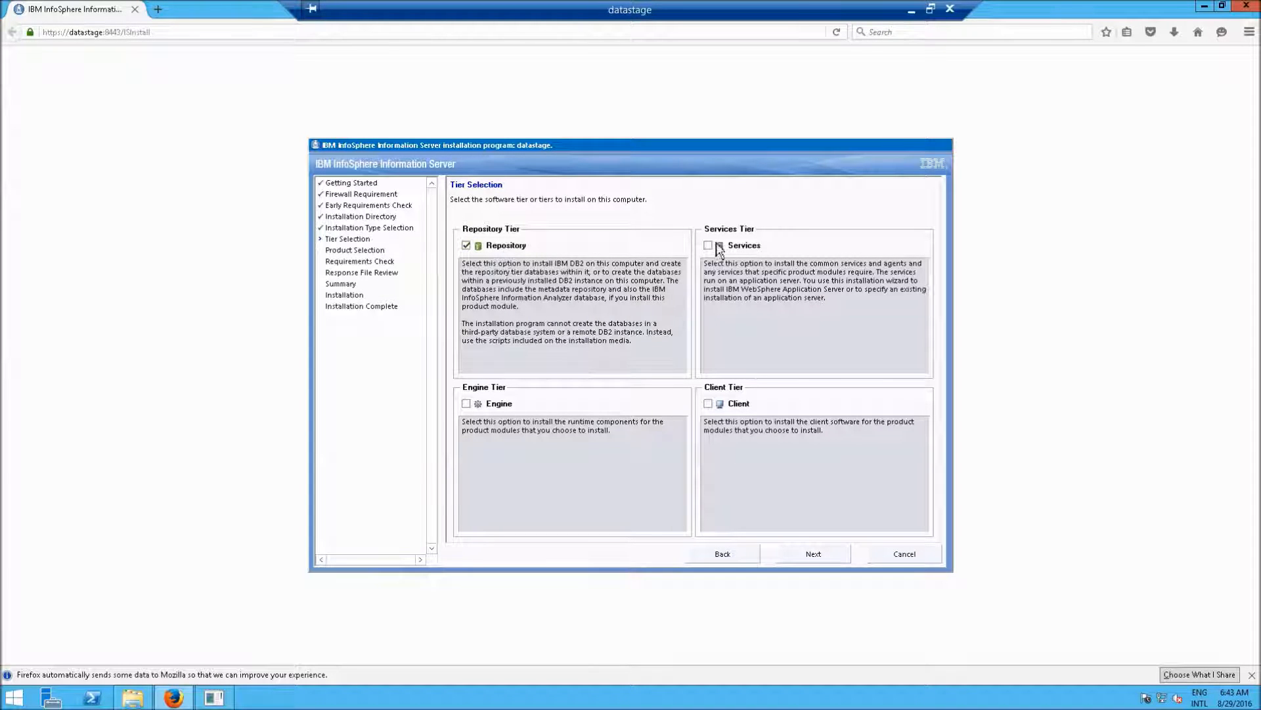
pyautogui.click(708, 246)
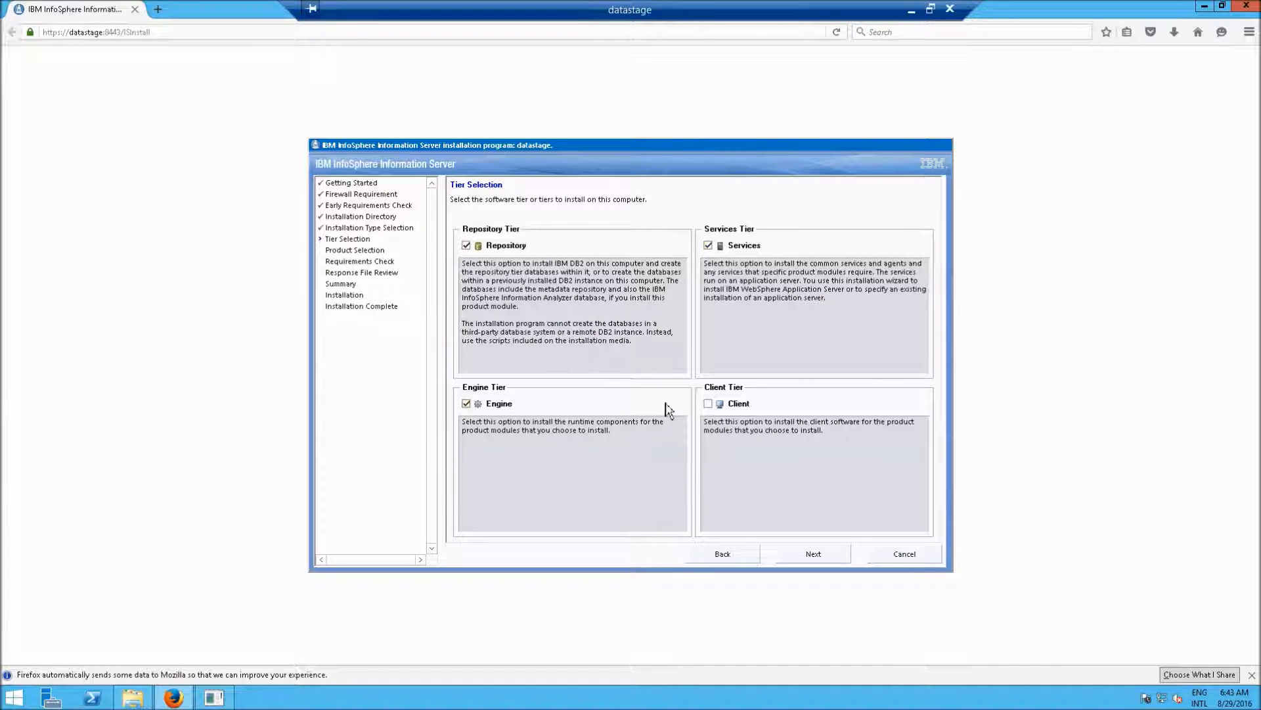
pyautogui.click(709, 403)
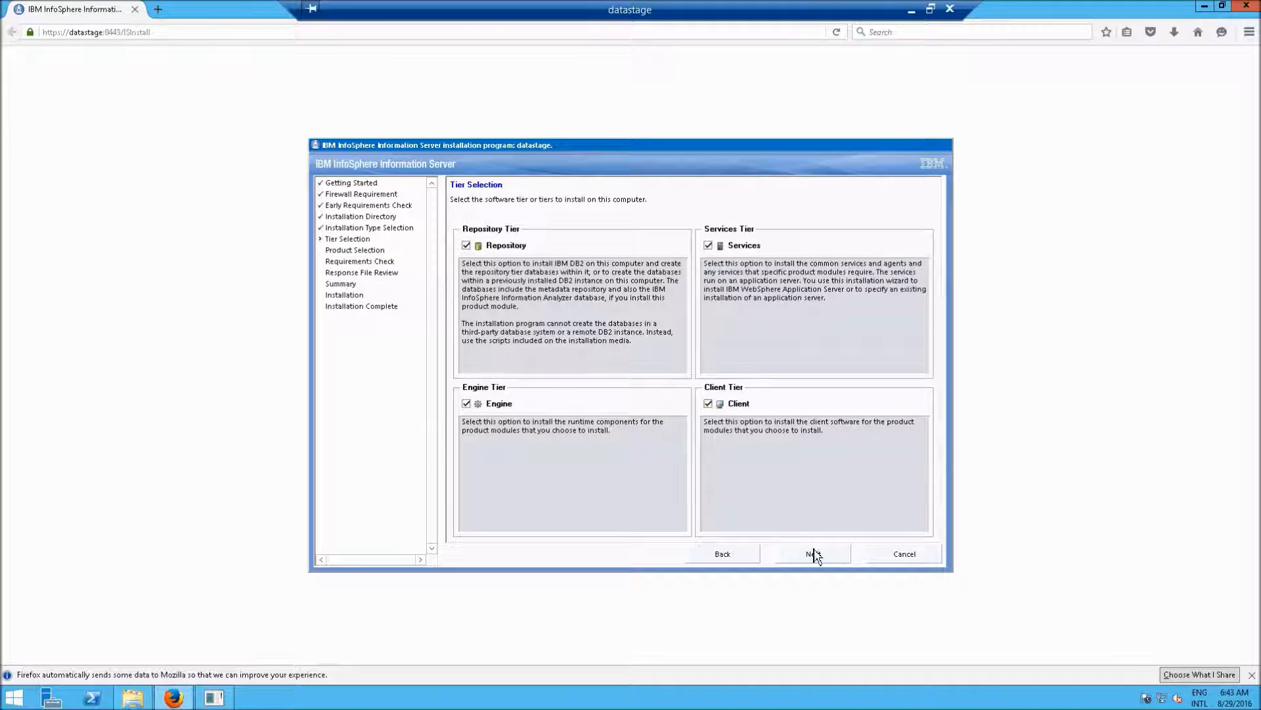
pyautogui.click(812, 553)
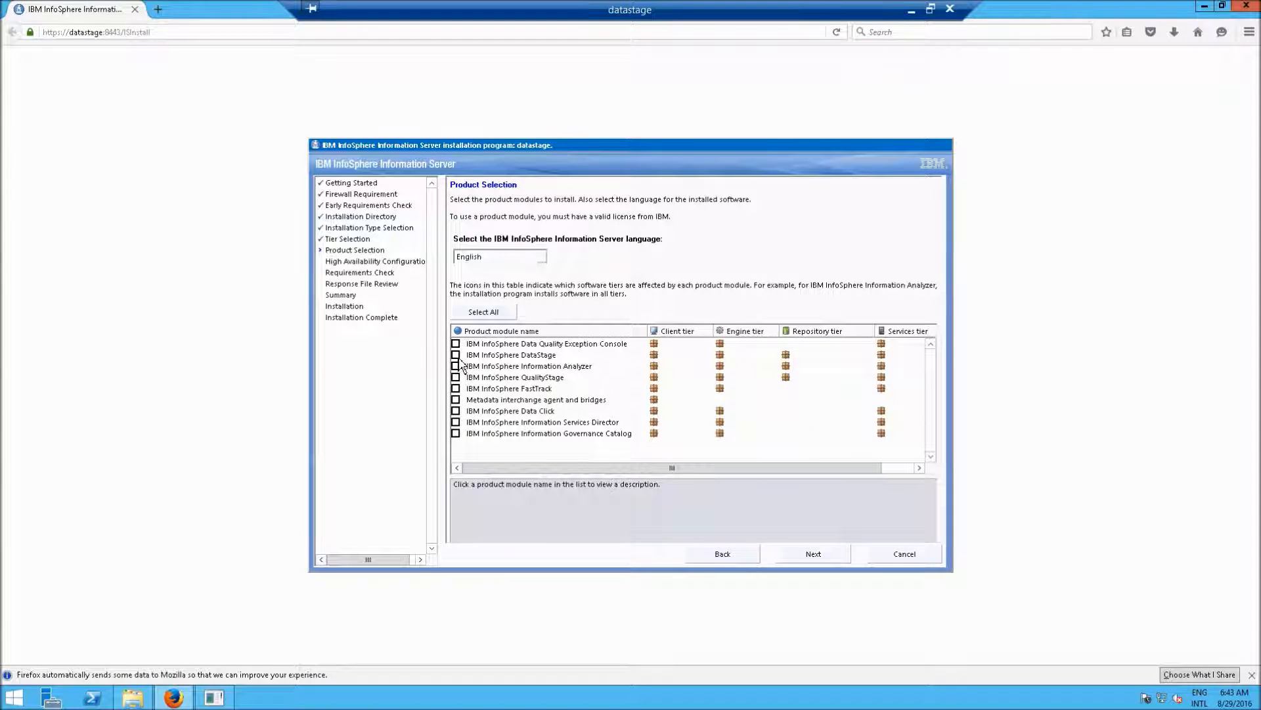
# Add IBM InfoSphere DataStage to the product selection and accept the license terms.
pyautogui.click(456, 354)
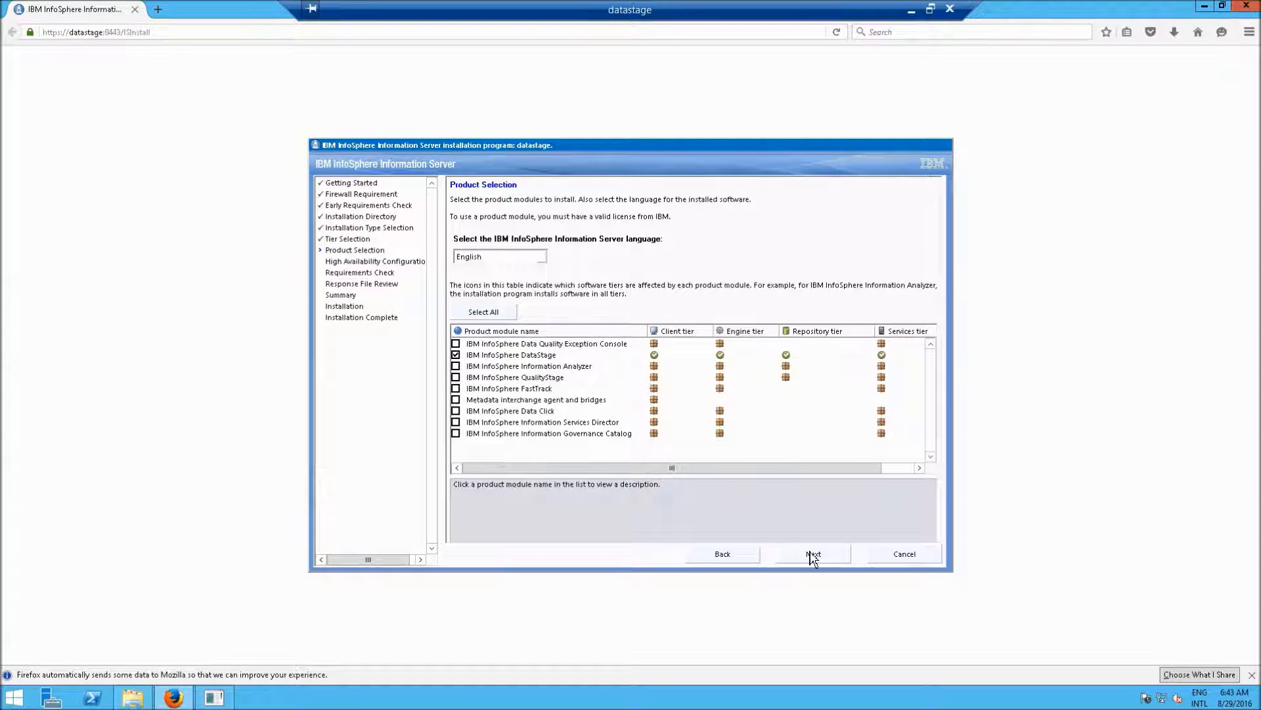
pyautogui.click(515, 376)
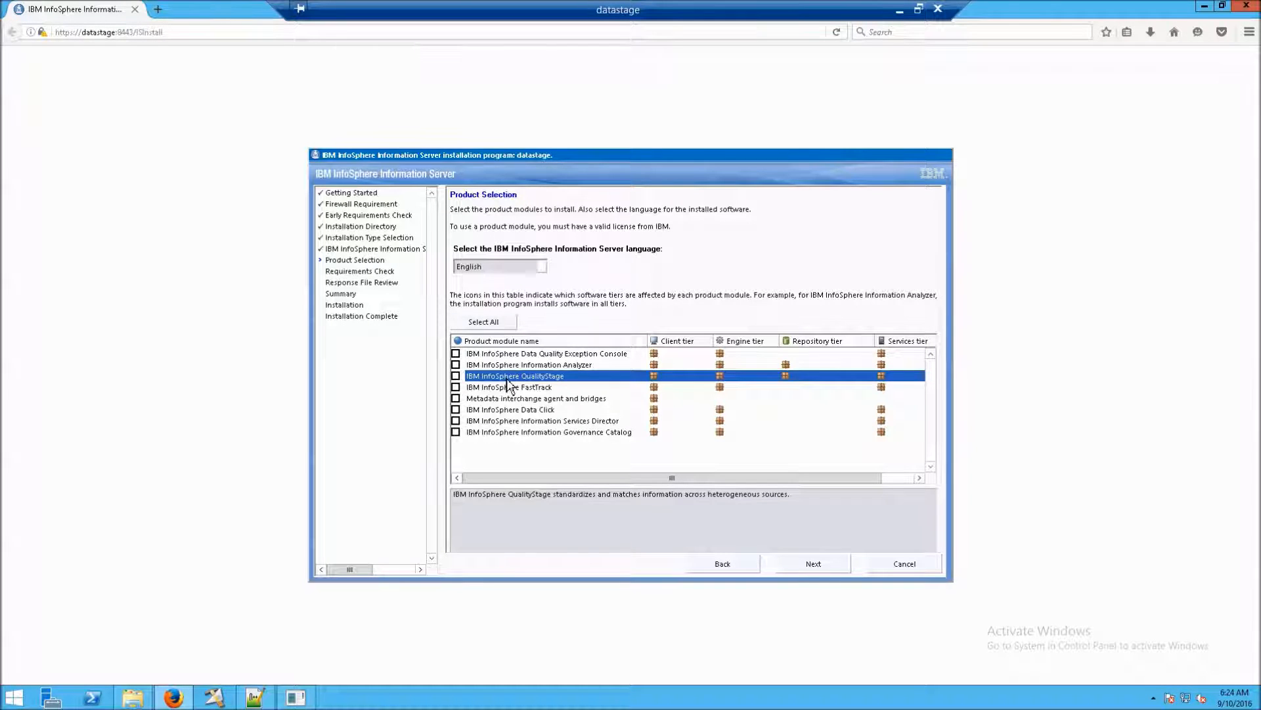
pyautogui.click(812, 564)
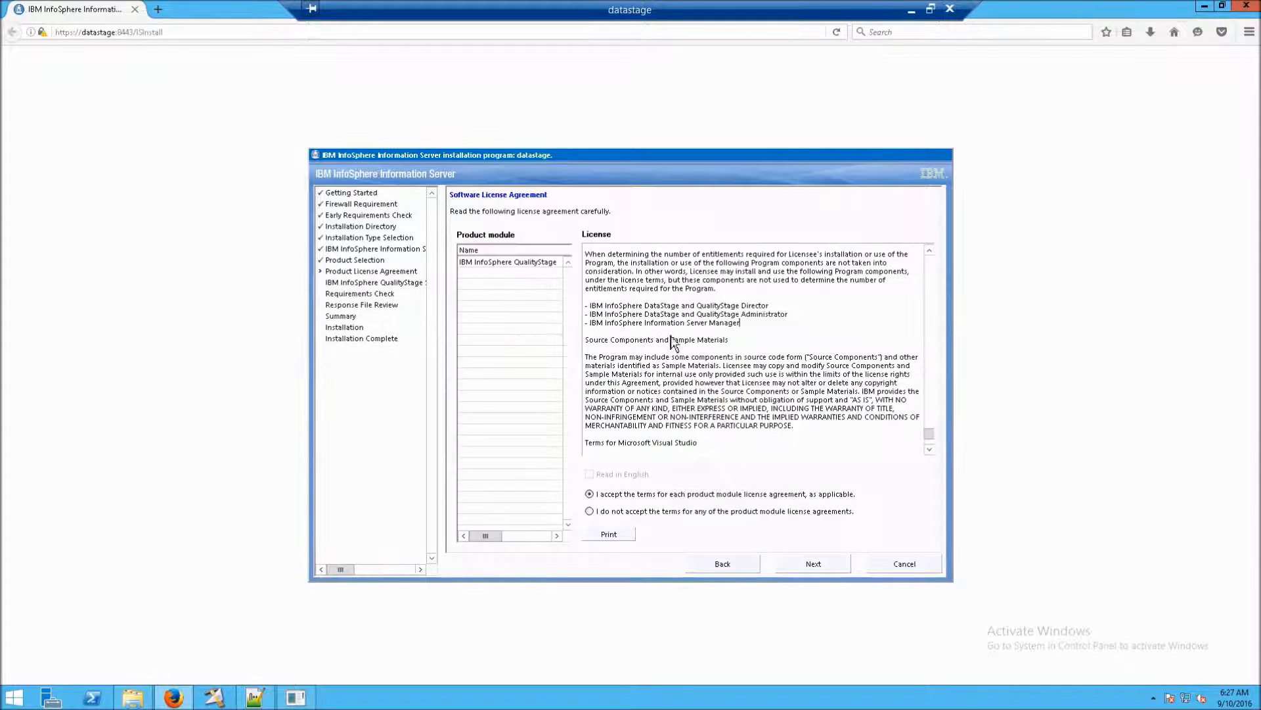
pyautogui.moveTo(727, 316)
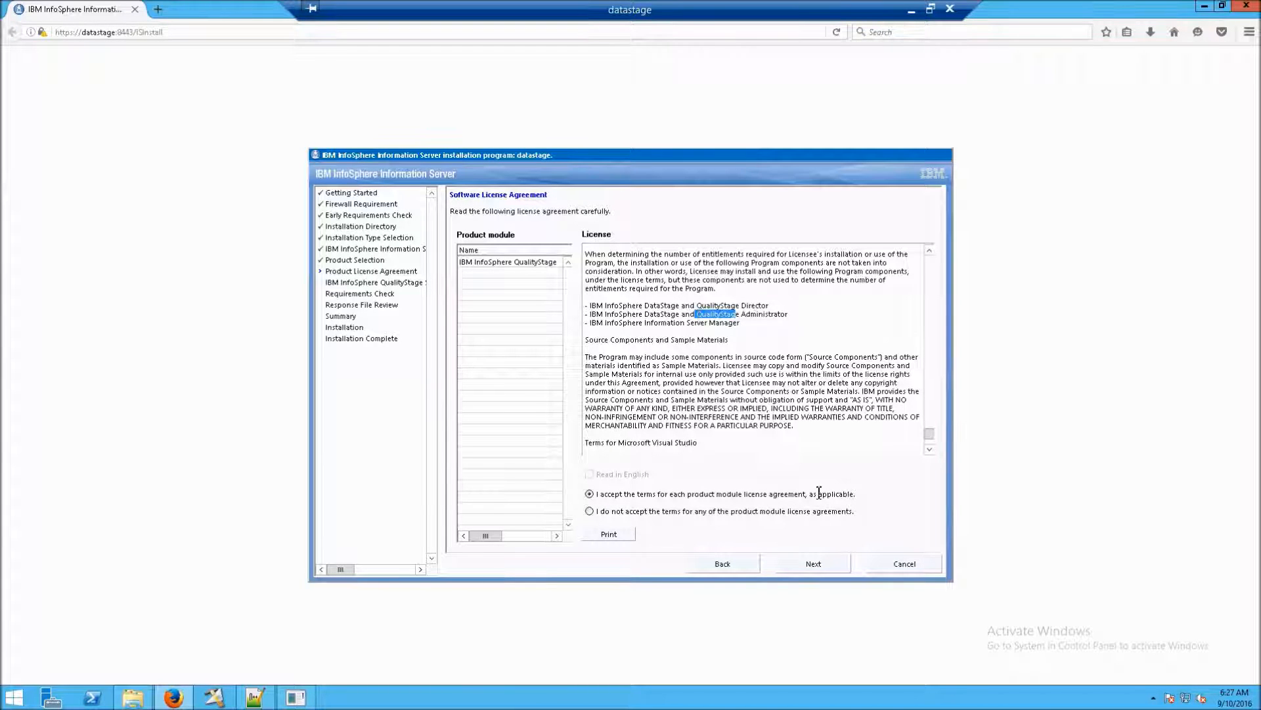
# Skip clustering and keep the bundled DB2 with default directory and instance owner.
pyautogui.click(812, 564)
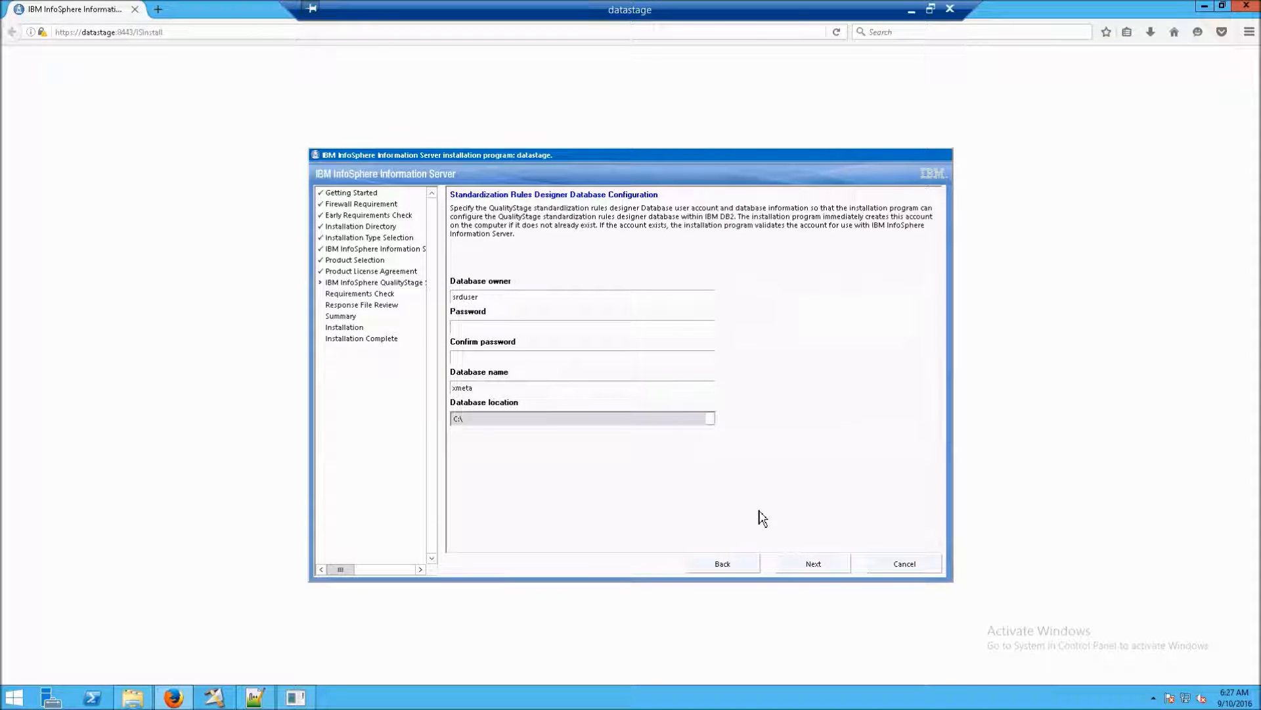
pyautogui.click(580, 327)
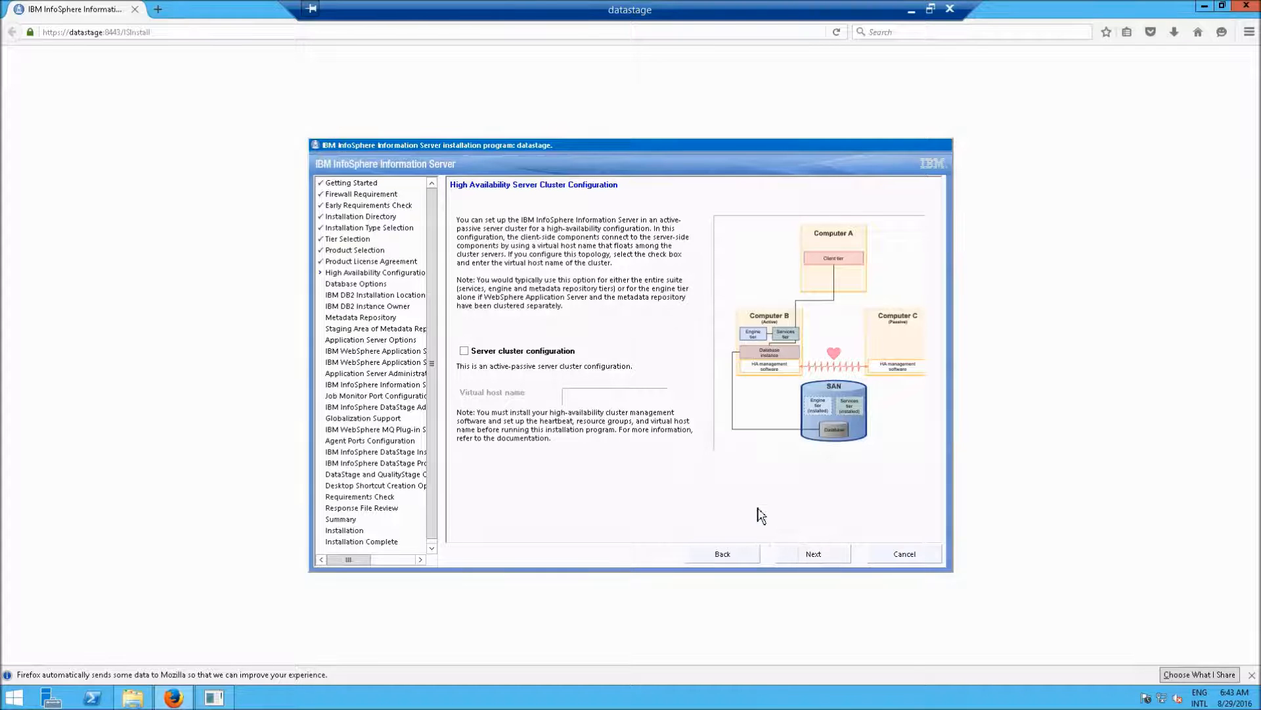
pyautogui.click(812, 553)
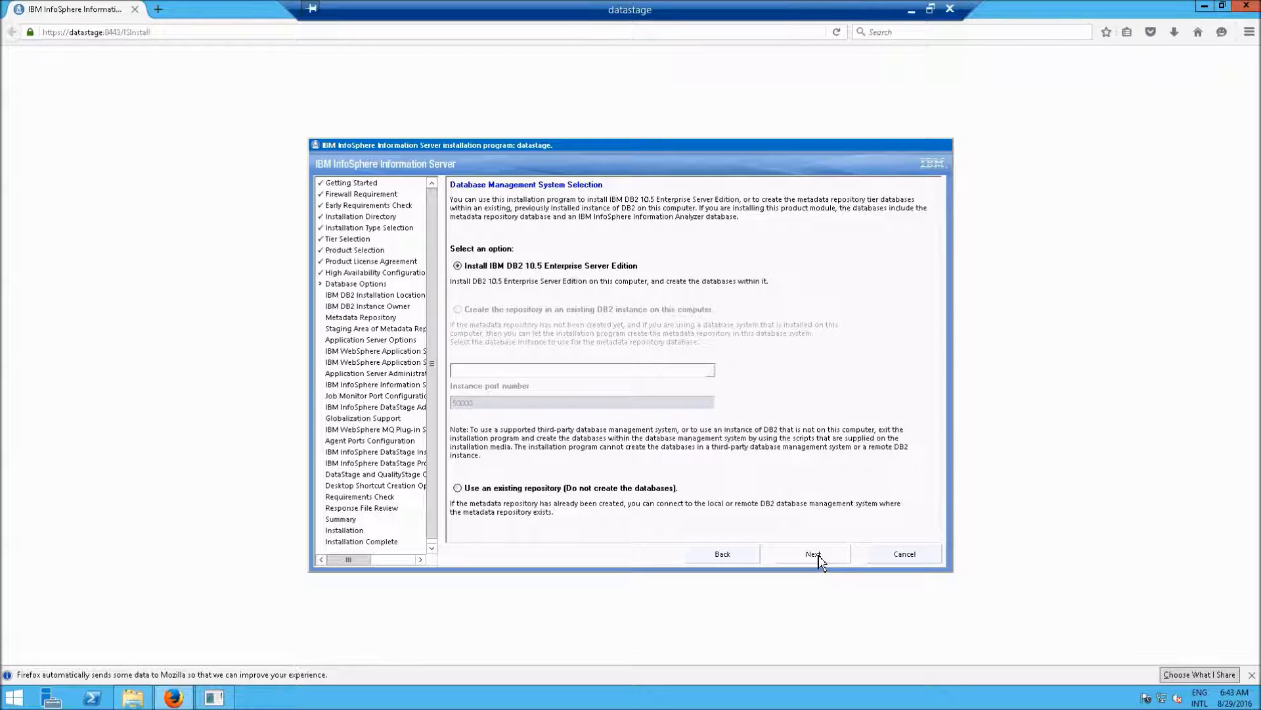
pyautogui.click(812, 554)
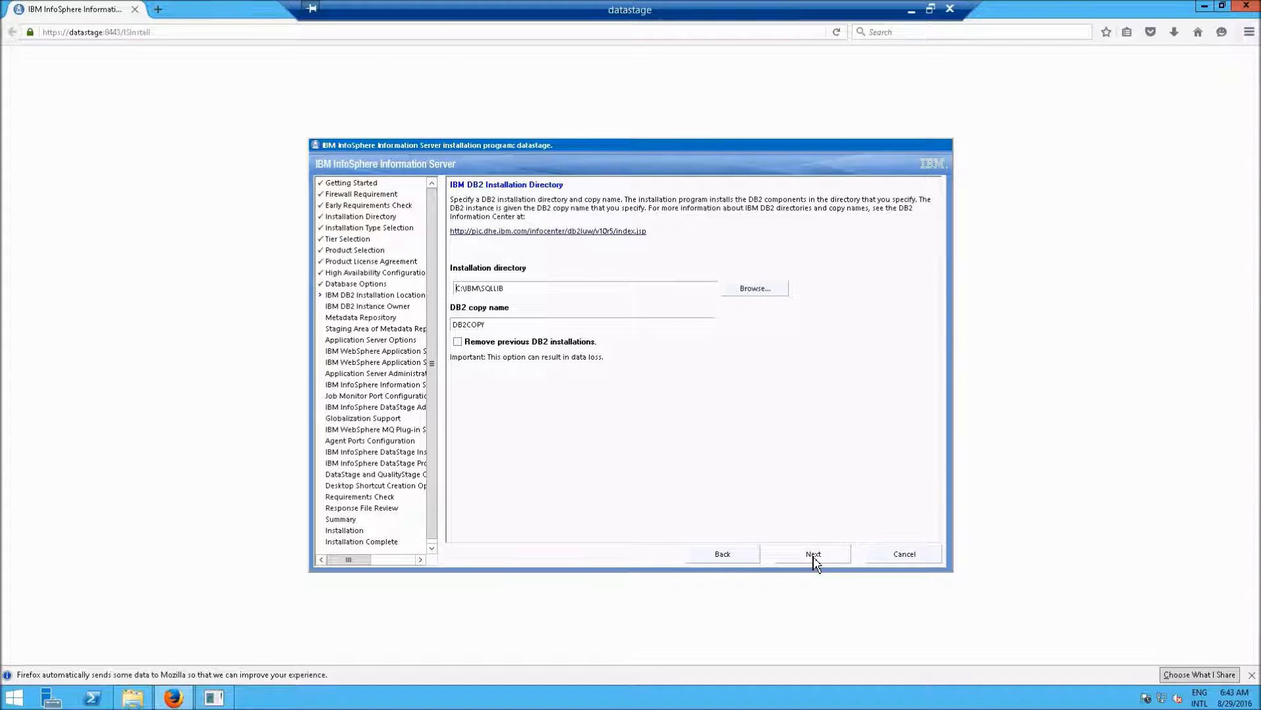
pyautogui.click(812, 553)
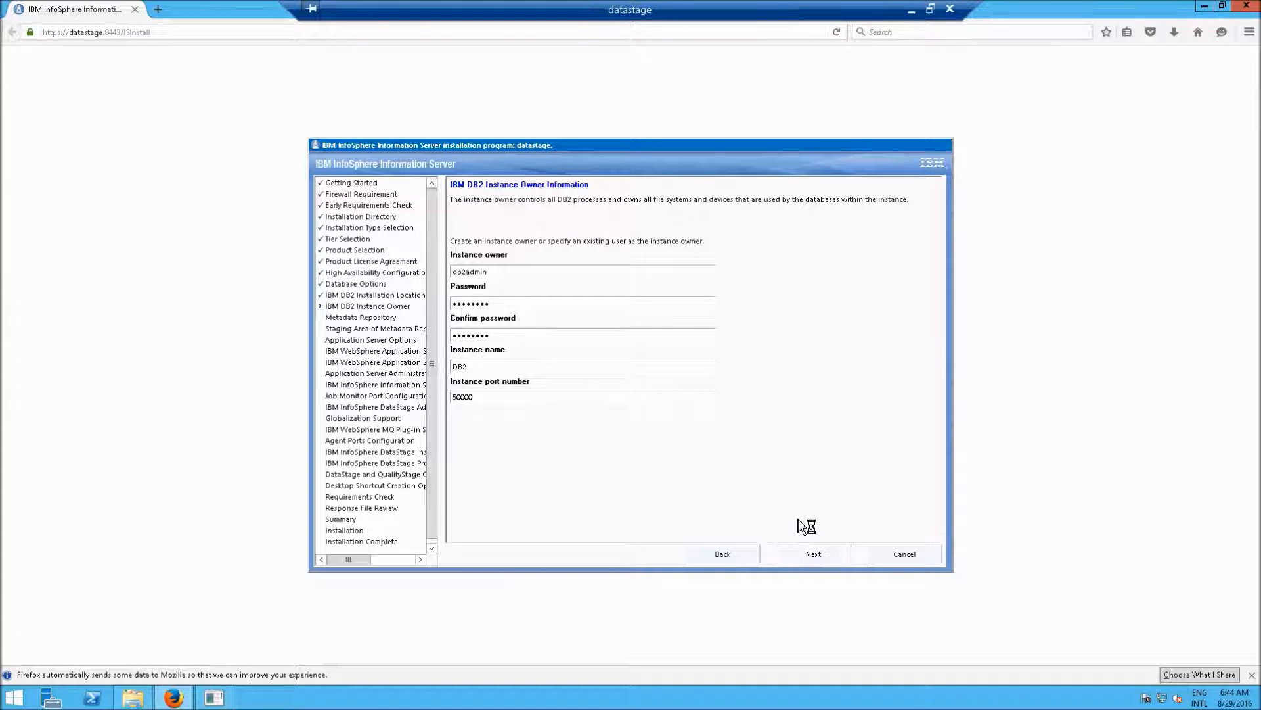
pyautogui.click(812, 553)
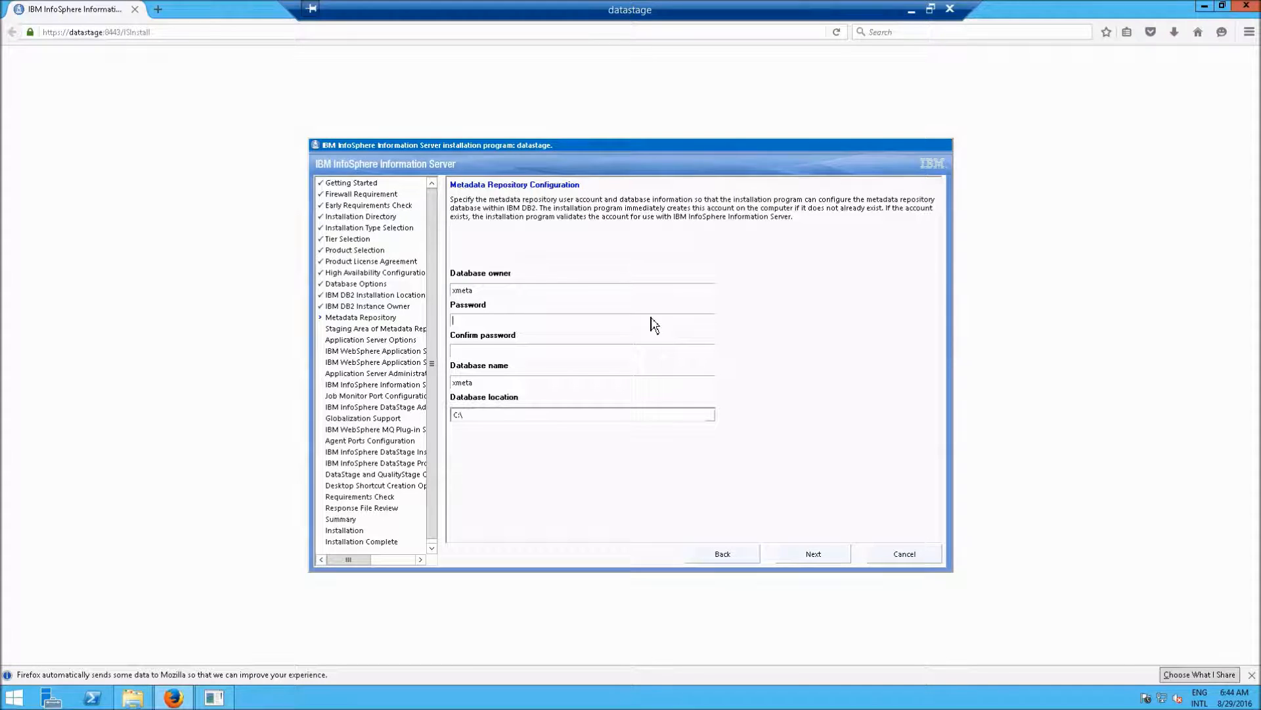
# Create the xmeta repository and xmetasr staging accounts with their passwords.
pyautogui.write('•')
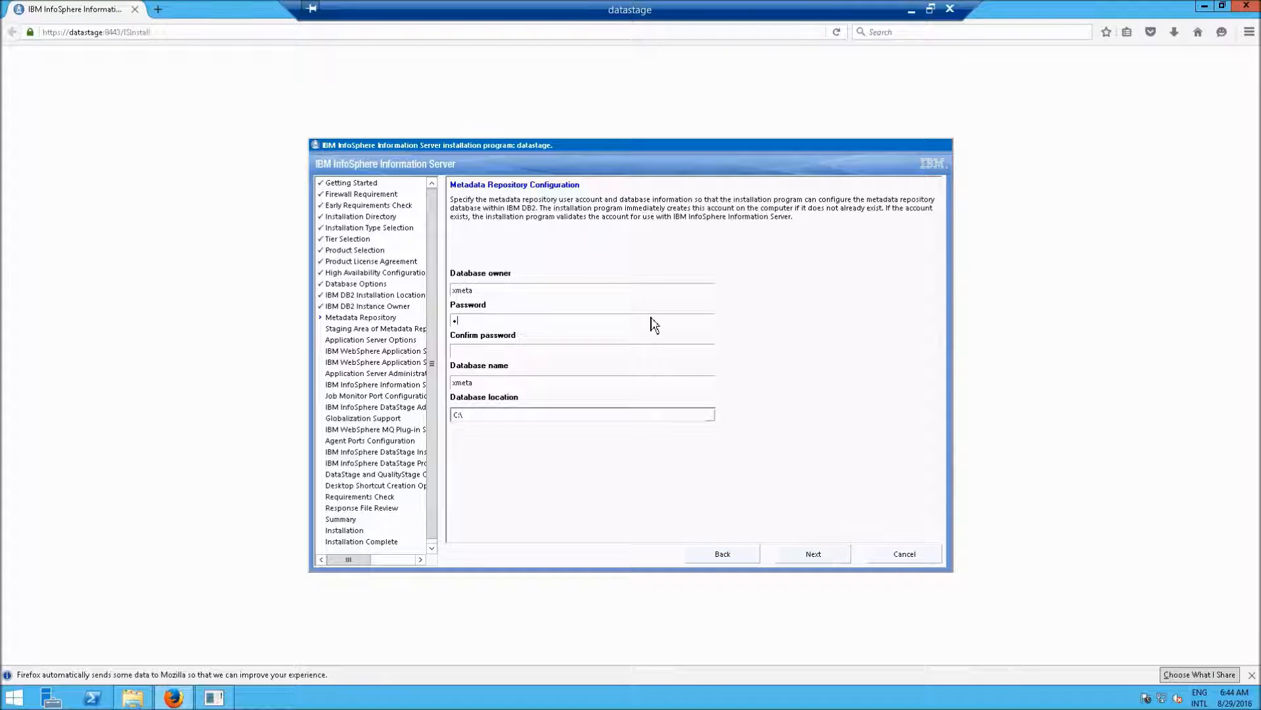
pyautogui.write('password')
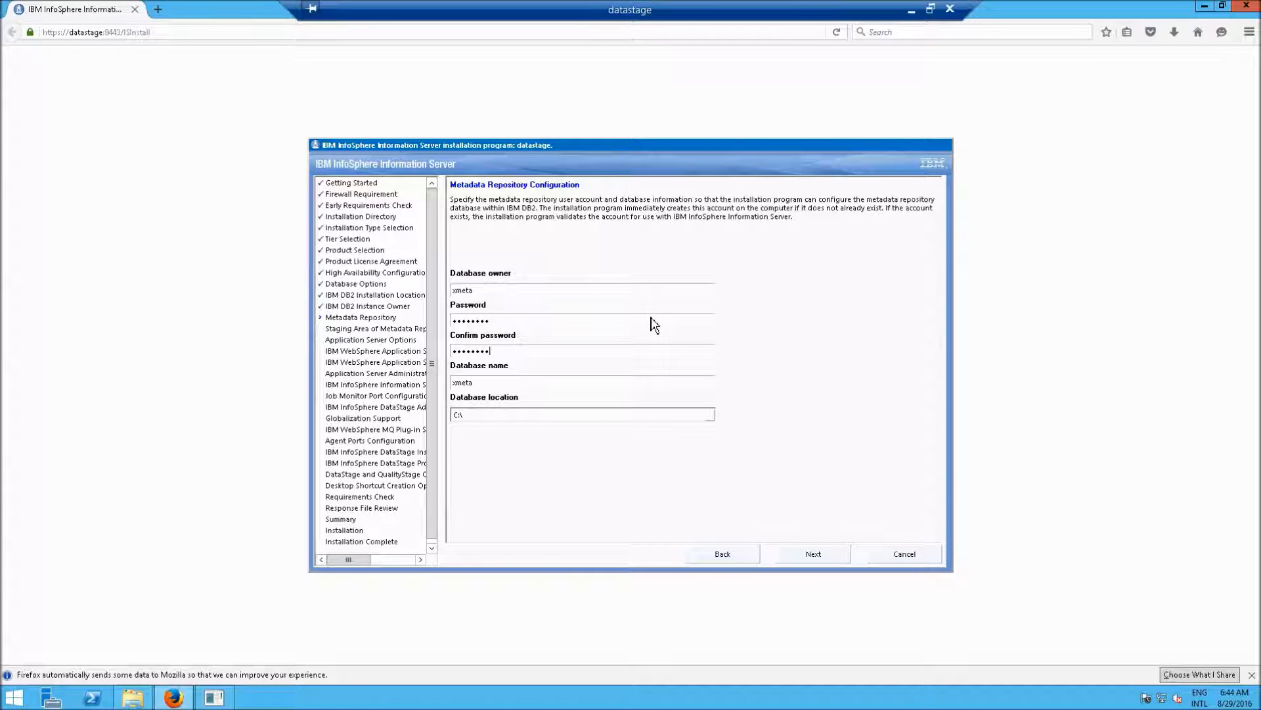
pyautogui.moveTo(813, 553)
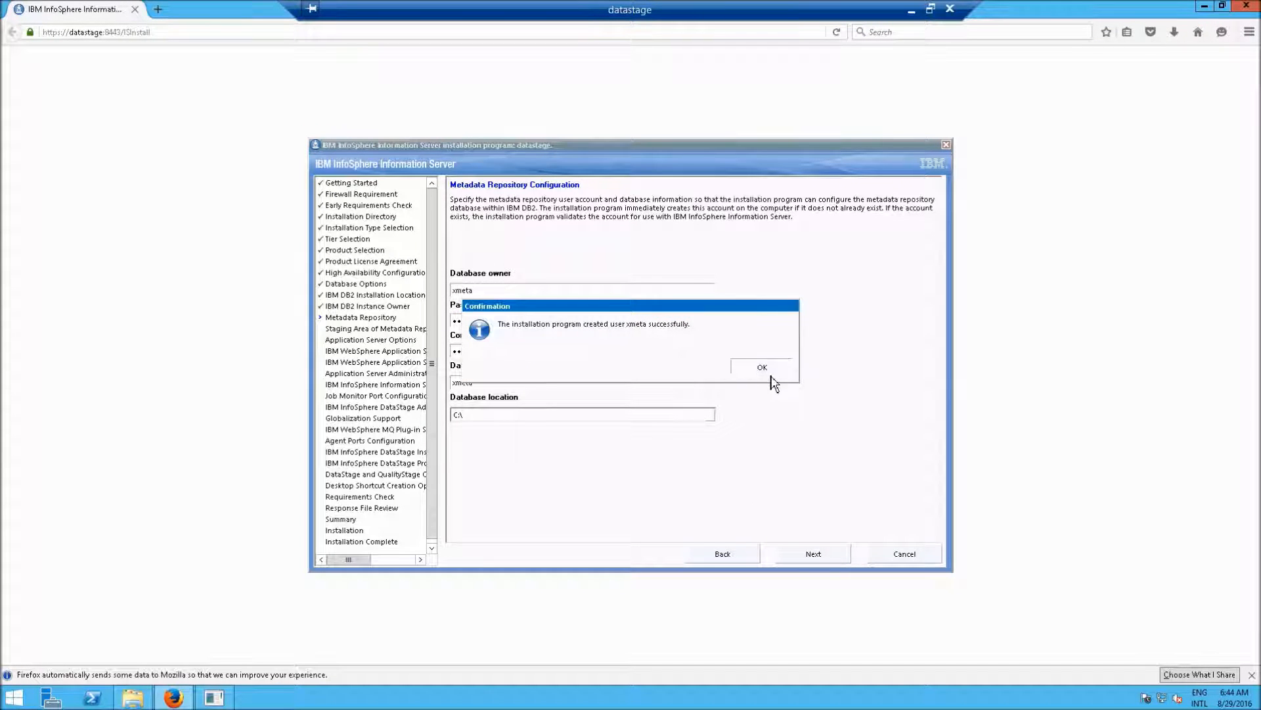
pyautogui.moveTo(563, 329)
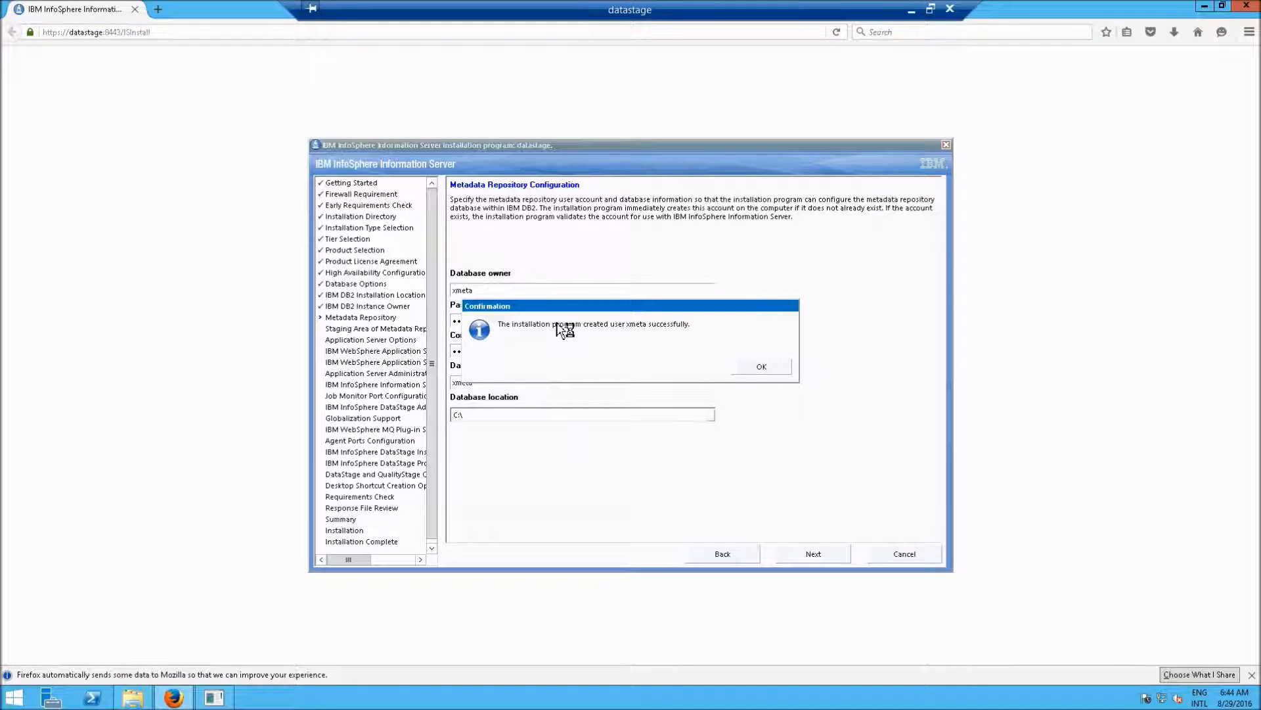
pyautogui.click(759, 366)
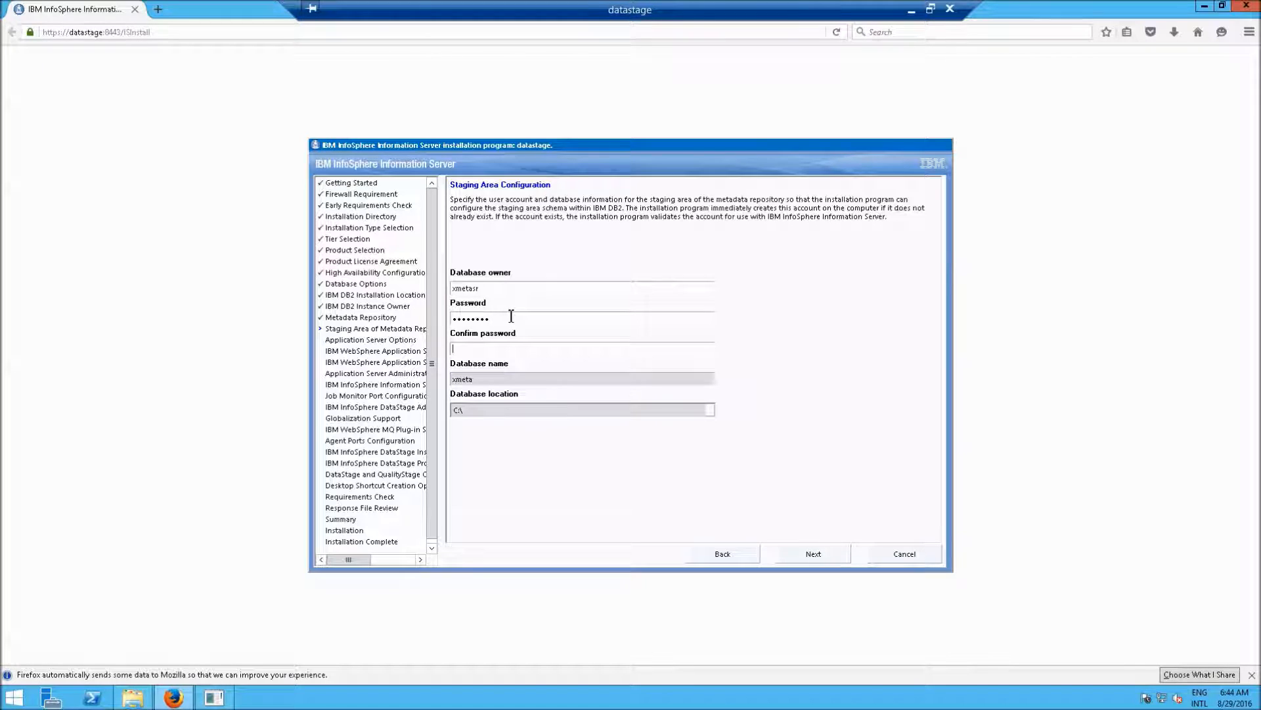
pyautogui.write('••••••••')
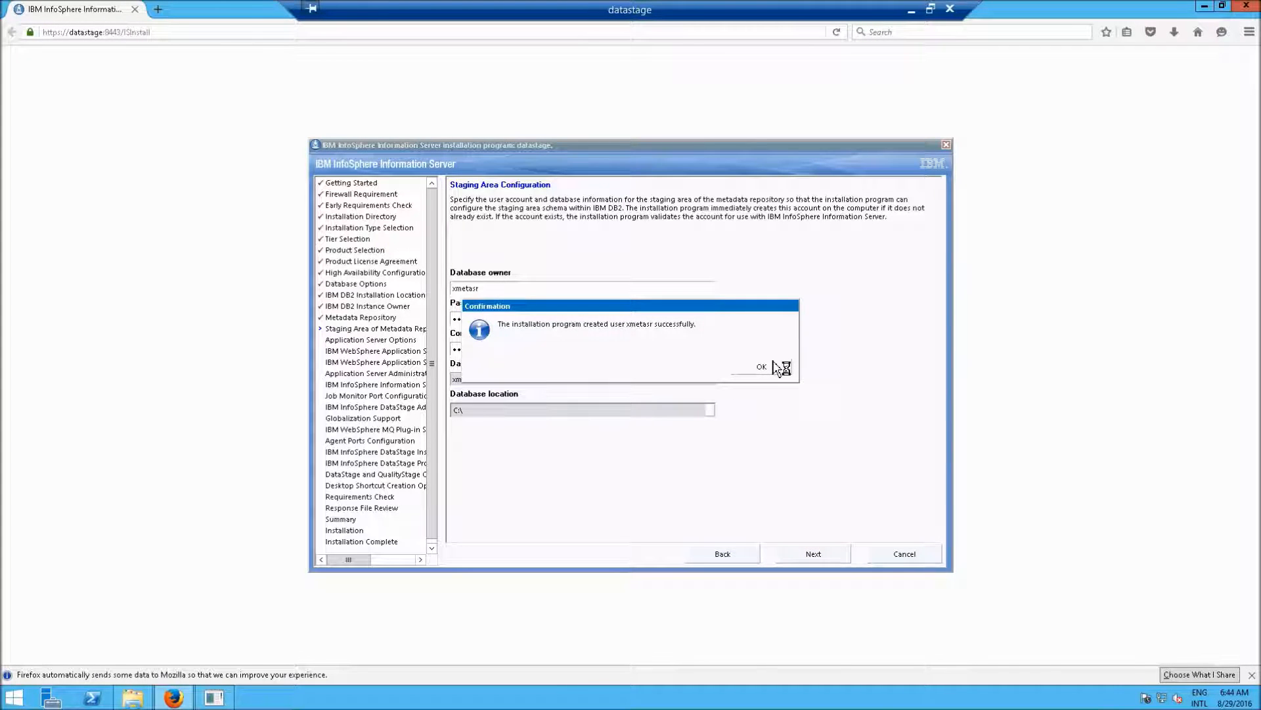
pyautogui.click(761, 367)
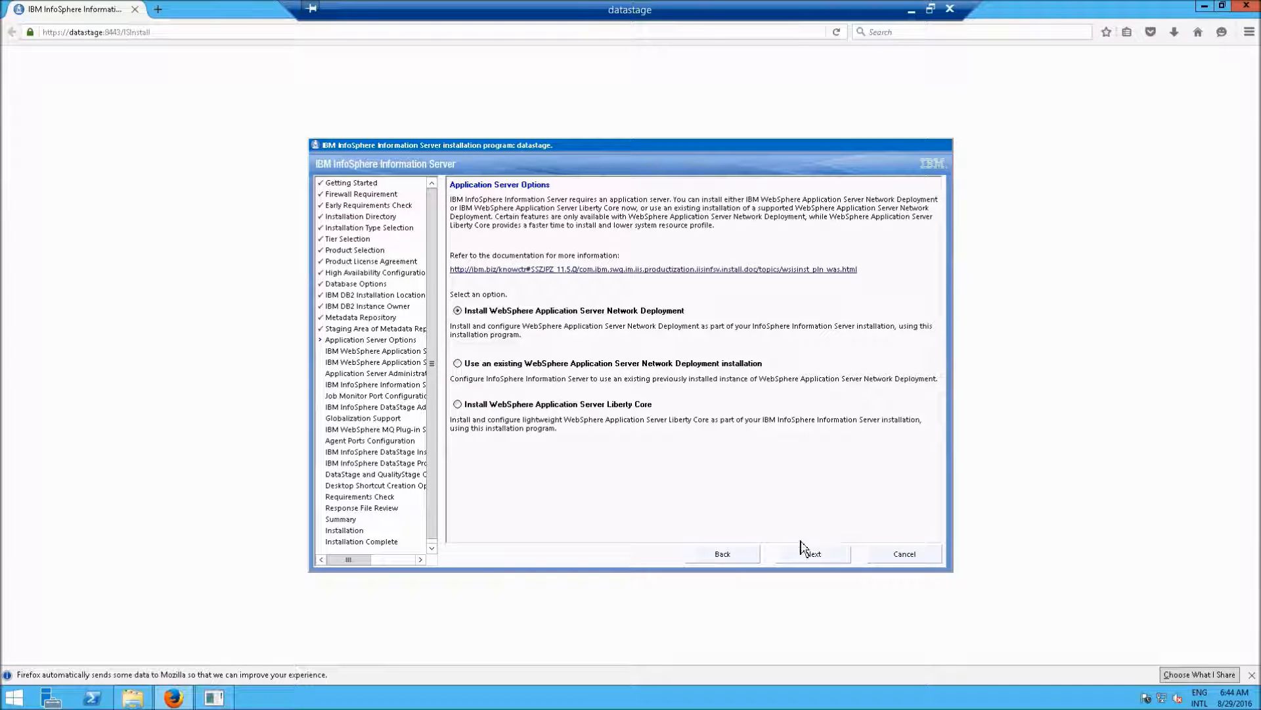
# Choose WebSphere Network Deployment with default directories and port assignments.
pyautogui.click(812, 553)
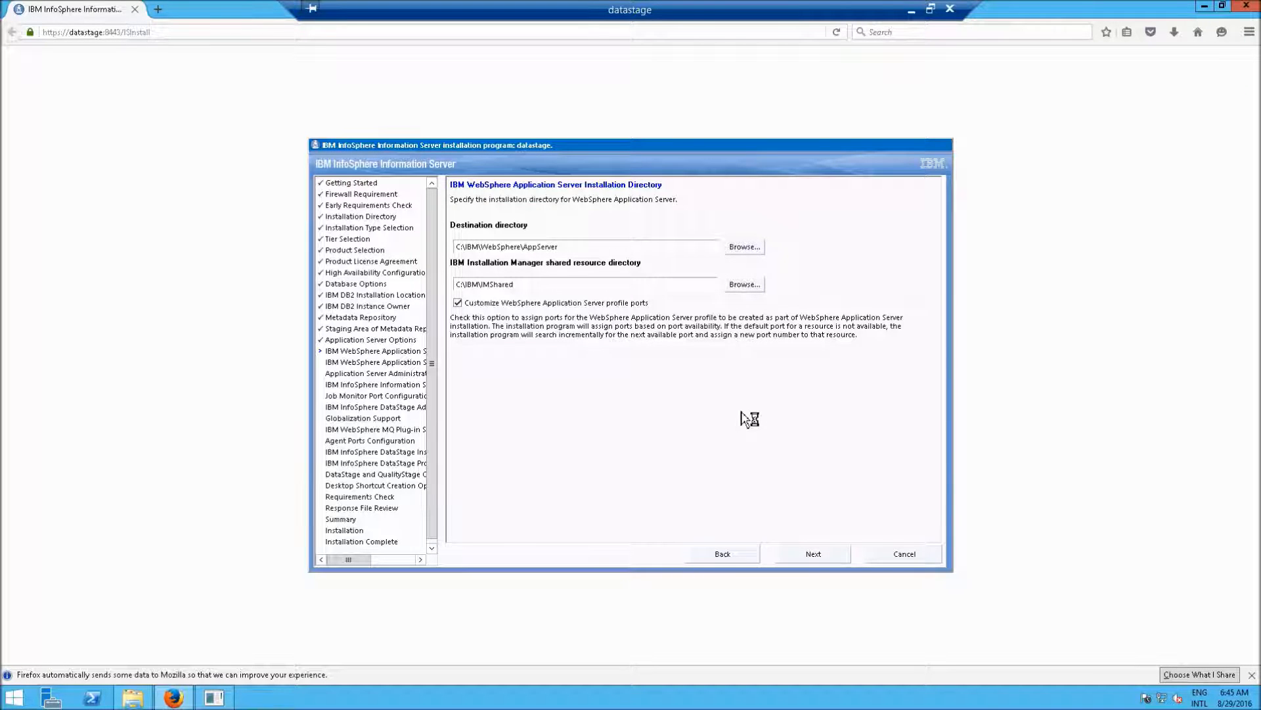
pyautogui.click(812, 553)
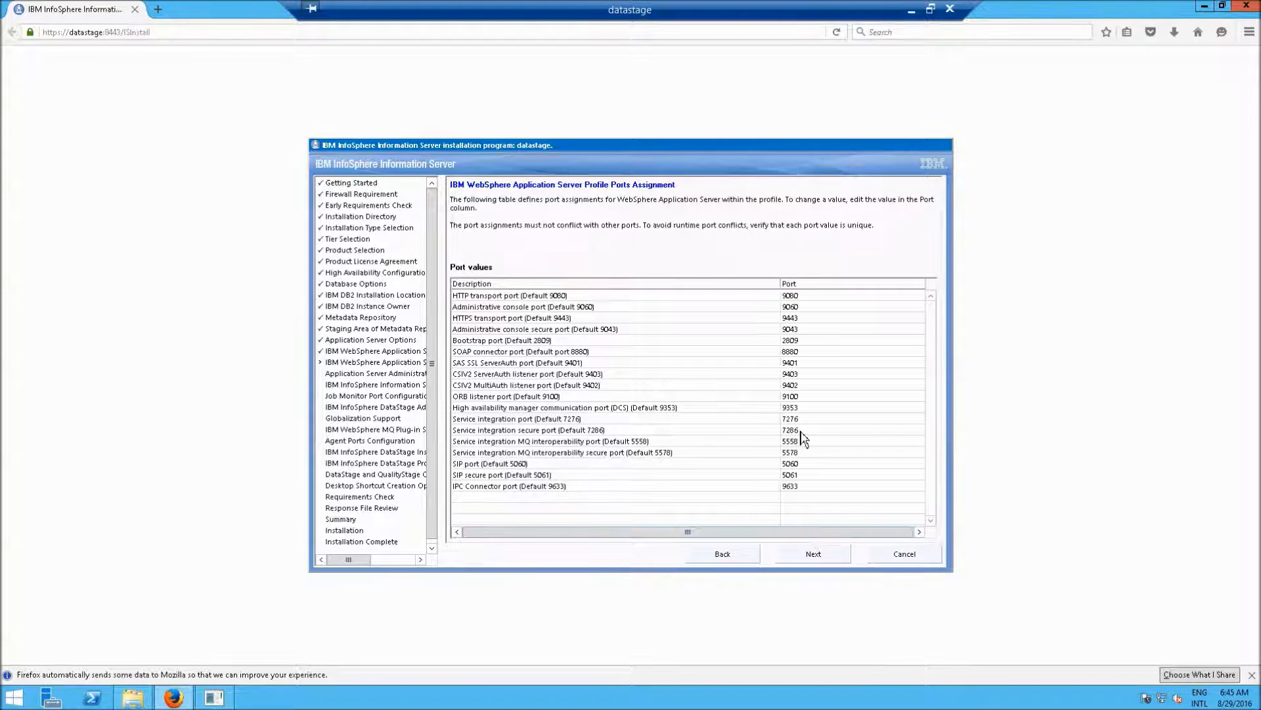
pyautogui.click(812, 553)
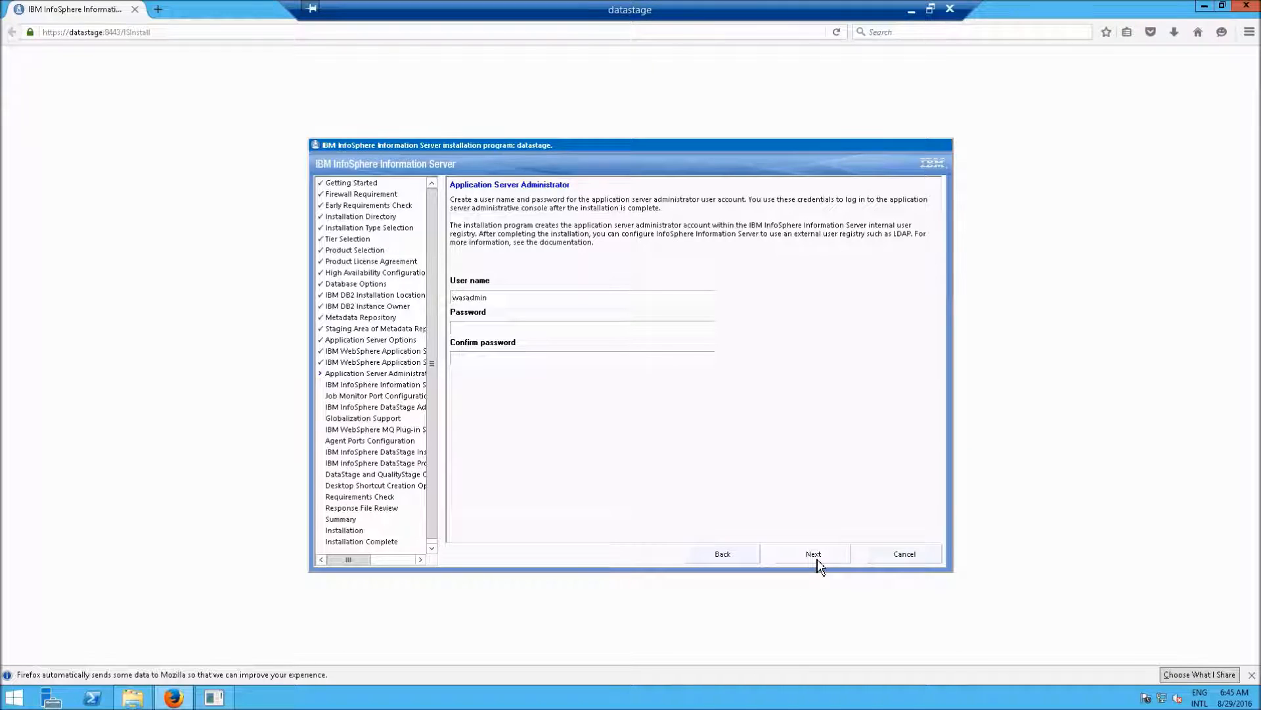
# Enter the wasadmin and isadmin administrator passwords and continue to Job Monitor ports.
pyautogui.write('*')
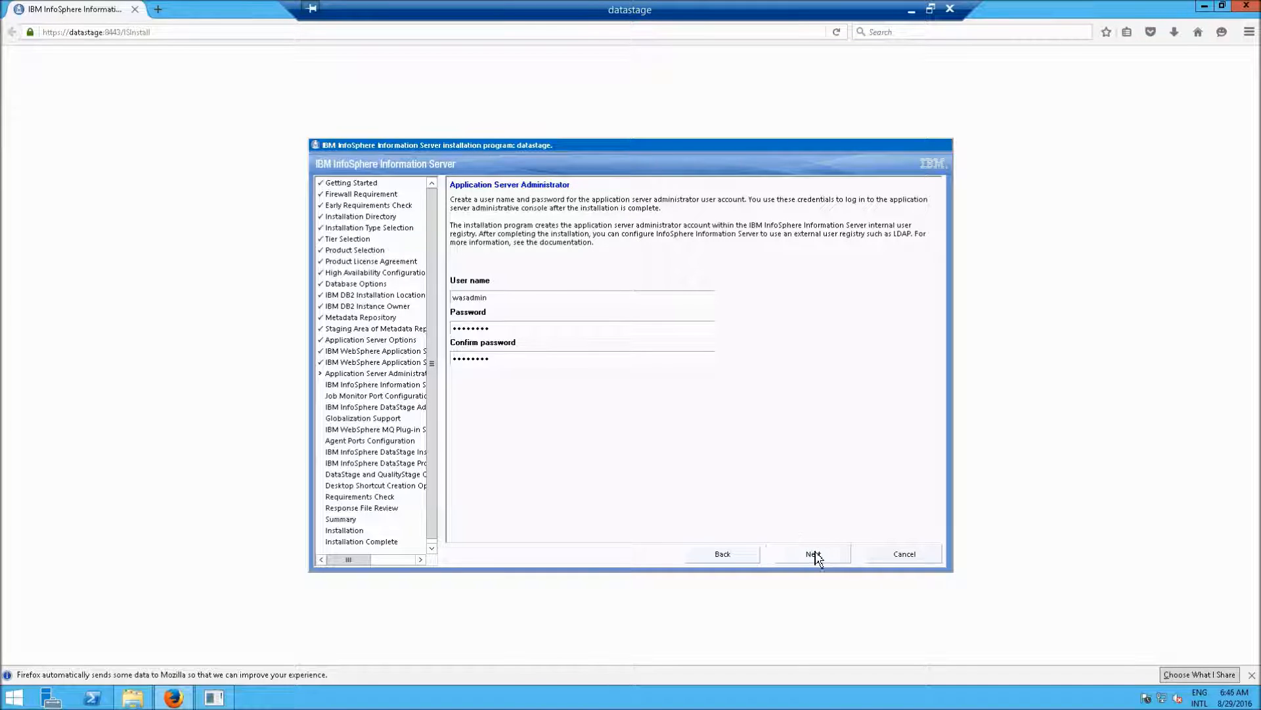
pyautogui.click(812, 553)
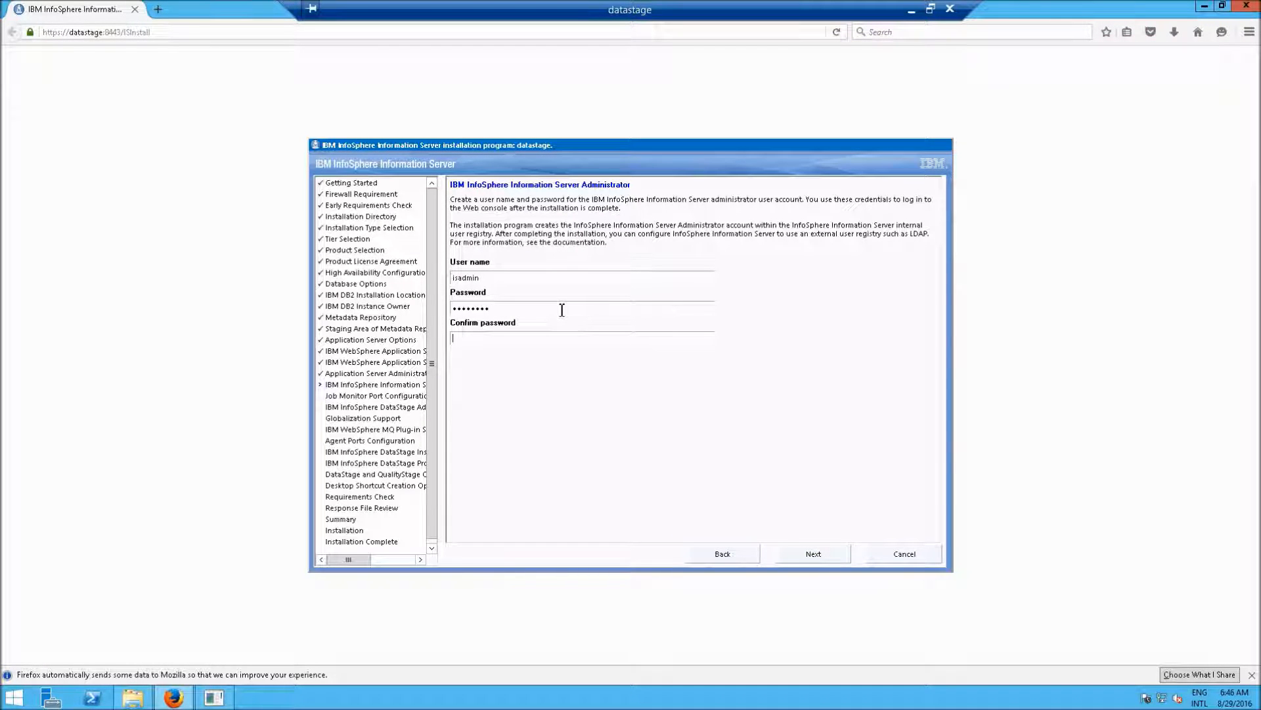
pyautogui.write('••••••••')
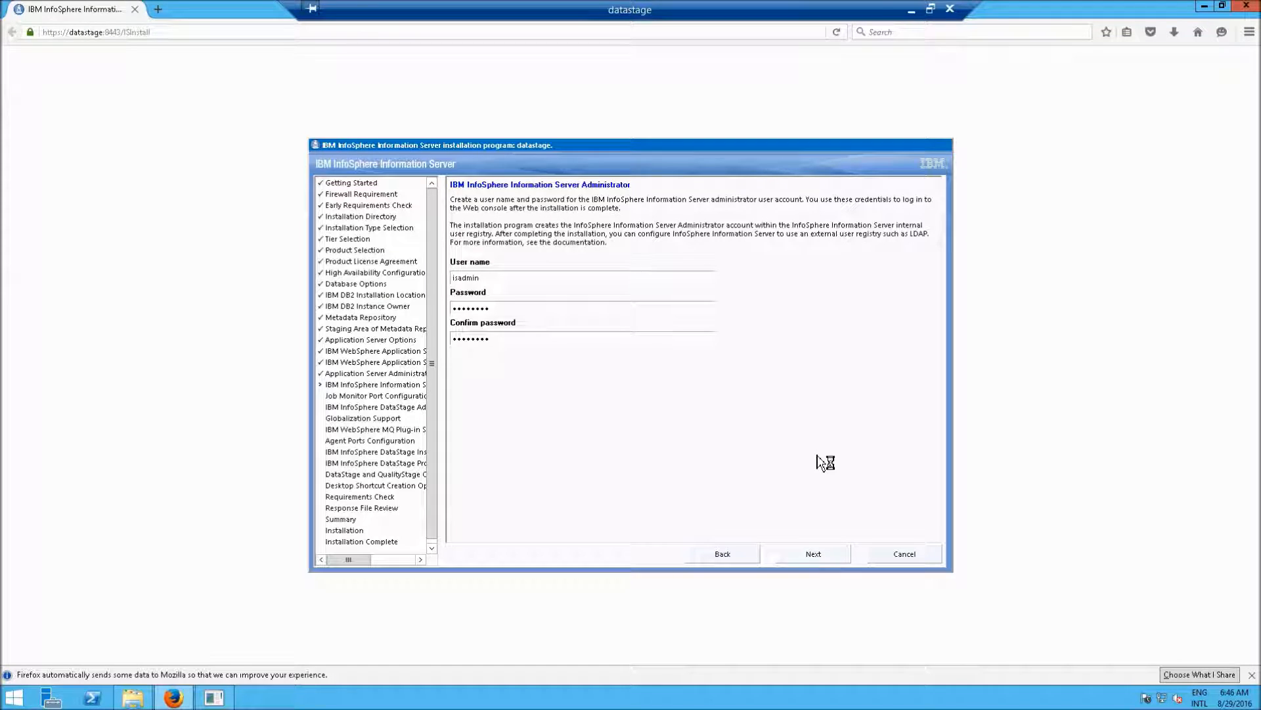
pyautogui.click(812, 553)
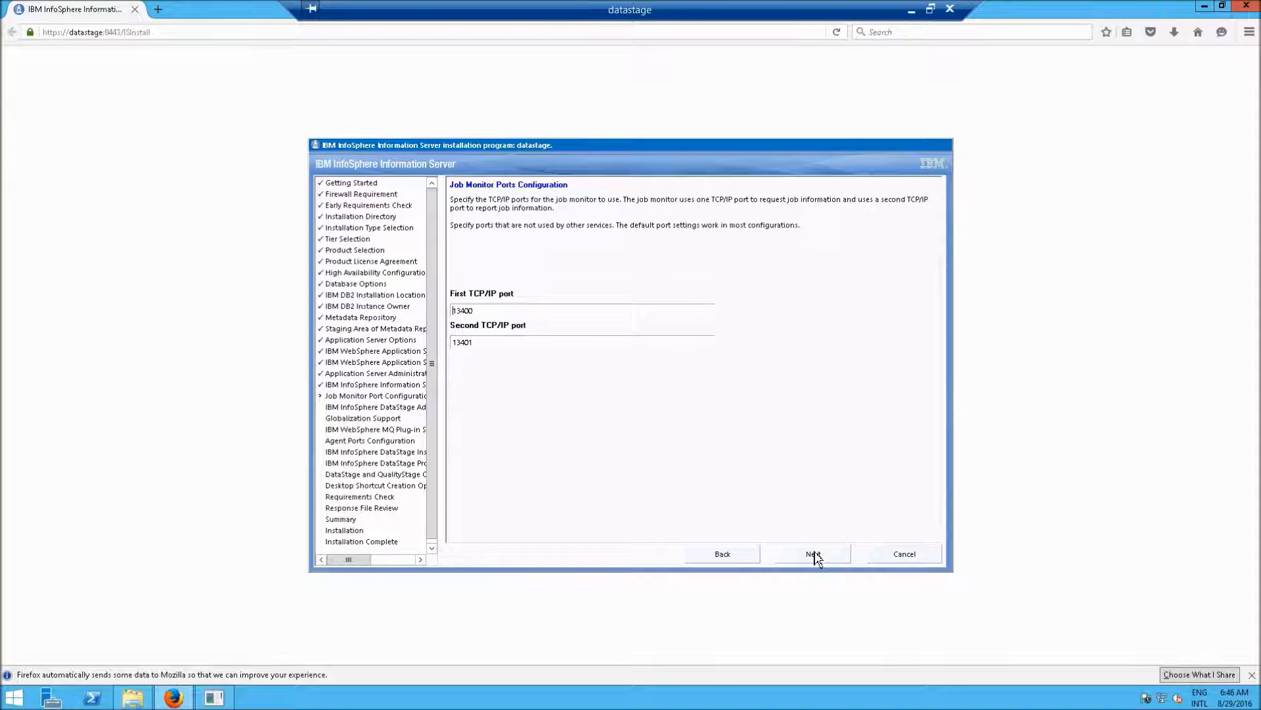
# Keep the default job monitor ports and create the dsadm DataStage administrator account with its password.
pyautogui.click(812, 554)
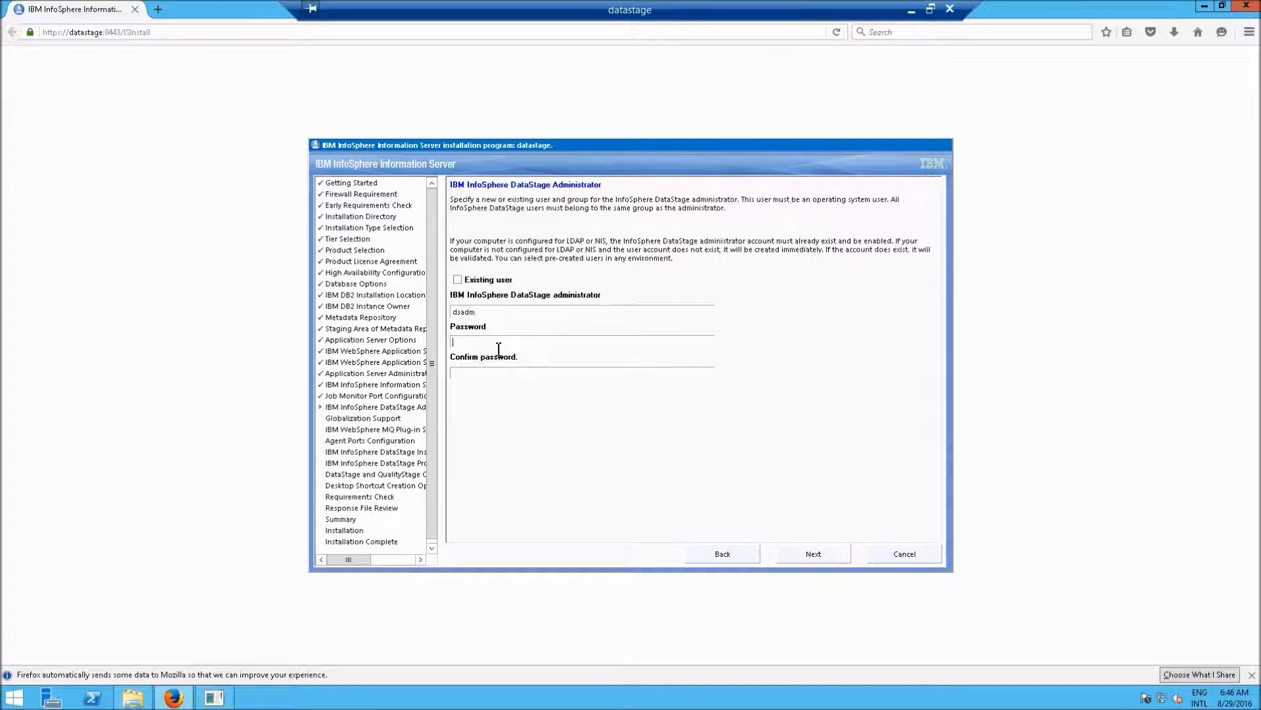
pyautogui.write('password')
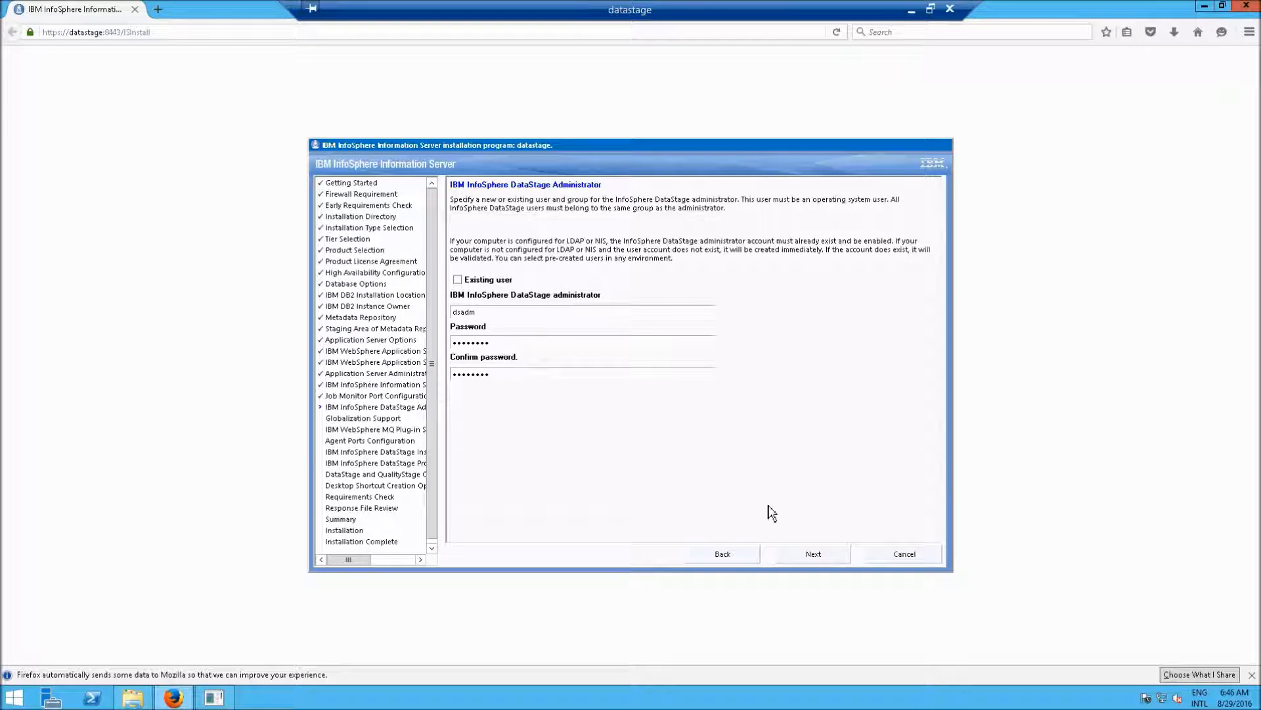
pyautogui.click(812, 553)
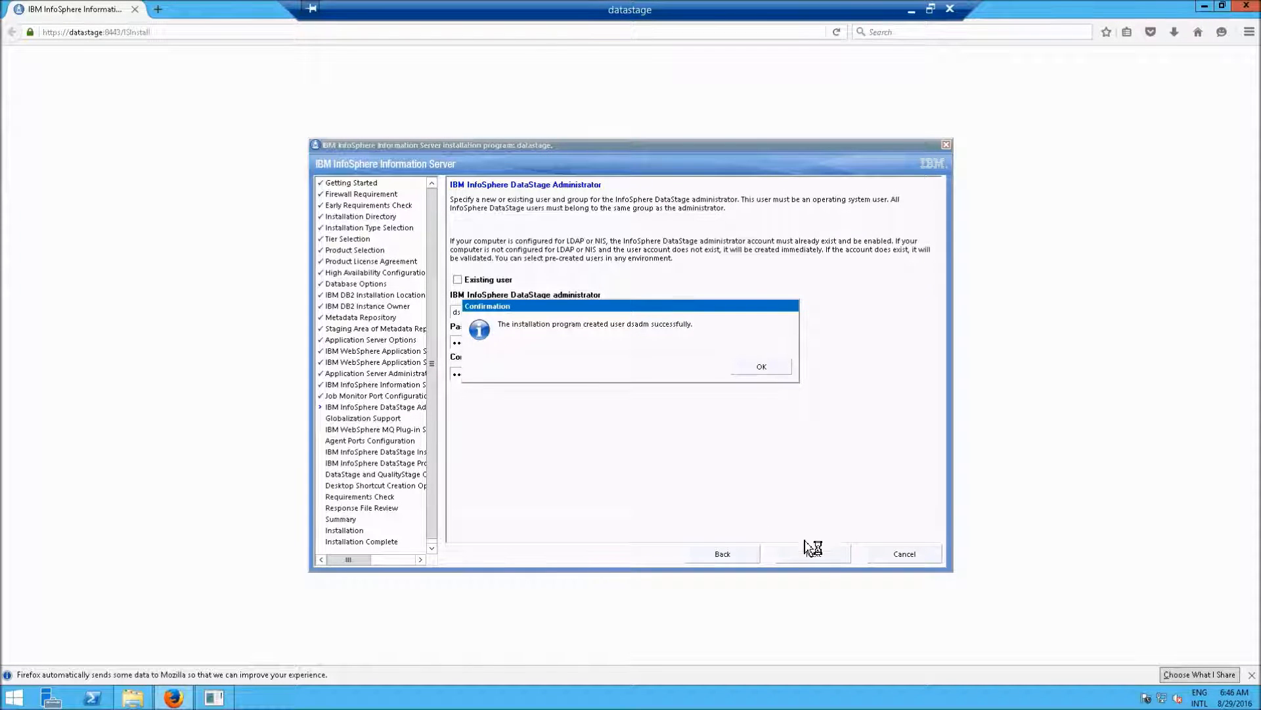
pyautogui.click(761, 367)
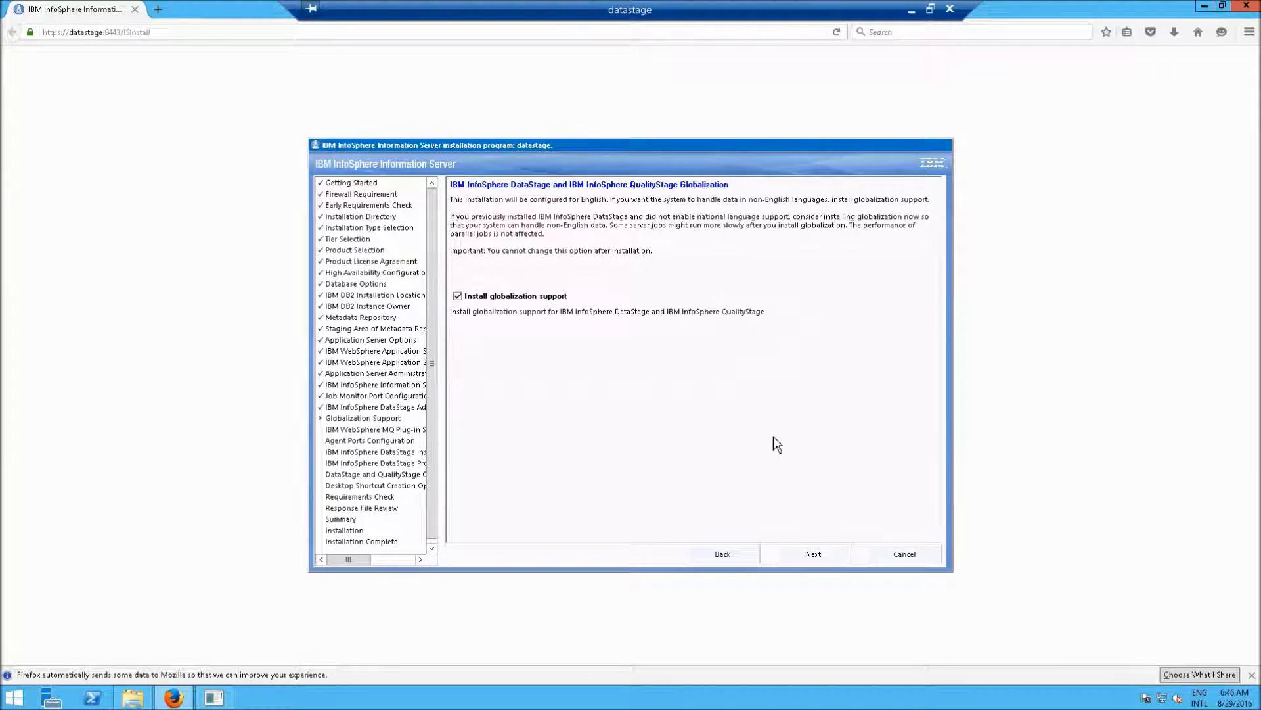
# Keep globalization support, skip the WebSphere MQ plug-in and accept the default ASB agent port.
pyautogui.click(812, 554)
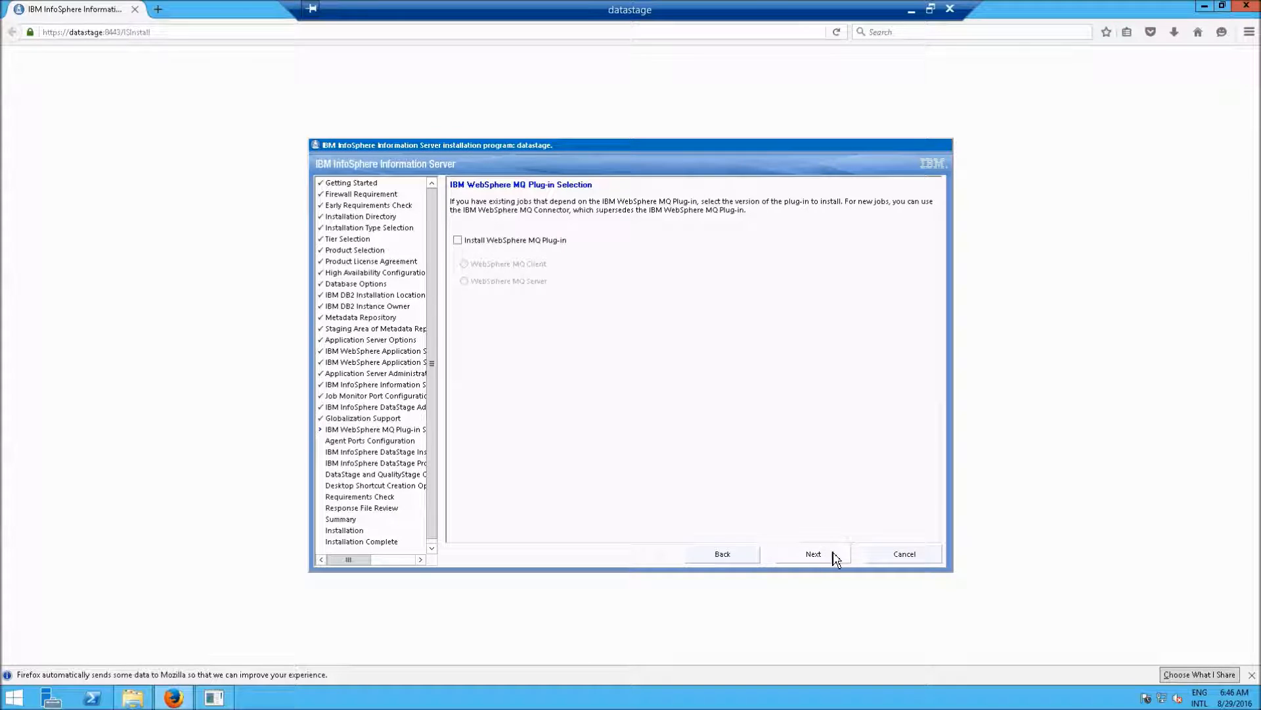
pyautogui.click(812, 554)
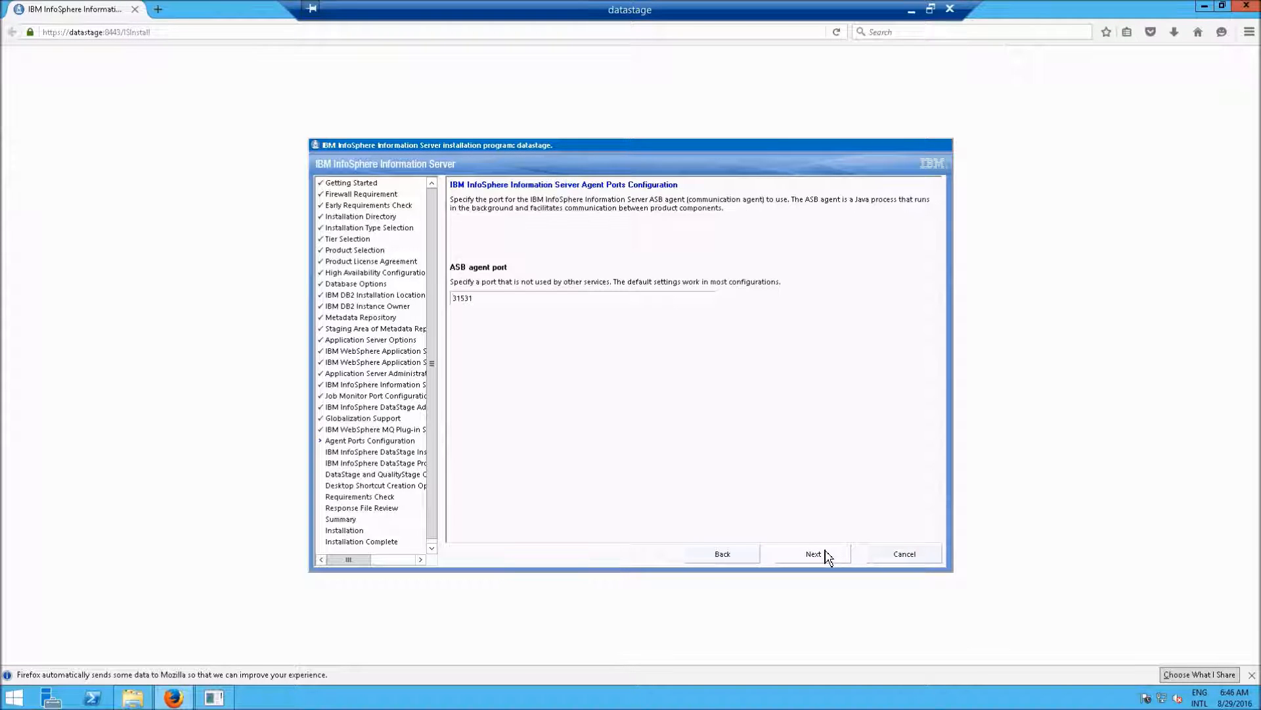
pyautogui.click(812, 553)
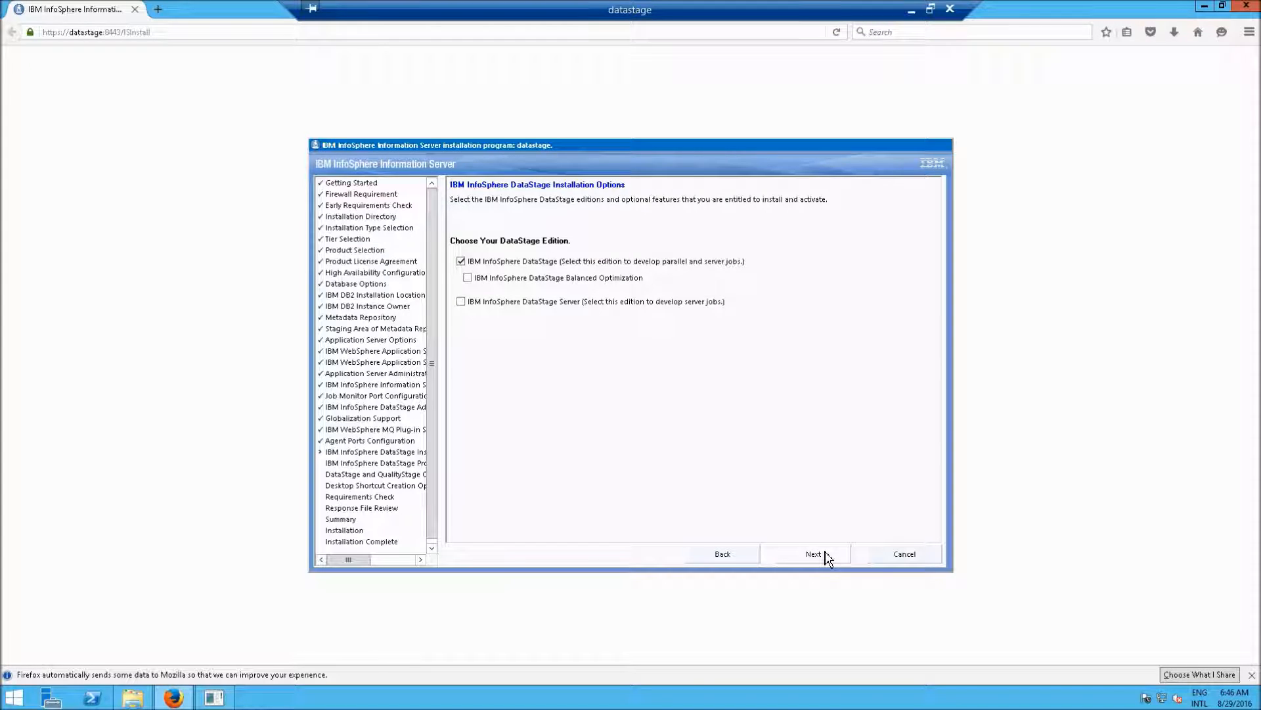
pyautogui.moveTo(551, 280)
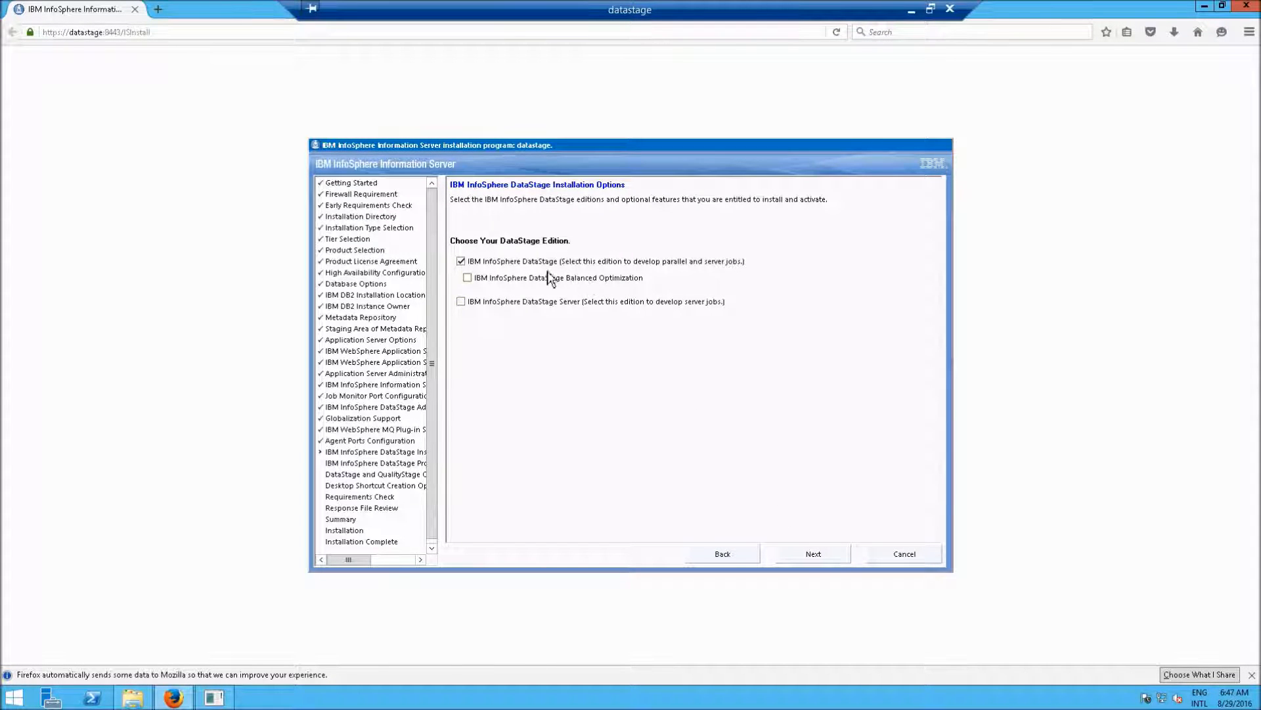
pyautogui.moveTo(644, 273)
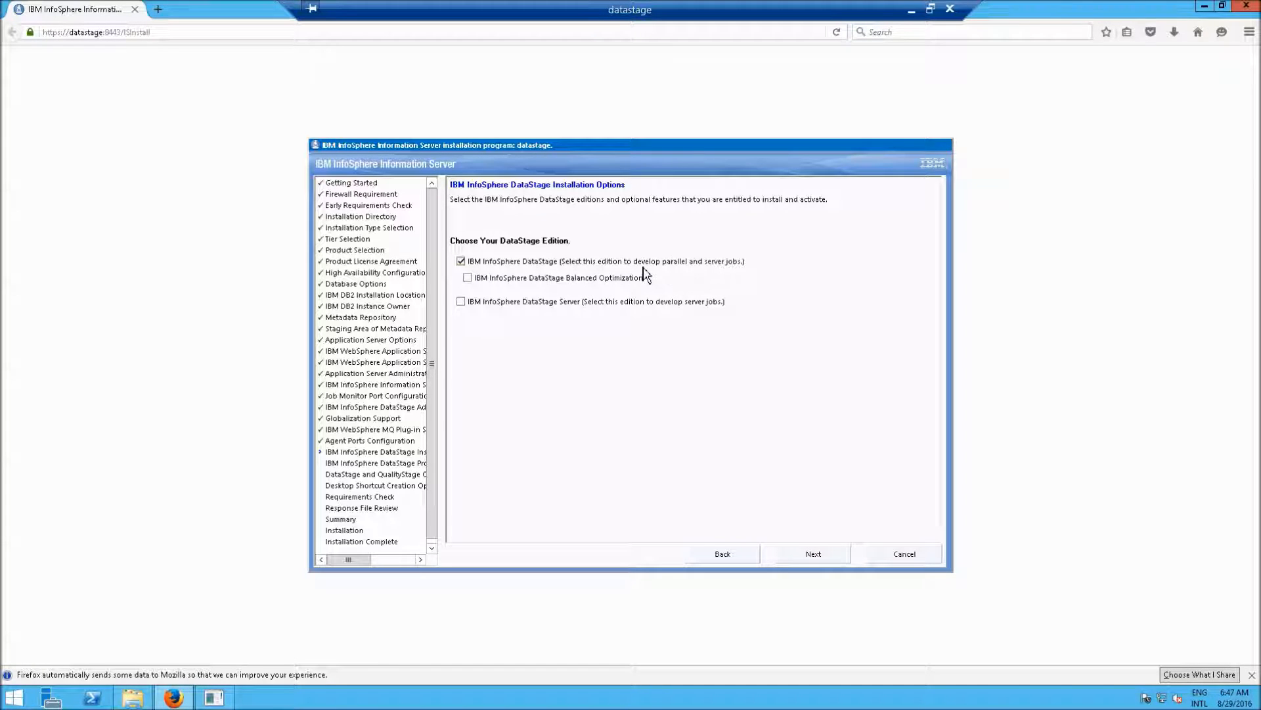
pyautogui.moveTo(822, 539)
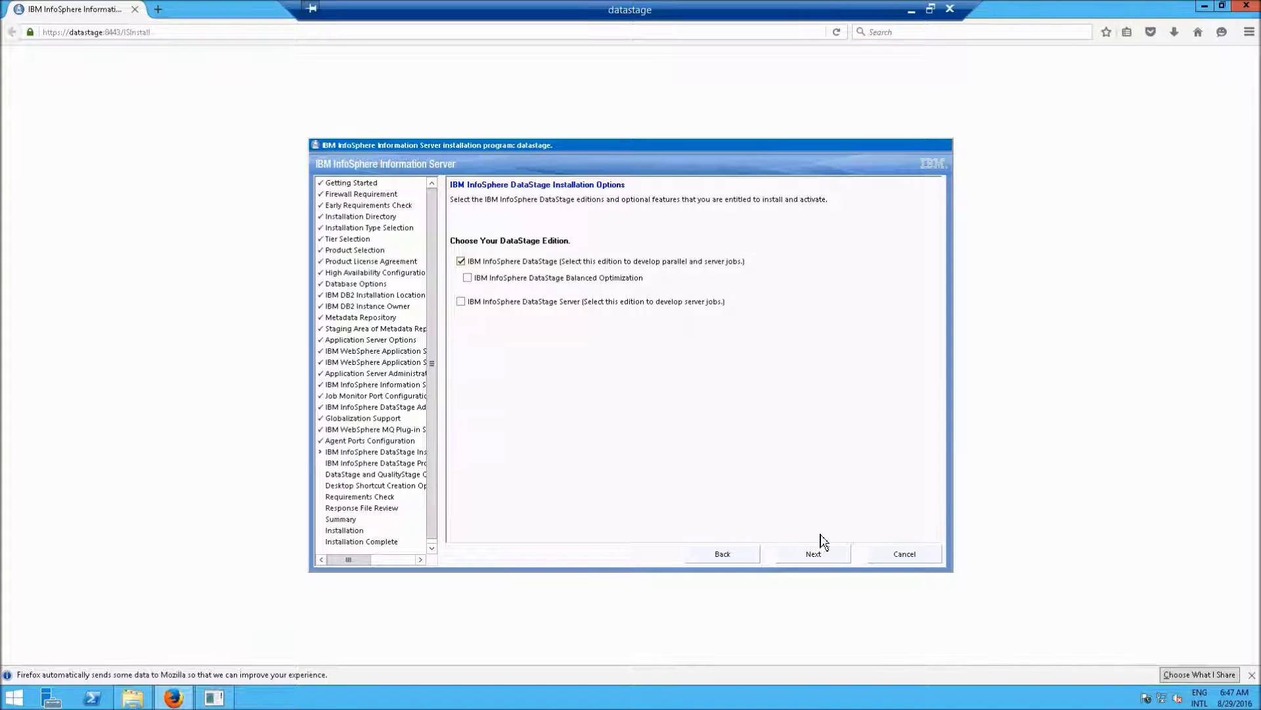
# Keep the DataStage edition and default dstage1 project, then create the dsodb operations database user.
pyautogui.click(811, 553)
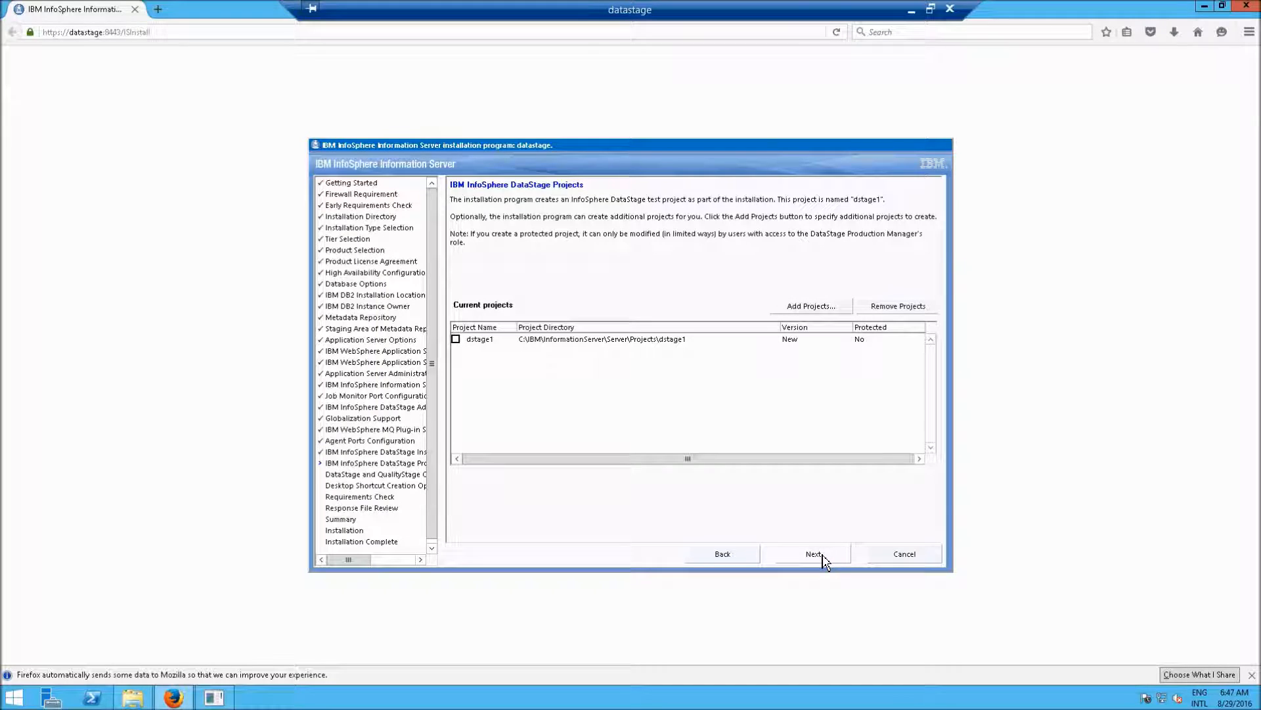
pyautogui.click(812, 553)
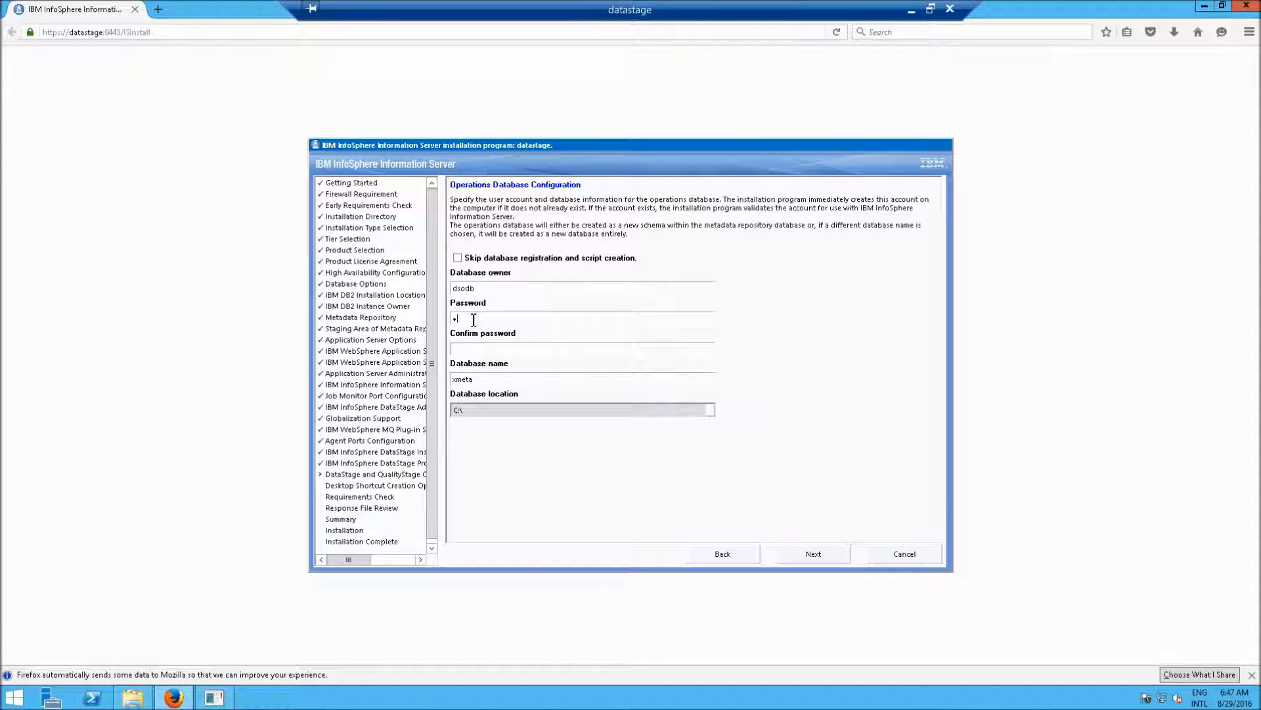
pyautogui.write('password')
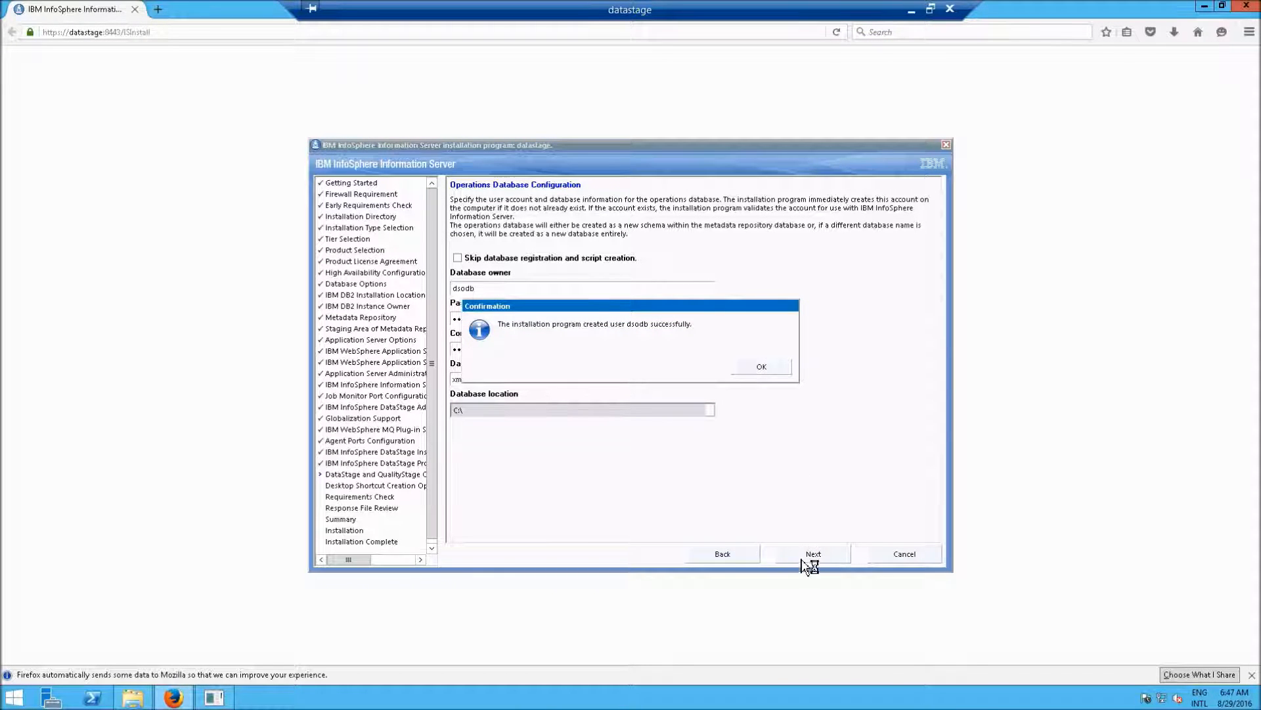
pyautogui.click(761, 366)
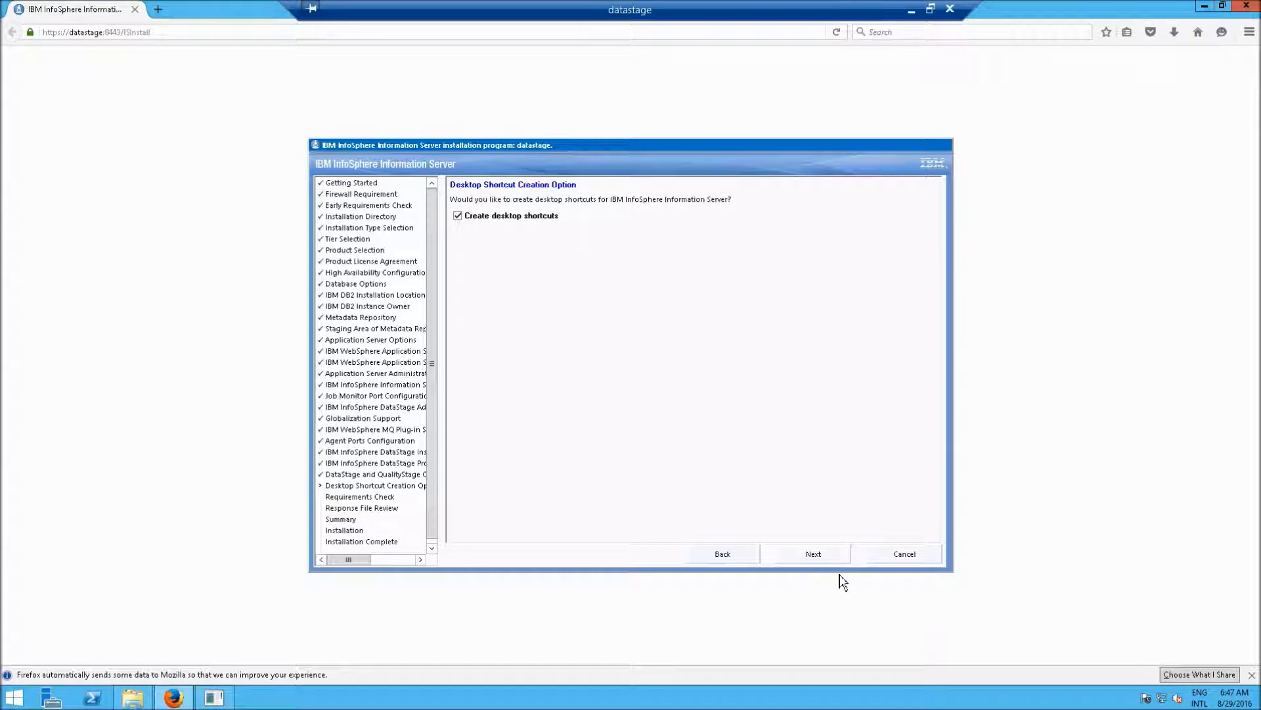
# Keep desktop shortcuts, inspect the failed memory requirement, and continue to Response File Review.
pyautogui.click(813, 554)
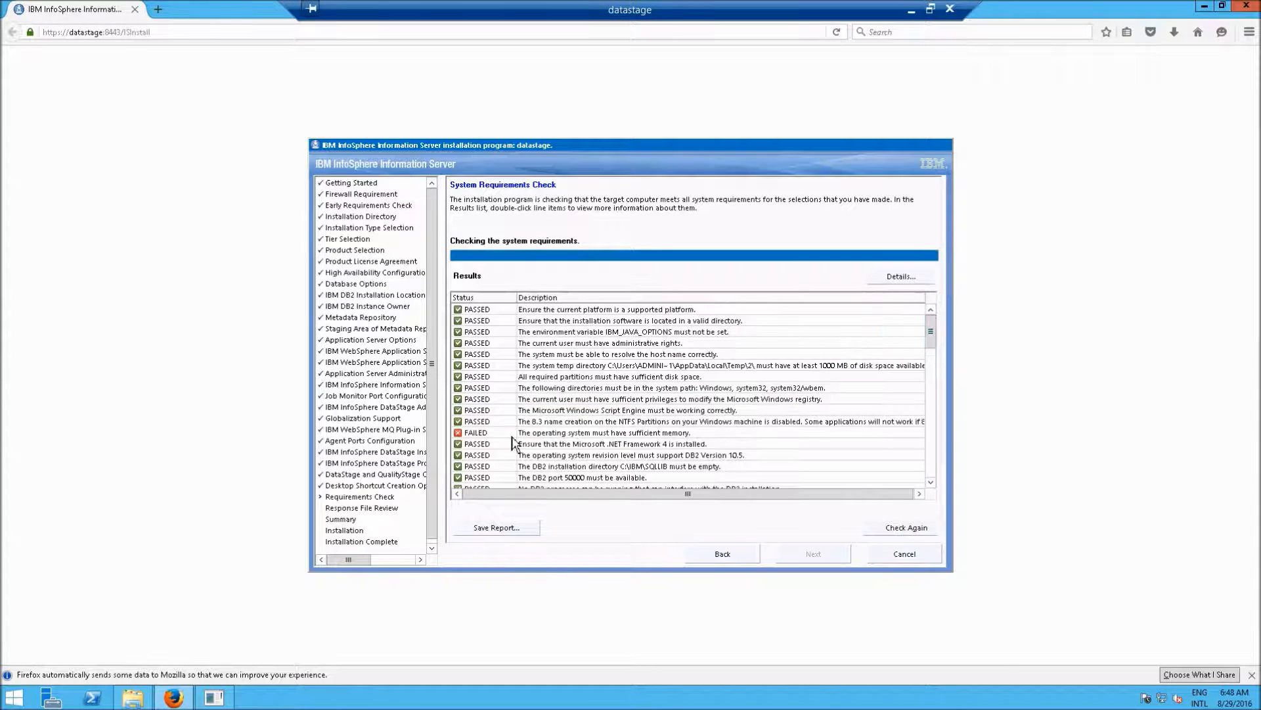
pyautogui.click(603, 432)
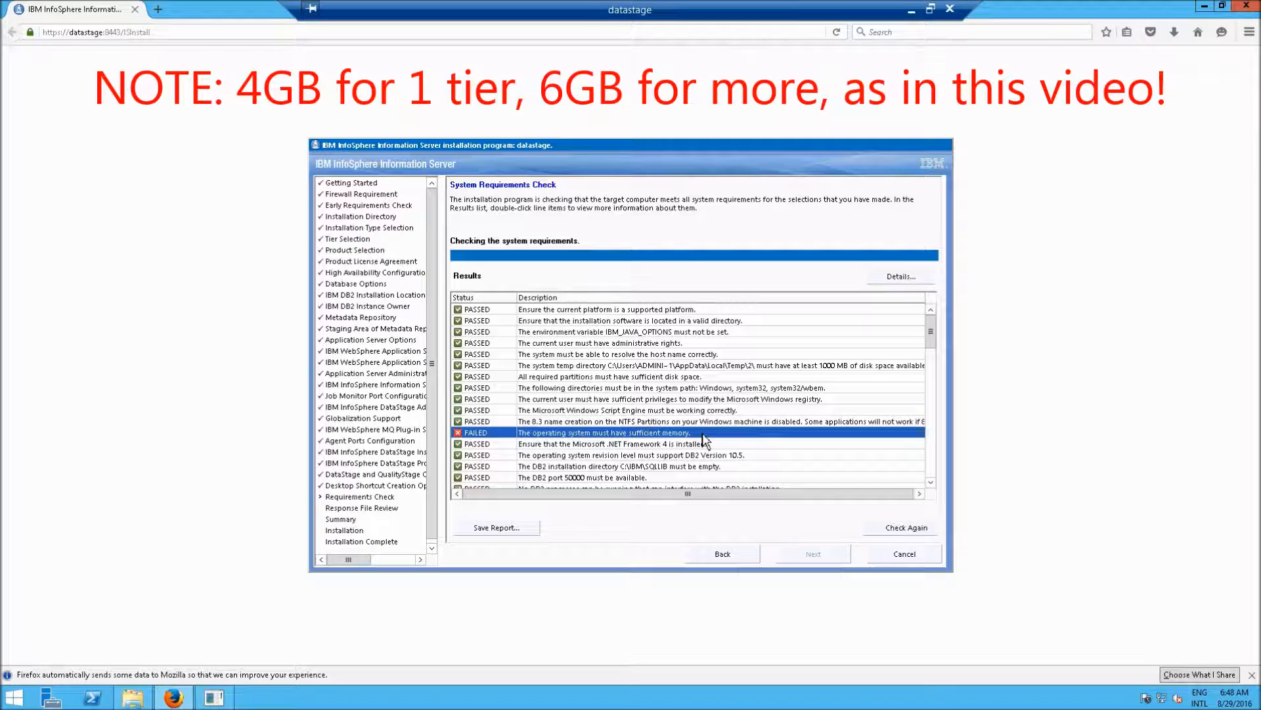
pyautogui.moveTo(941, 527)
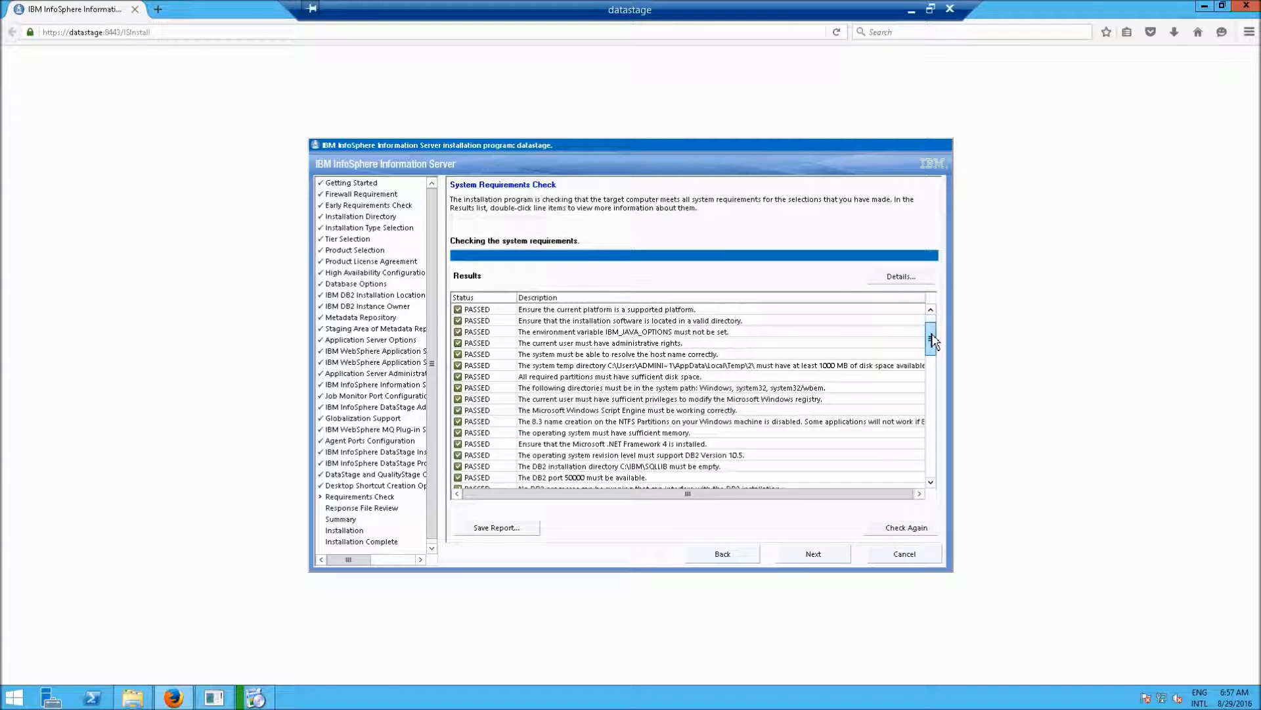
pyautogui.click(812, 553)
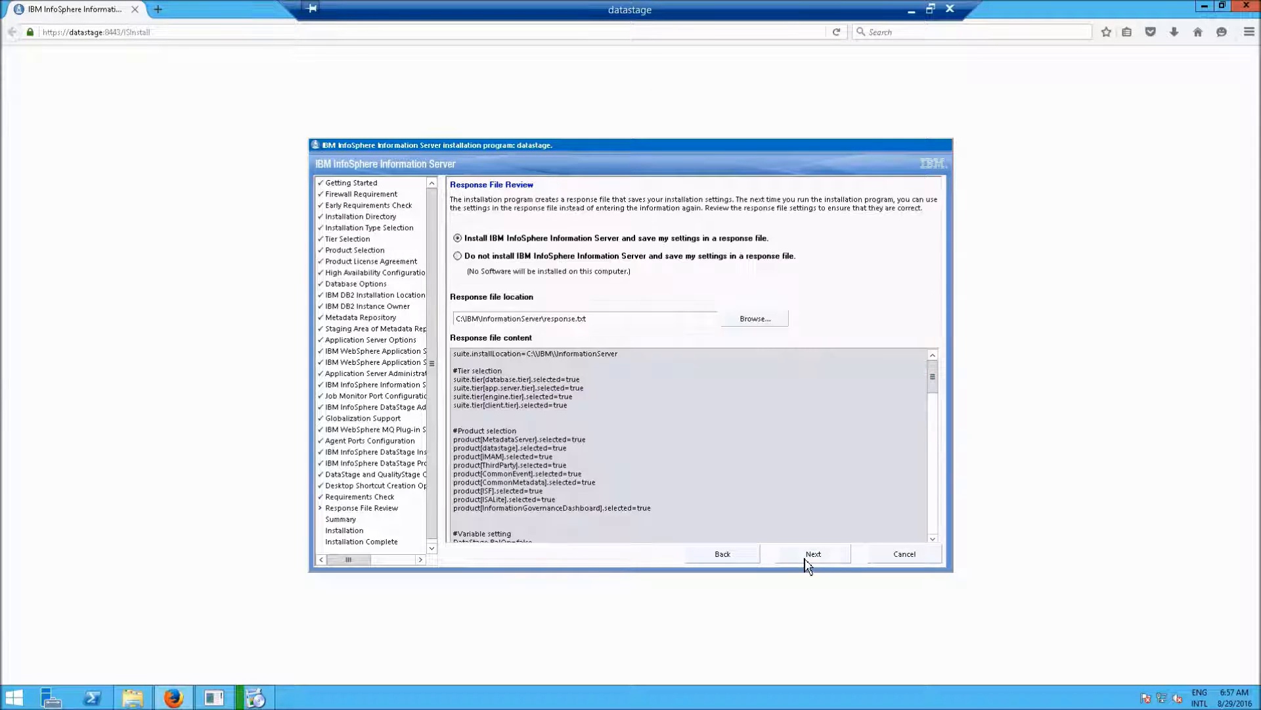
# Start the installation with the reviewed response file settings.
pyautogui.click(812, 553)
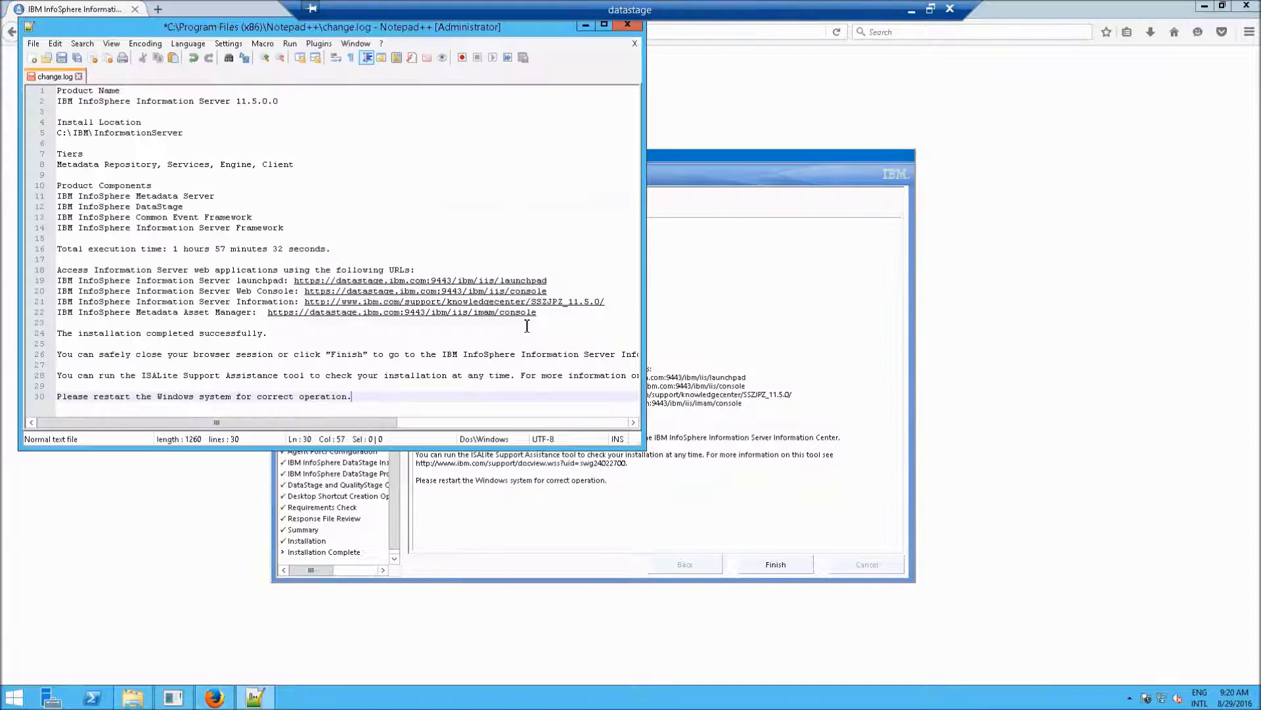
pyautogui.moveTo(527, 316)
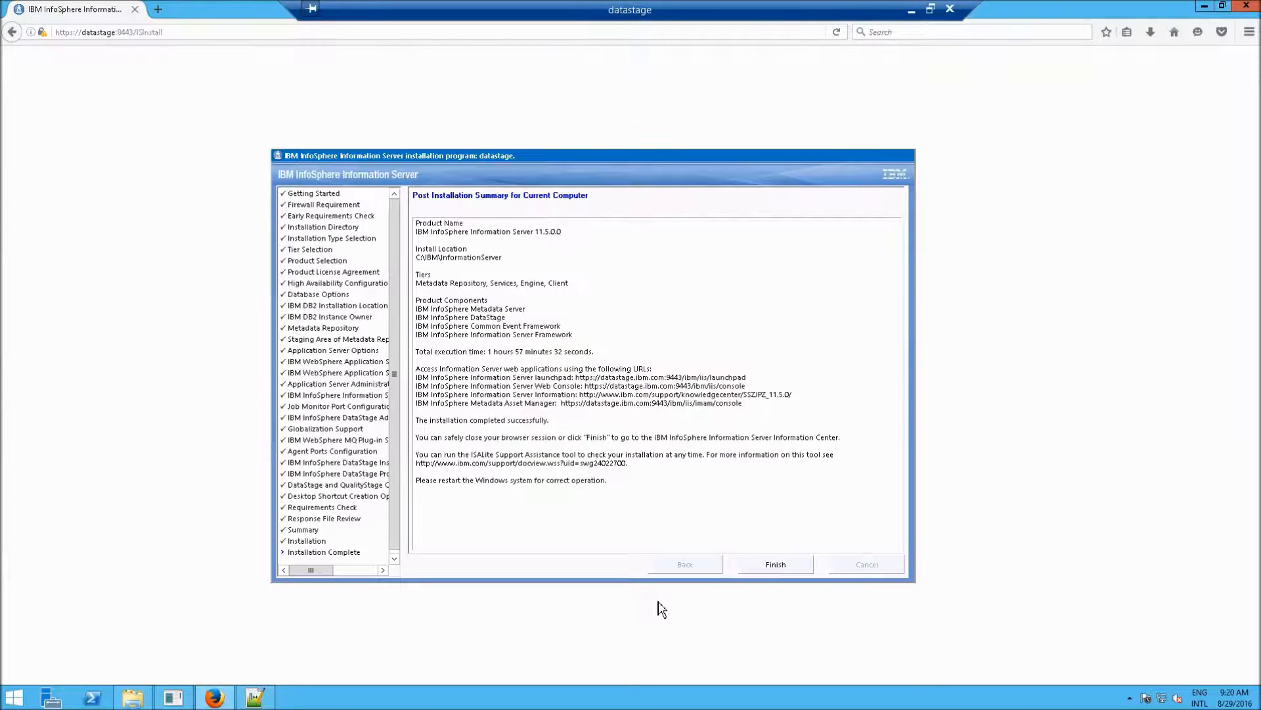
# Finish the installer and load the Launchpad in both browsers past the certificate warnings.
pyautogui.click(773, 564)
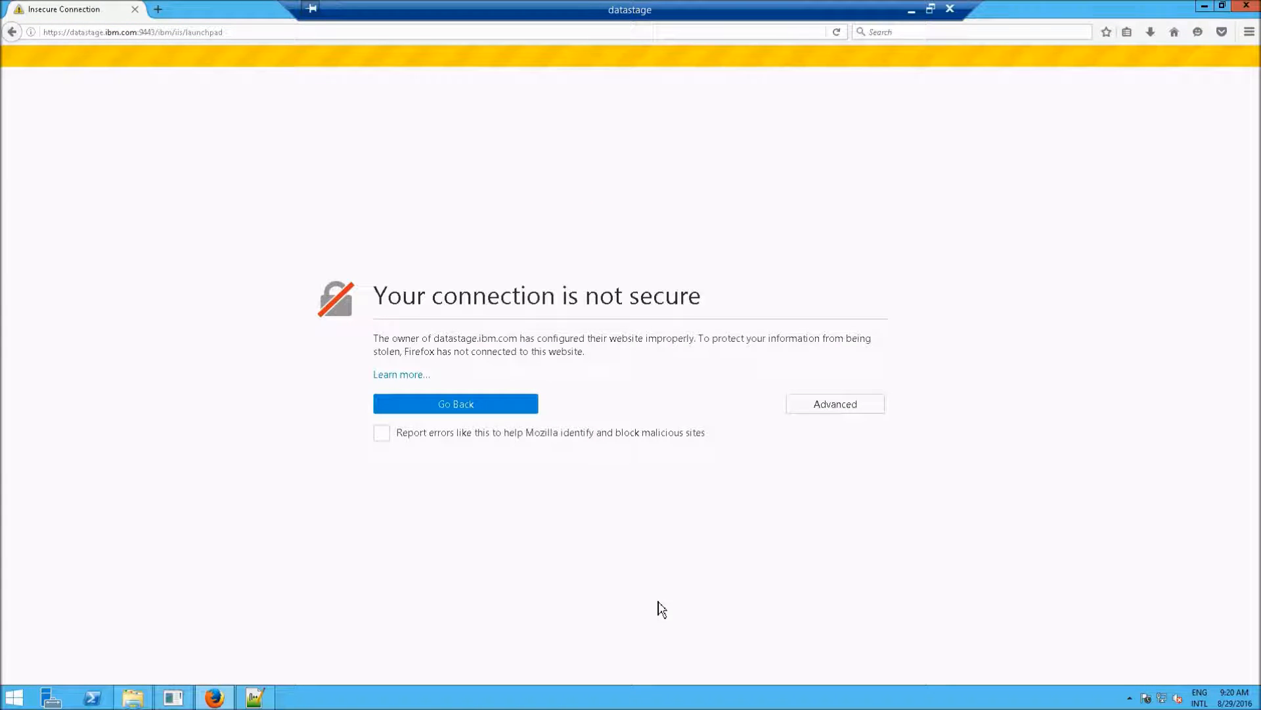
pyautogui.click(834, 404)
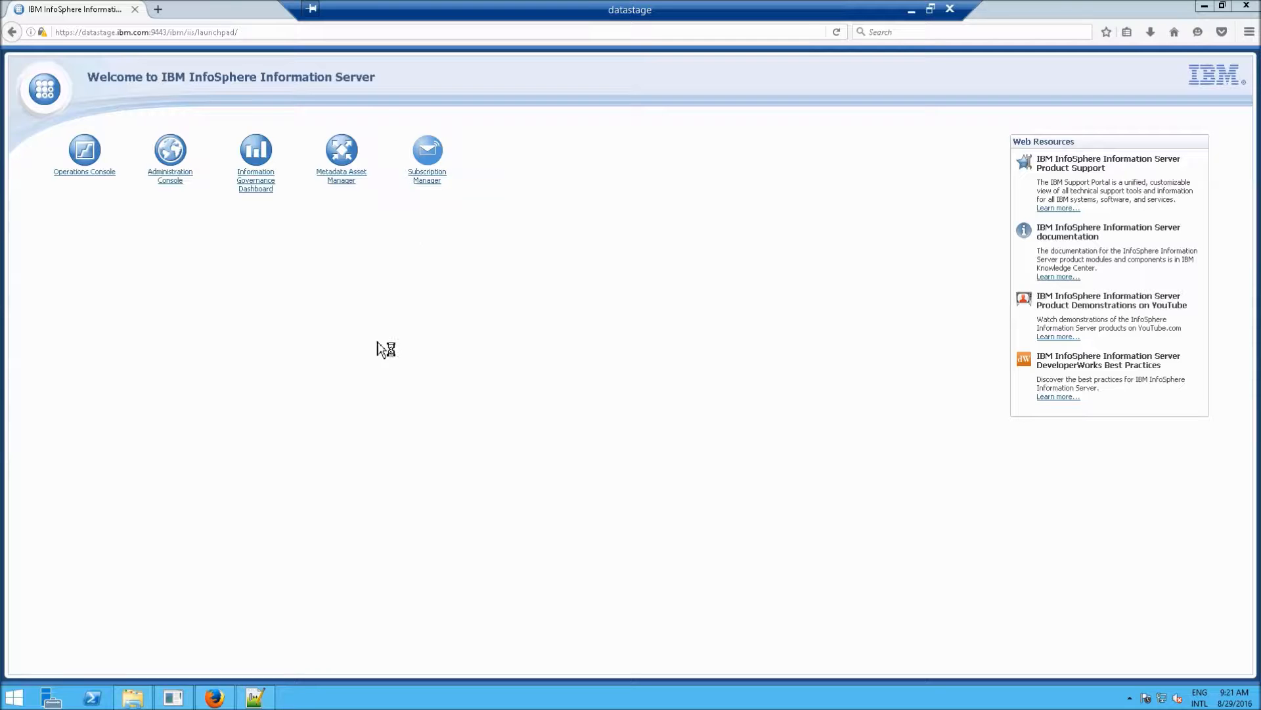
pyautogui.click(296, 696)
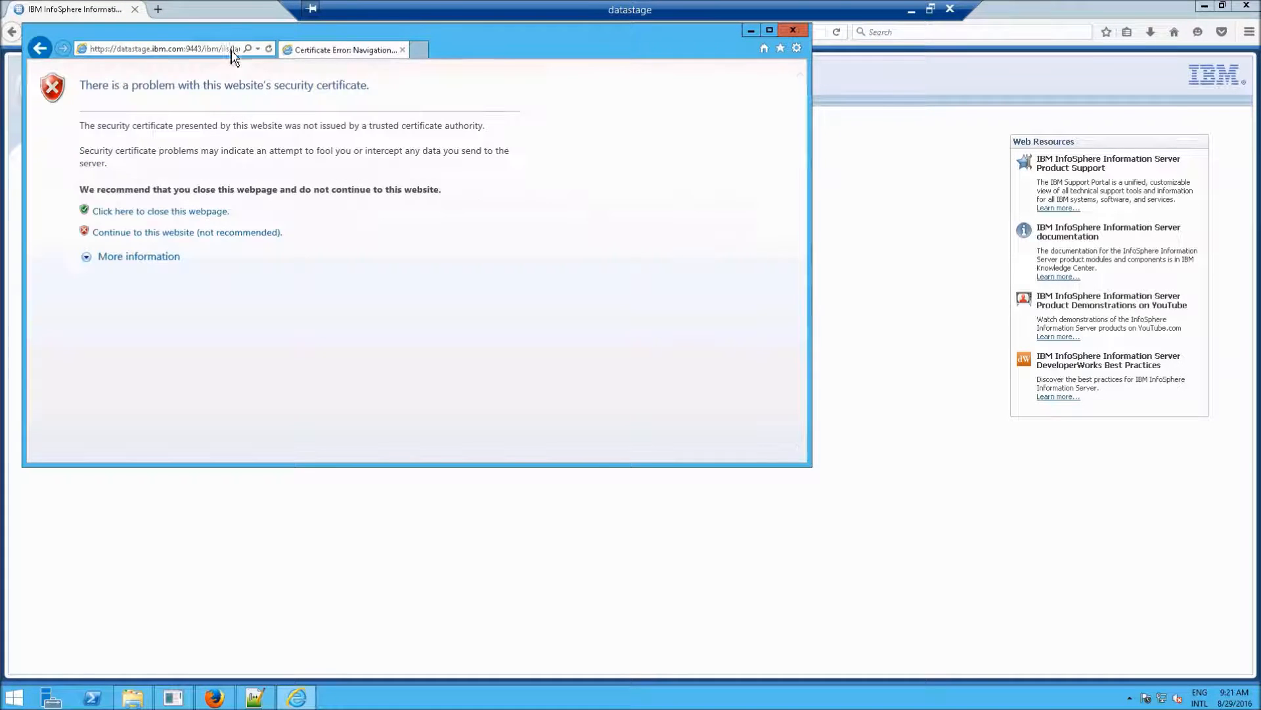
pyautogui.click(187, 232)
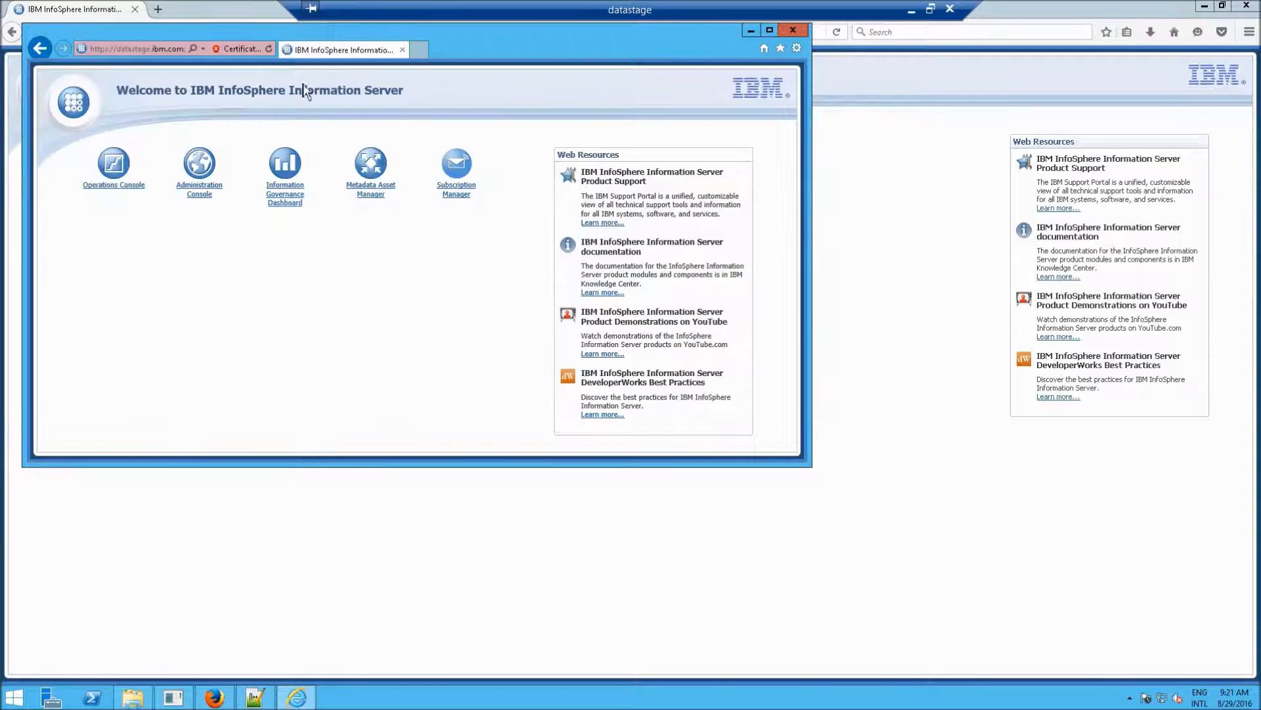
# View the untrusted site certificate and begin importing it for the current user.
pyautogui.click(242, 49)
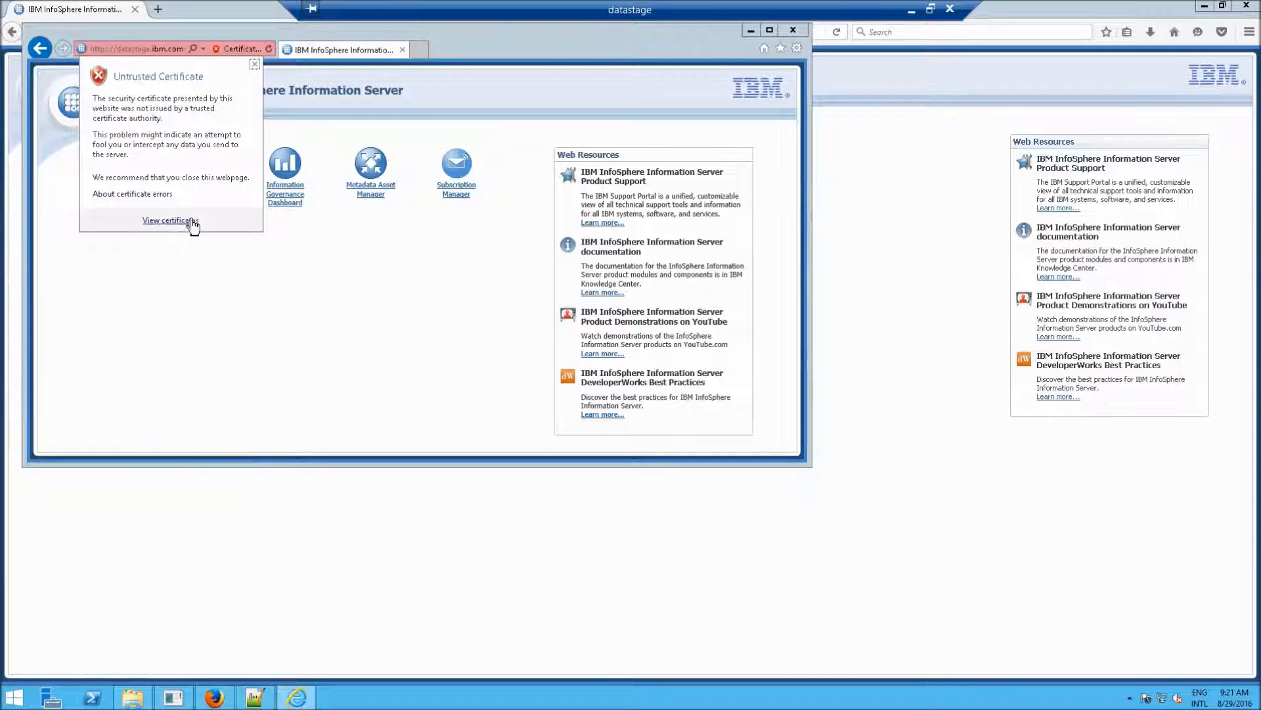
pyautogui.click(167, 220)
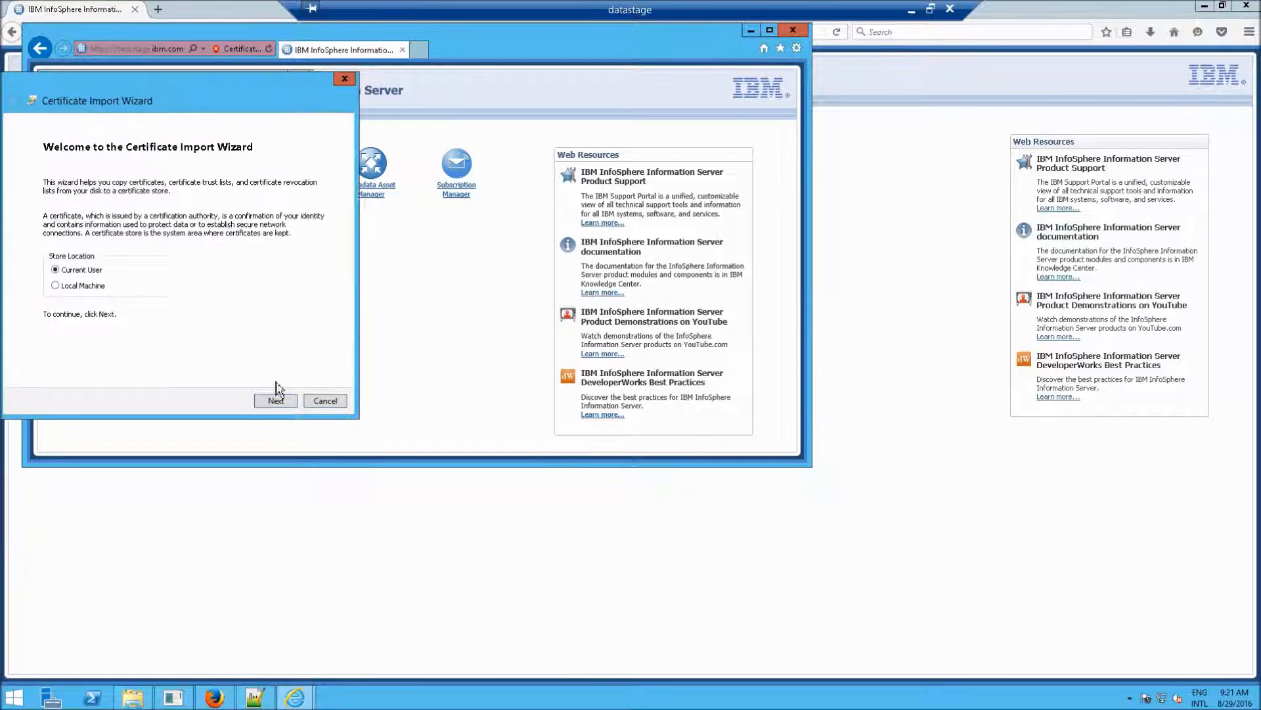
pyautogui.click(274, 400)
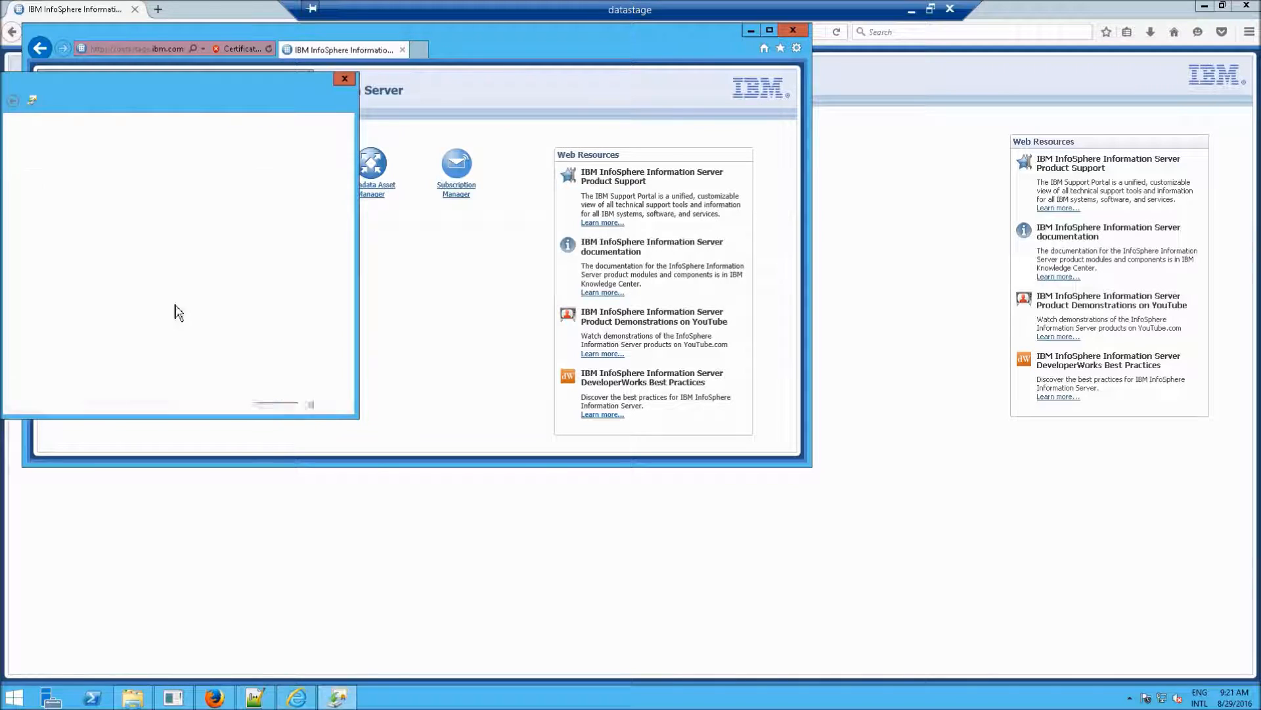
pyautogui.click(296, 260)
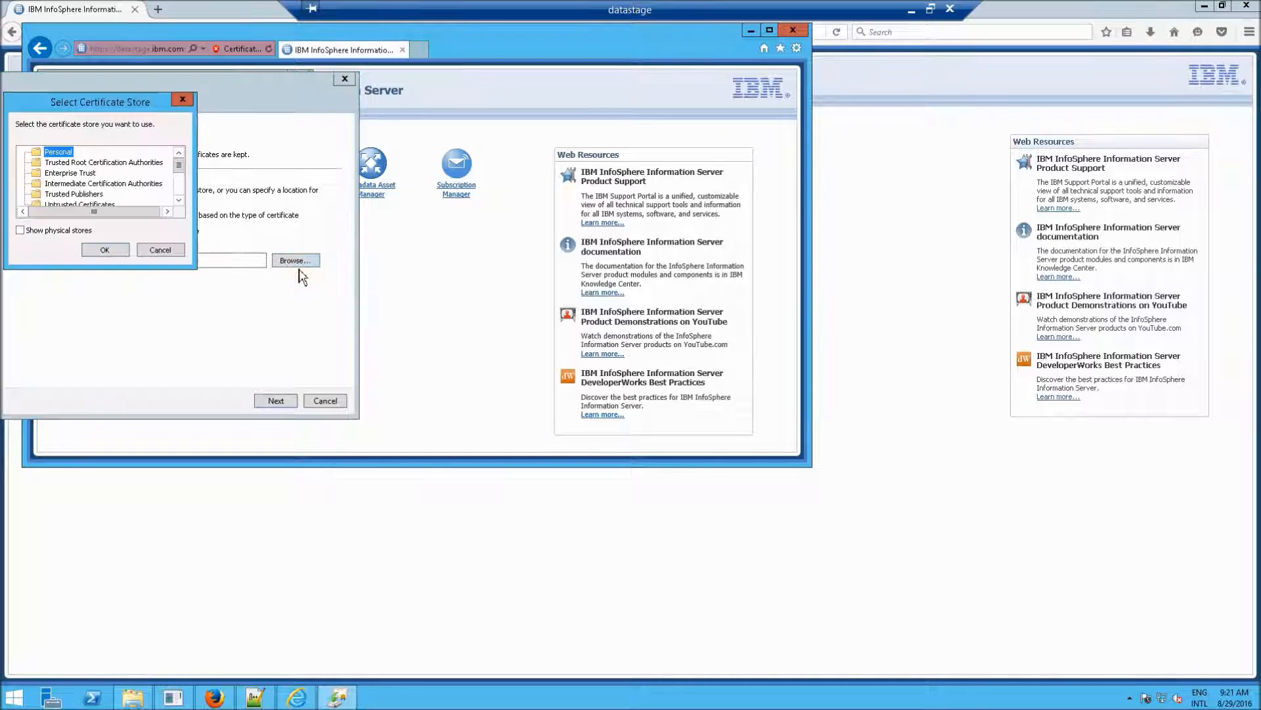
pyautogui.click(103, 250)
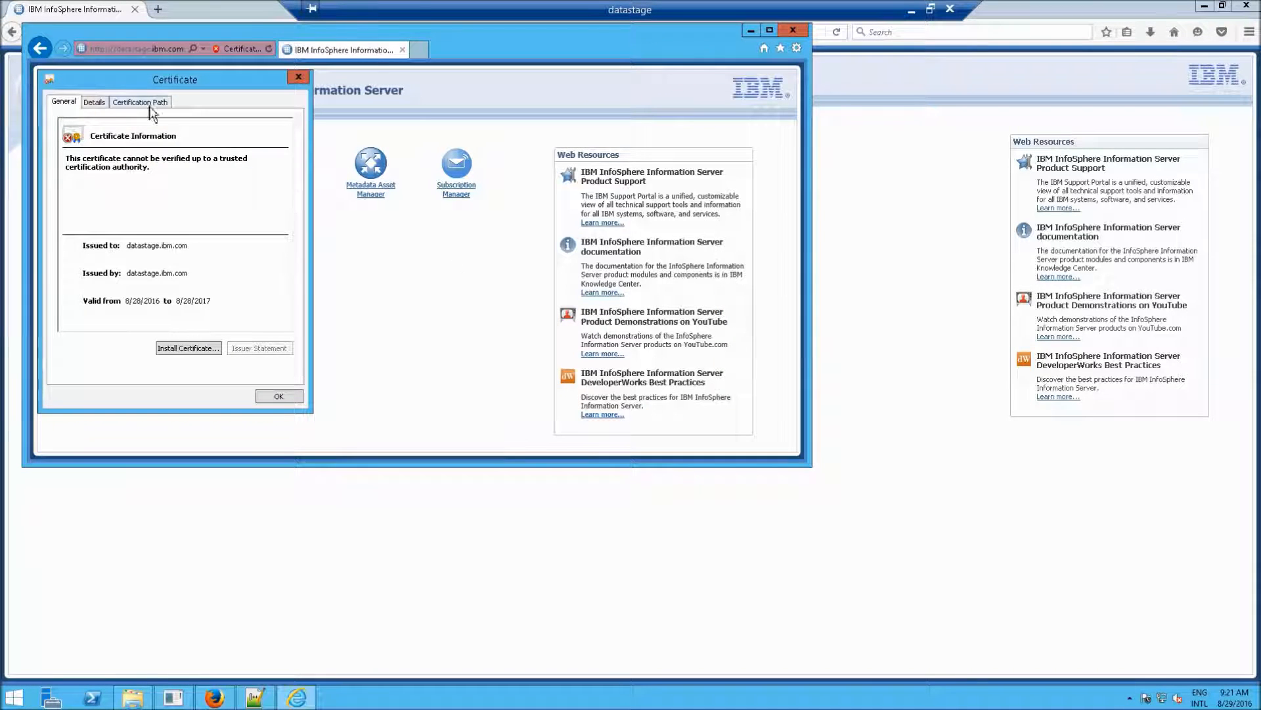
# Install the root certificate from the certification path into Trusted Root Certification Authorities.
pyautogui.click(138, 101)
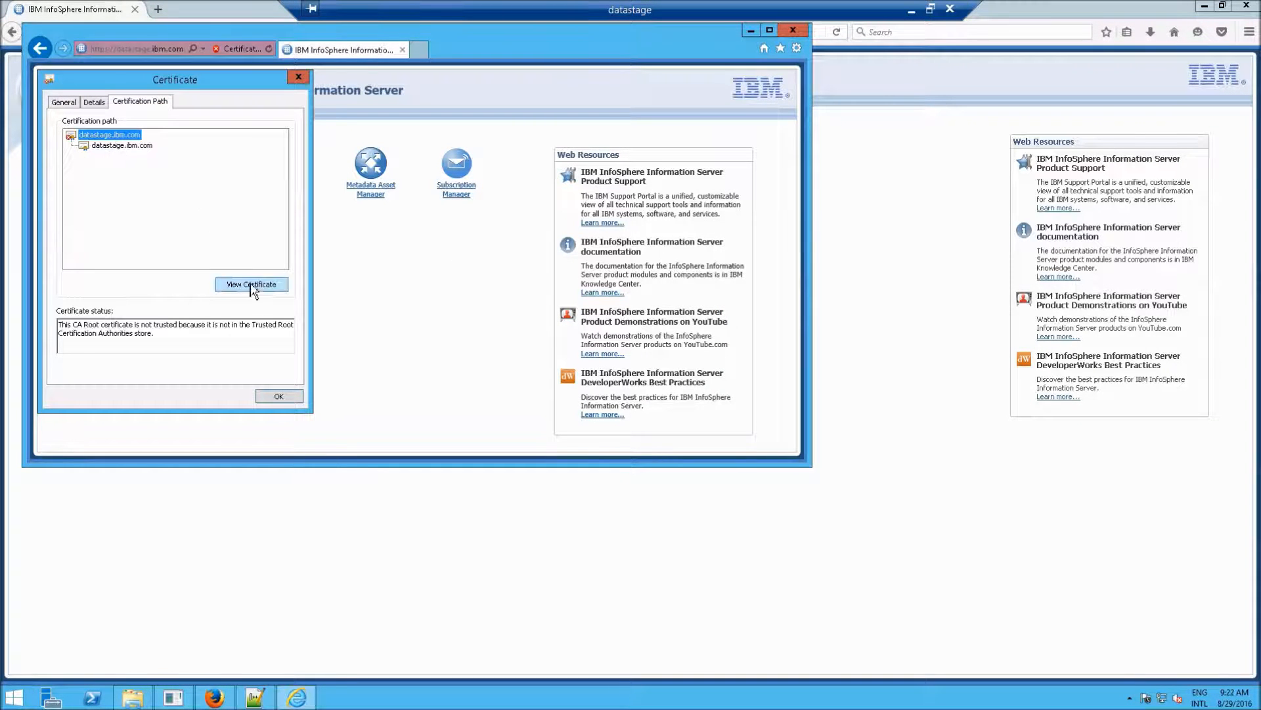
pyautogui.click(251, 284)
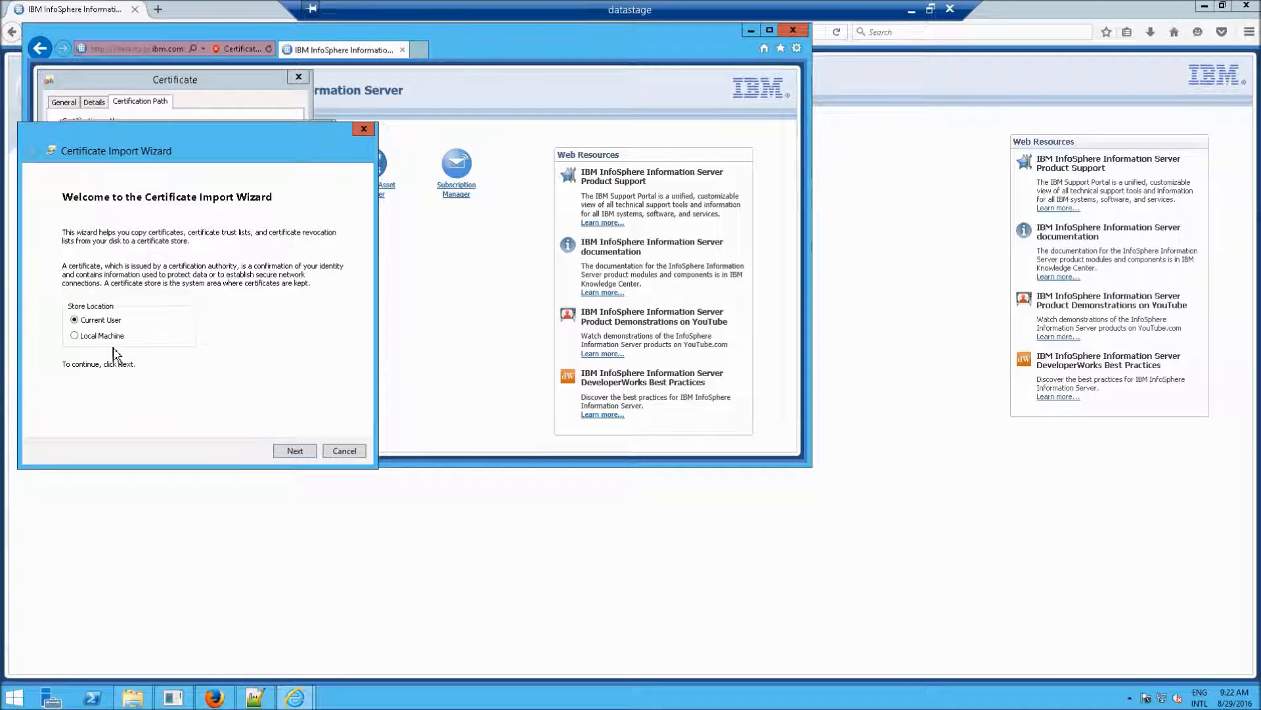
pyautogui.click(295, 450)
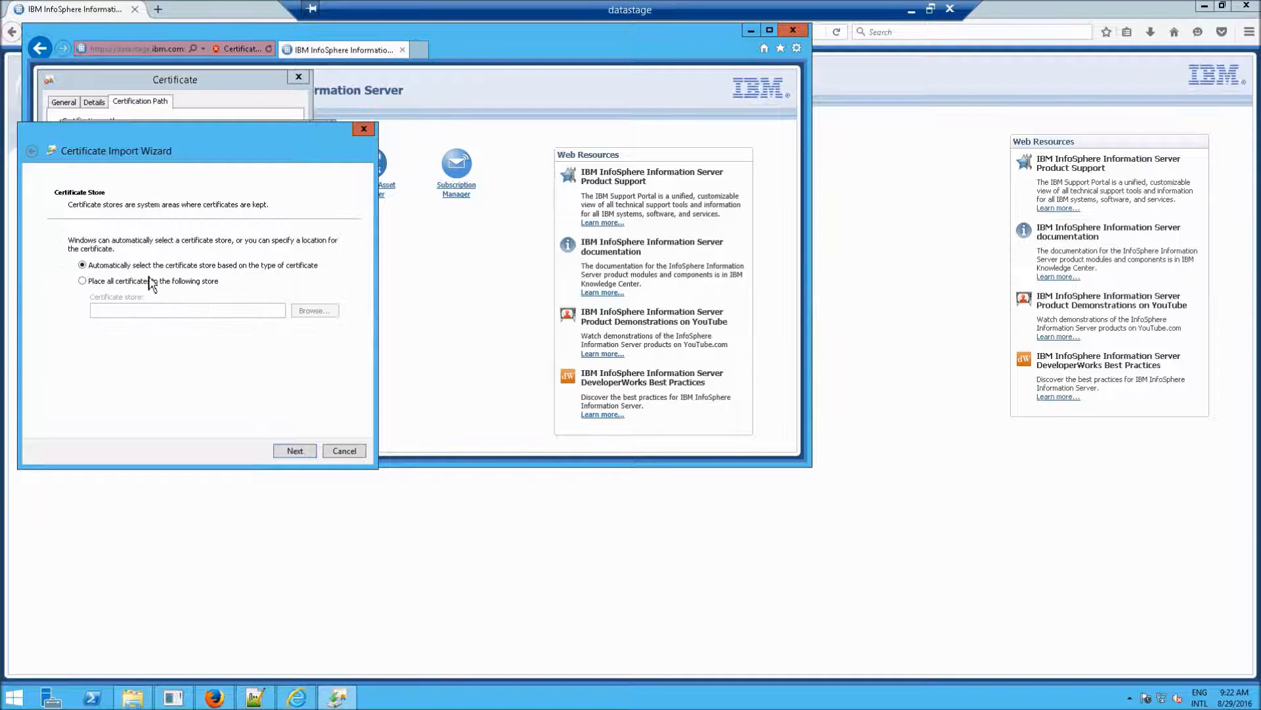
pyautogui.click(313, 310)
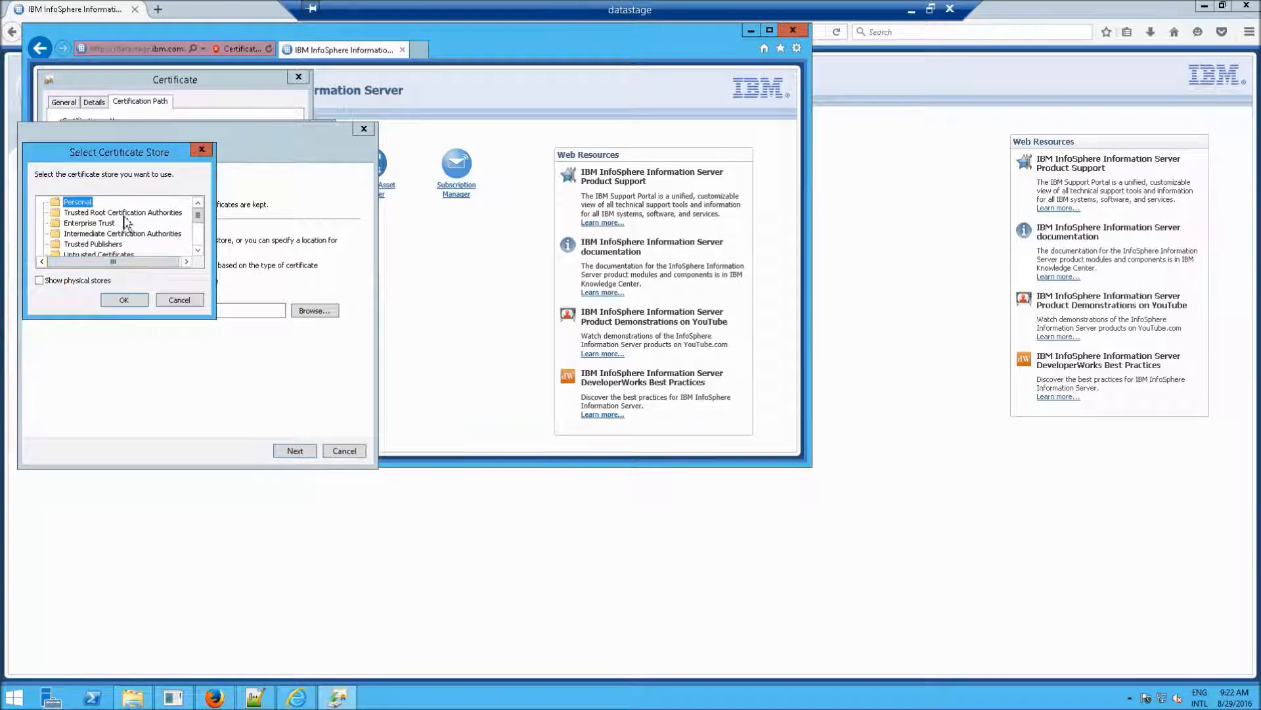
pyautogui.click(123, 299)
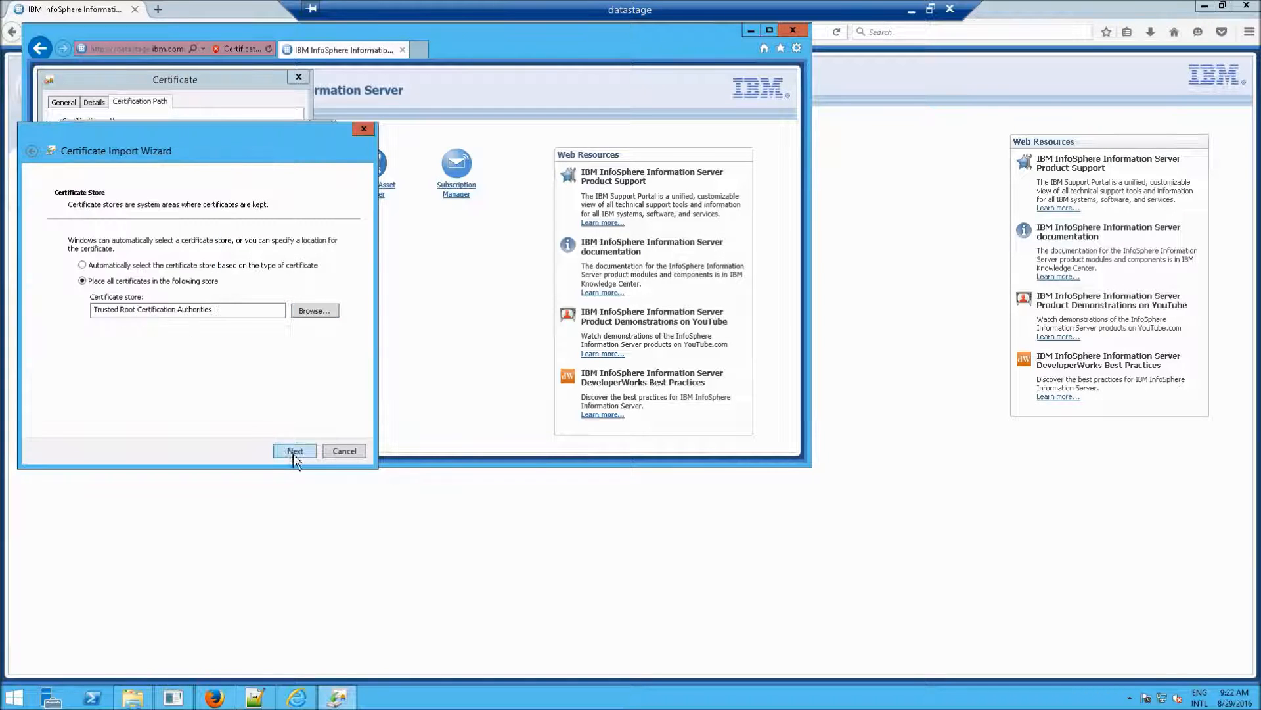
pyautogui.click(294, 451)
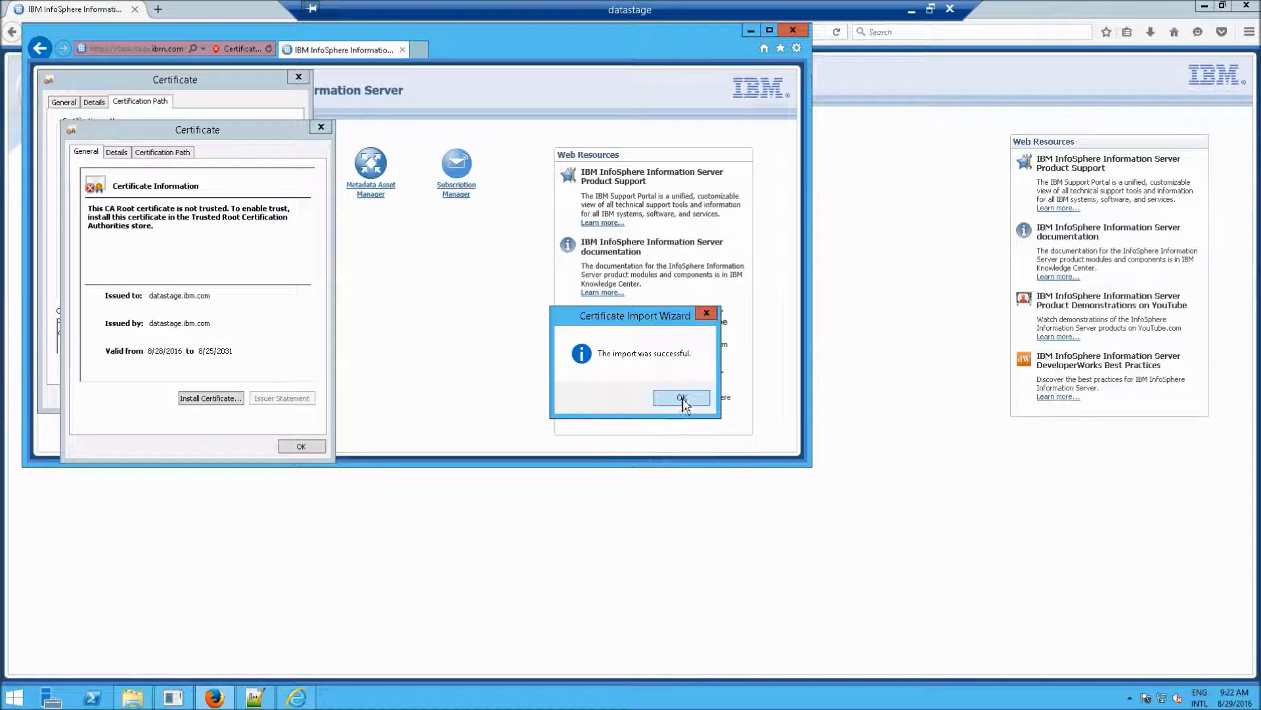
pyautogui.click(681, 398)
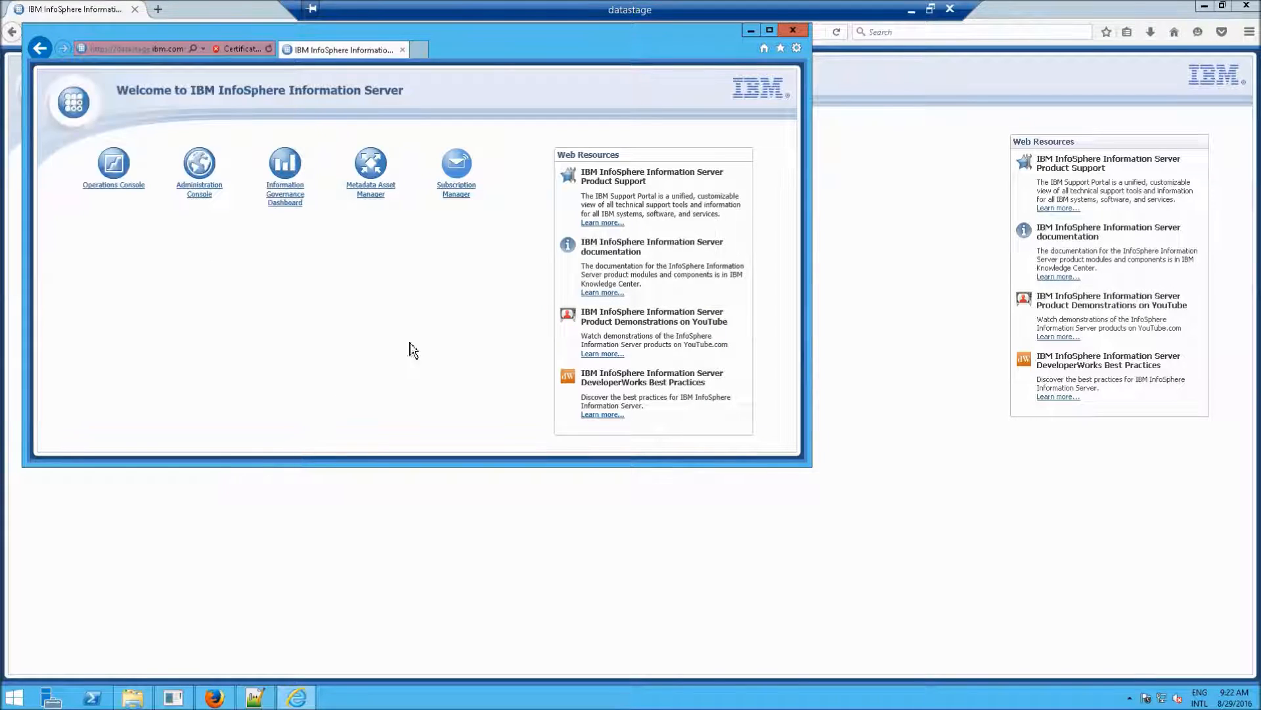
# Close the certificate windows and recheck that the site certificate status now reads OK.
pyautogui.click(13, 697)
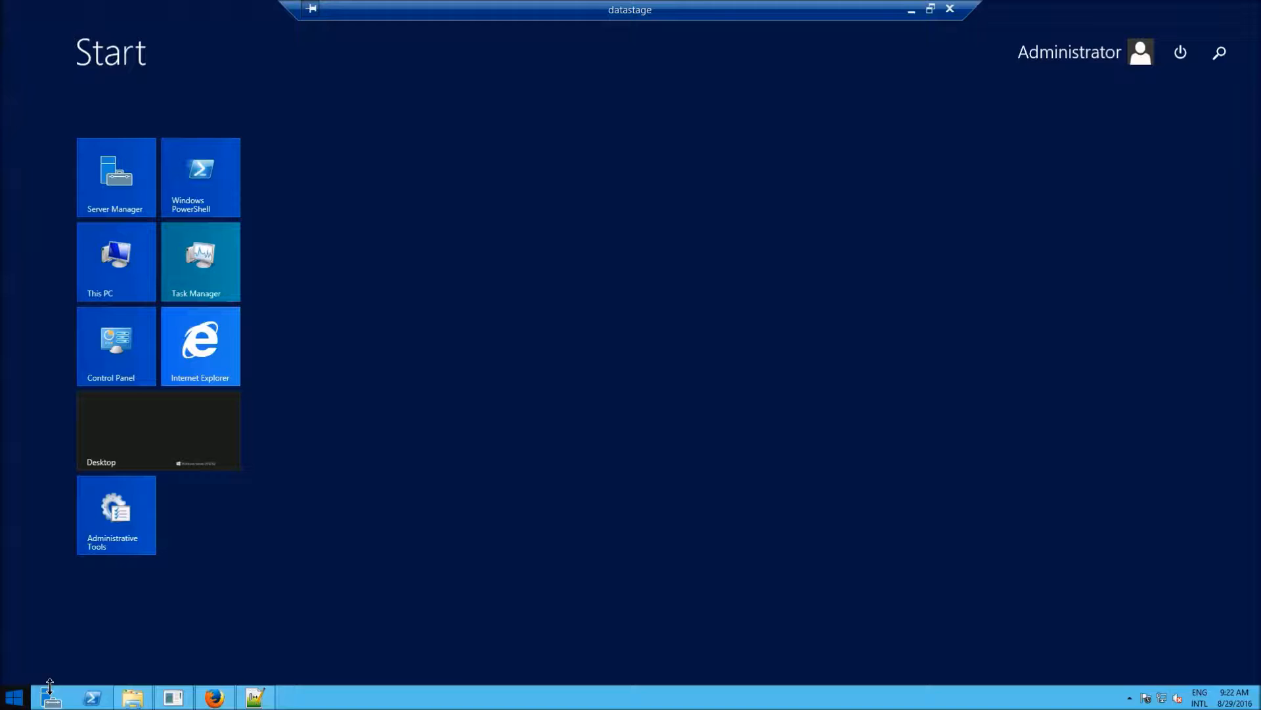
pyautogui.click(199, 342)
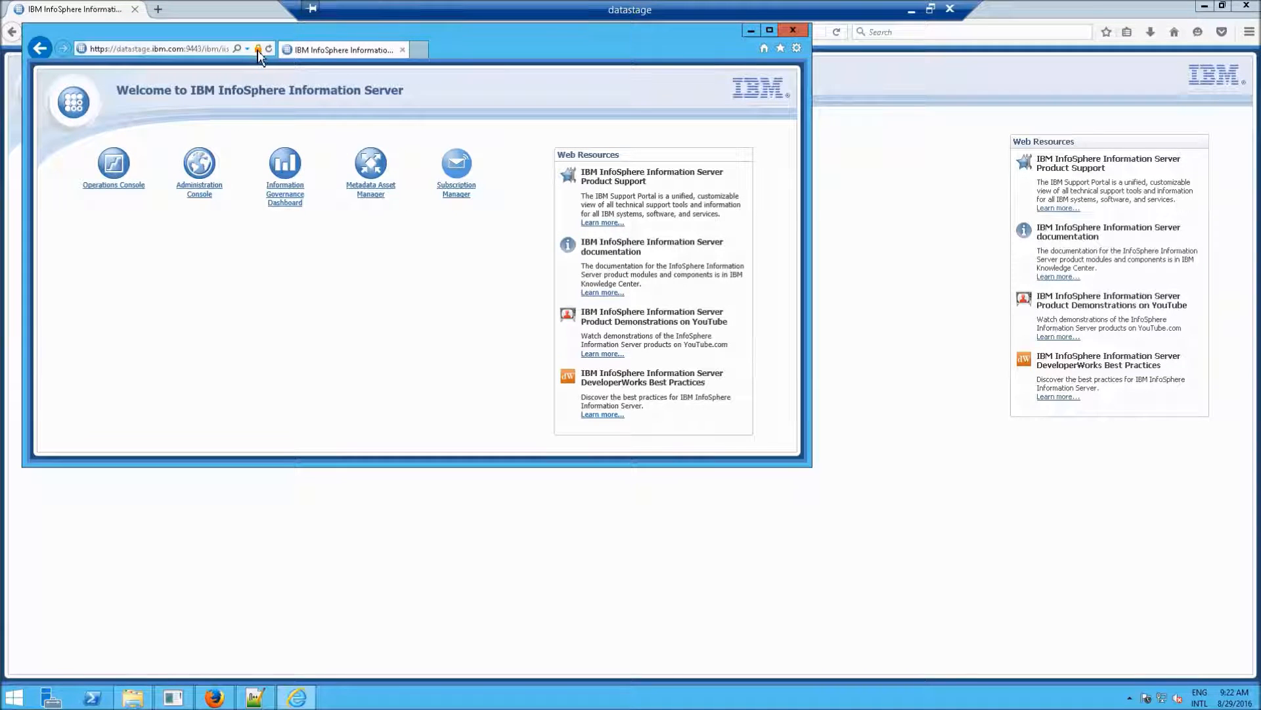
pyautogui.click(259, 49)
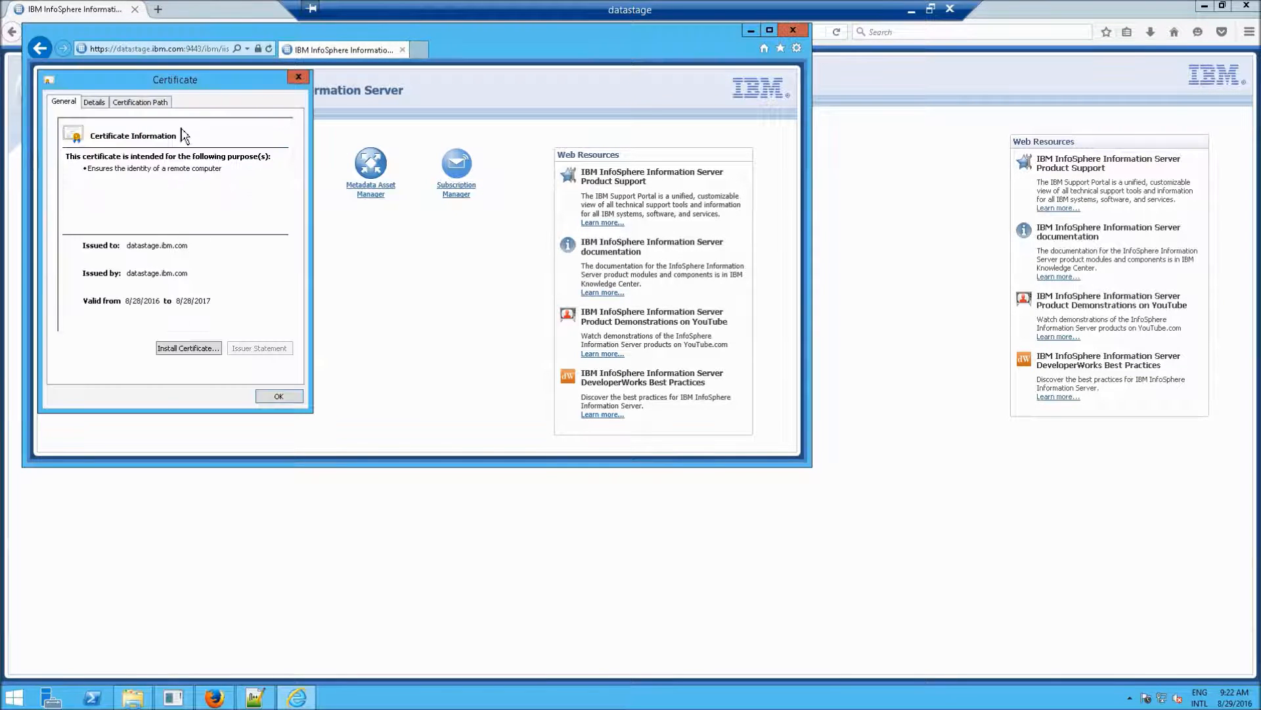
pyautogui.click(139, 101)
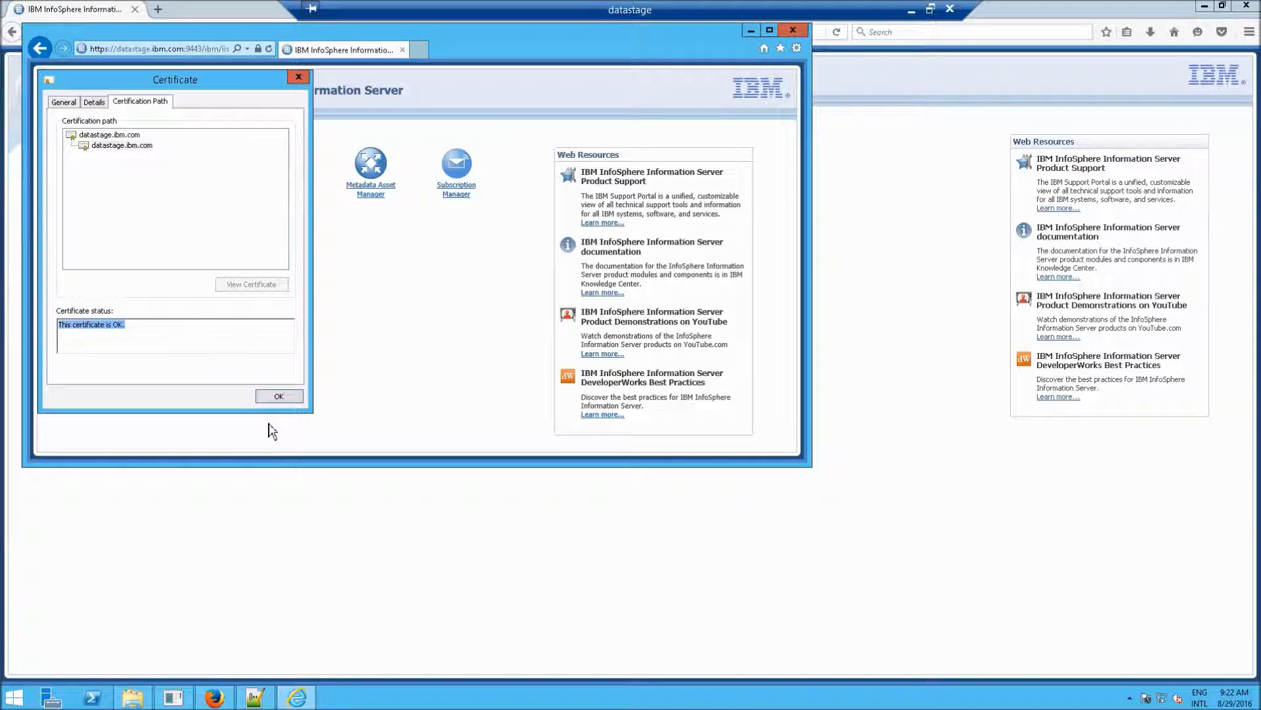
pyautogui.click(279, 396)
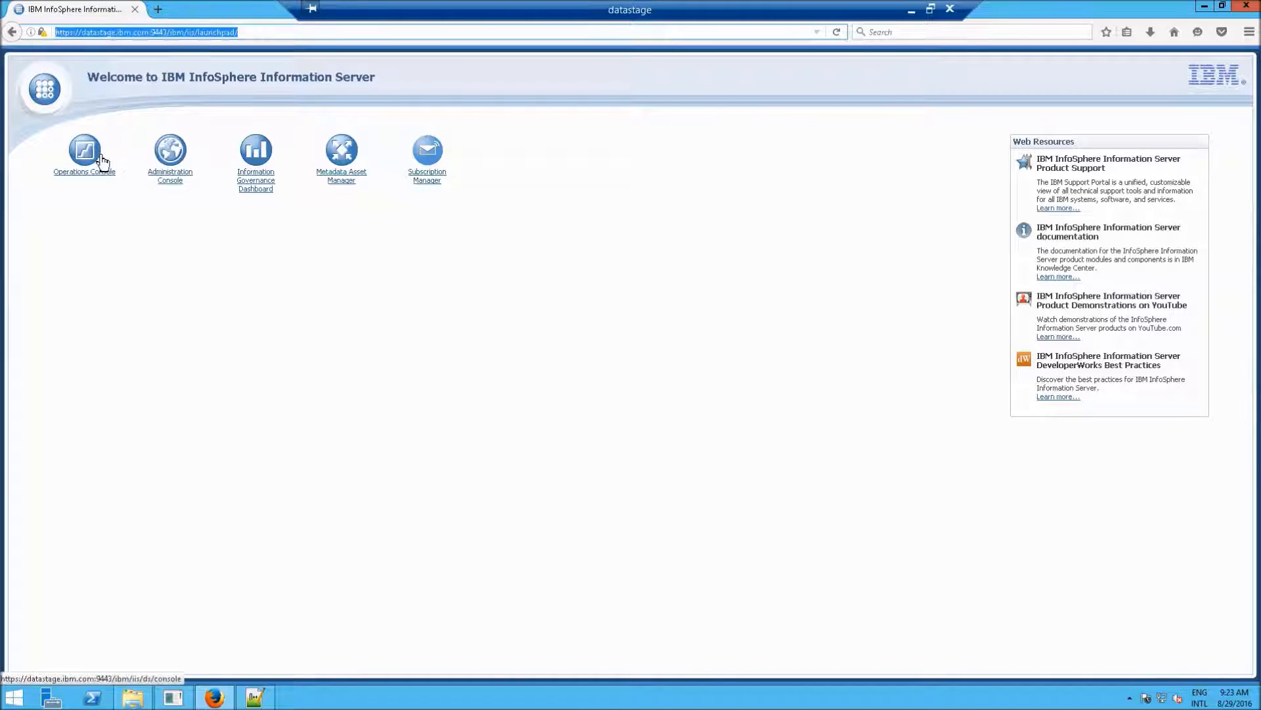
# Sign in to the Operations Console as wasadmin, dismiss the DSODB alert and show Support and Information.
pyautogui.click(84, 154)
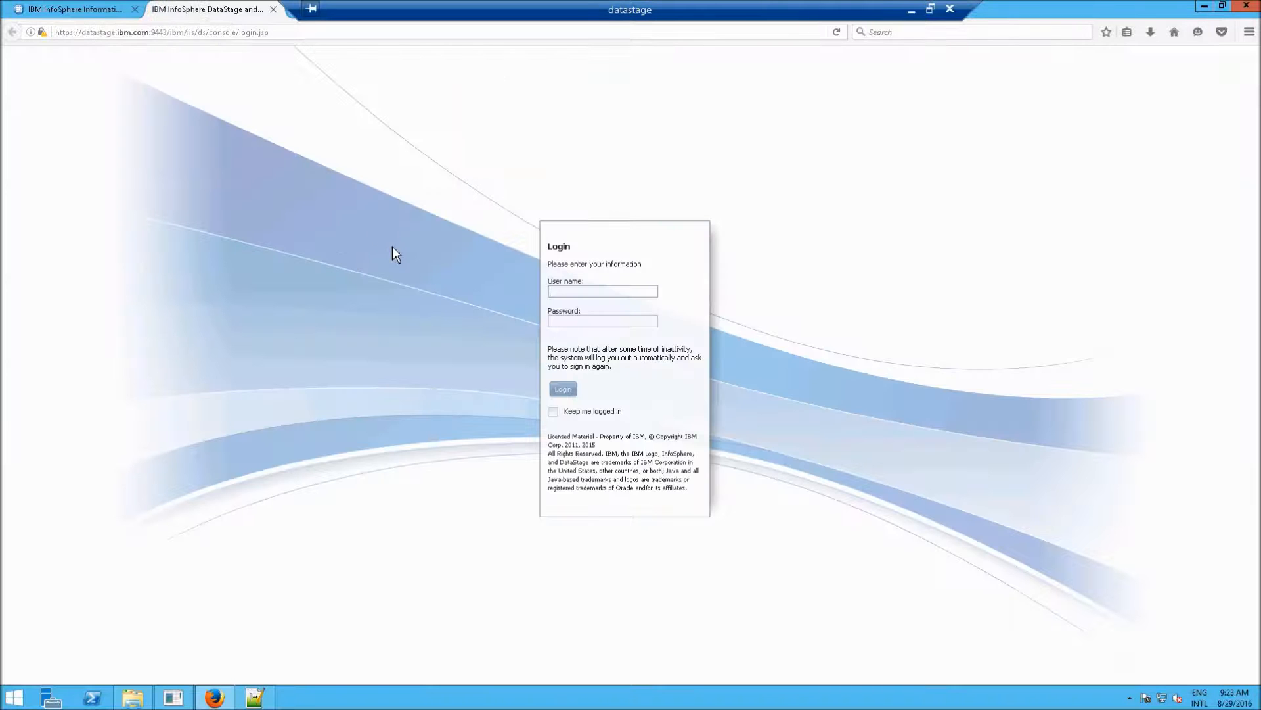
pyautogui.write('wasadmin')
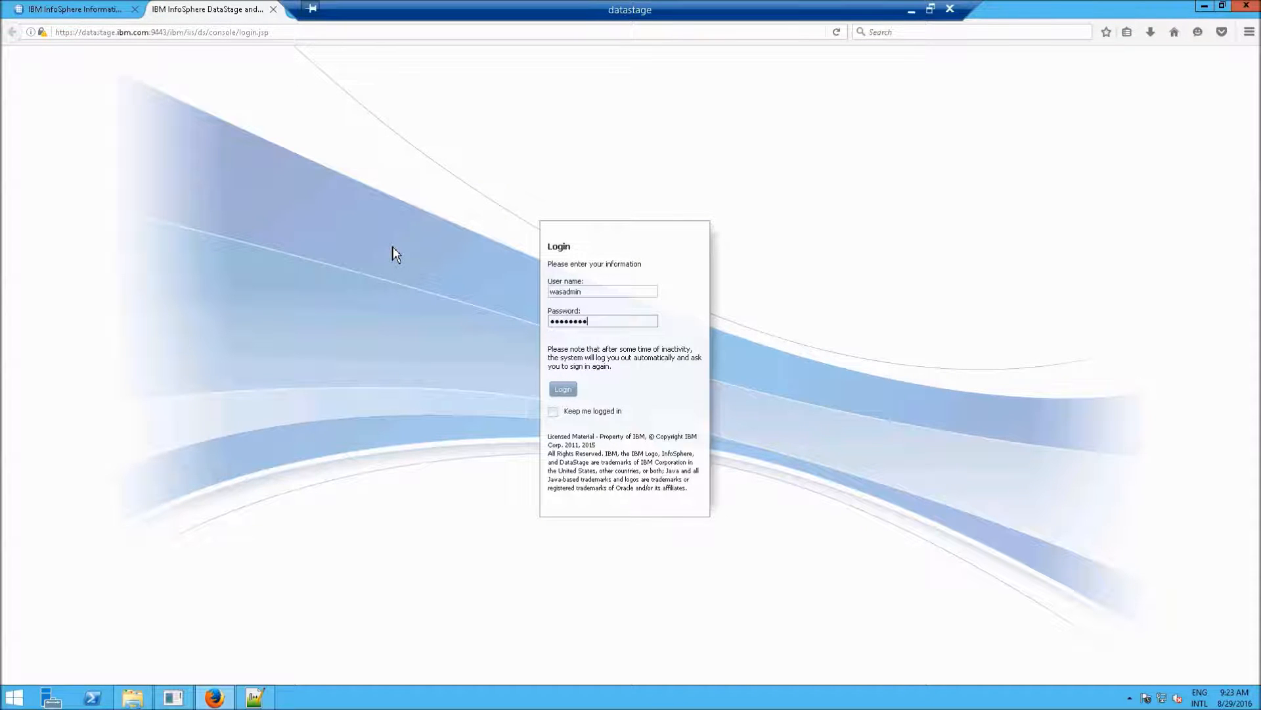
pyautogui.click(562, 389)
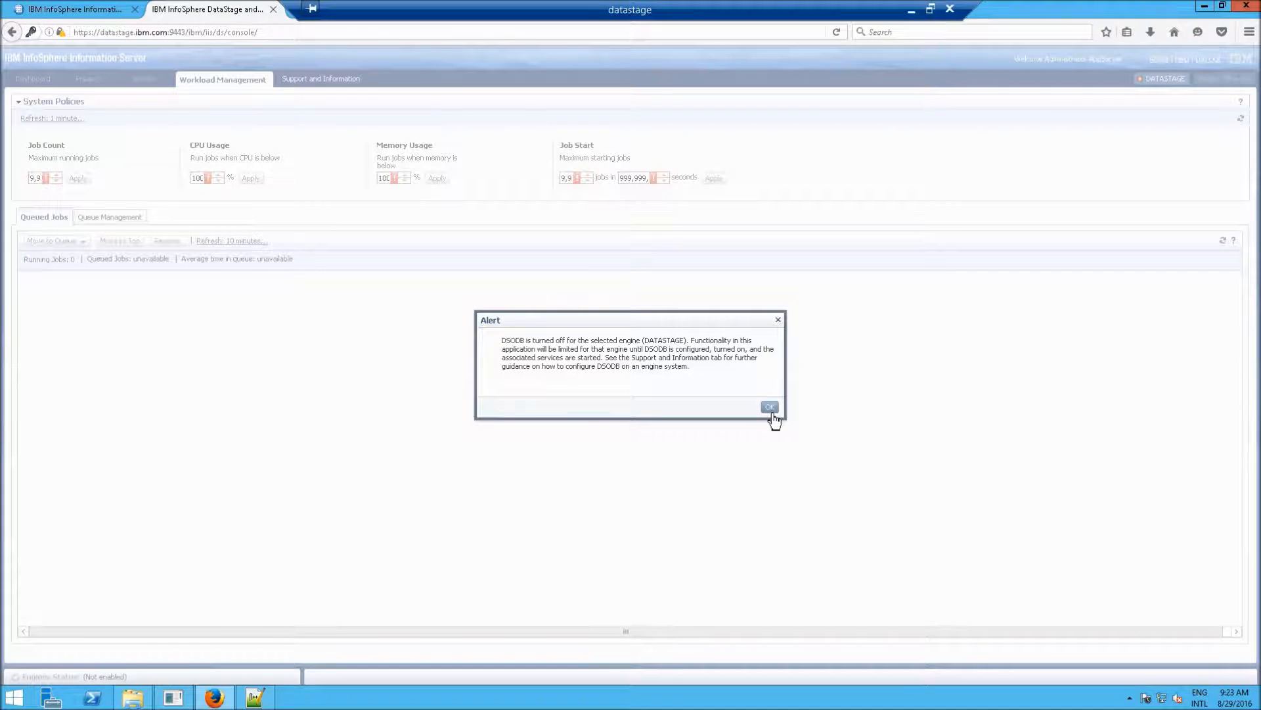
pyautogui.click(768, 406)
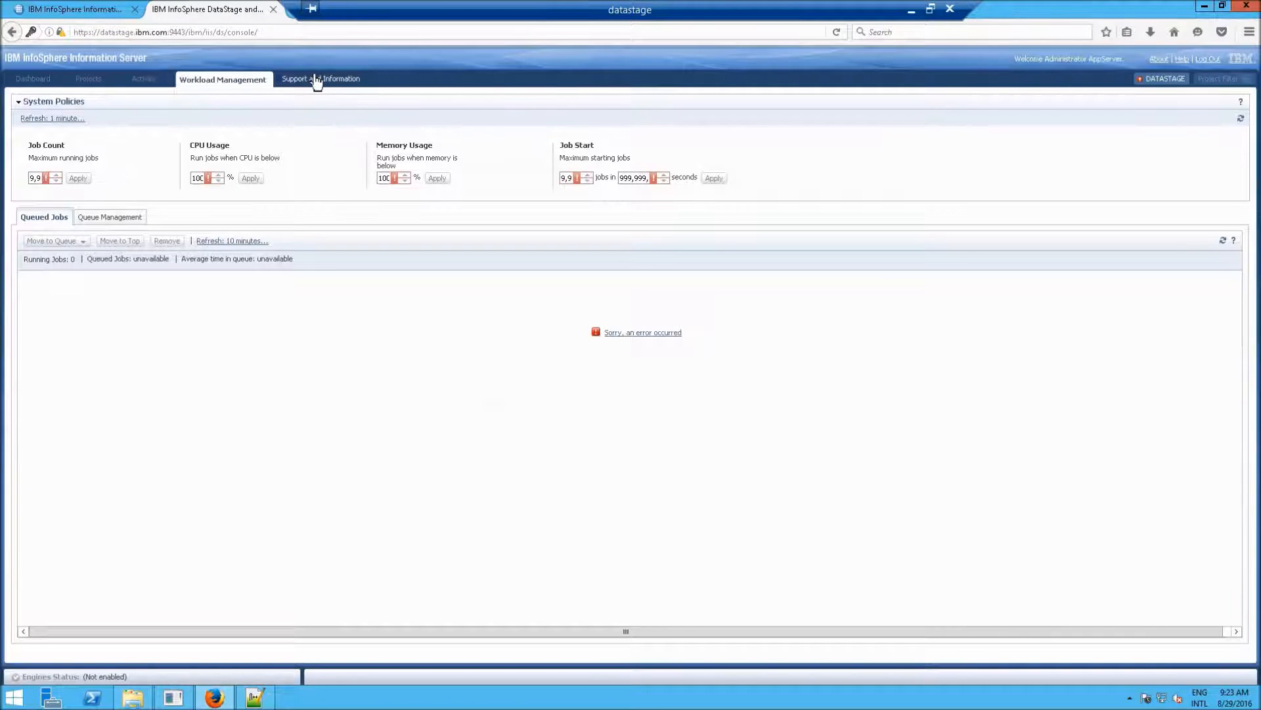
pyautogui.click(320, 78)
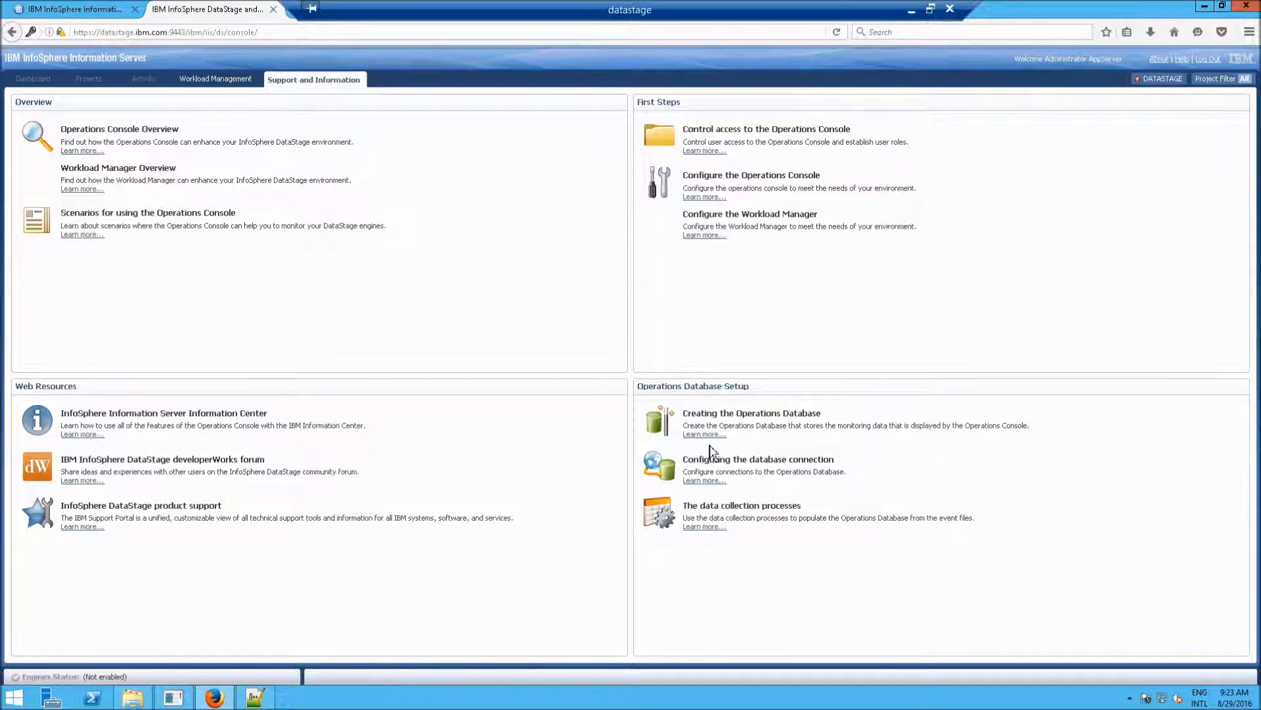
pyautogui.moveTo(724, 386)
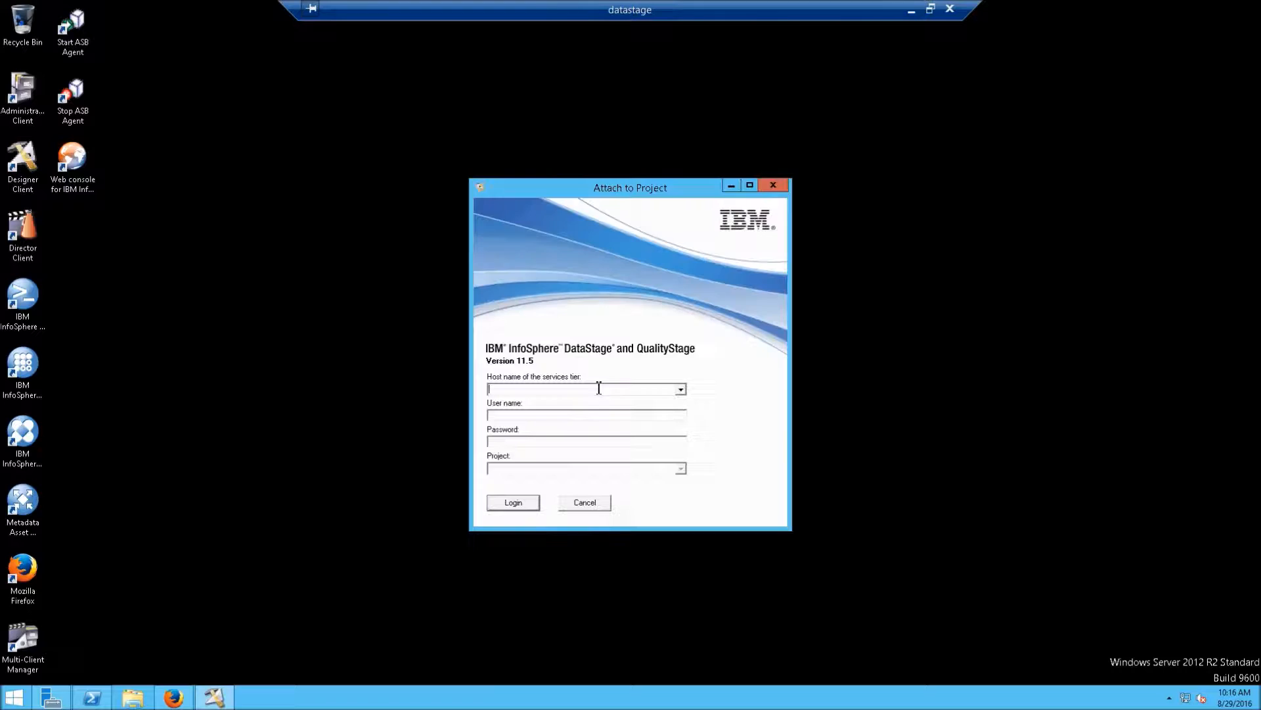
# Attach to host datastage.ibm.com:9443 as Administrator and fetch the project list, which is rejected.
pyautogui.write('datastage.ibm.com:9443')
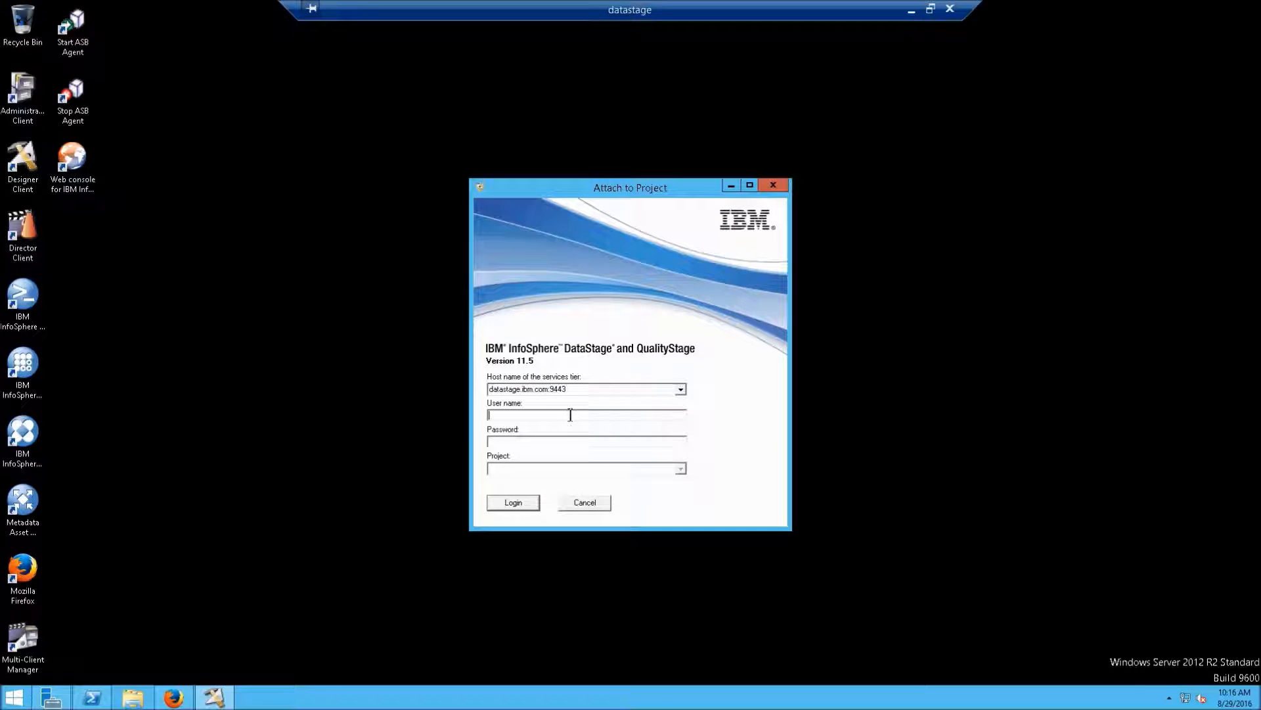
pyautogui.write('Administrator')
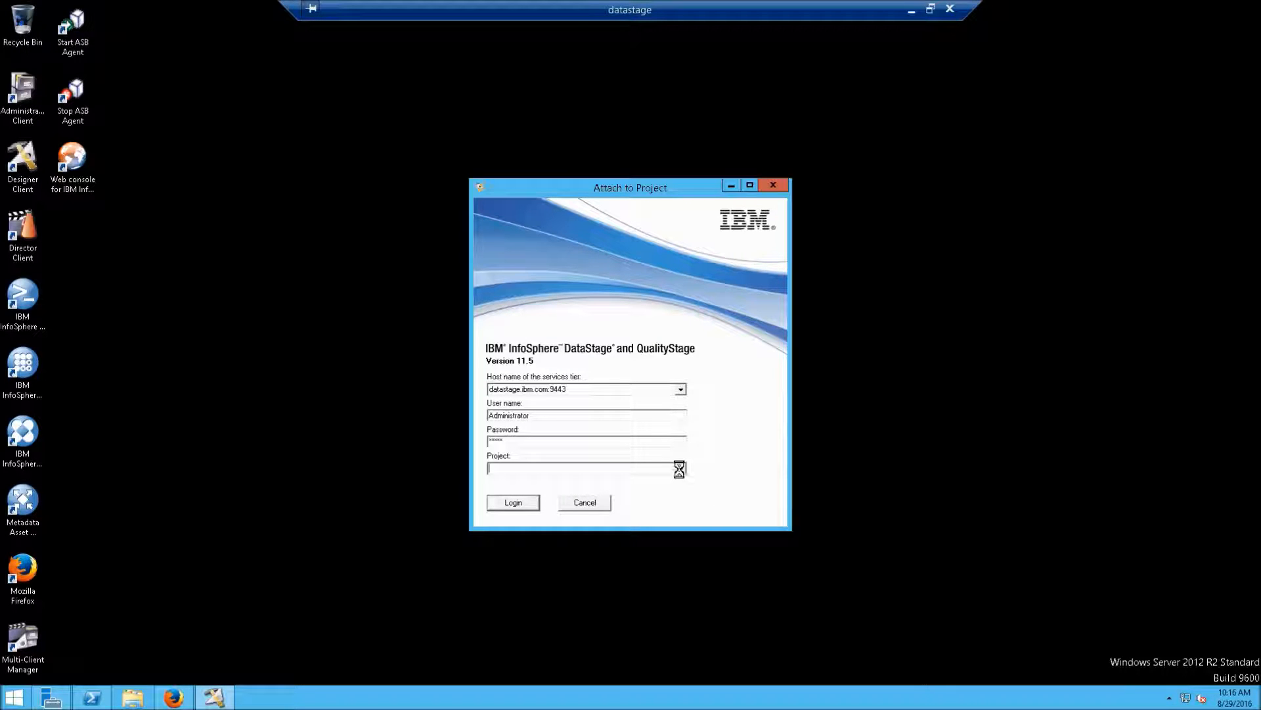
pyautogui.click(512, 502)
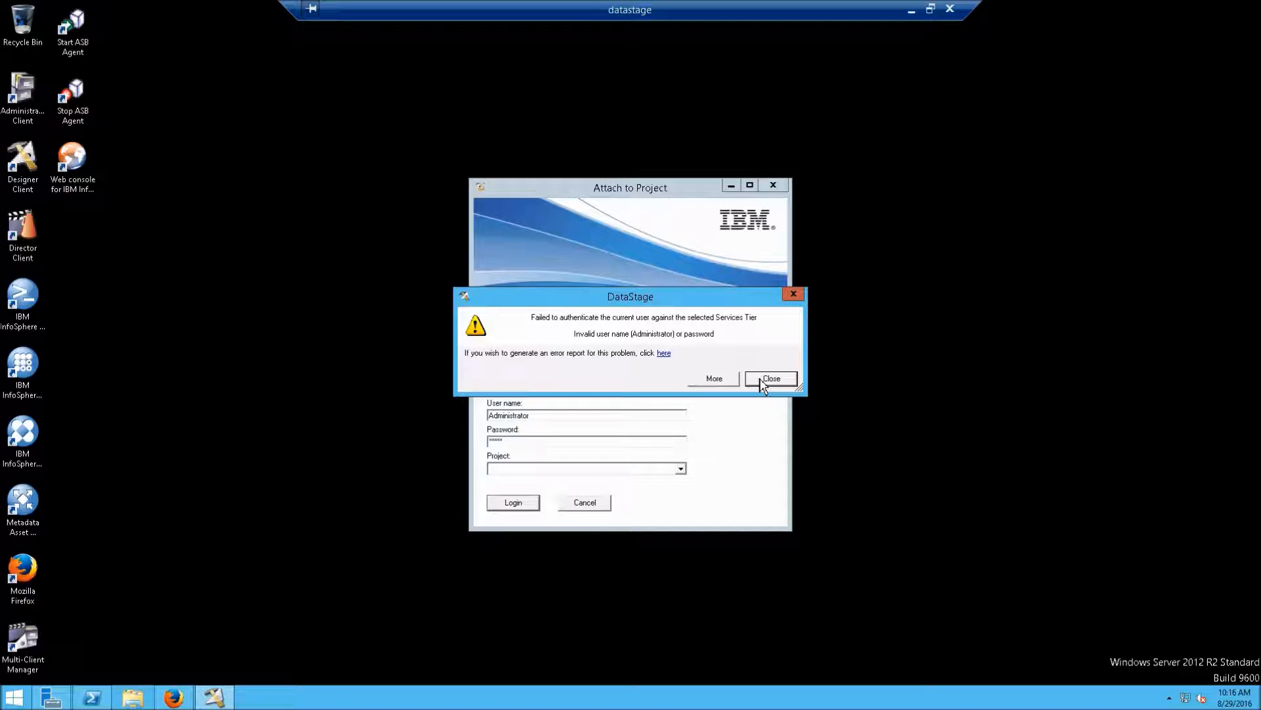
pyautogui.moveTo(277, 532)
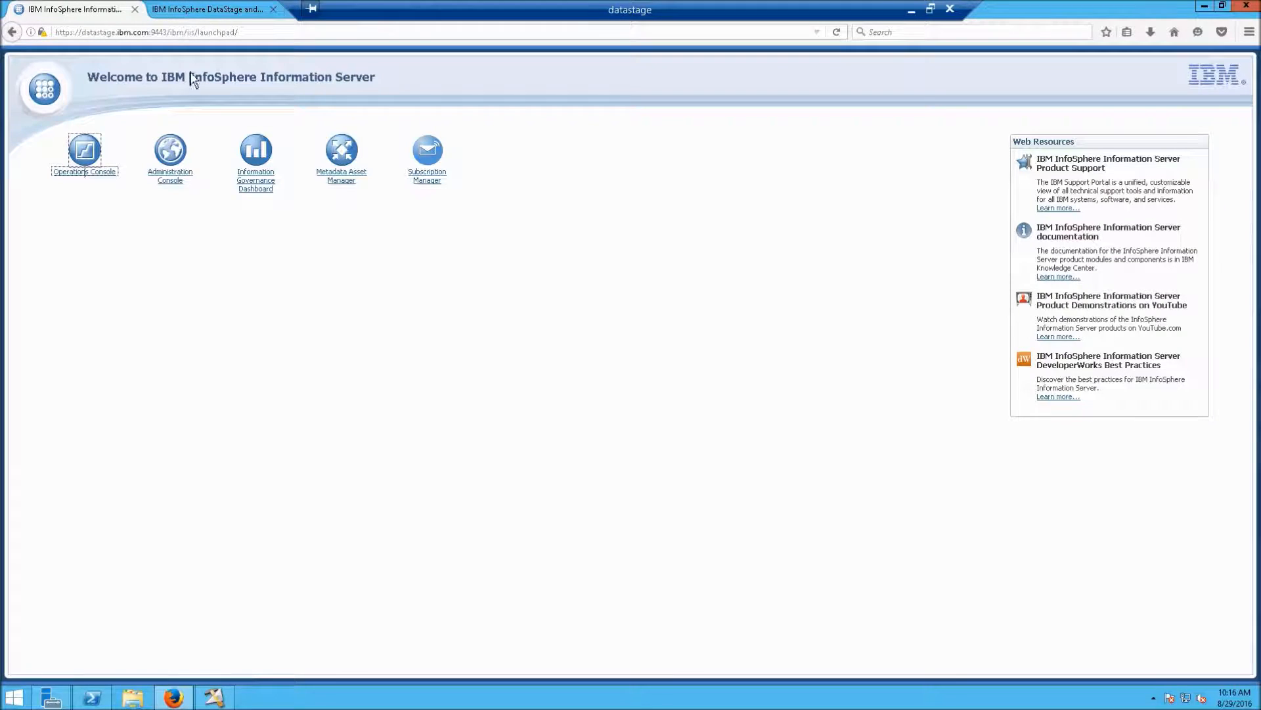
# In Administration Console Users and Groups, create and save a new user named Administrator.
pyautogui.click(84, 150)
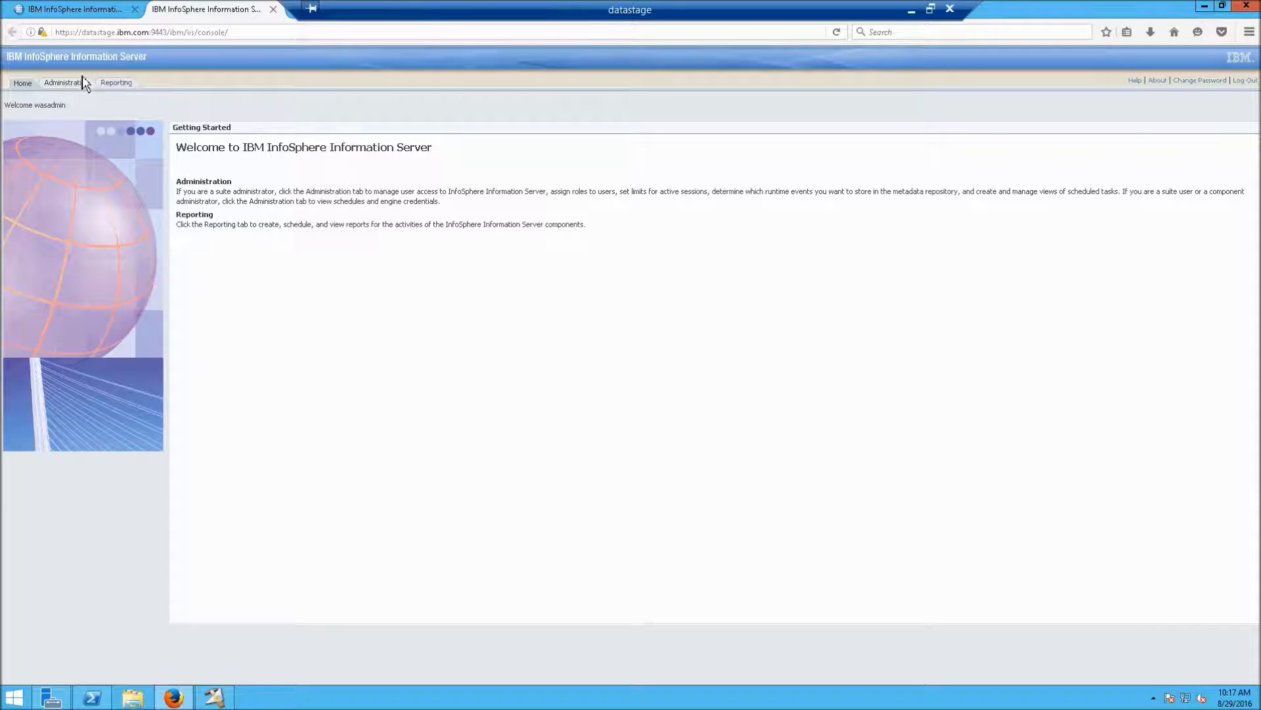
pyautogui.click(65, 82)
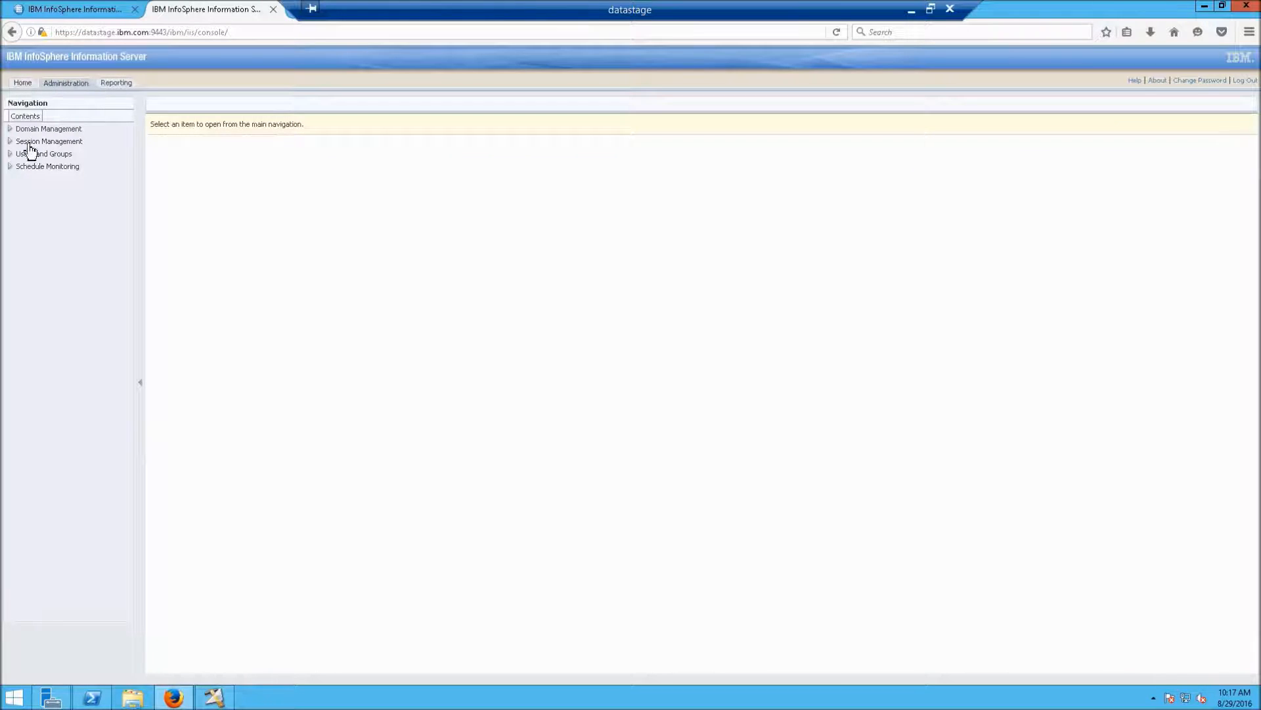
pyautogui.click(44, 153)
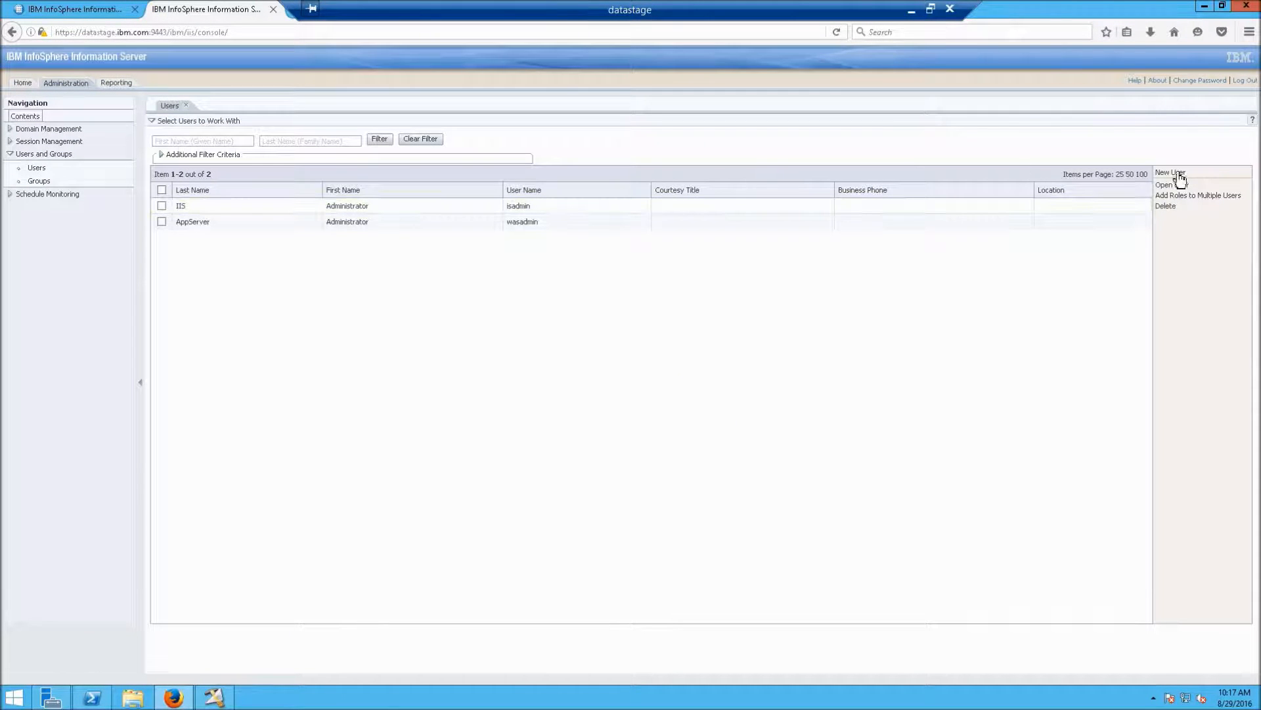
pyautogui.click(1169, 172)
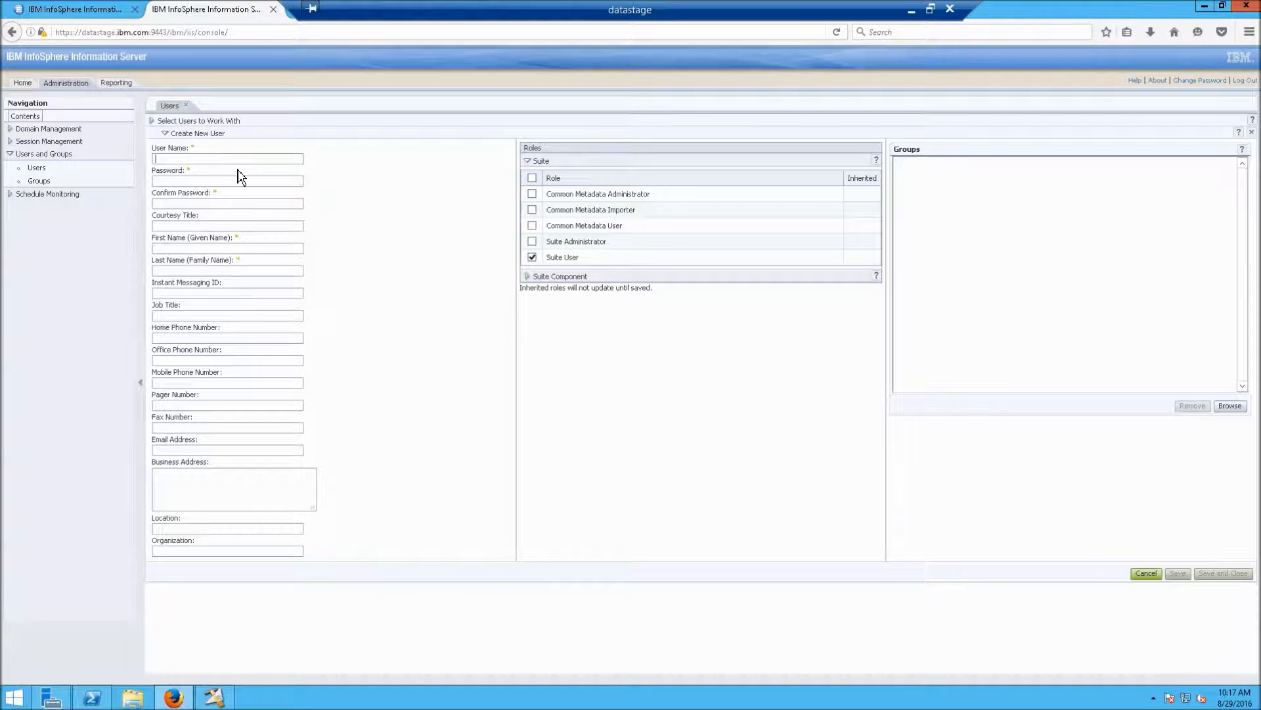
pyautogui.write('Administrator')
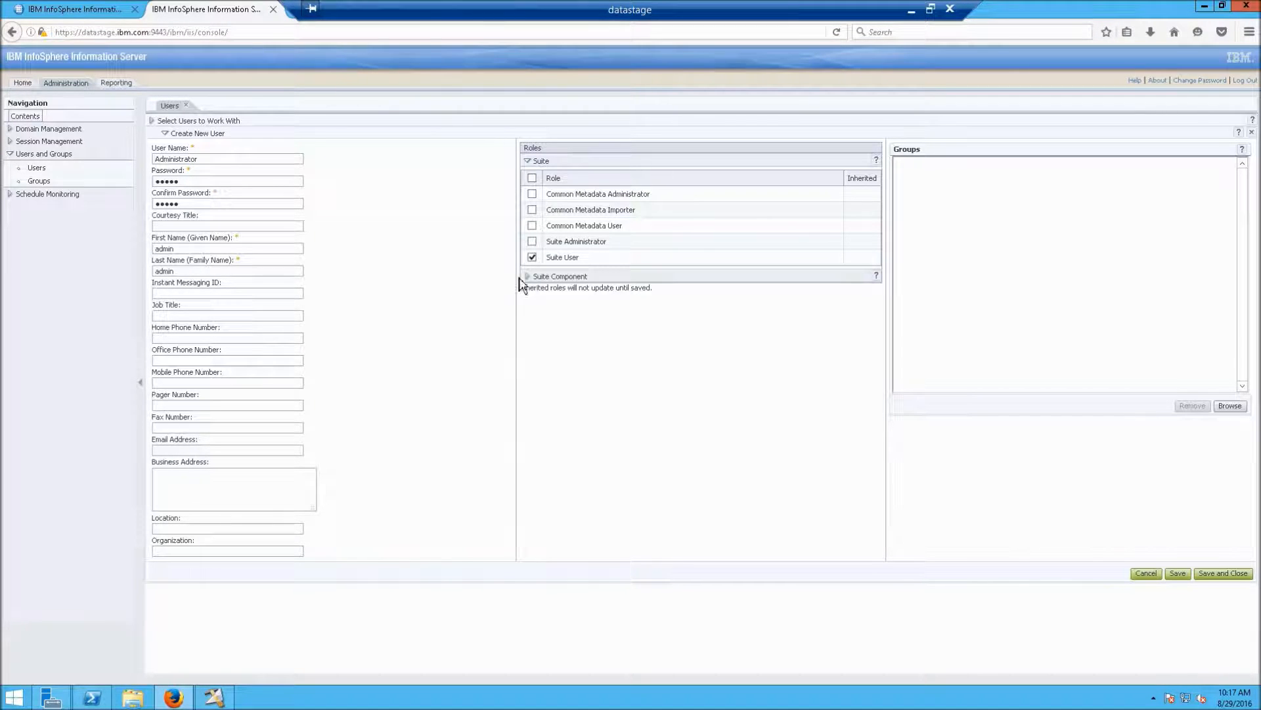
pyautogui.click(527, 276)
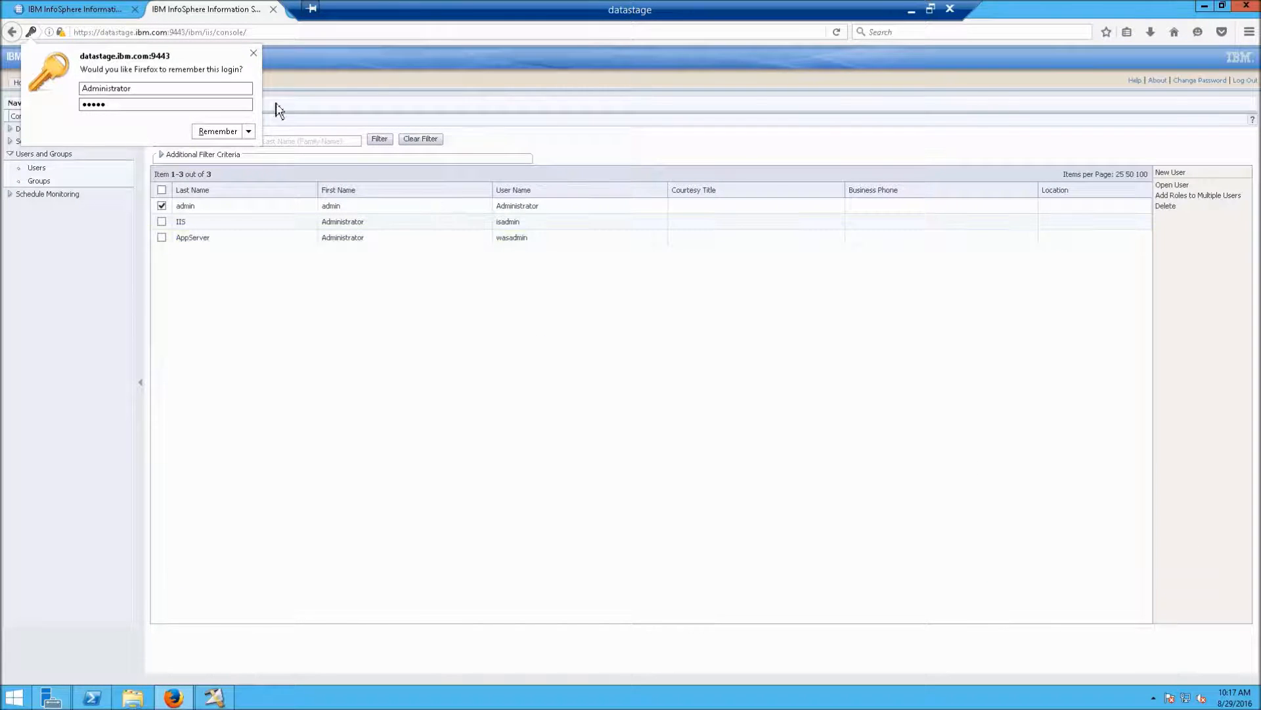
pyautogui.click(254, 53)
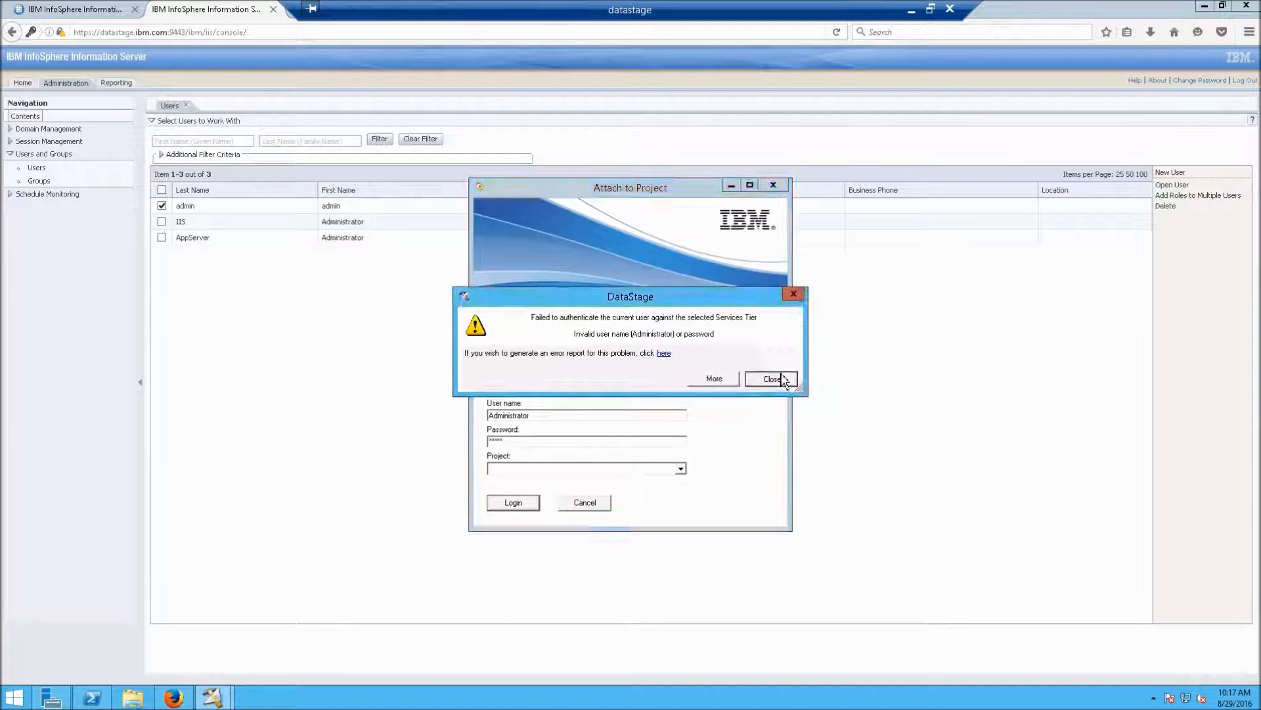
# Retry the dstage1 login, hit the no engine credentials error, and return to the administration console.
pyautogui.click(770, 379)
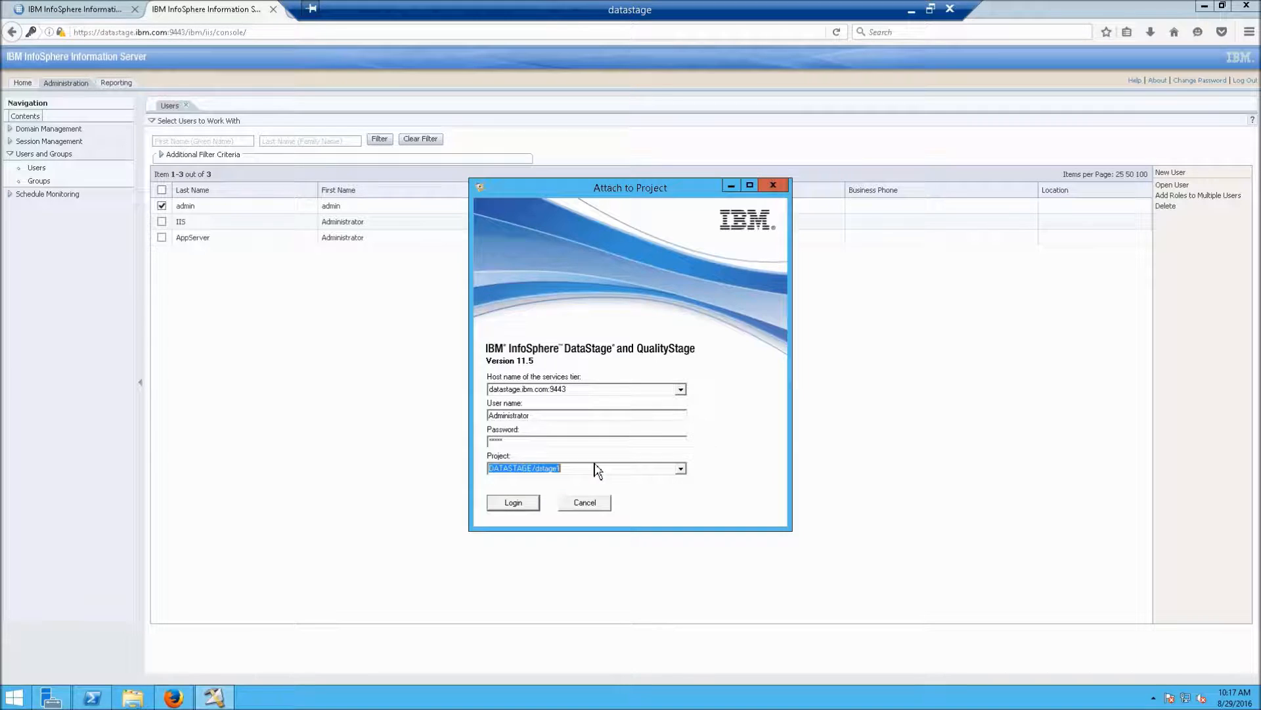
pyautogui.click(512, 502)
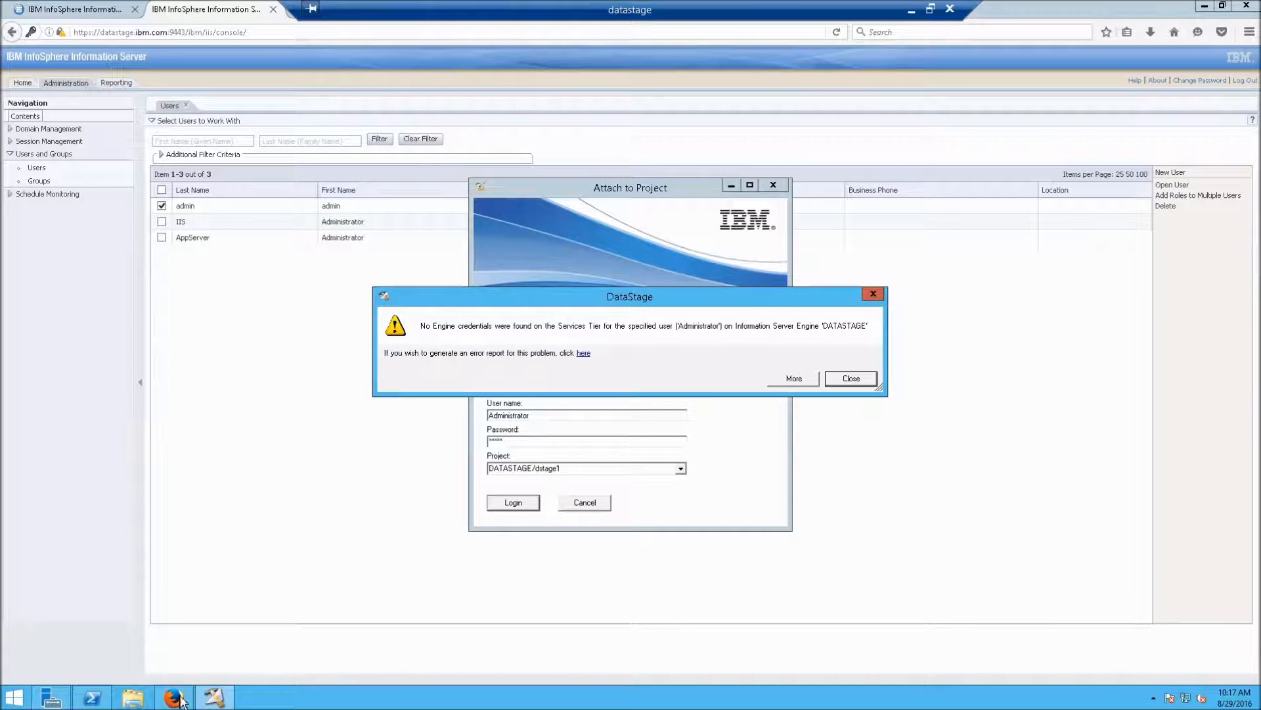
pyautogui.click(850, 379)
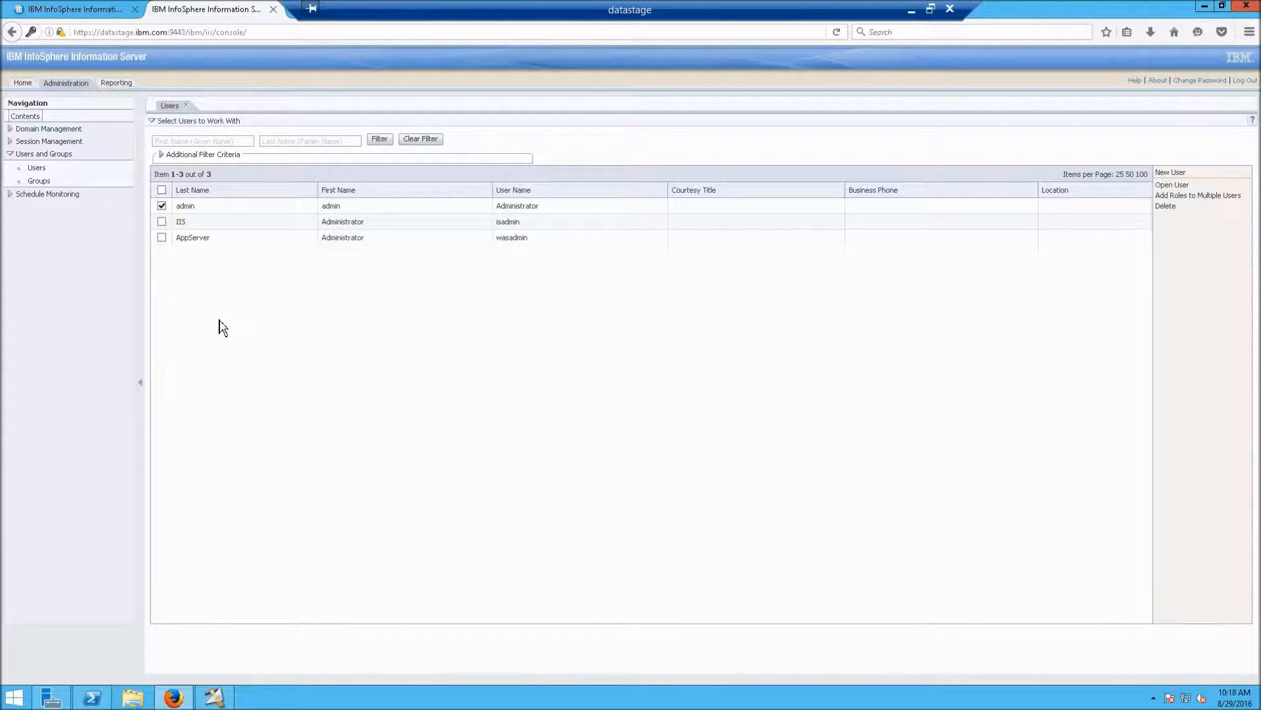
pyautogui.moveTo(50, 138)
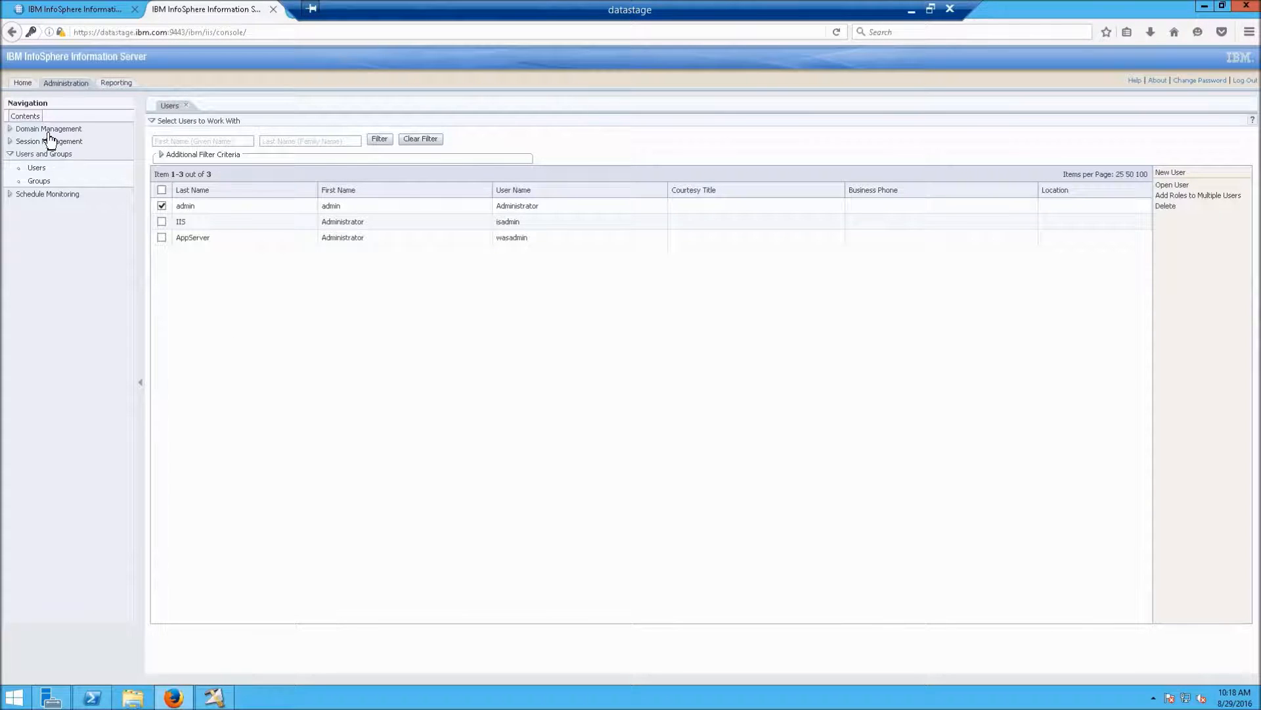
# Open the datastage engine configuration under Domain Management > Engine Credentials.
pyautogui.click(49, 128)
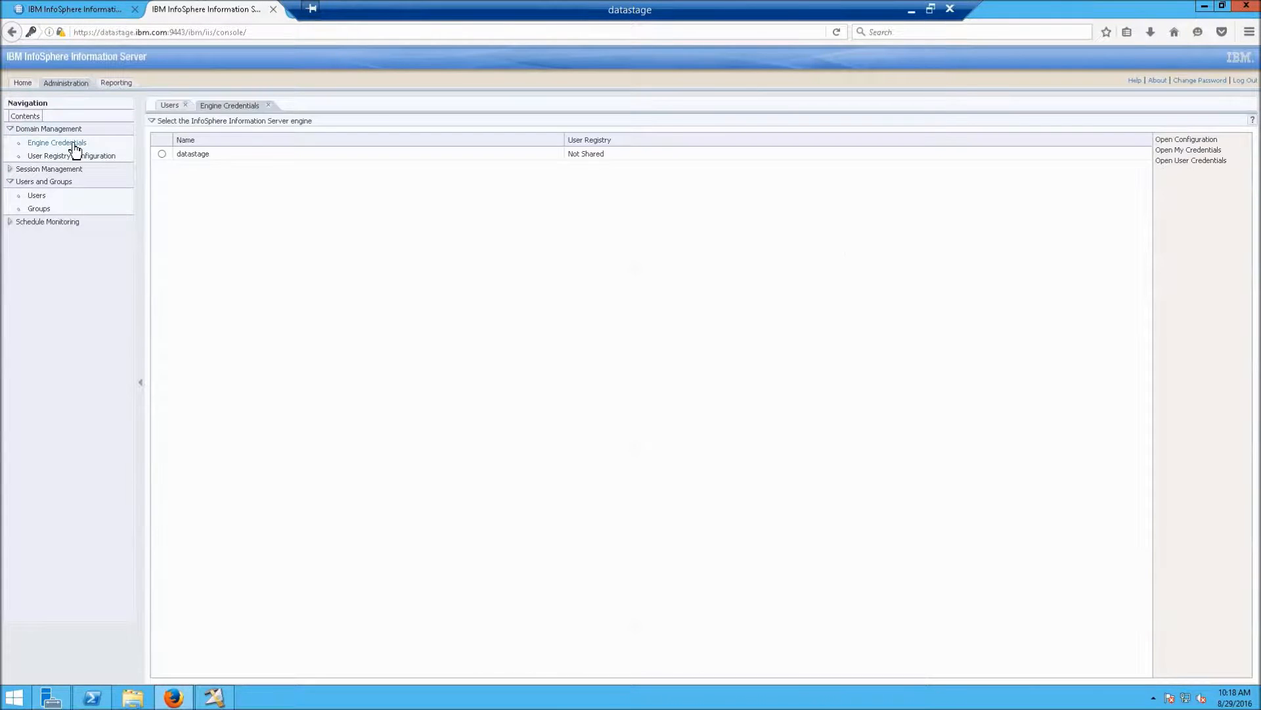
pyautogui.click(162, 153)
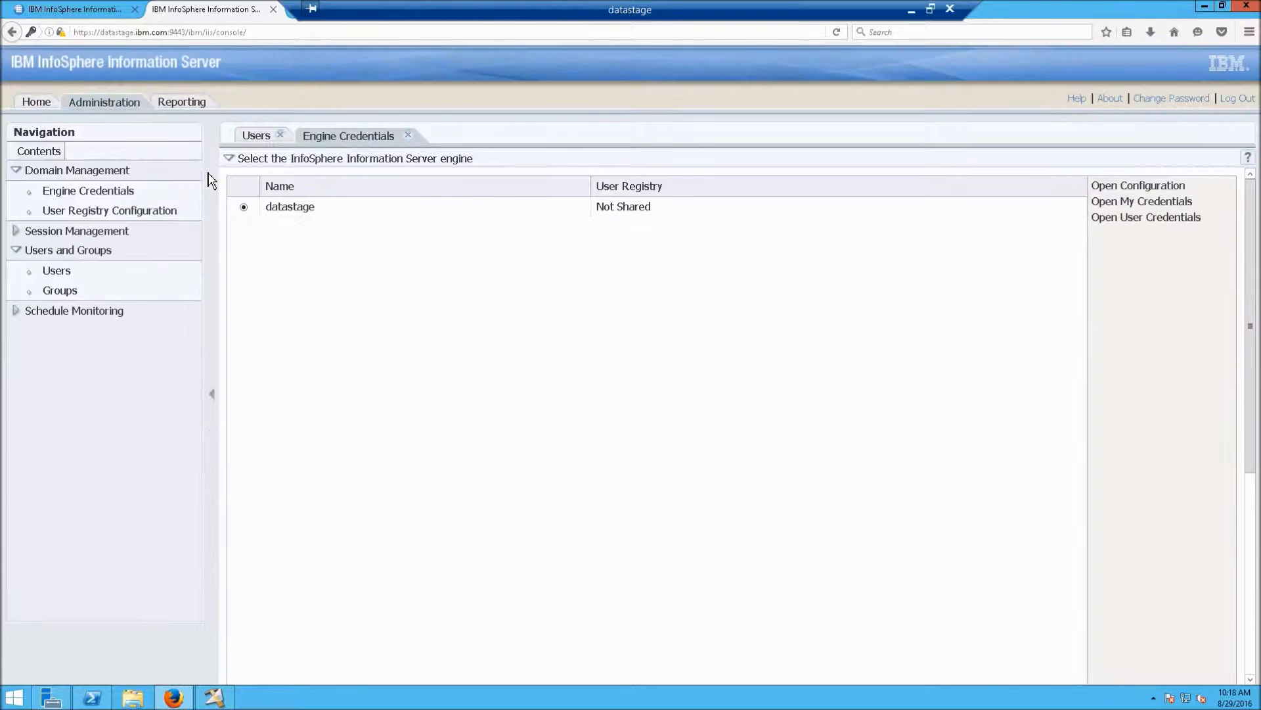
pyautogui.click(1137, 185)
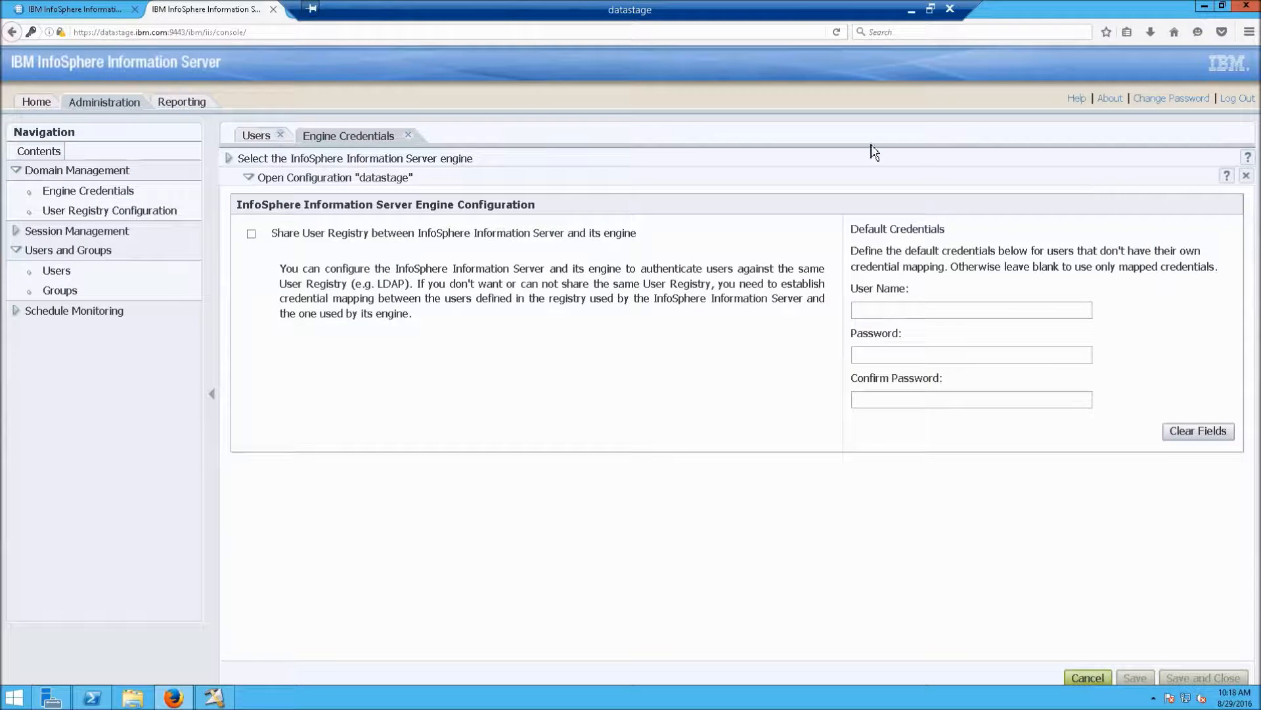
pyautogui.moveTo(891, 283)
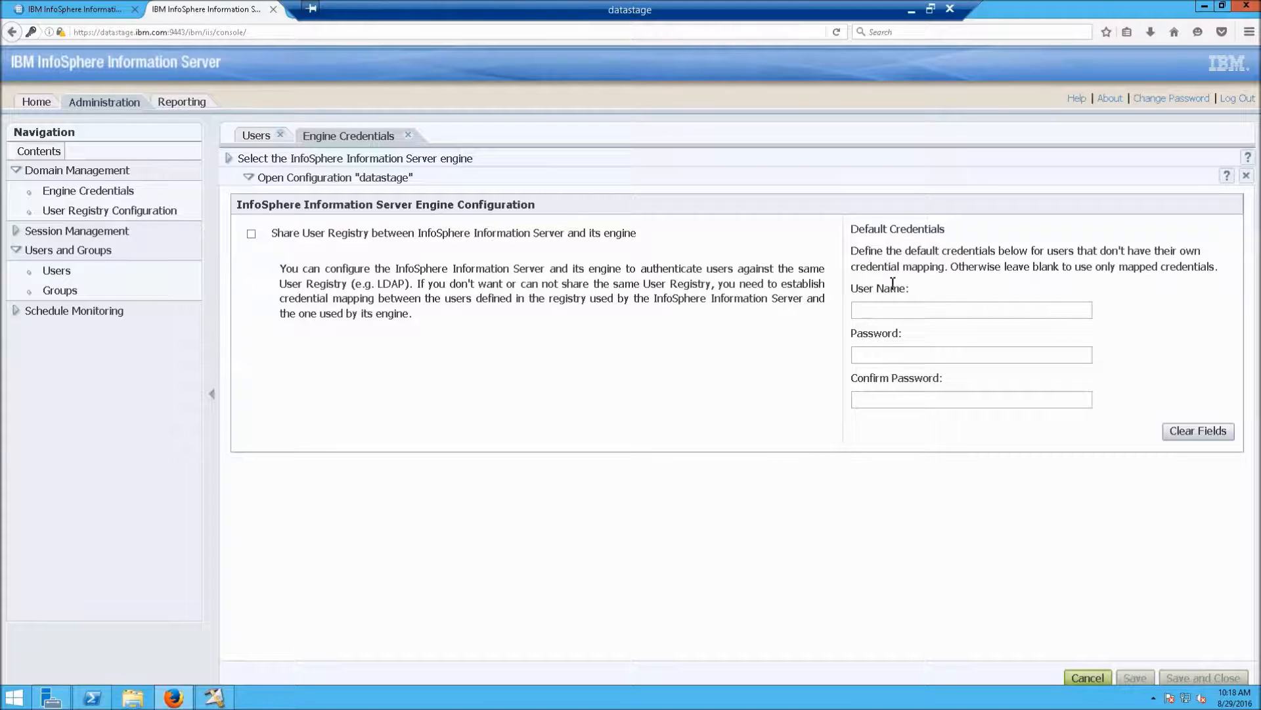
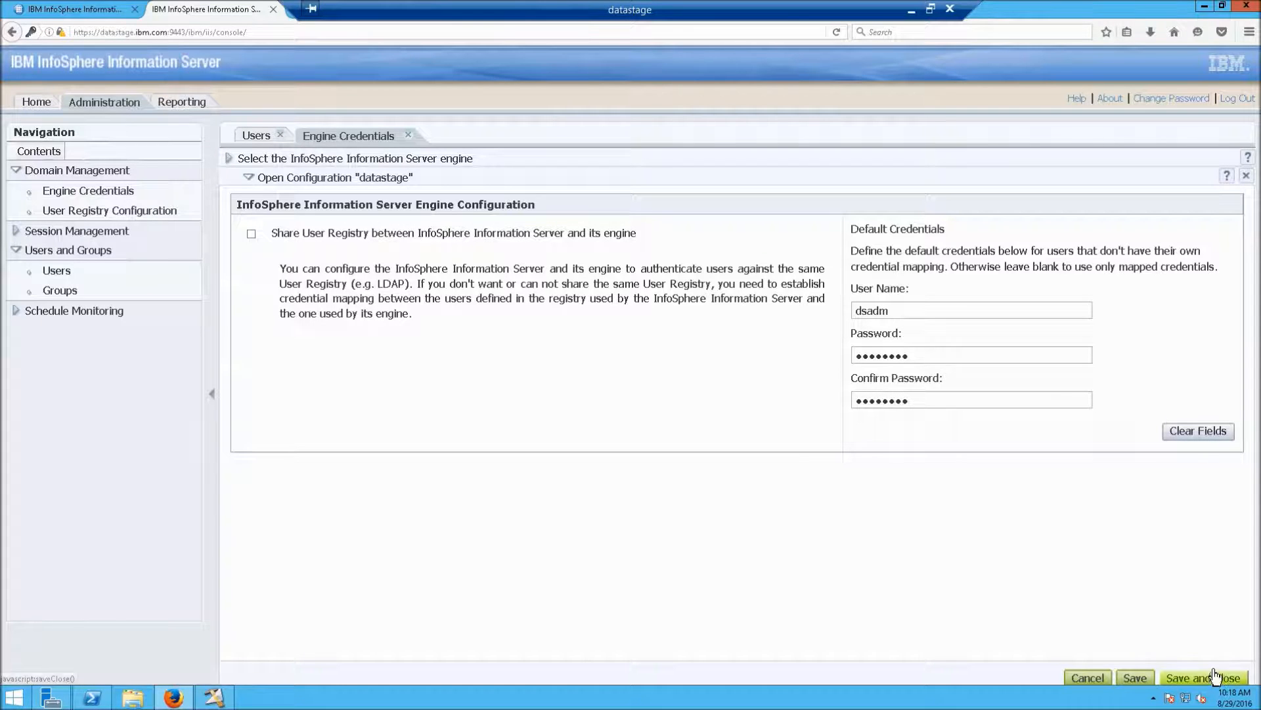
# Save dsadm and its password as the default engine credentials, then retry the project login.
pyautogui.click(1207, 676)
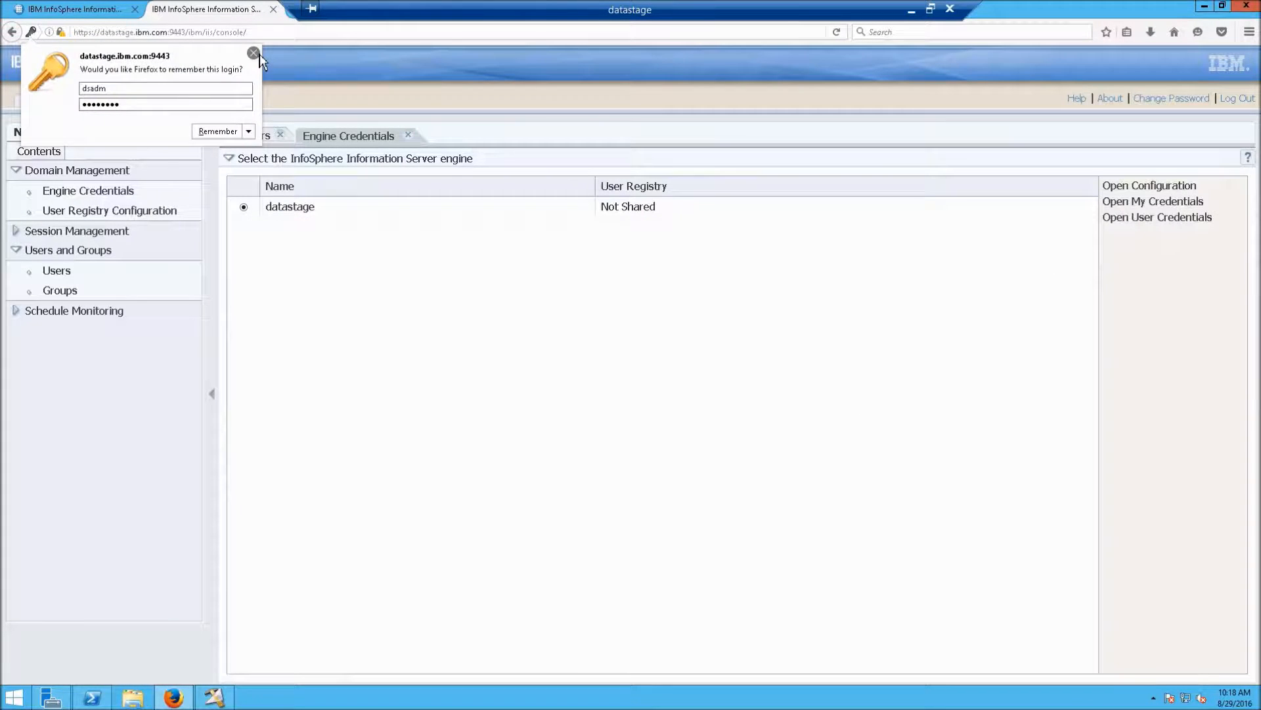
pyautogui.click(253, 54)
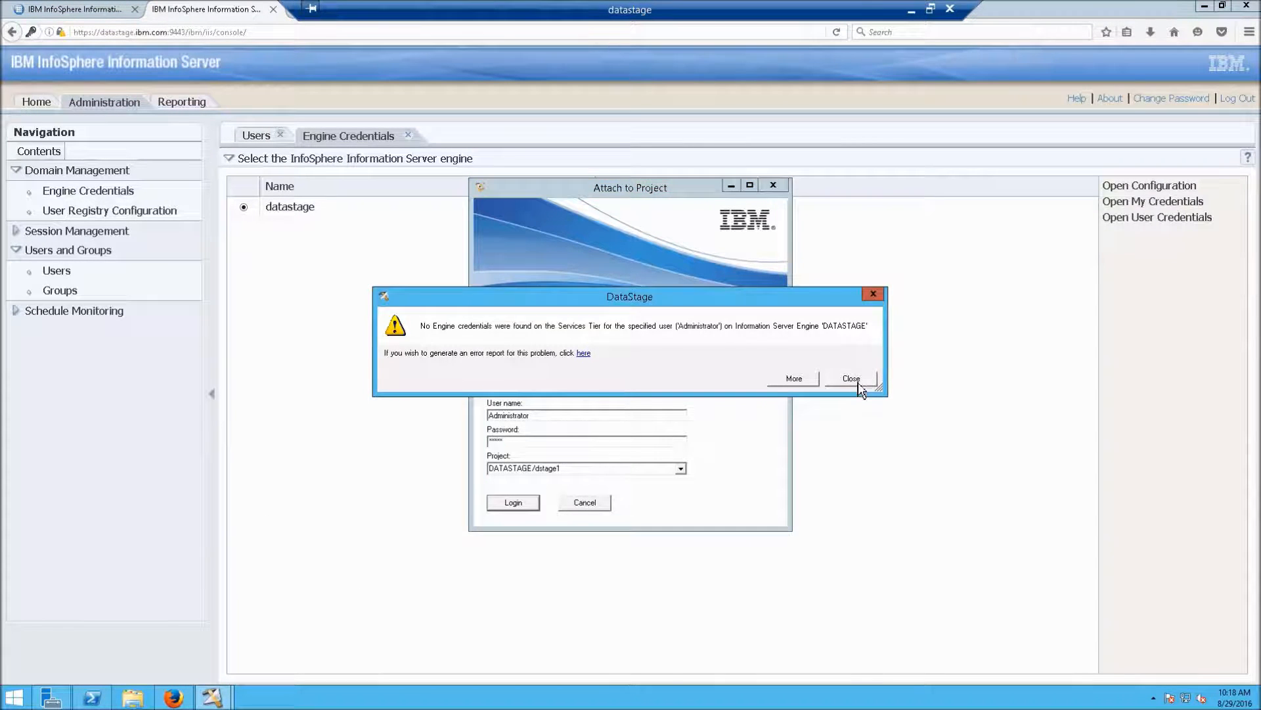
pyautogui.click(850, 378)
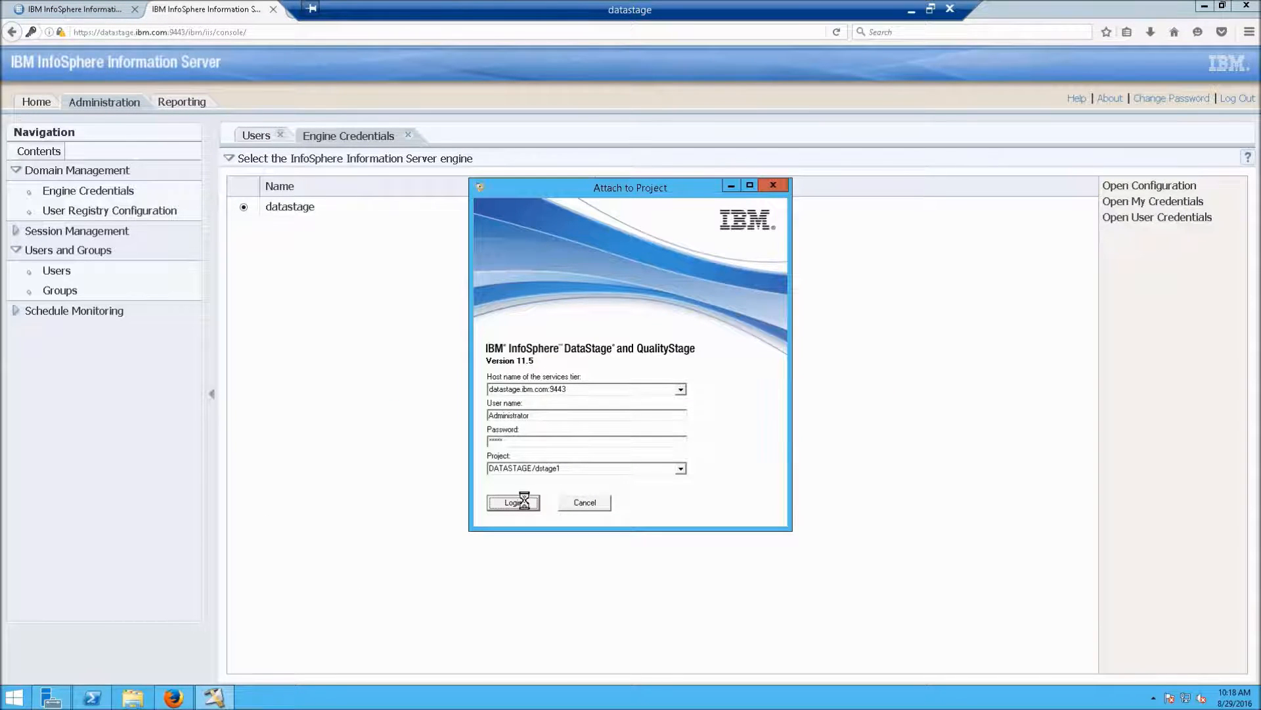
pyautogui.click(511, 501)
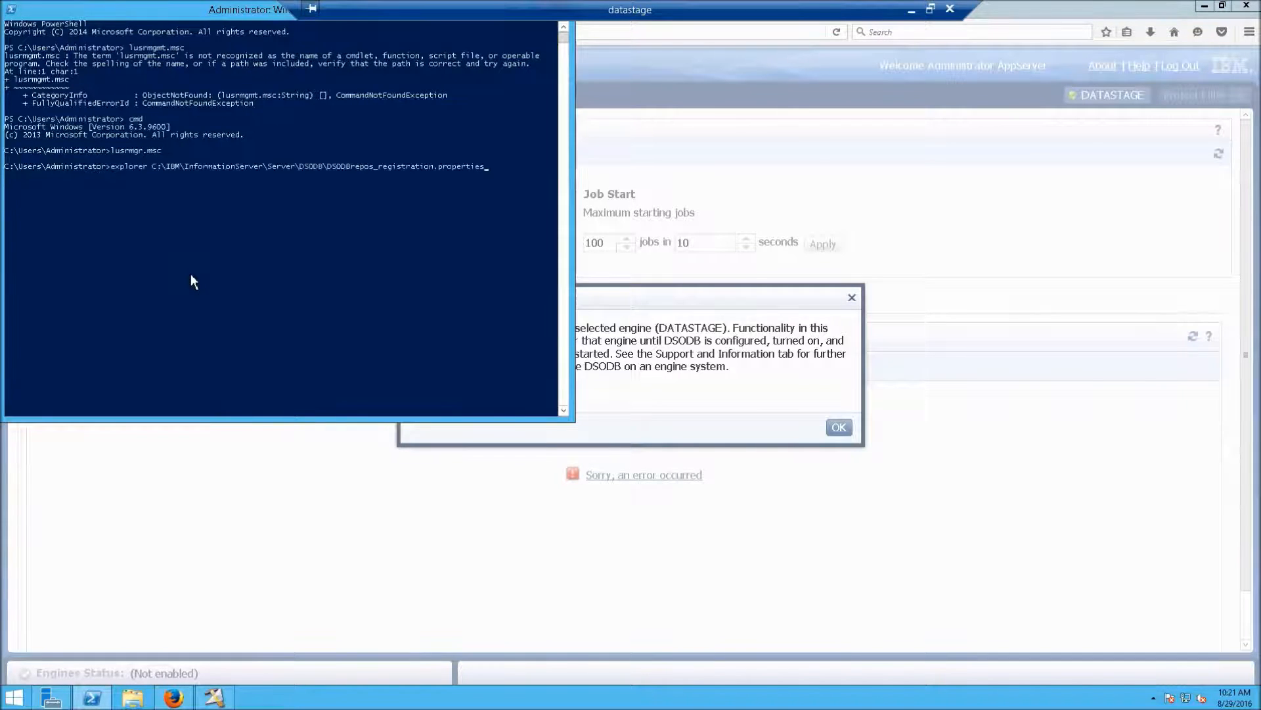
pyautogui.moveTo(226, 280)
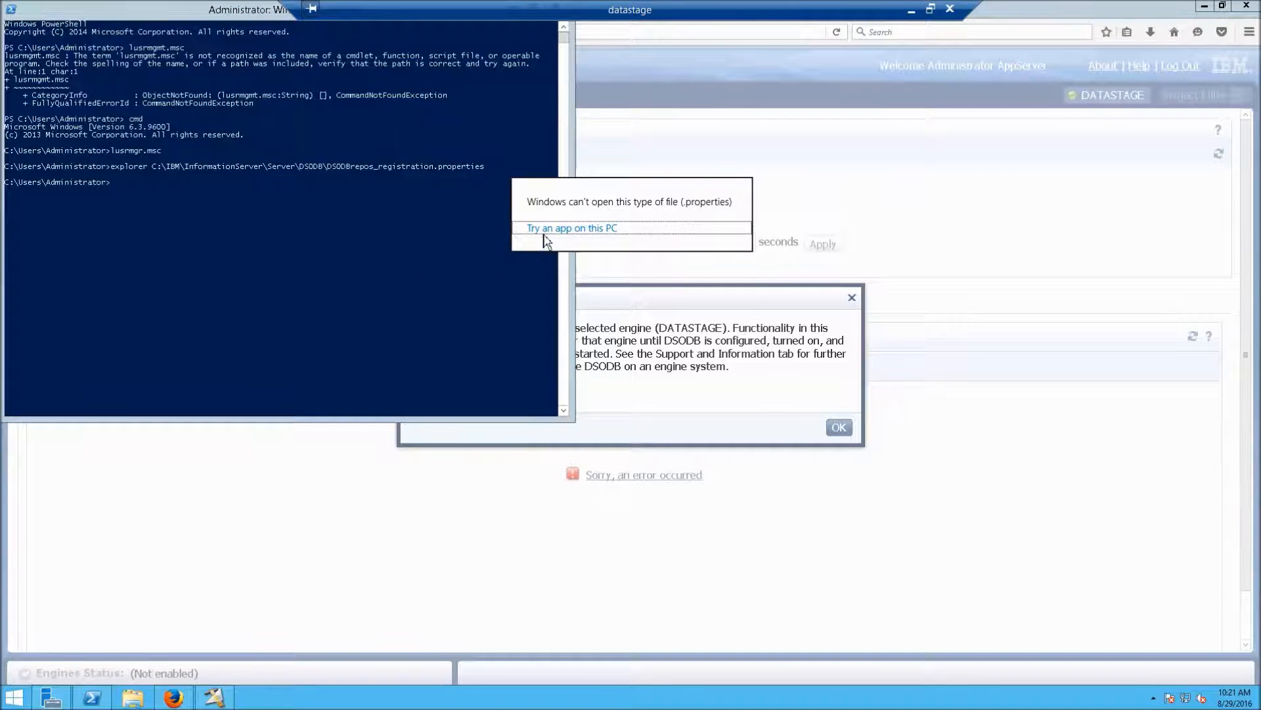
# Open DSODBrepos_registration.properties with notepad++ from Program Files (x86)\Notepad++.
pyautogui.click(571, 228)
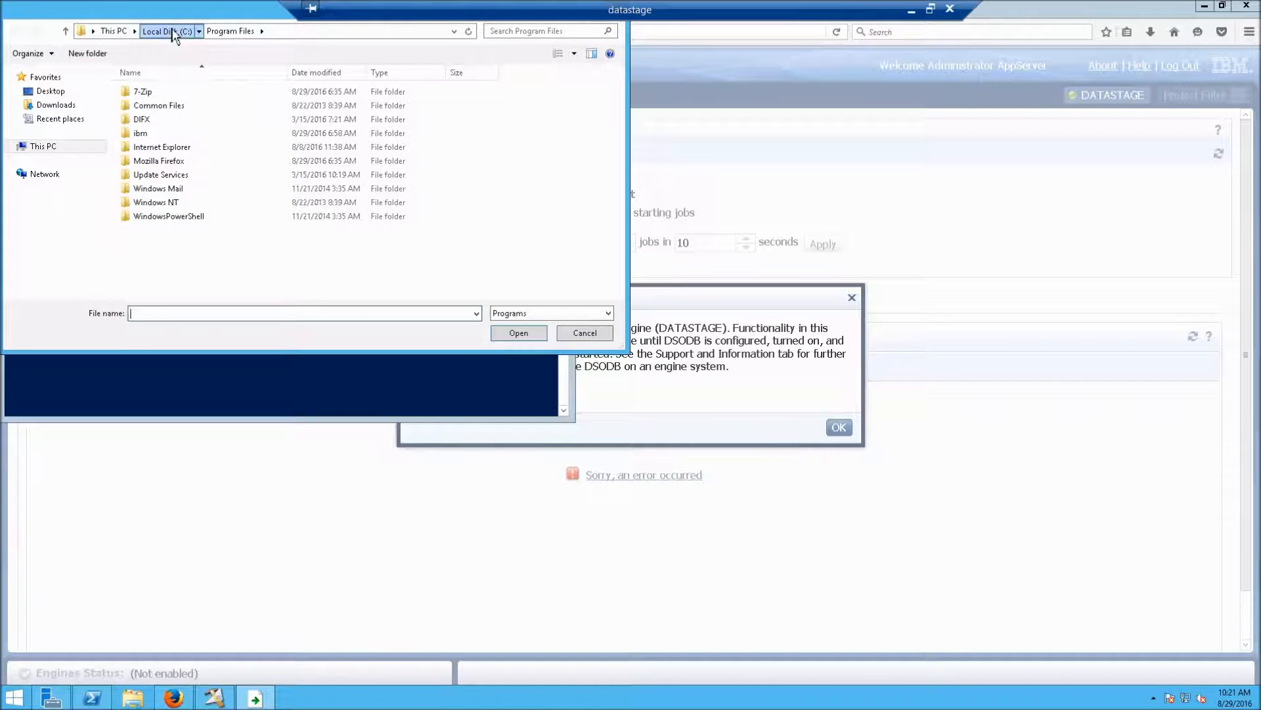
pyautogui.click(230, 31)
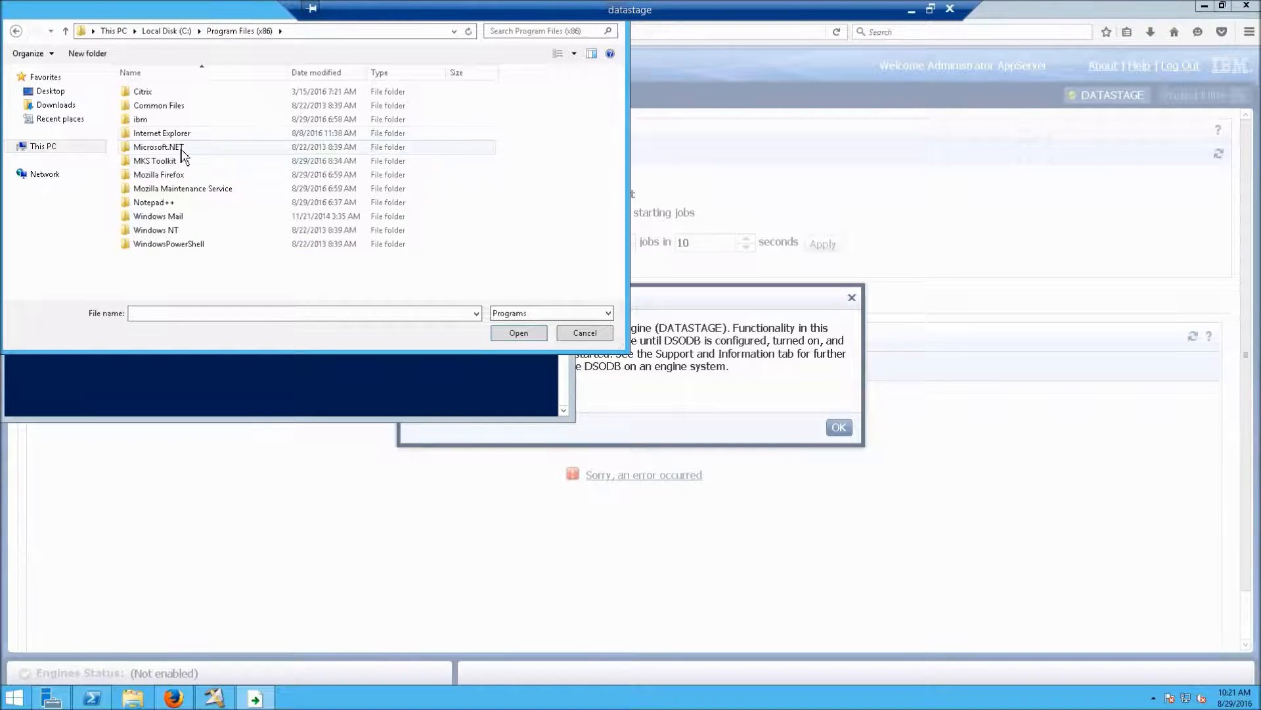
pyautogui.doubleClick(153, 202)
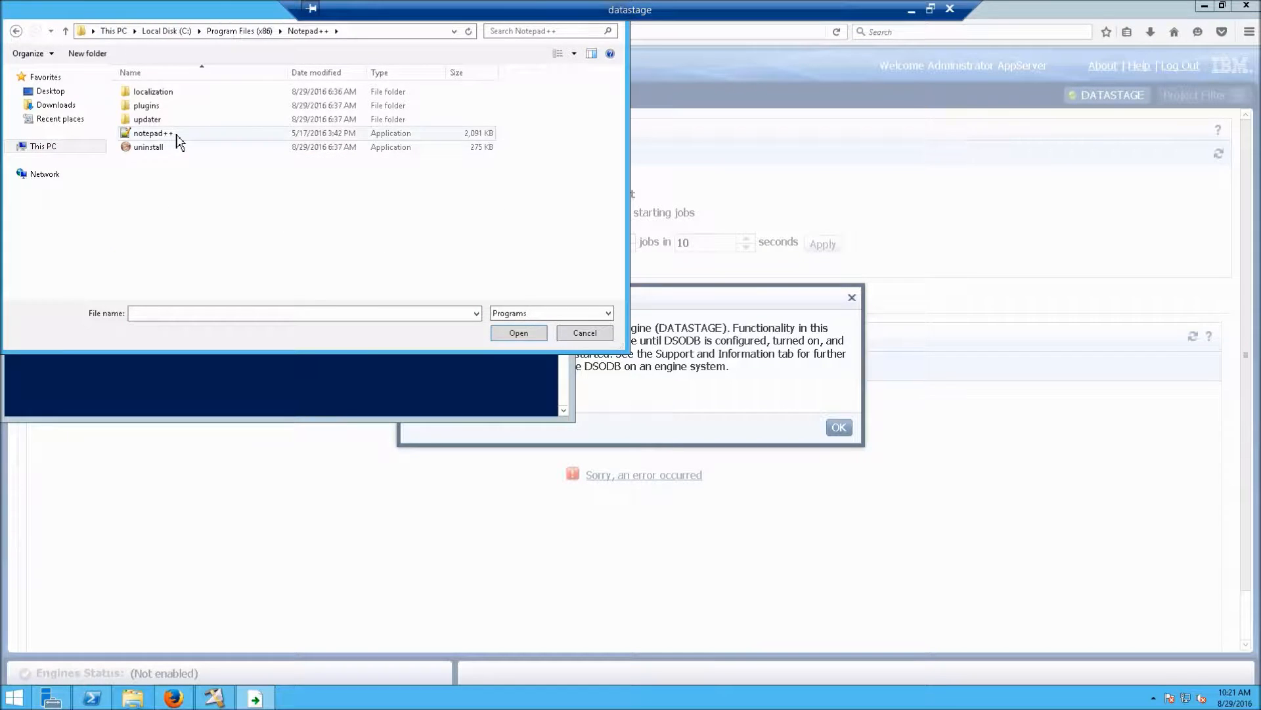
pyautogui.click(518, 333)
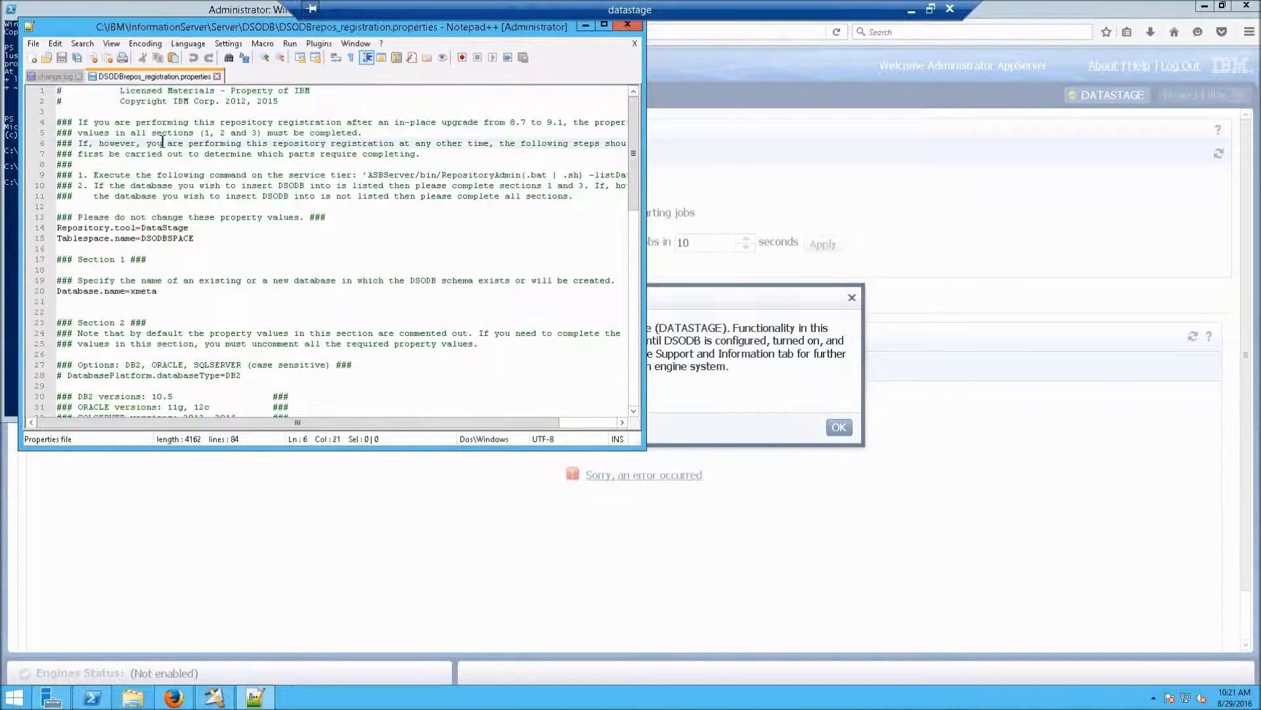
# Scroll to the dsodb username section and place the cursor at the empty password value.
pyautogui.scroll(-3)
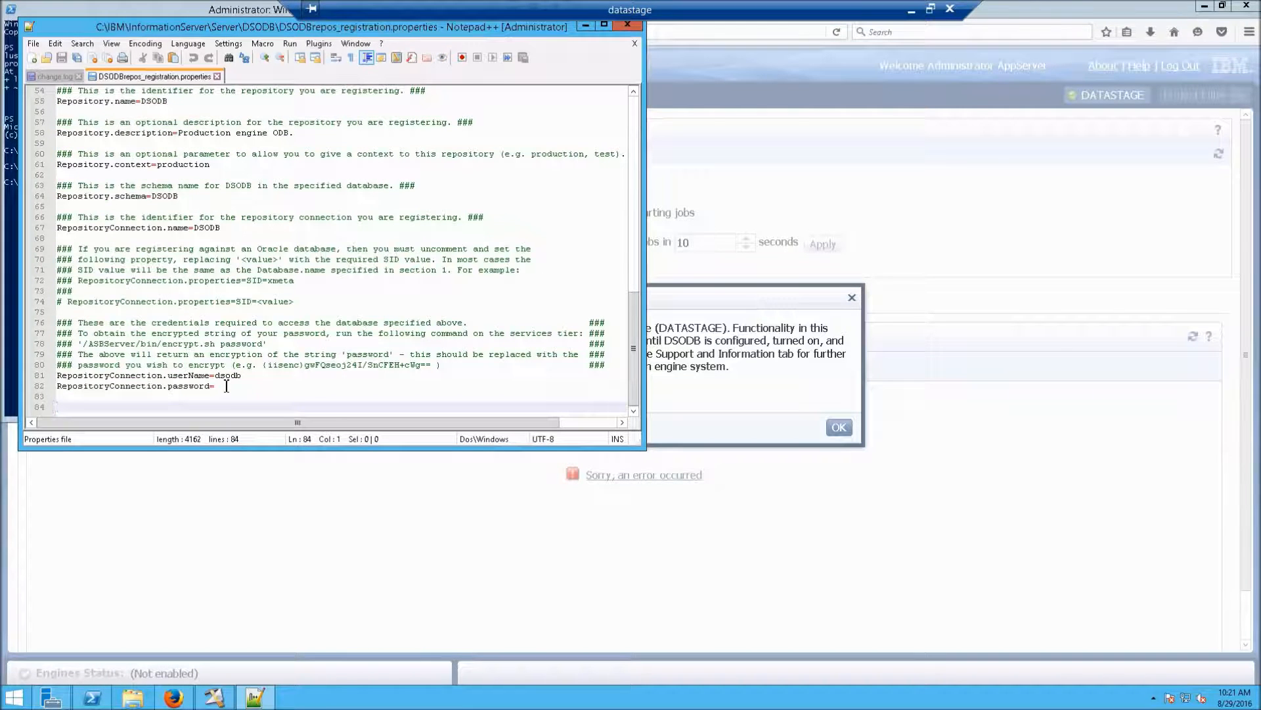
pyautogui.click(213, 385)
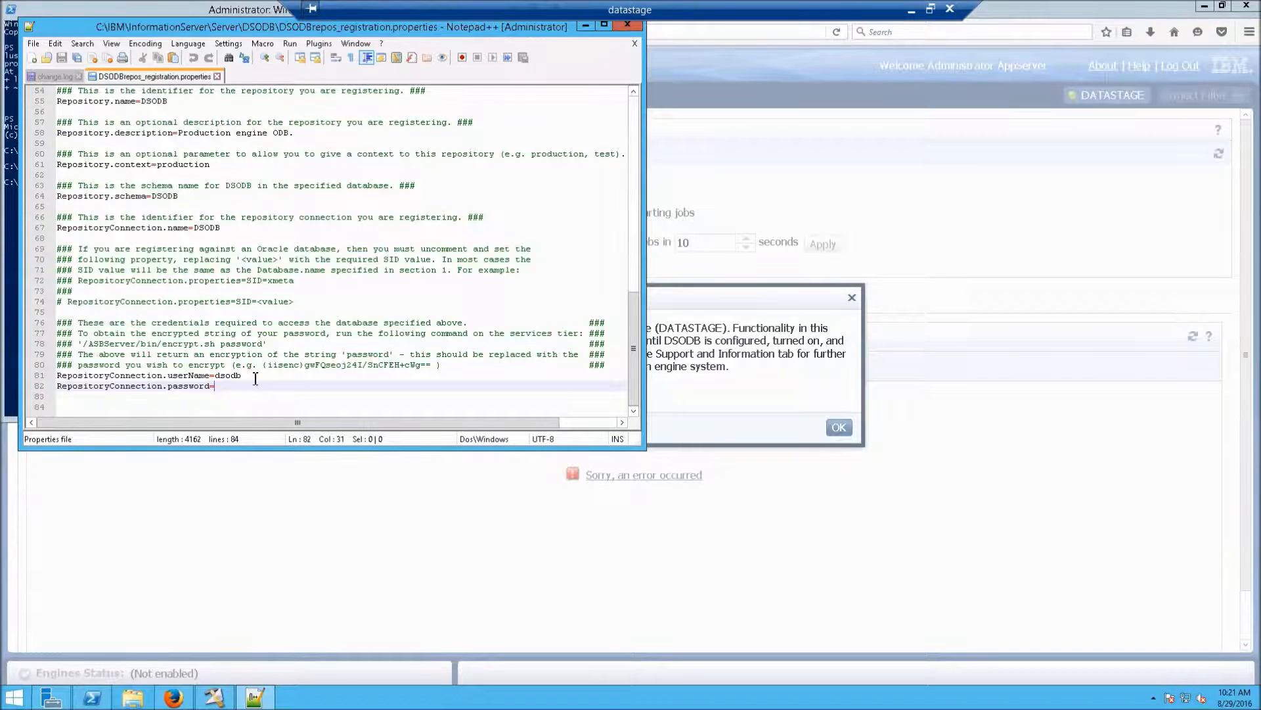
pyautogui.click(240, 374)
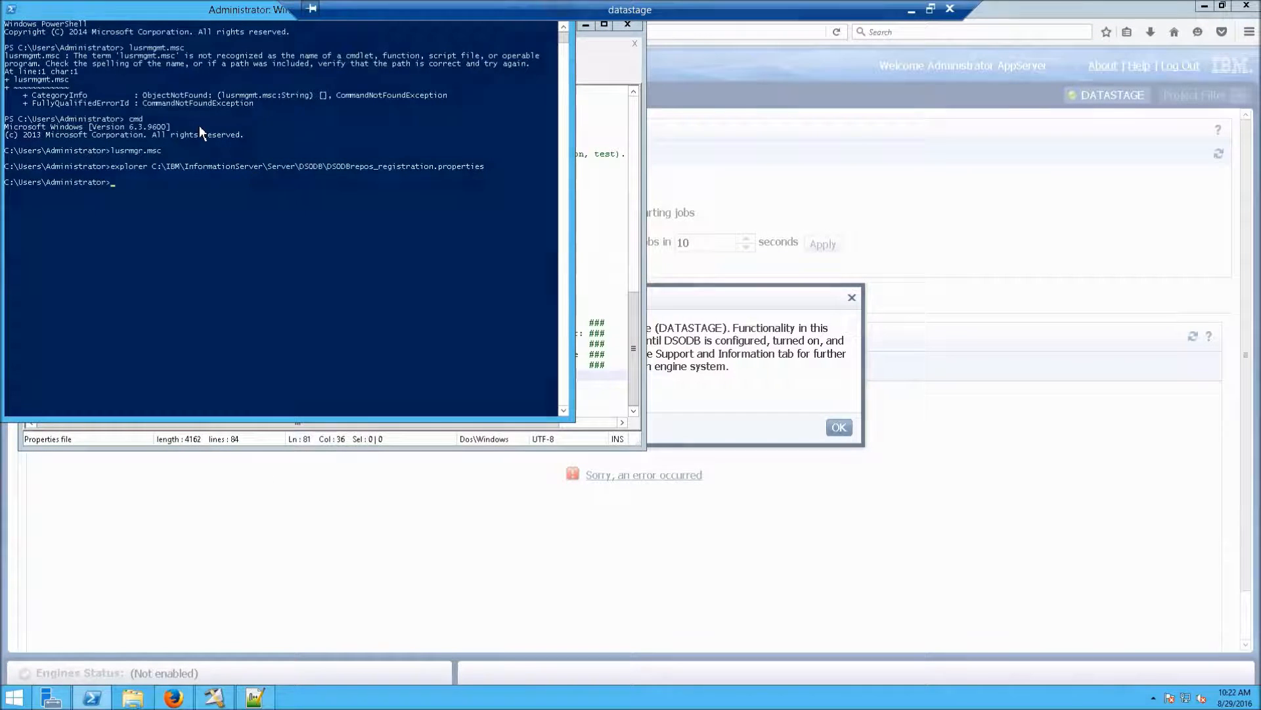
# Run encrypt.bat on the password and paste the (iisenc) result as RepositoryConnection.password.
pyautogui.write('C:\\IBM\\InformationServer\\ASBServer\\bin\\encrypt.bat YourPassword')
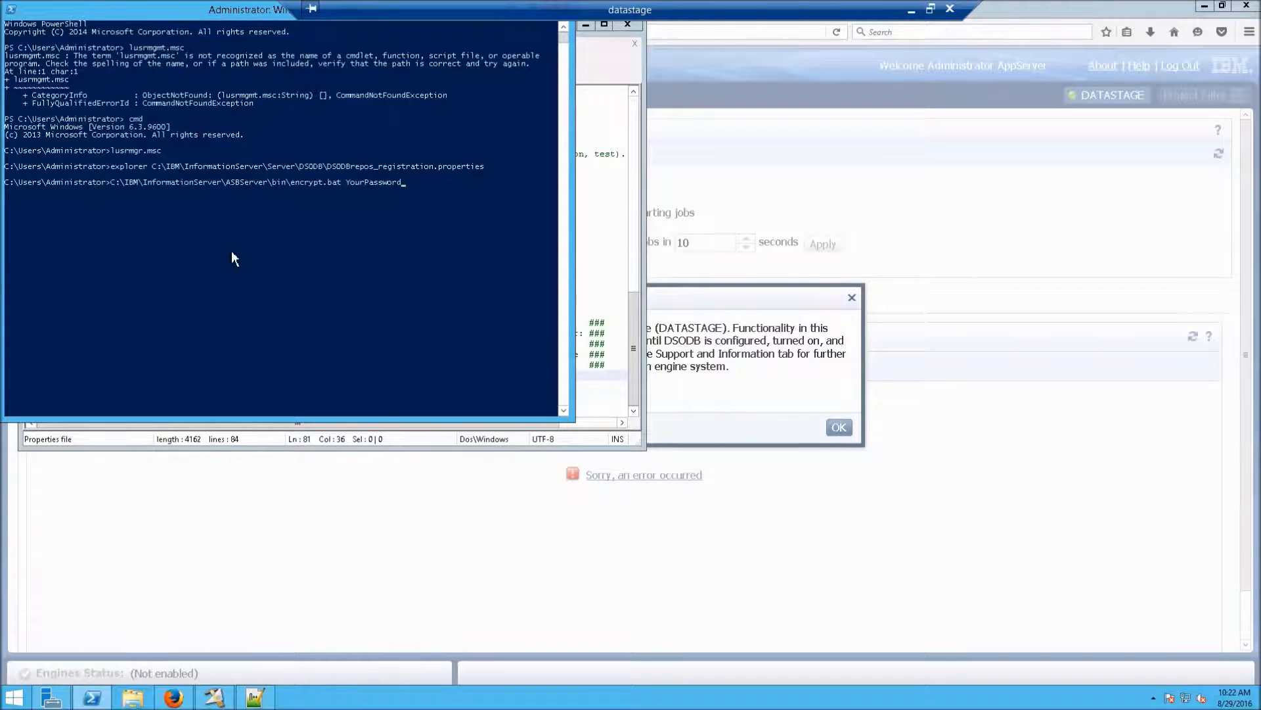
pyautogui.moveTo(490, 177)
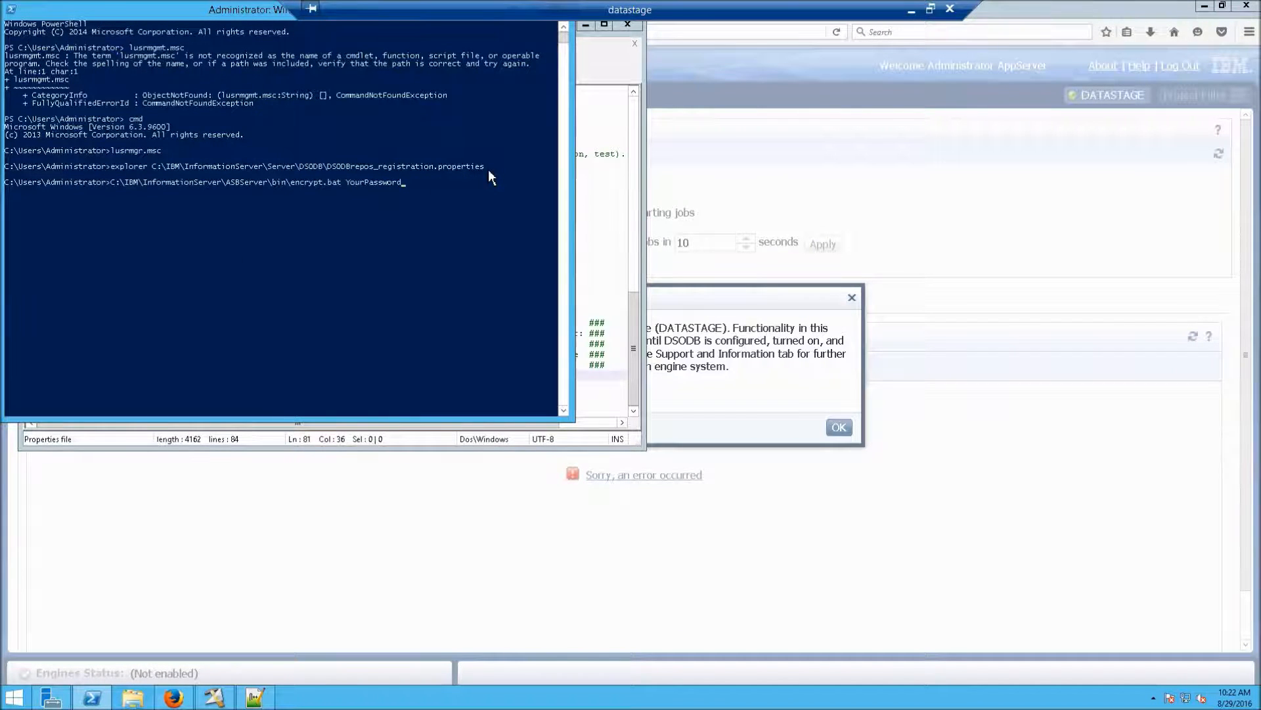
pyautogui.press('Return')
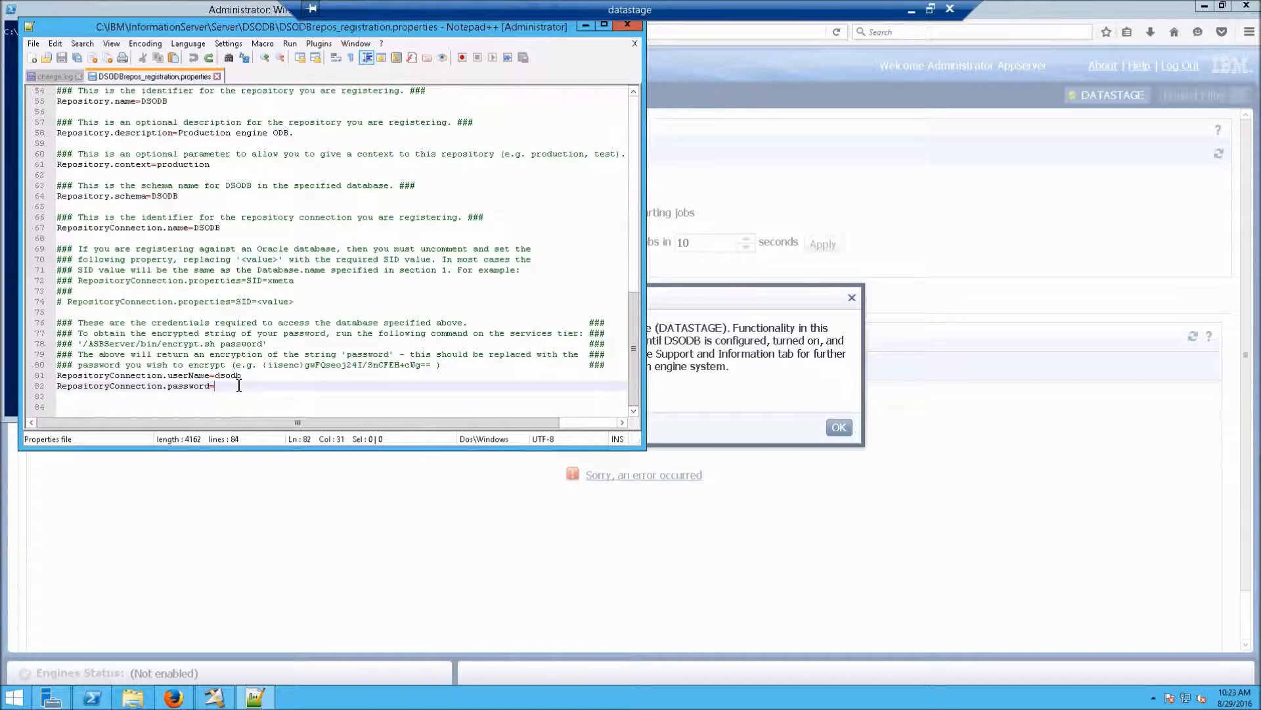
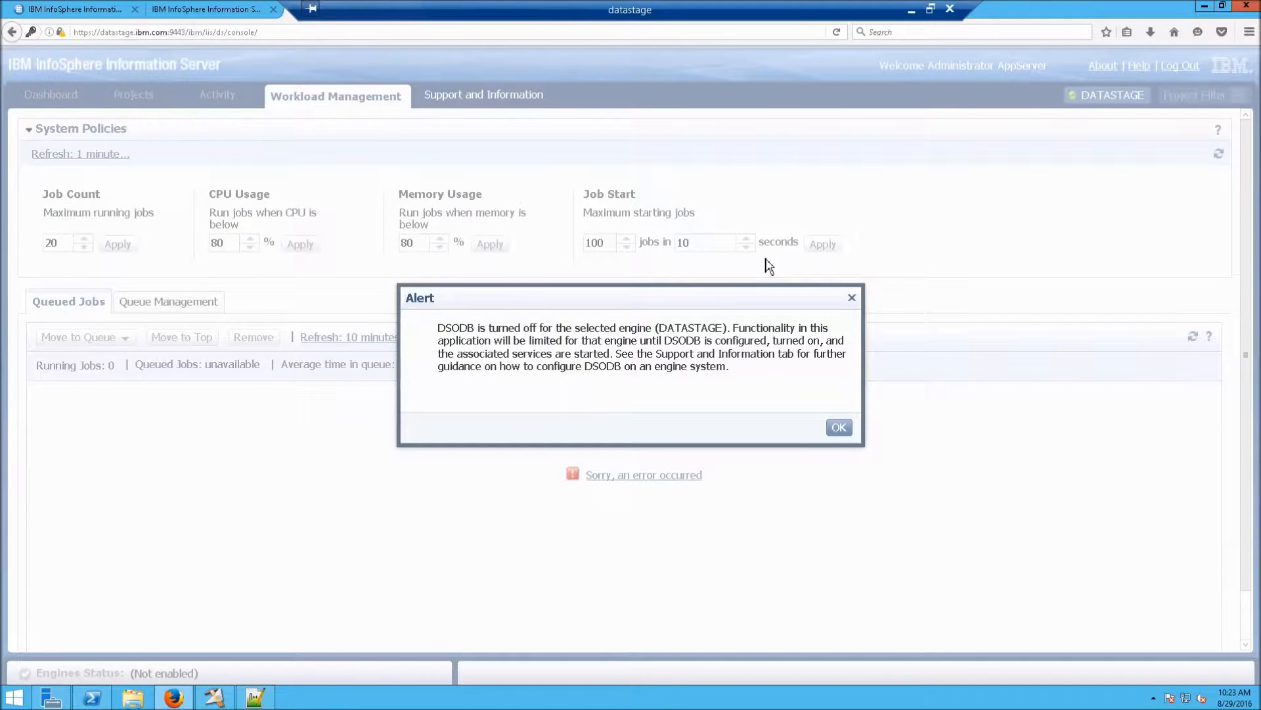
# Reload the Operations Console page and confirm Leave Page.
pyautogui.click(837, 427)
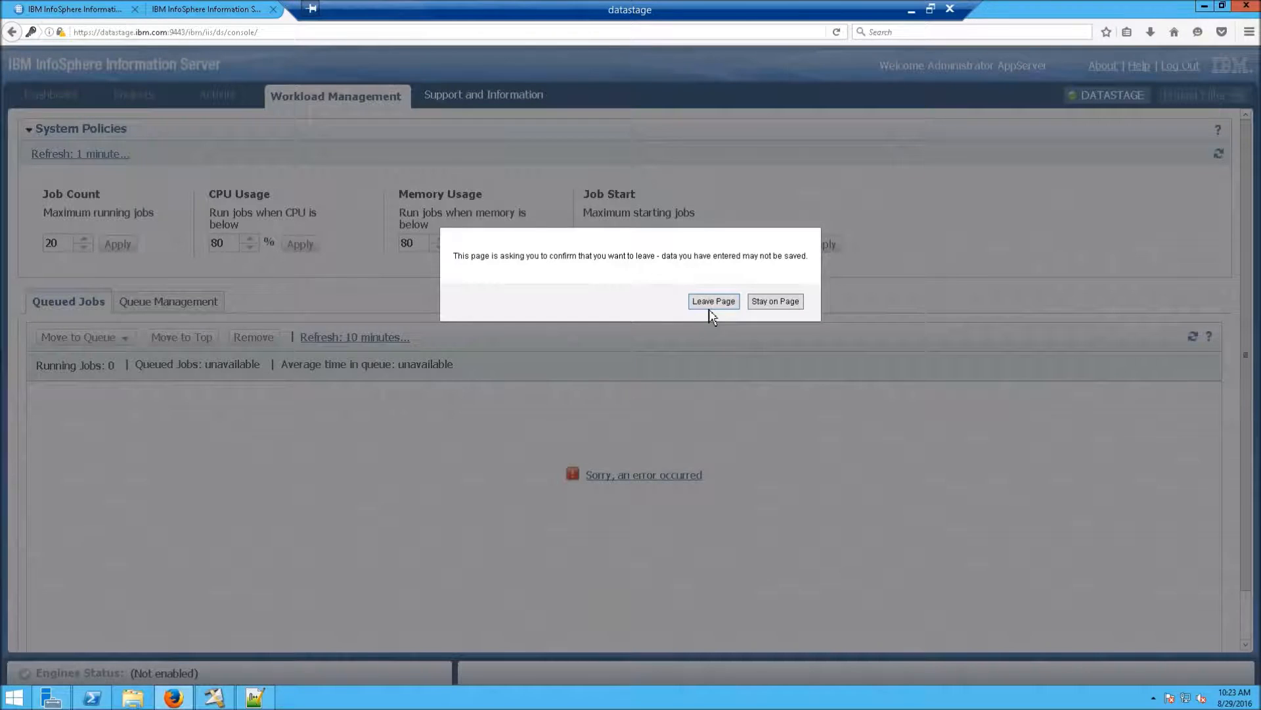
pyautogui.click(712, 301)
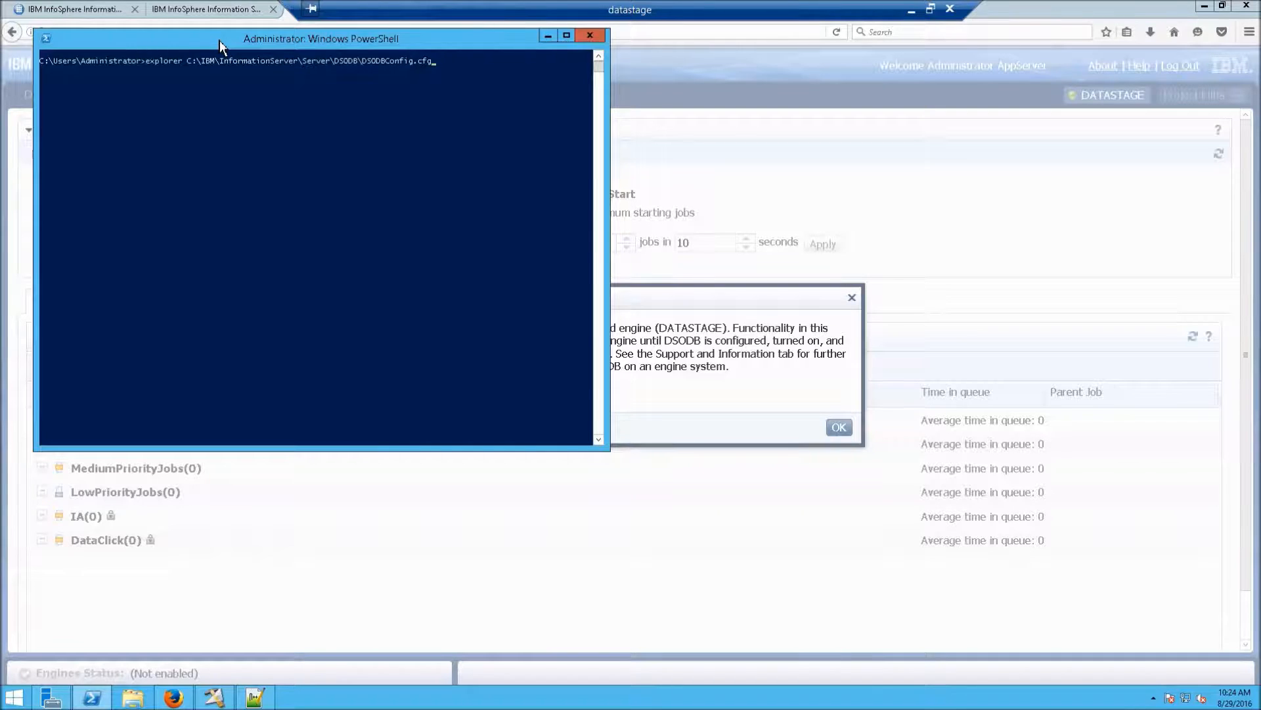
# Open DSODBConfig.cfg in Notepad++ and switch DSODB on by setting the value to 1.
pyautogui.press('Return')
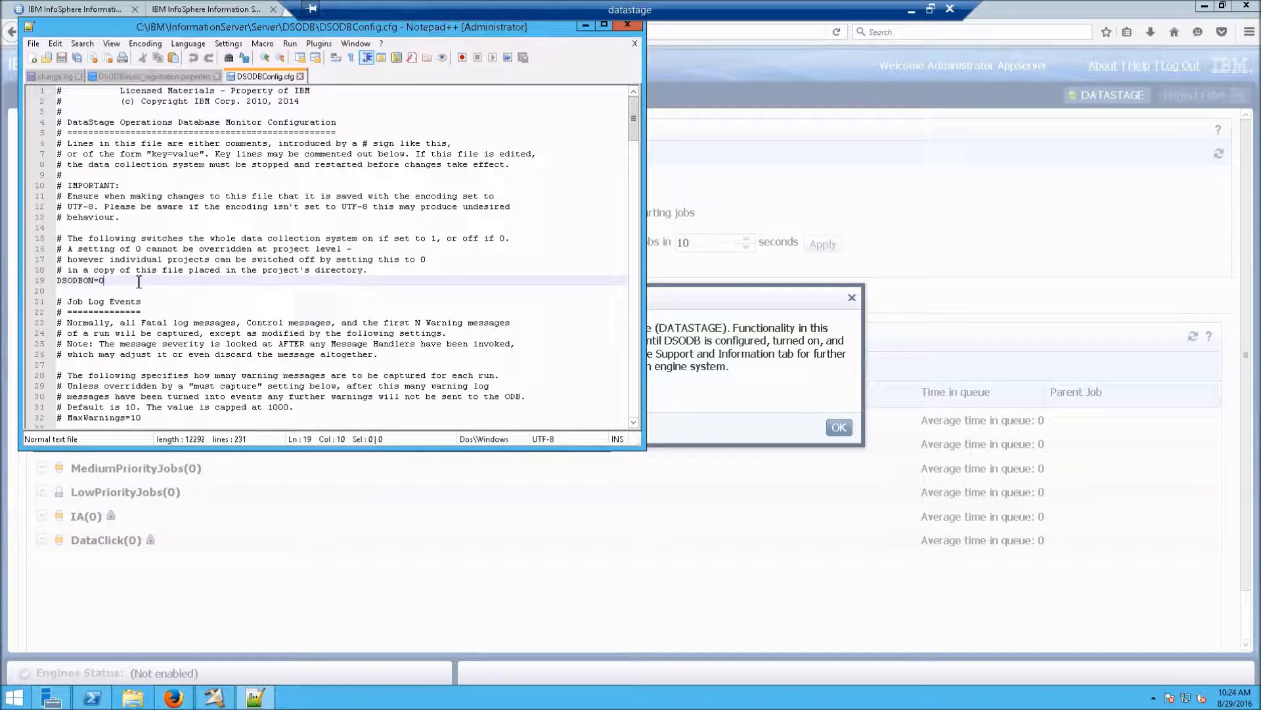
pyautogui.write('1')
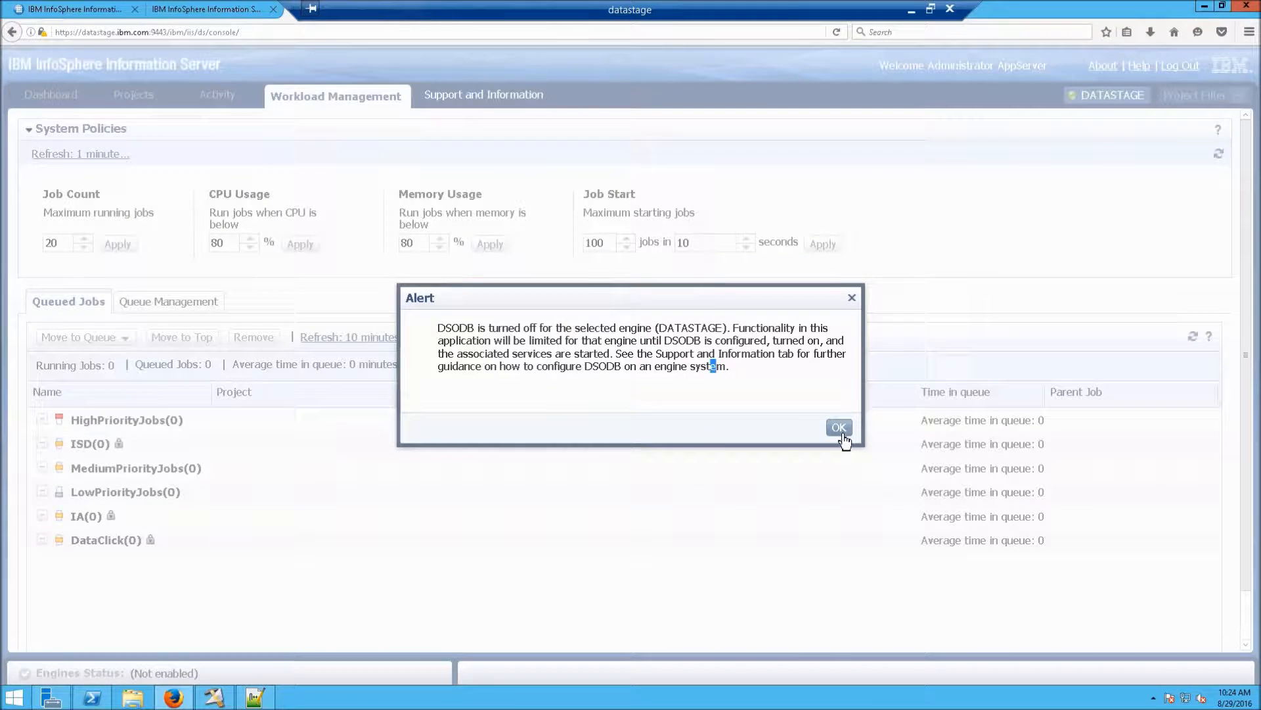
# Reload the Operations Console, confirm Leave Page, and read the DSAppWatcher alert.
pyautogui.click(838, 427)
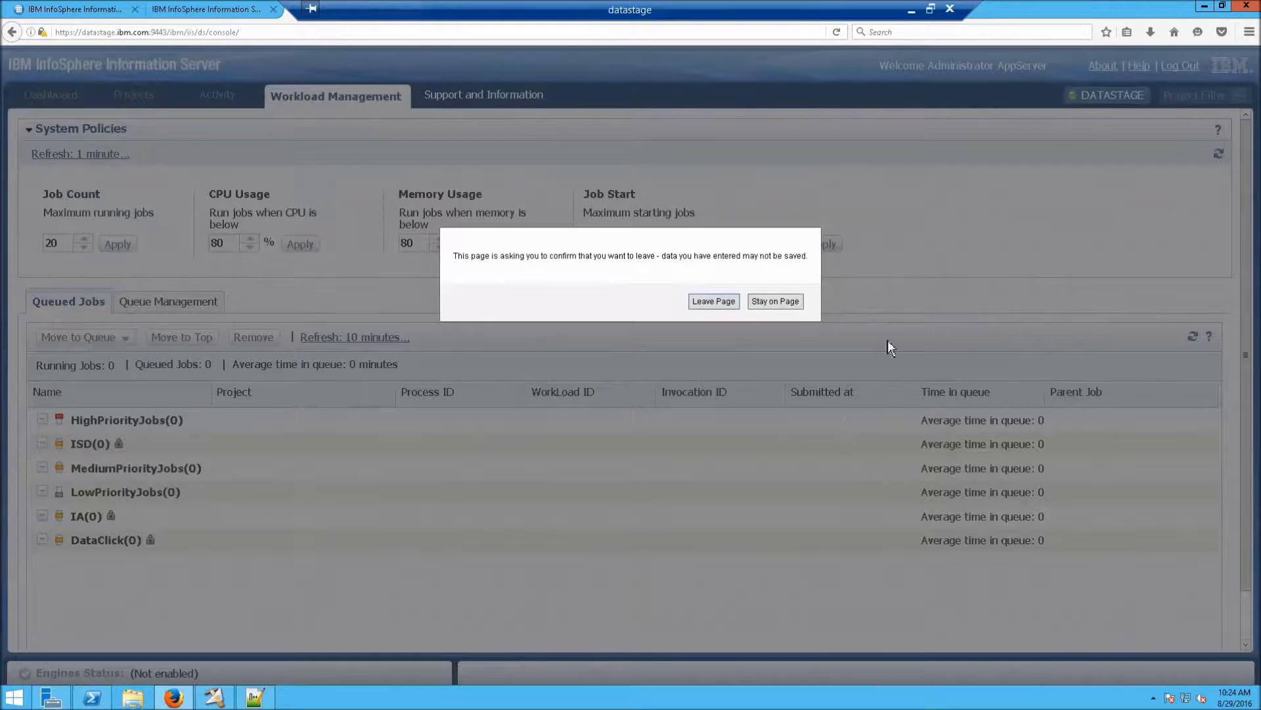
pyautogui.click(712, 301)
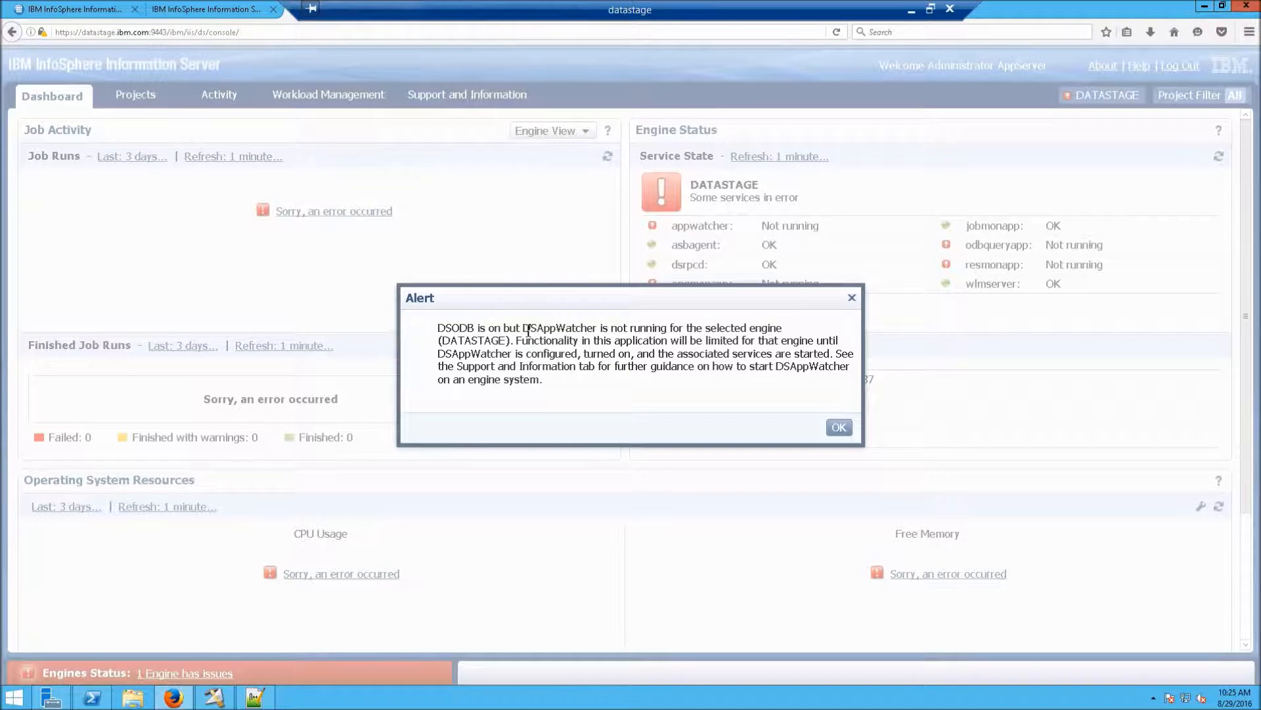
pyautogui.doubleClick(560, 327)
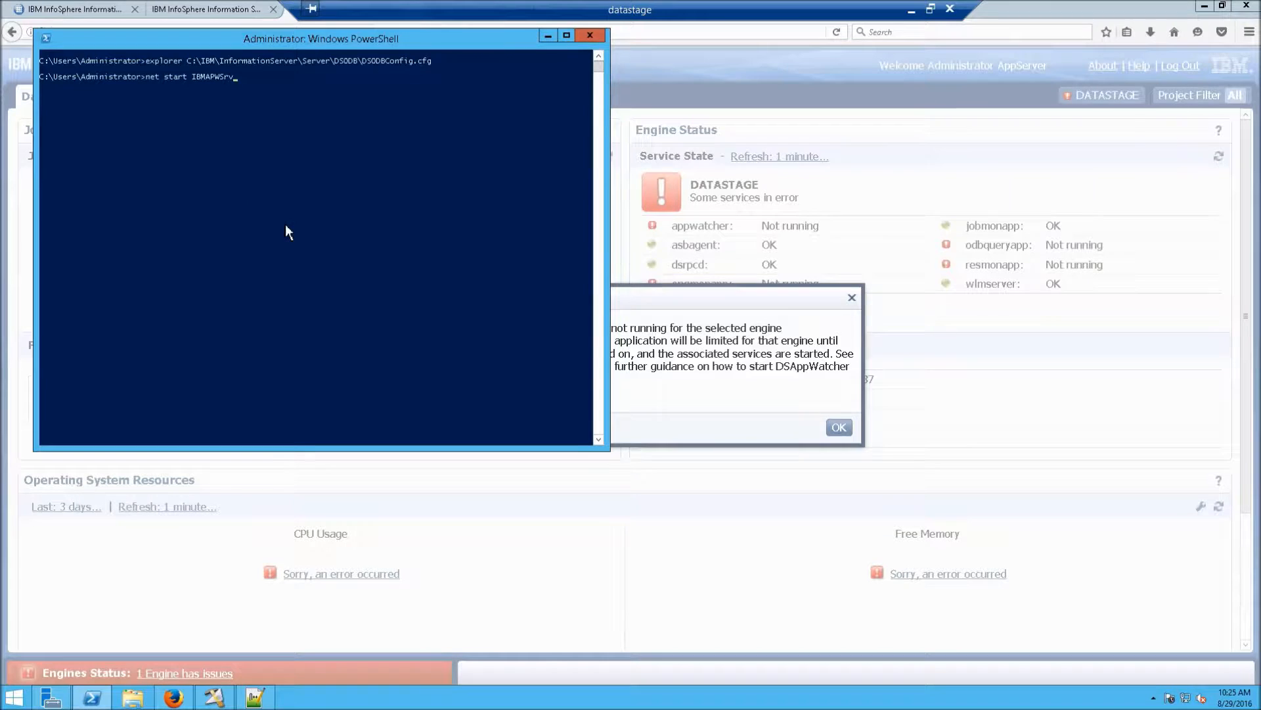
# Run net start IBMAPWSrv to start the AppWatcher service, then reload the console.
pyautogui.press('Return')
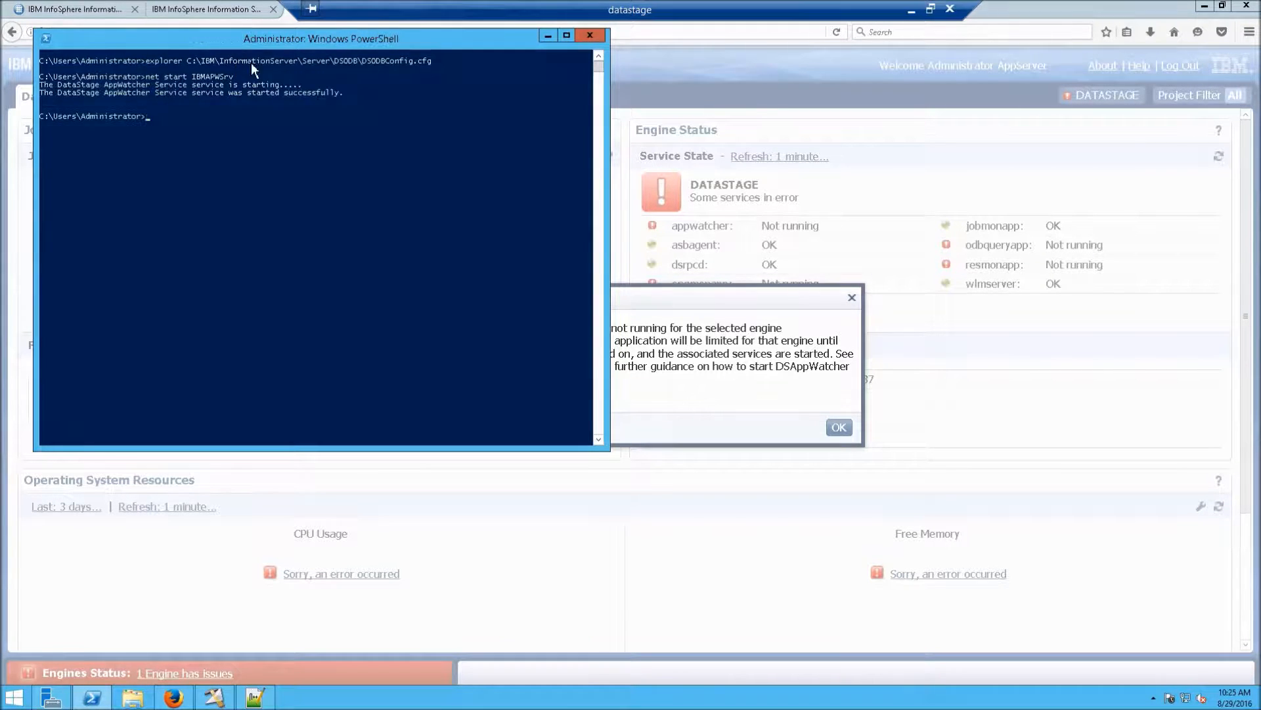
pyautogui.click(838, 427)
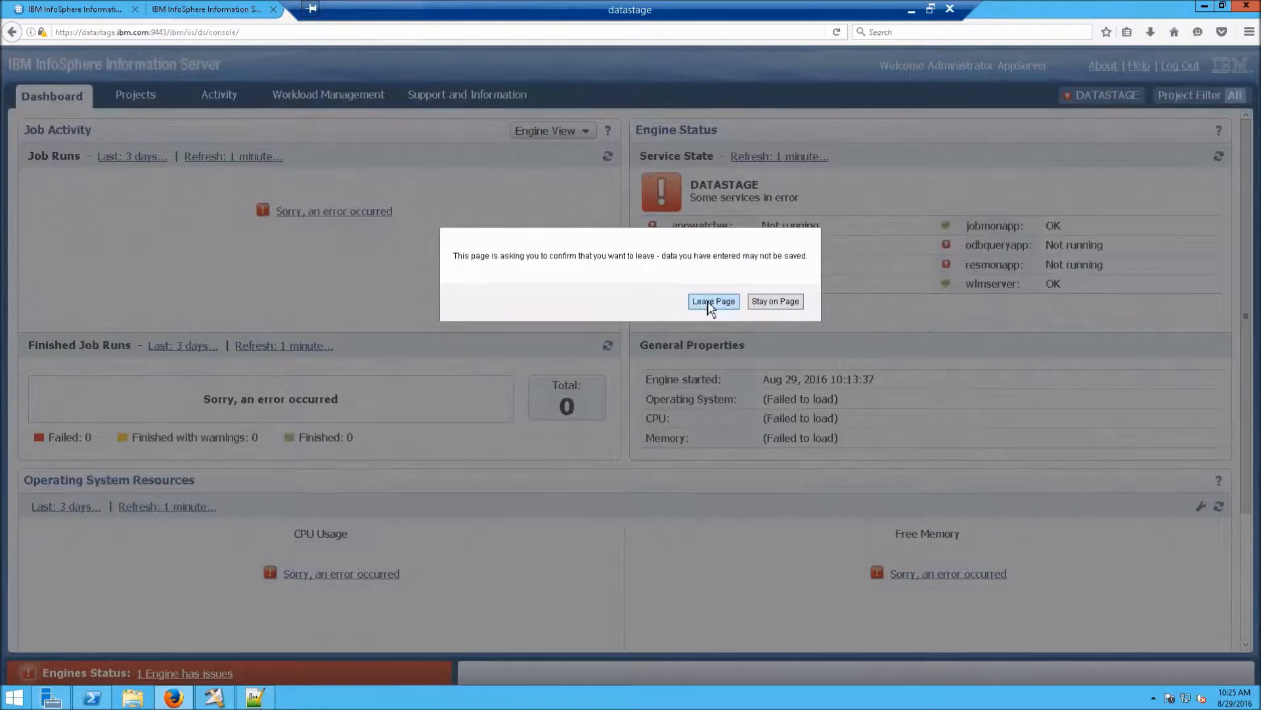
pyautogui.click(711, 301)
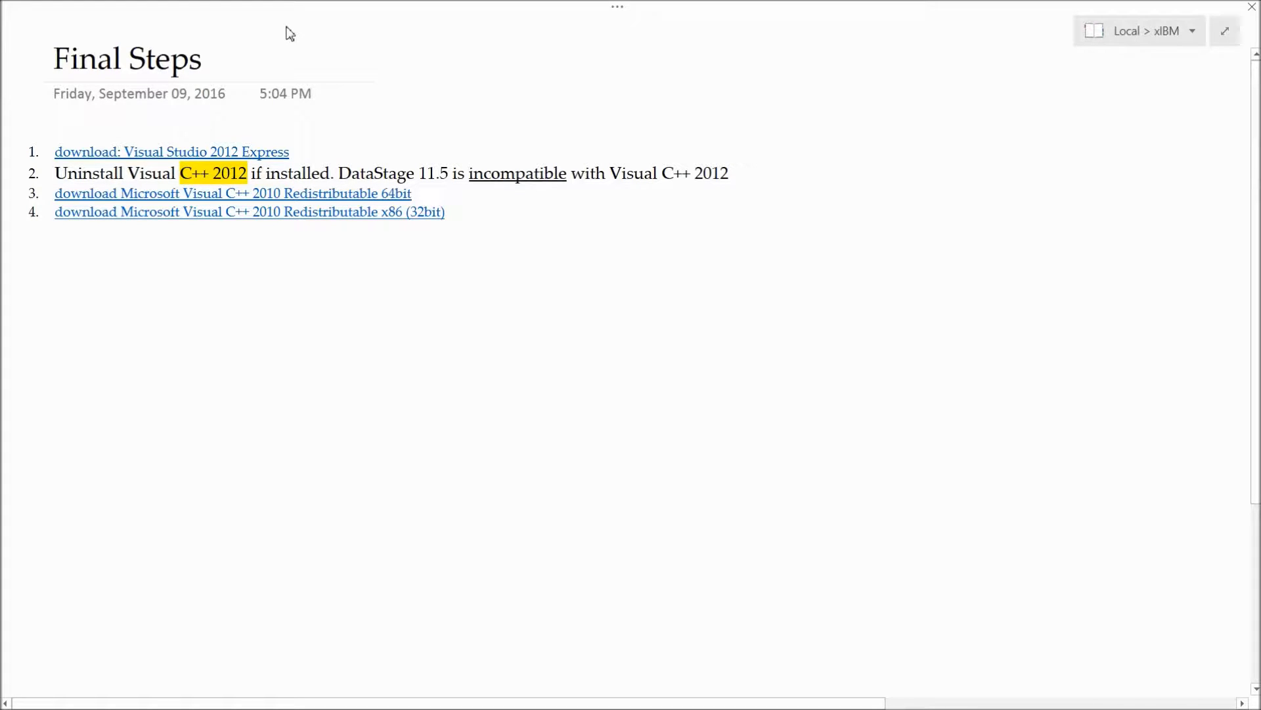
# Focus the Final Steps checklist in OneNote and follow its Visual Studio download link.
pyautogui.click(121, 173)
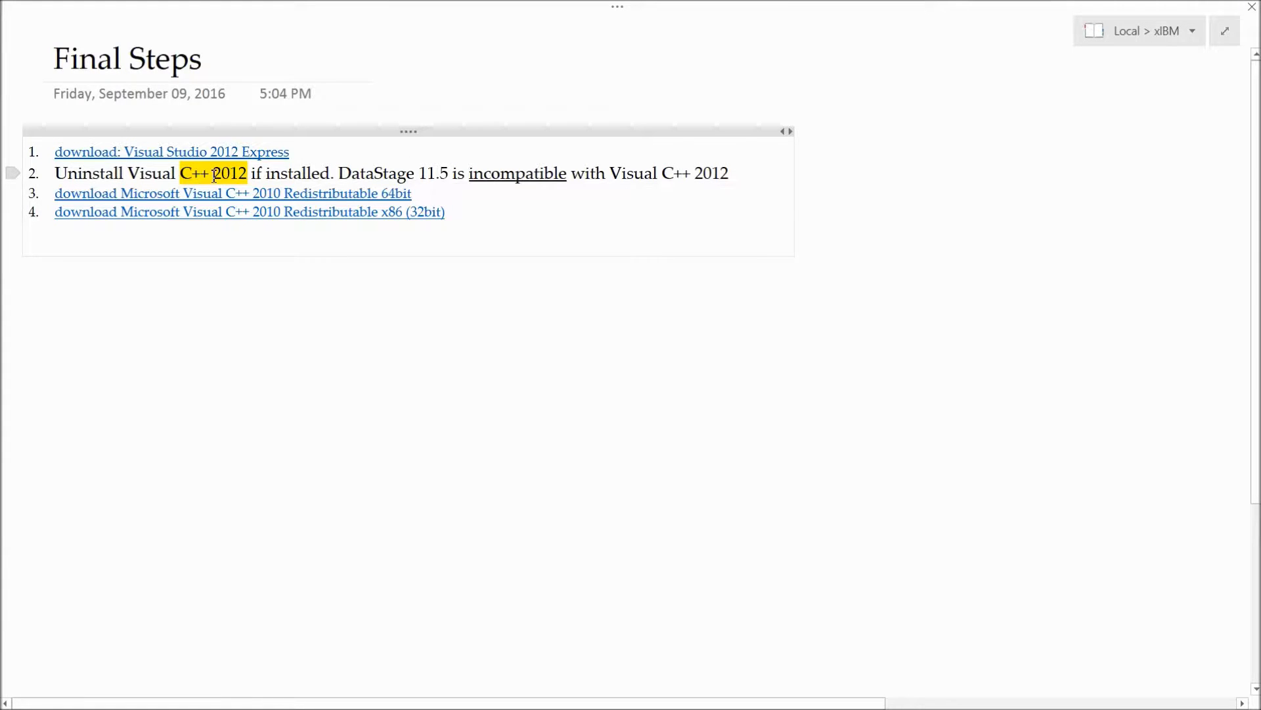
pyautogui.moveTo(508, 175)
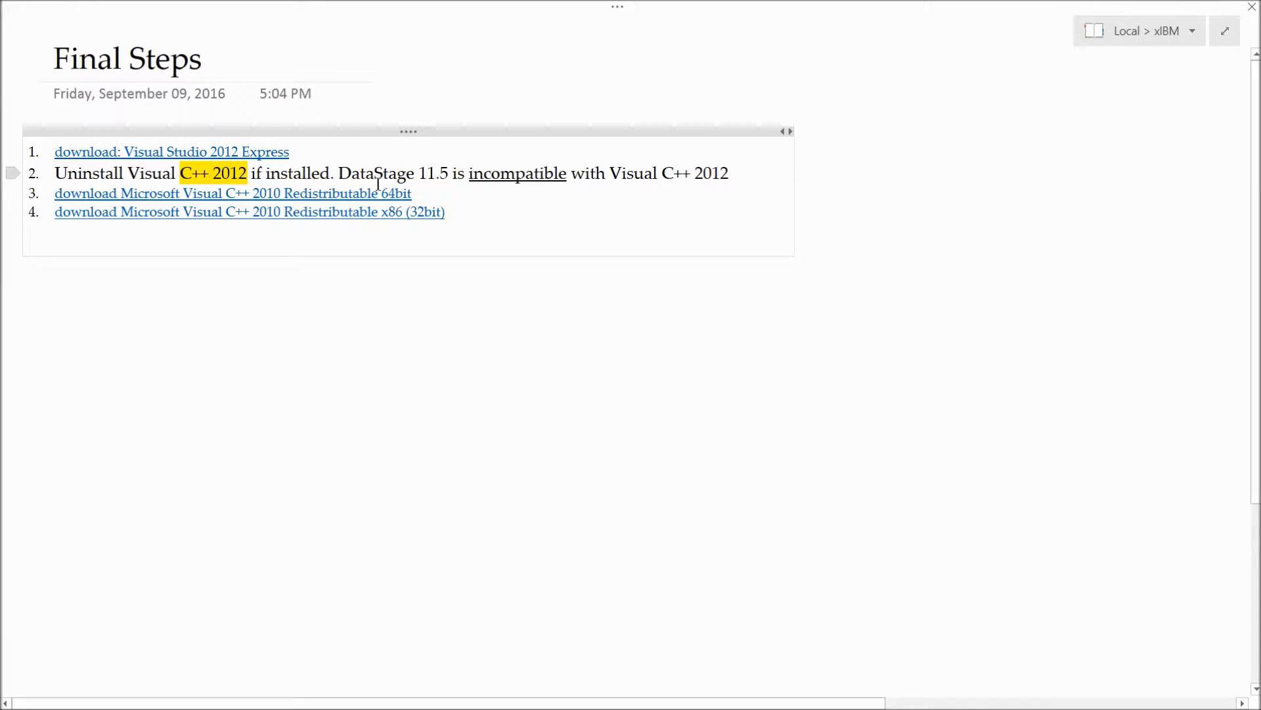
pyautogui.click(170, 151)
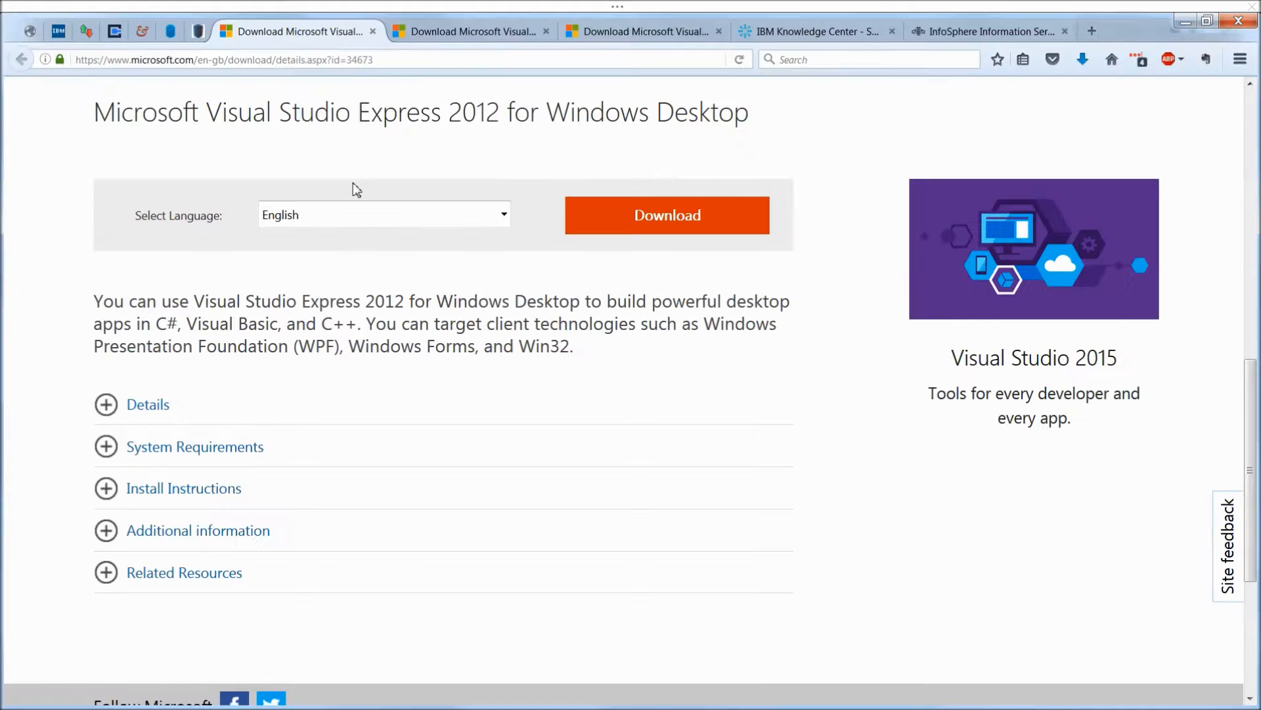
pyautogui.moveTo(675, 192)
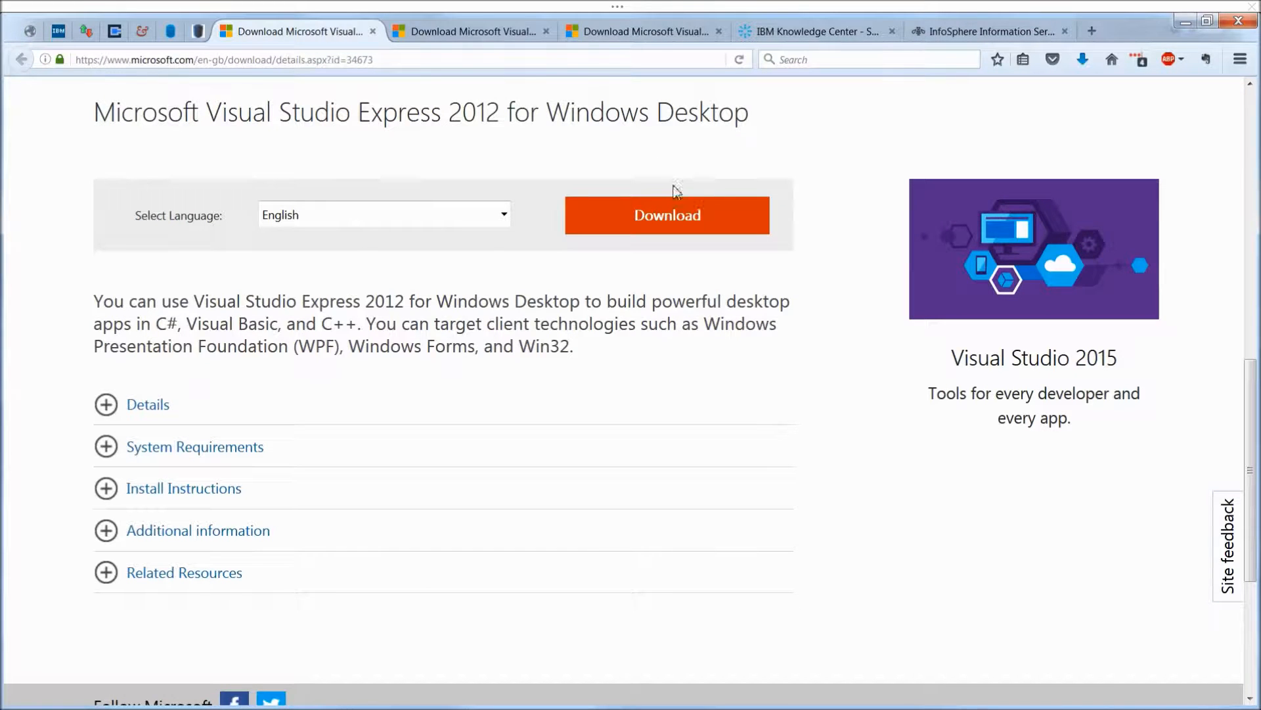
# Review the Visual C++ 2010 x64 and x86 download tabs and IBM's compiler setup page.
pyautogui.click(470, 31)
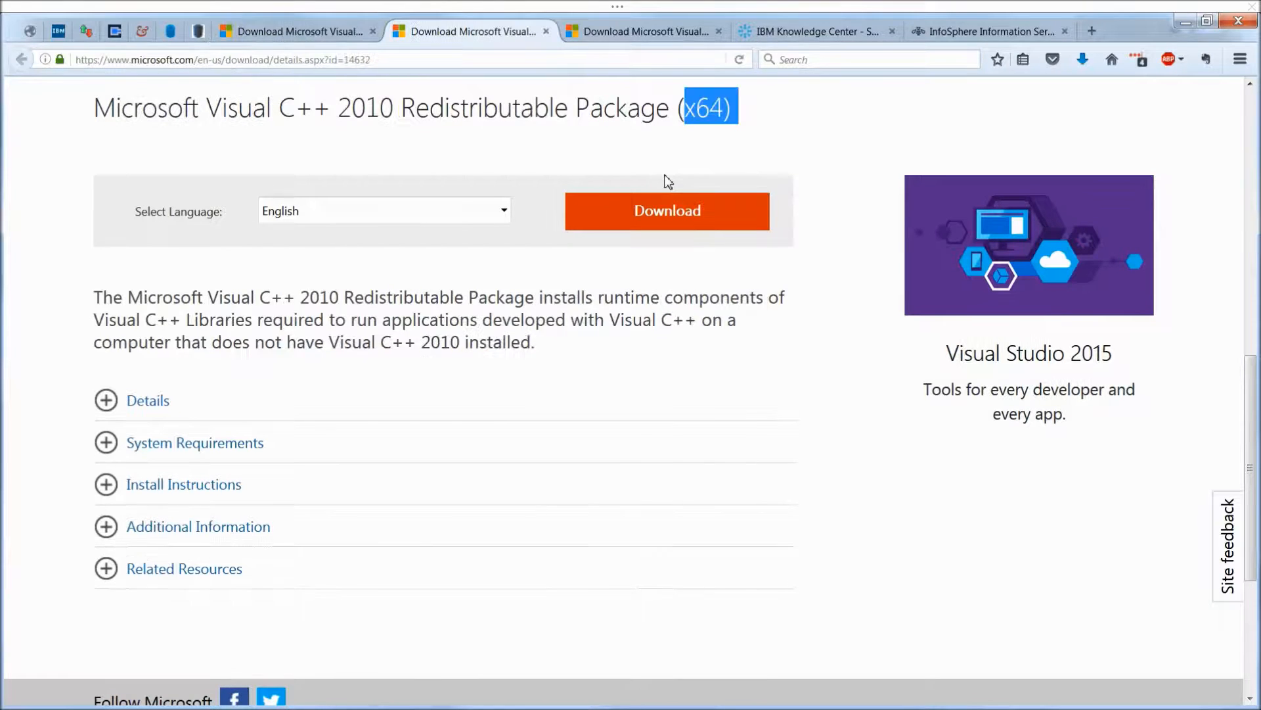
pyautogui.moveTo(675, 153)
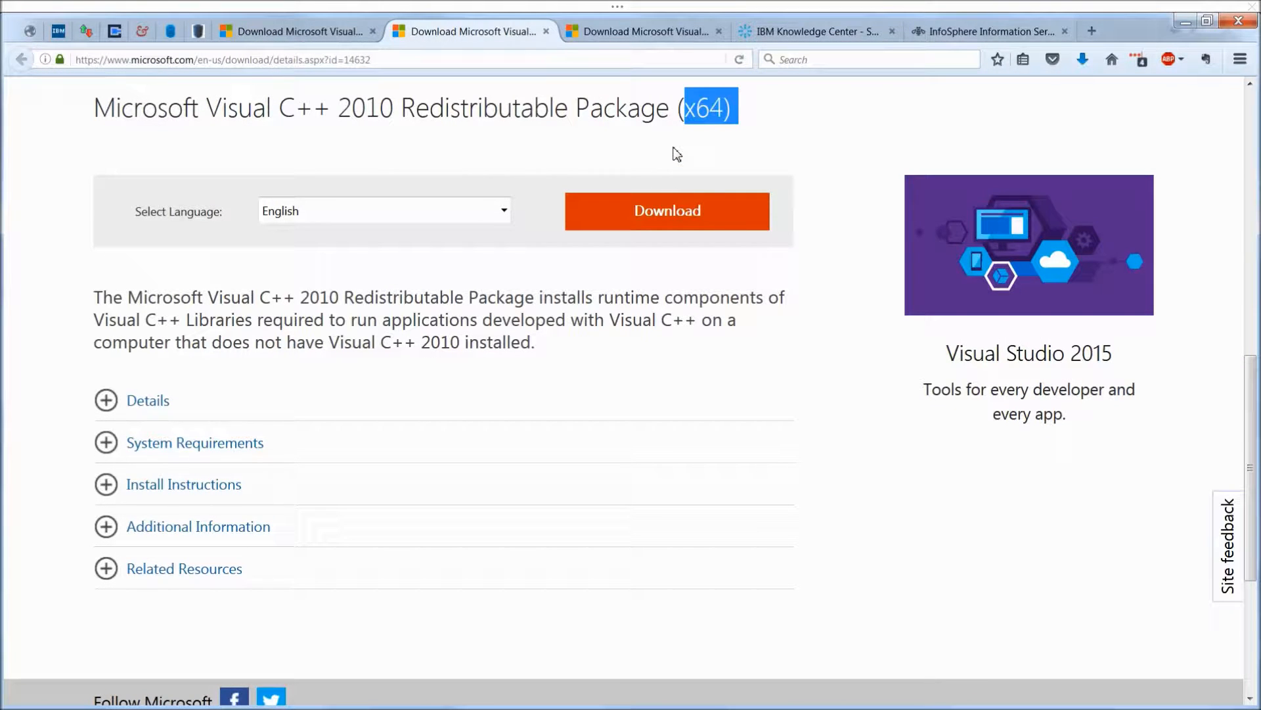
pyautogui.click(644, 31)
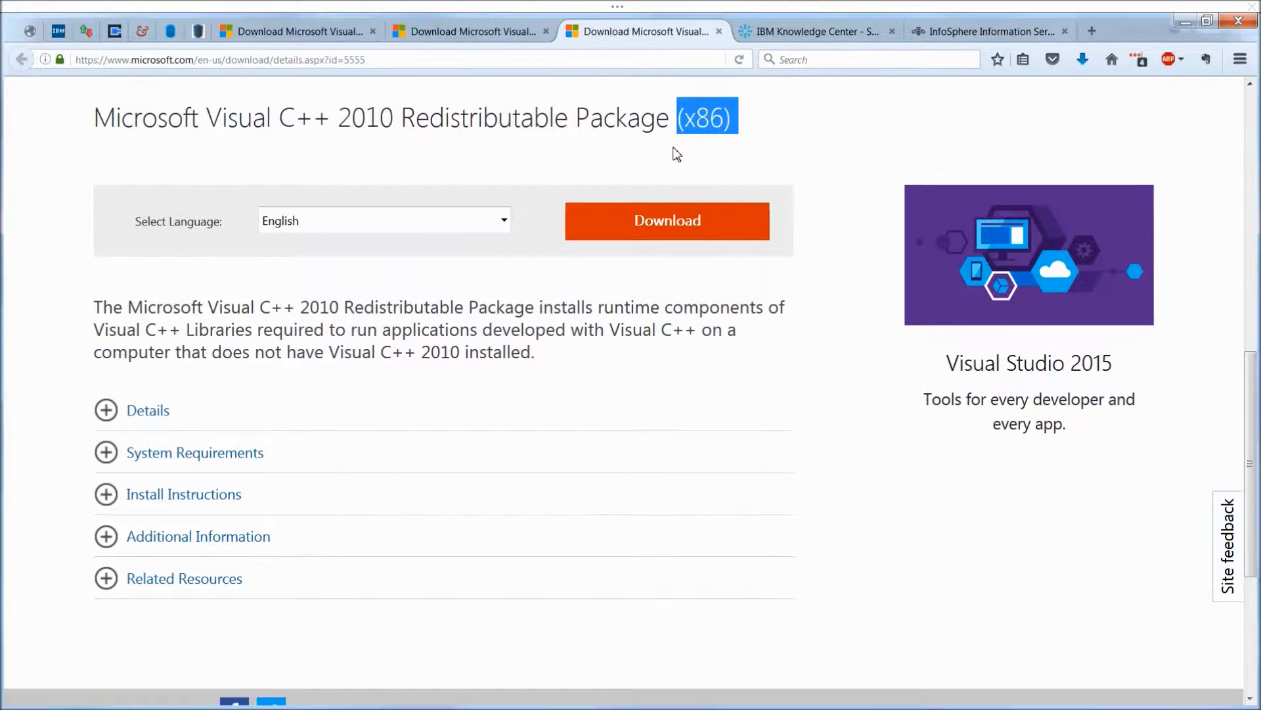
pyautogui.click(815, 30)
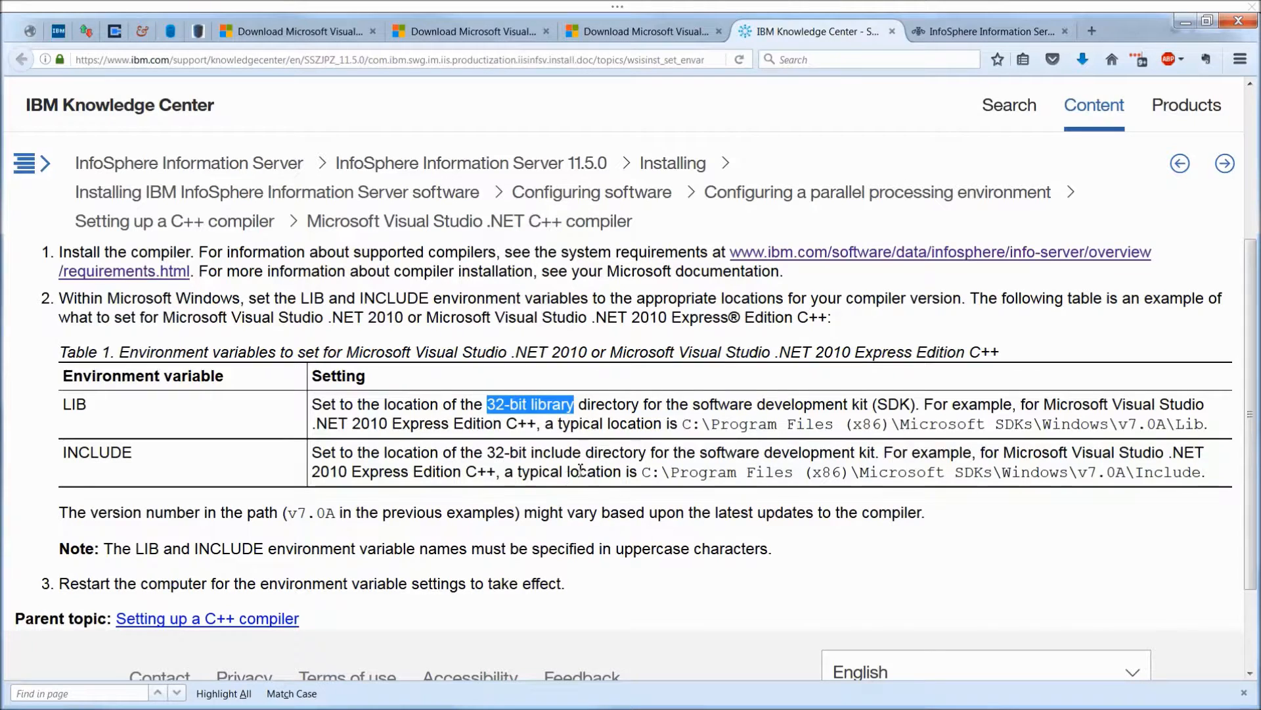
pyautogui.moveTo(658, 353)
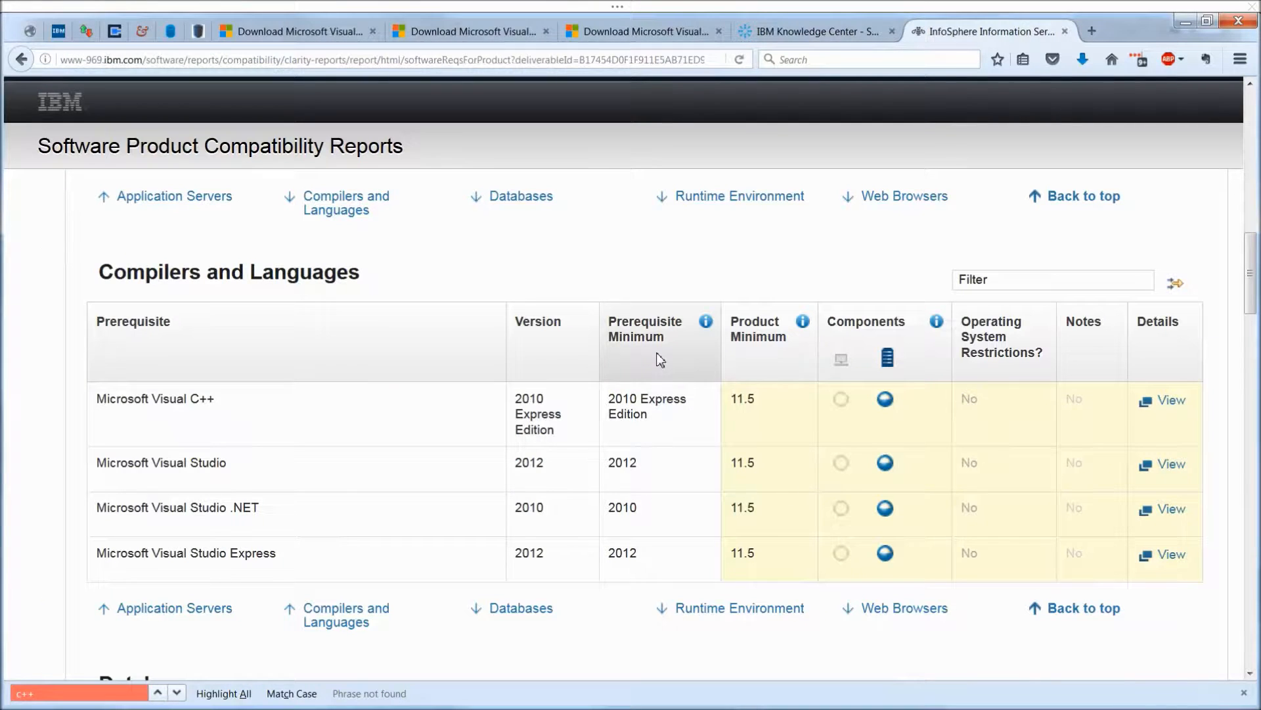
pyautogui.moveTo(42, 403)
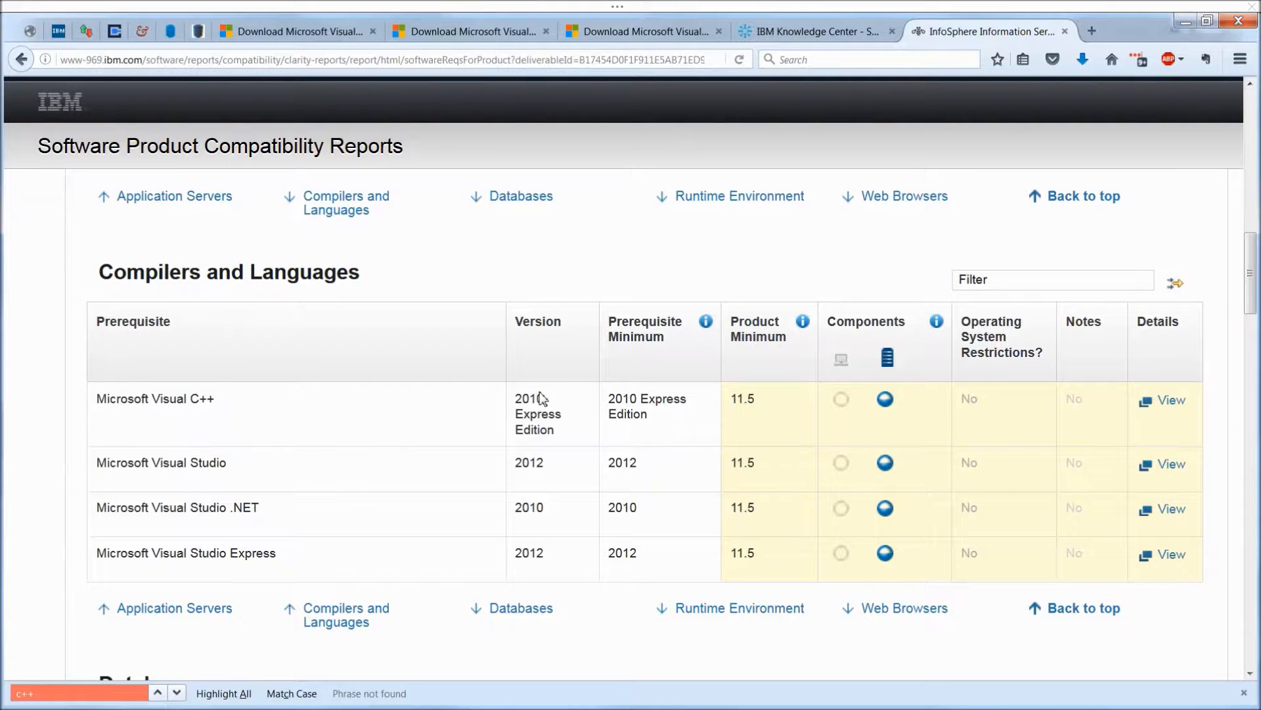
pyautogui.moveTo(448, 476)
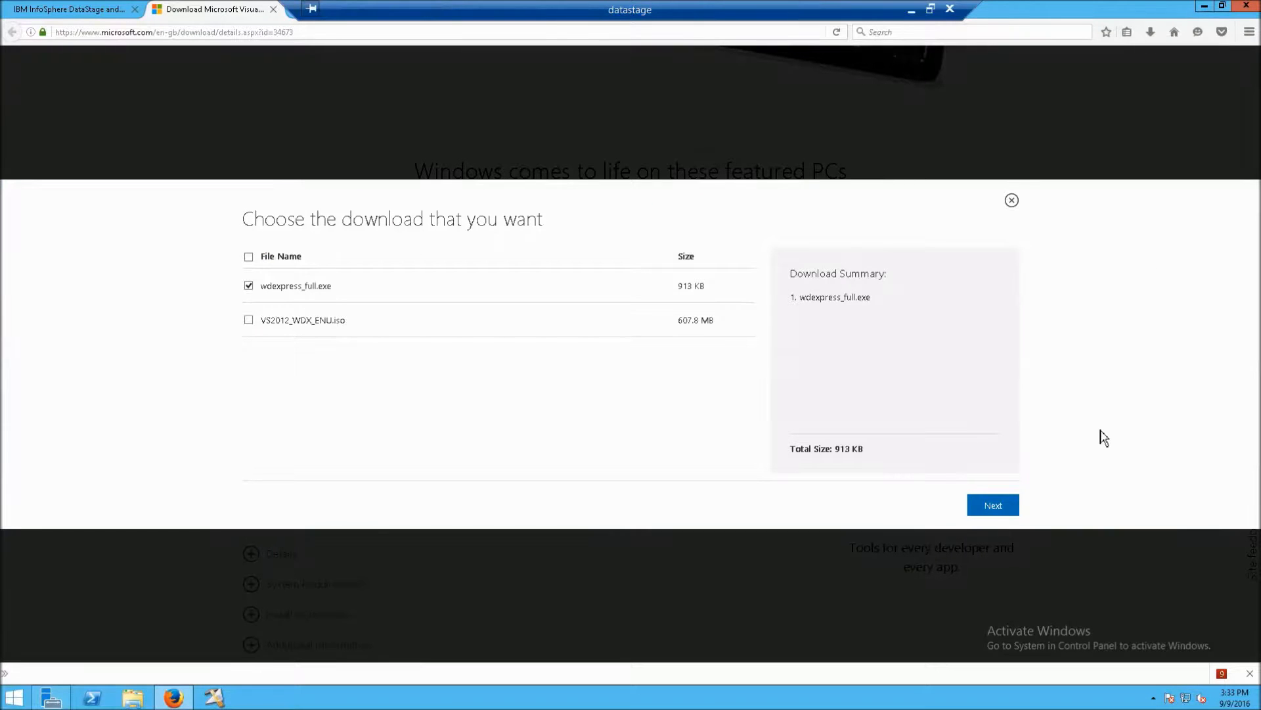
# Save the wdexpress_full.exe installer and download the Visual C++ 2010 x86 redistributable.
pyautogui.click(993, 505)
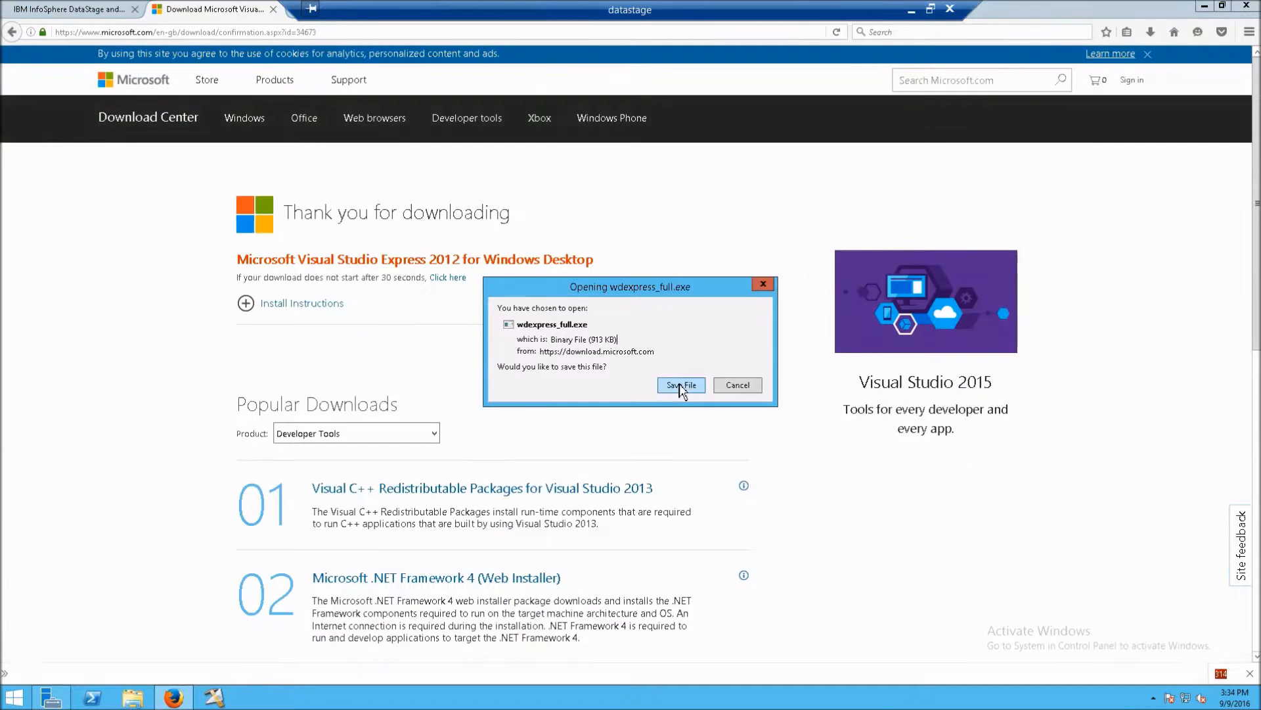
pyautogui.click(679, 385)
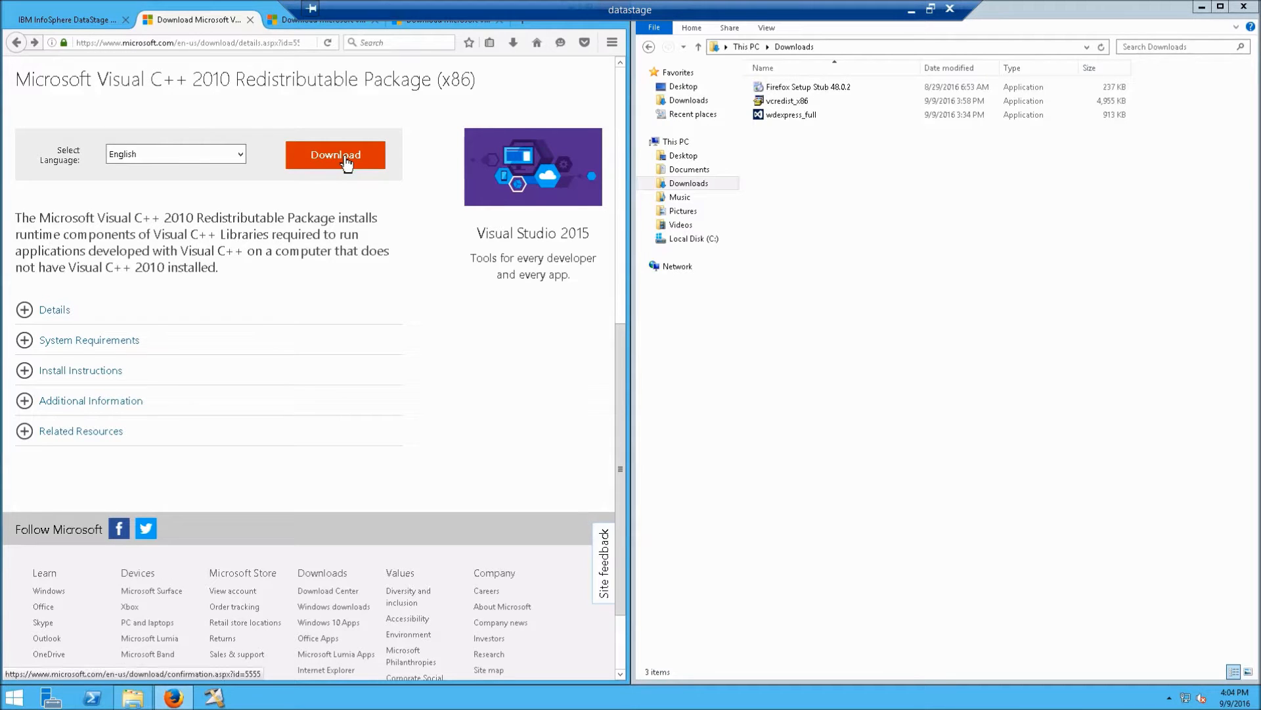
pyautogui.click(787, 101)
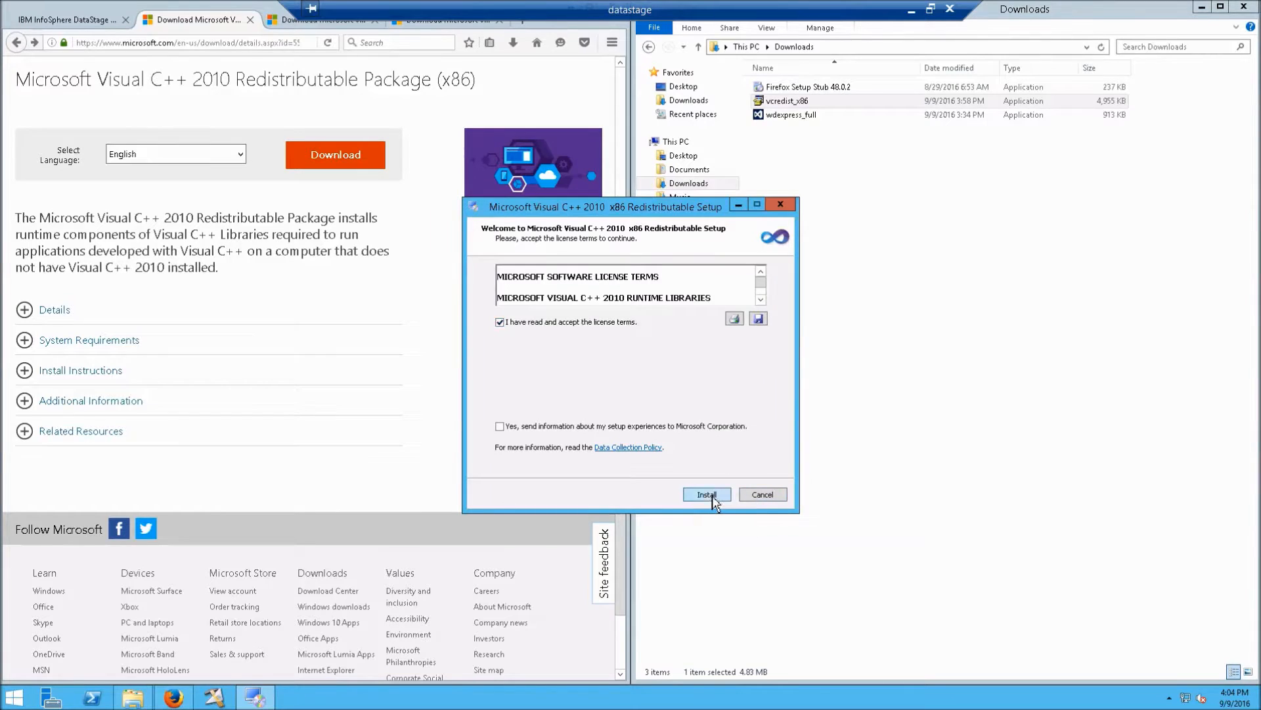
# Install the Visual C++ 2010 x86 redistributable and finish the installer.
pyautogui.click(707, 494)
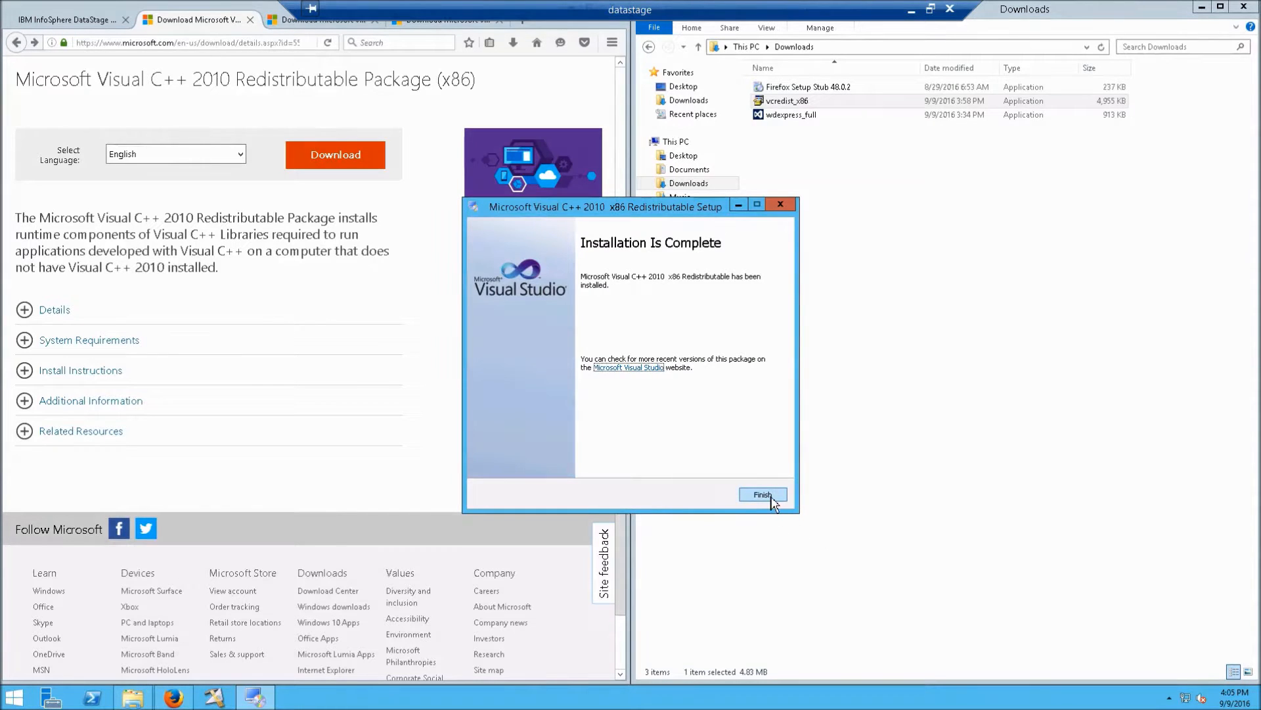
pyautogui.click(760, 495)
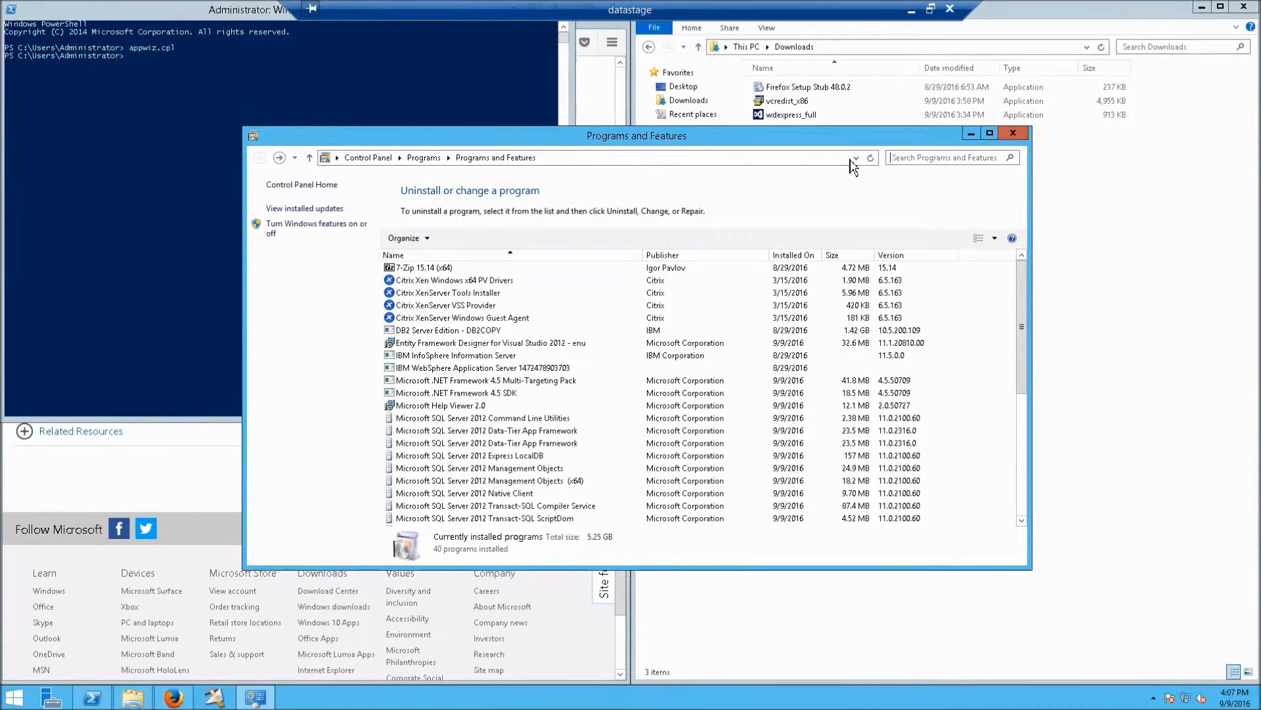
# Filter Programs and Features for 'c++' to show the Visual C++ 2010 x86 Redistributable.
pyautogui.write('c++')
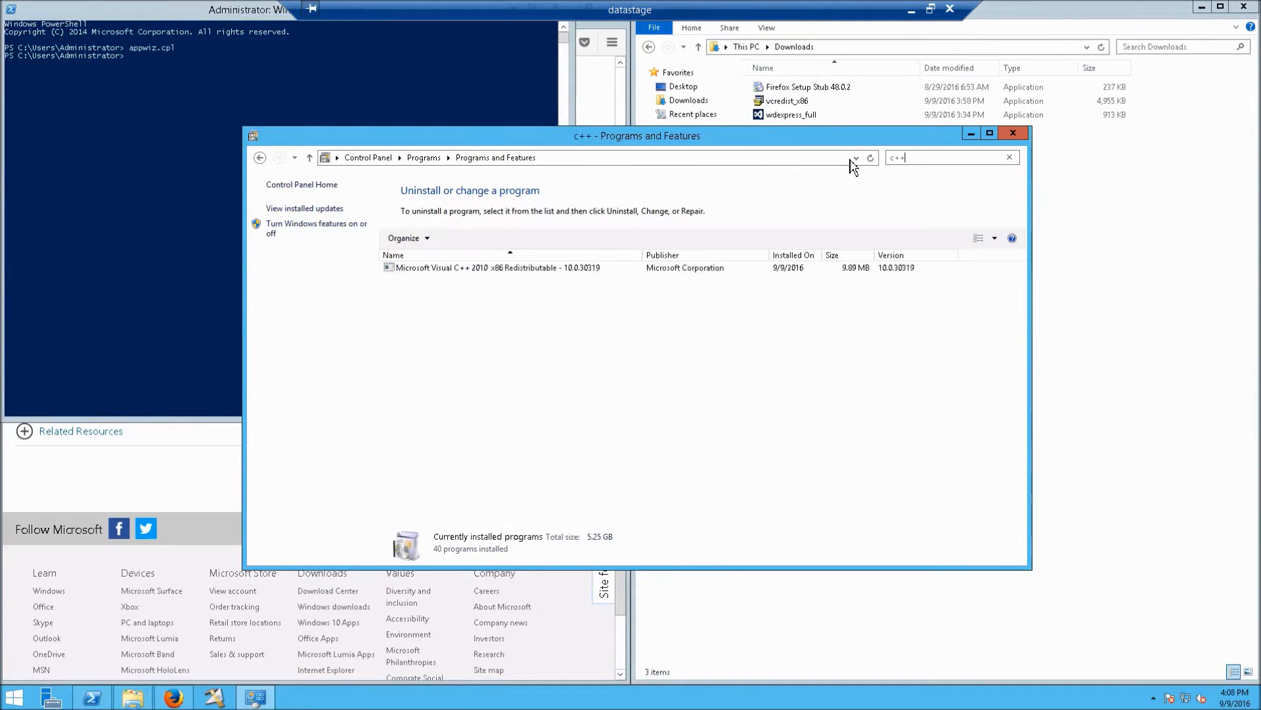
pyautogui.moveTo(770, 322)
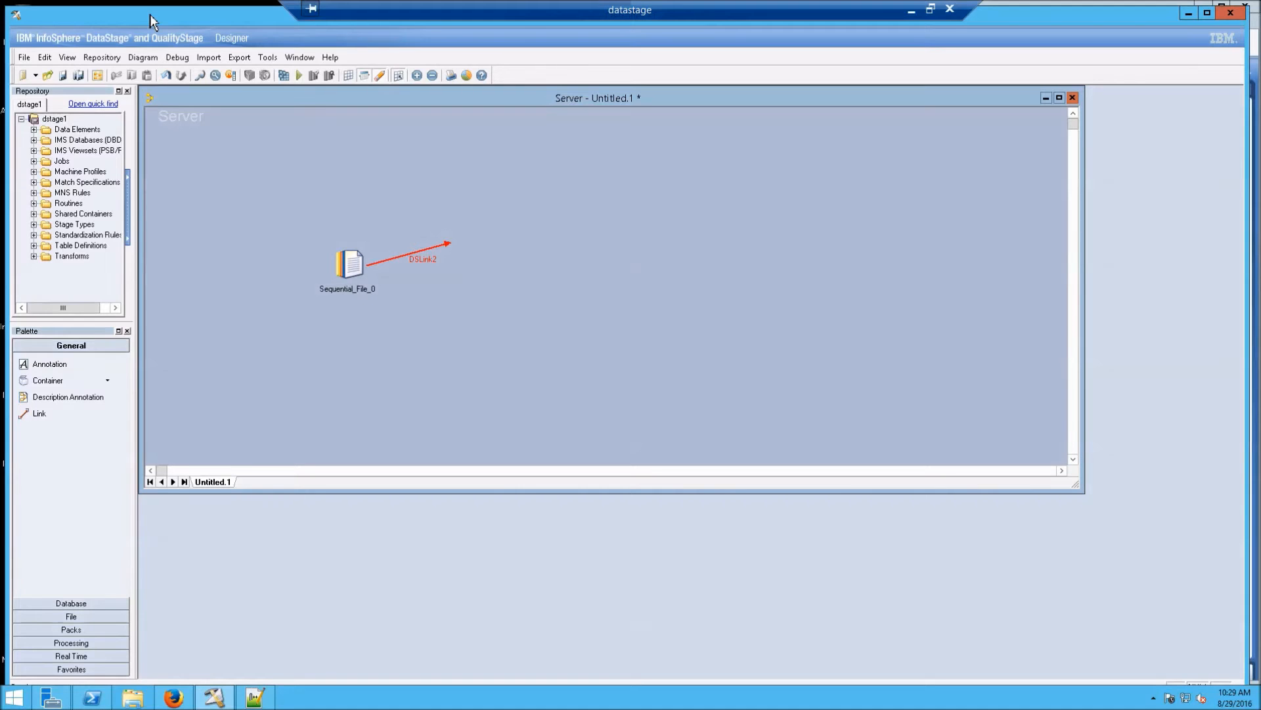
pyautogui.moveTo(68, 50)
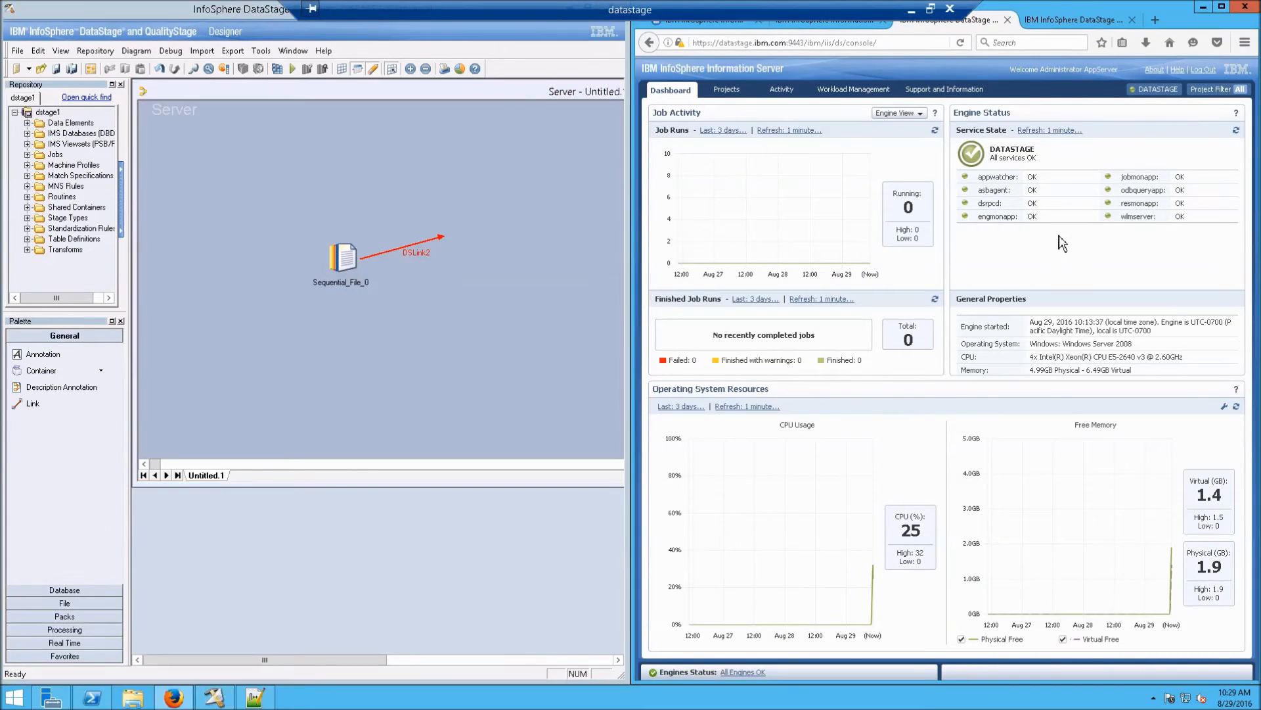
pyautogui.moveTo(1074, 248)
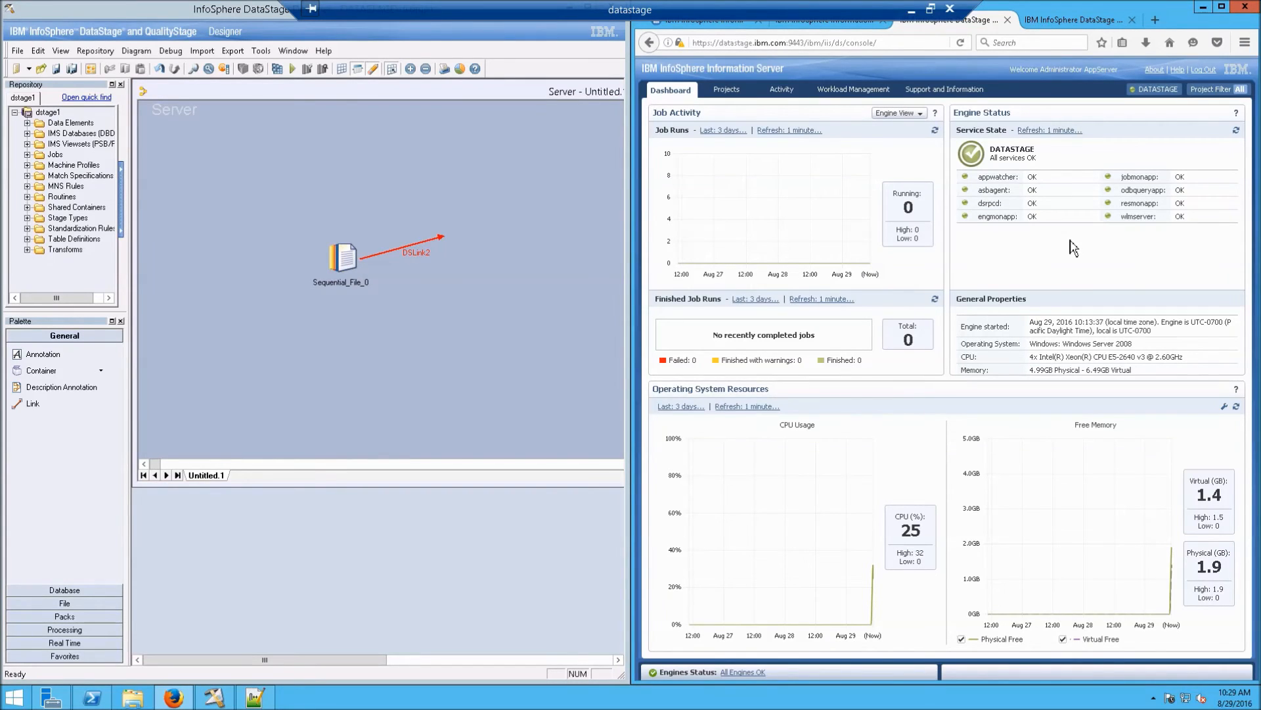